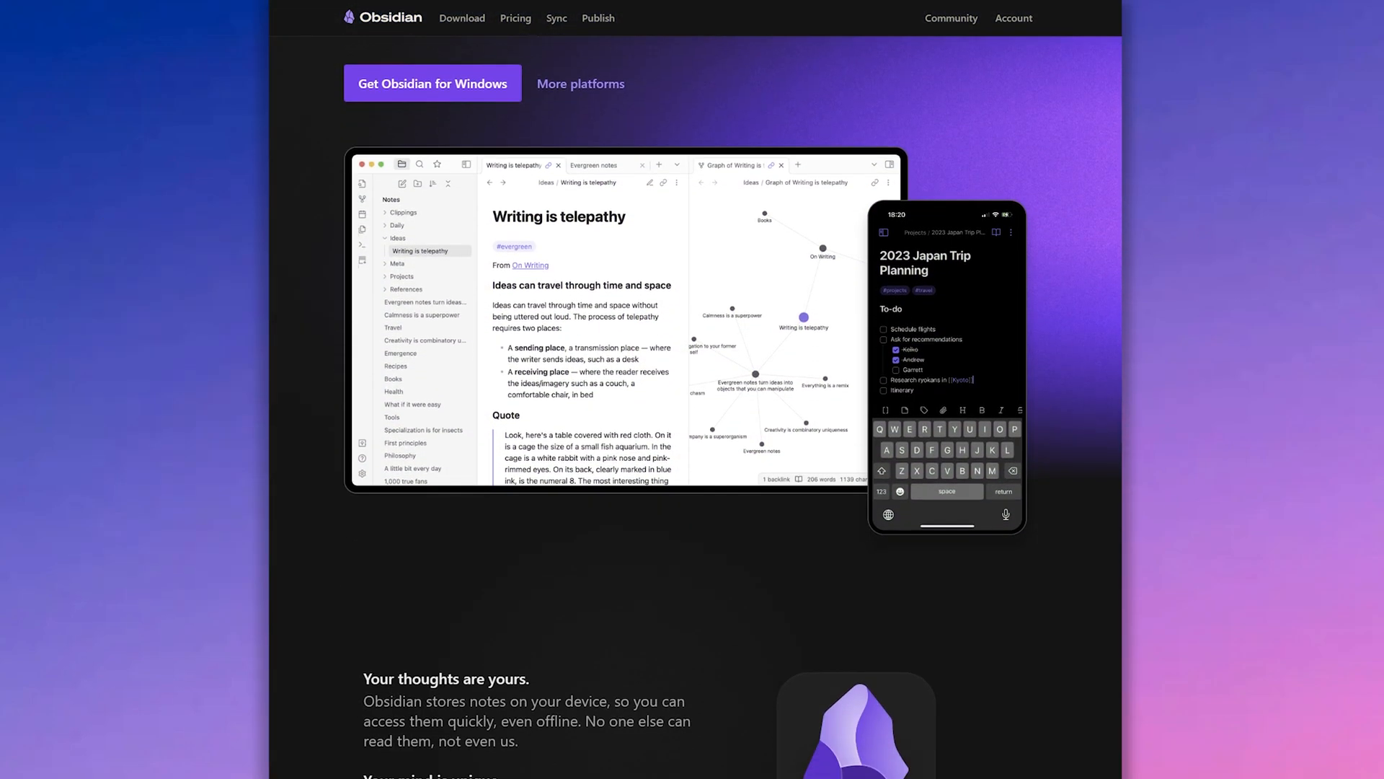
Step: Scroll down the obsidian.md homepage to look over its features
scroll(down, 3)
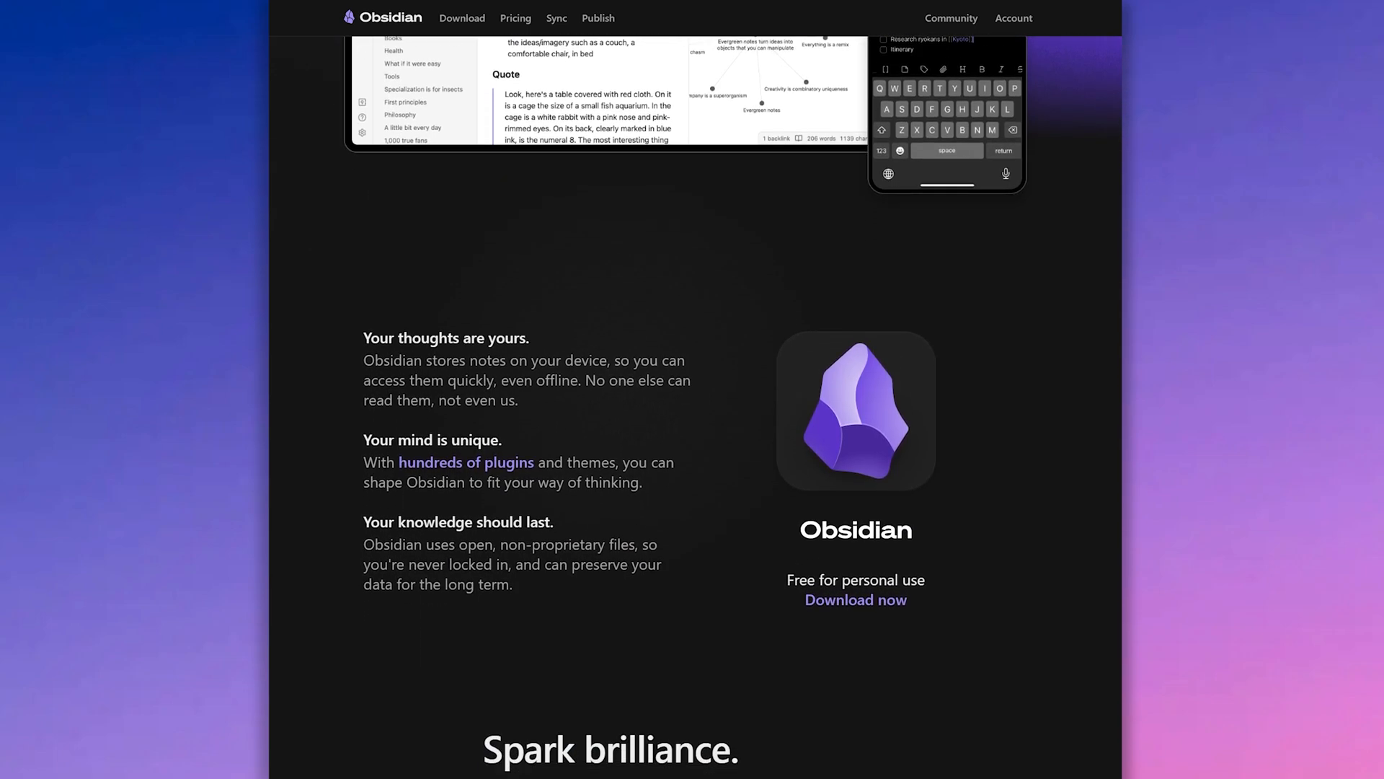
scroll(down, 3)
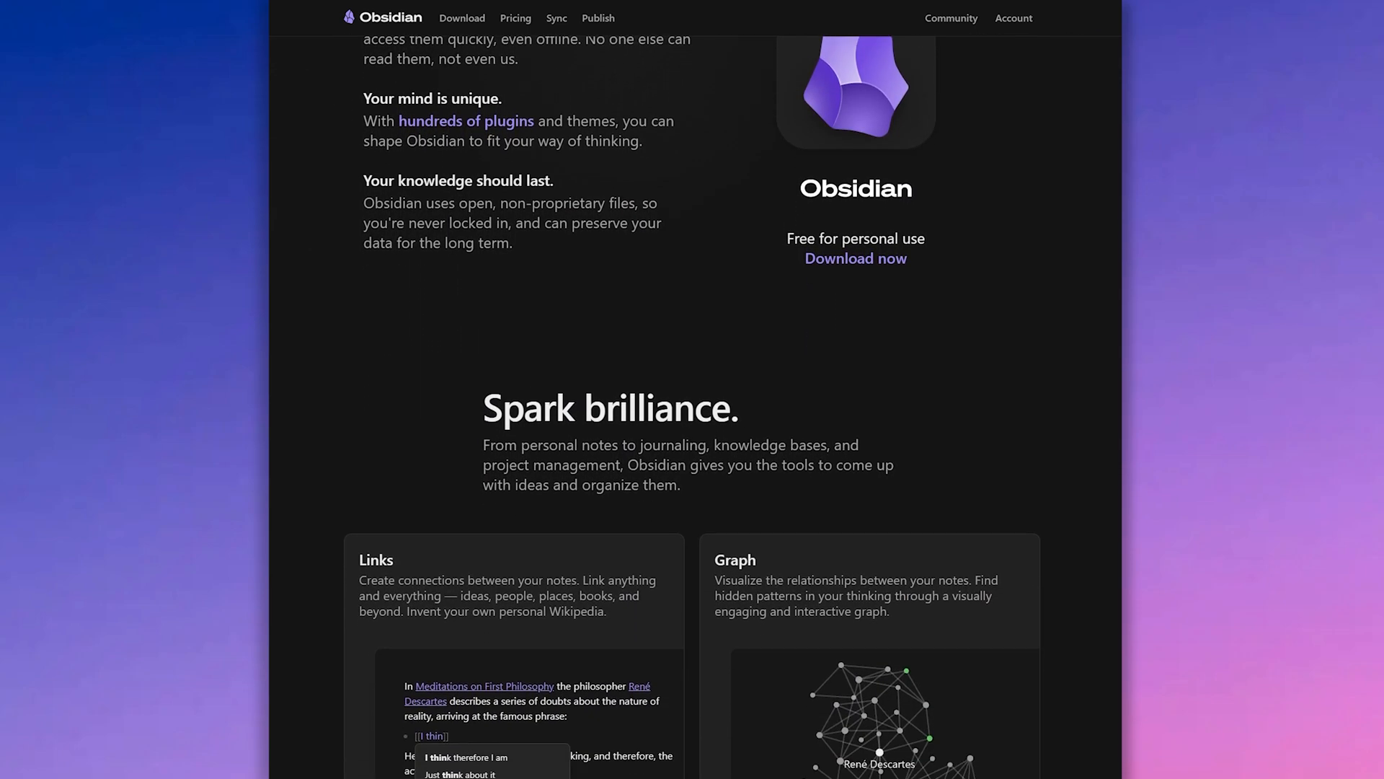
scroll(down, 3)
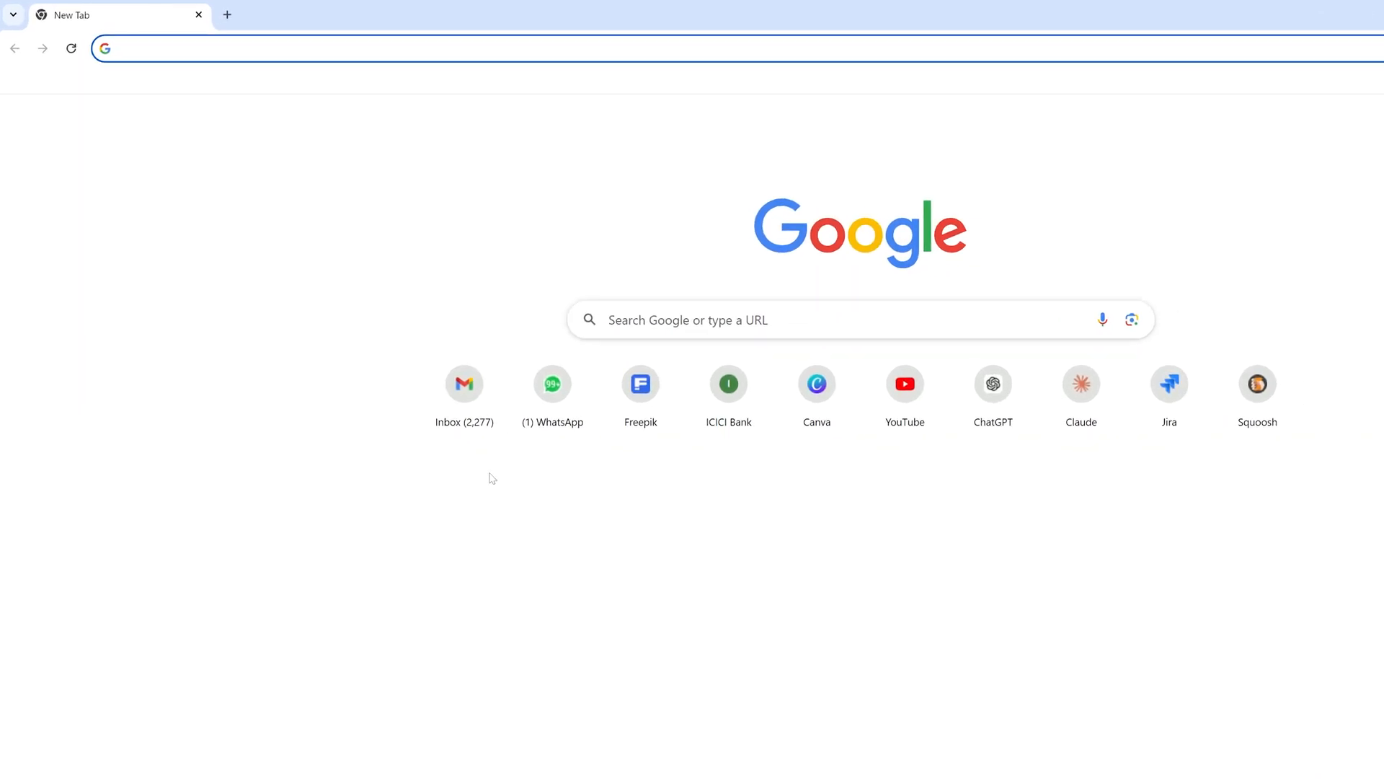
Step: Search for 'obsidian' and open the official obsidian.md result
text(o)
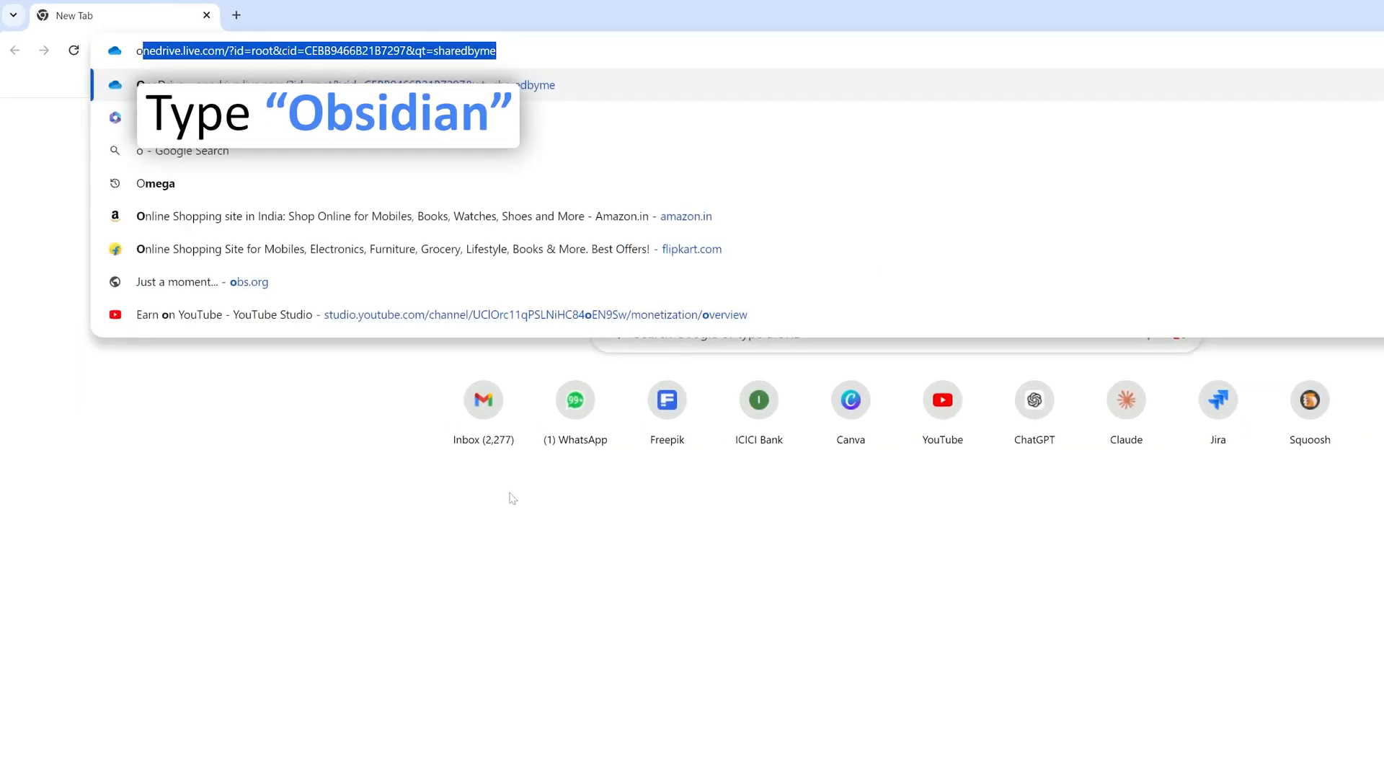
text(obsidian)
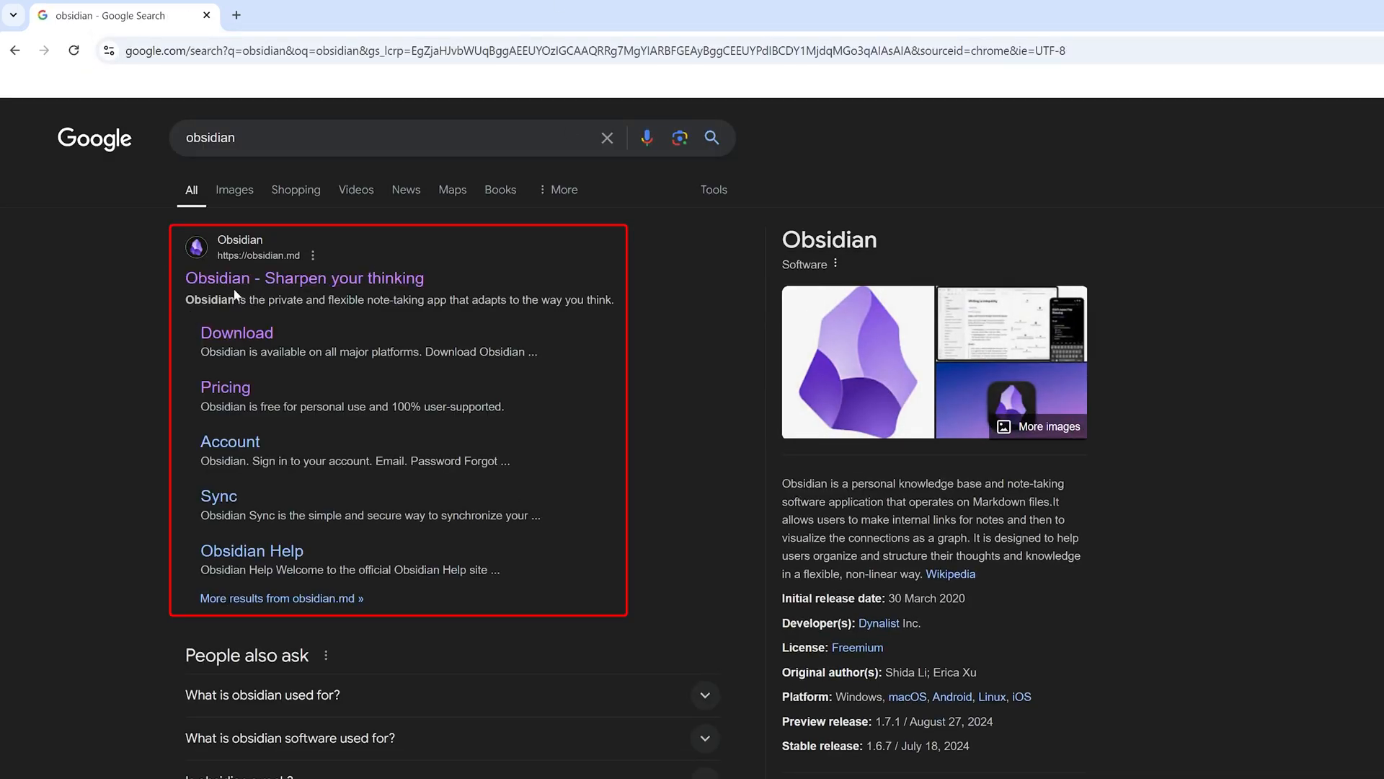
click(304, 277)
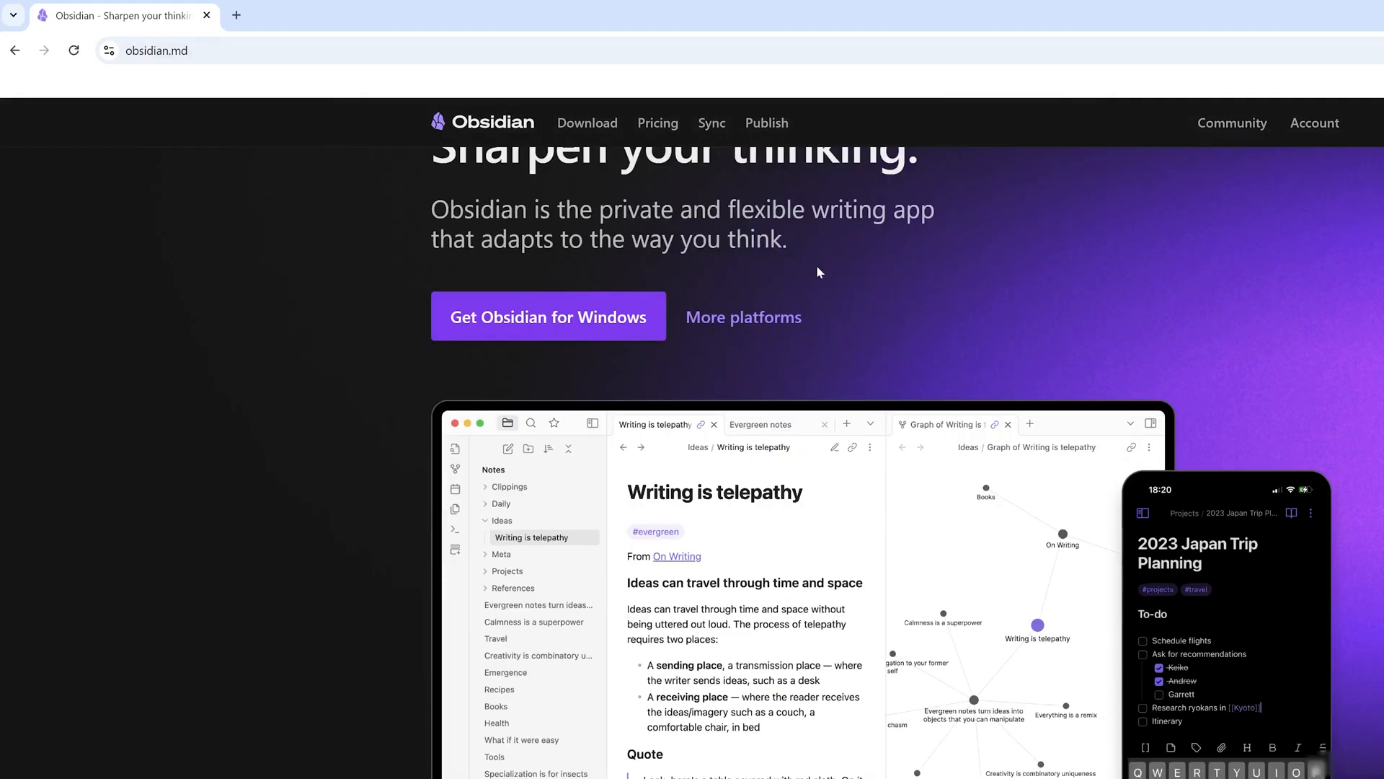
Step: Download the universal Windows installer from the download page and view recent downloads
click(547, 316)
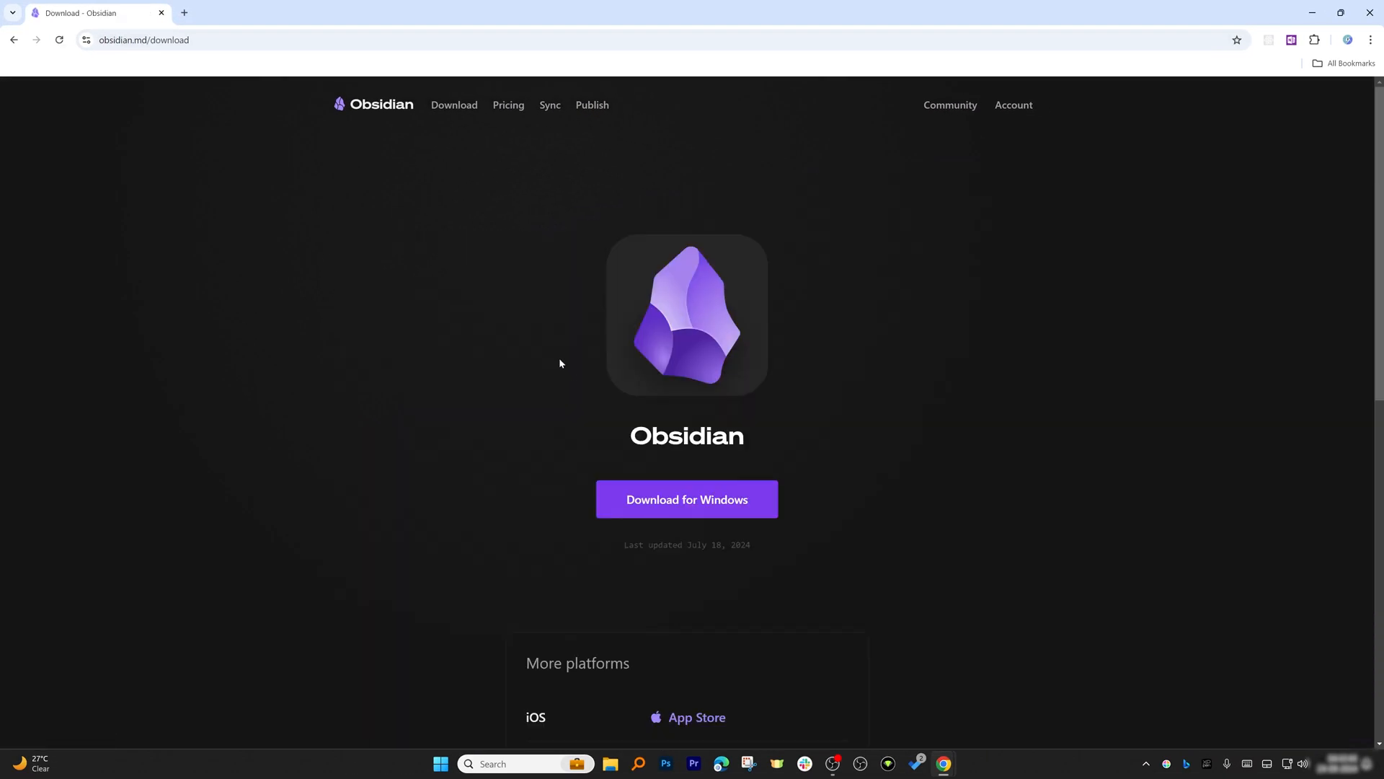
scroll(down, 3)
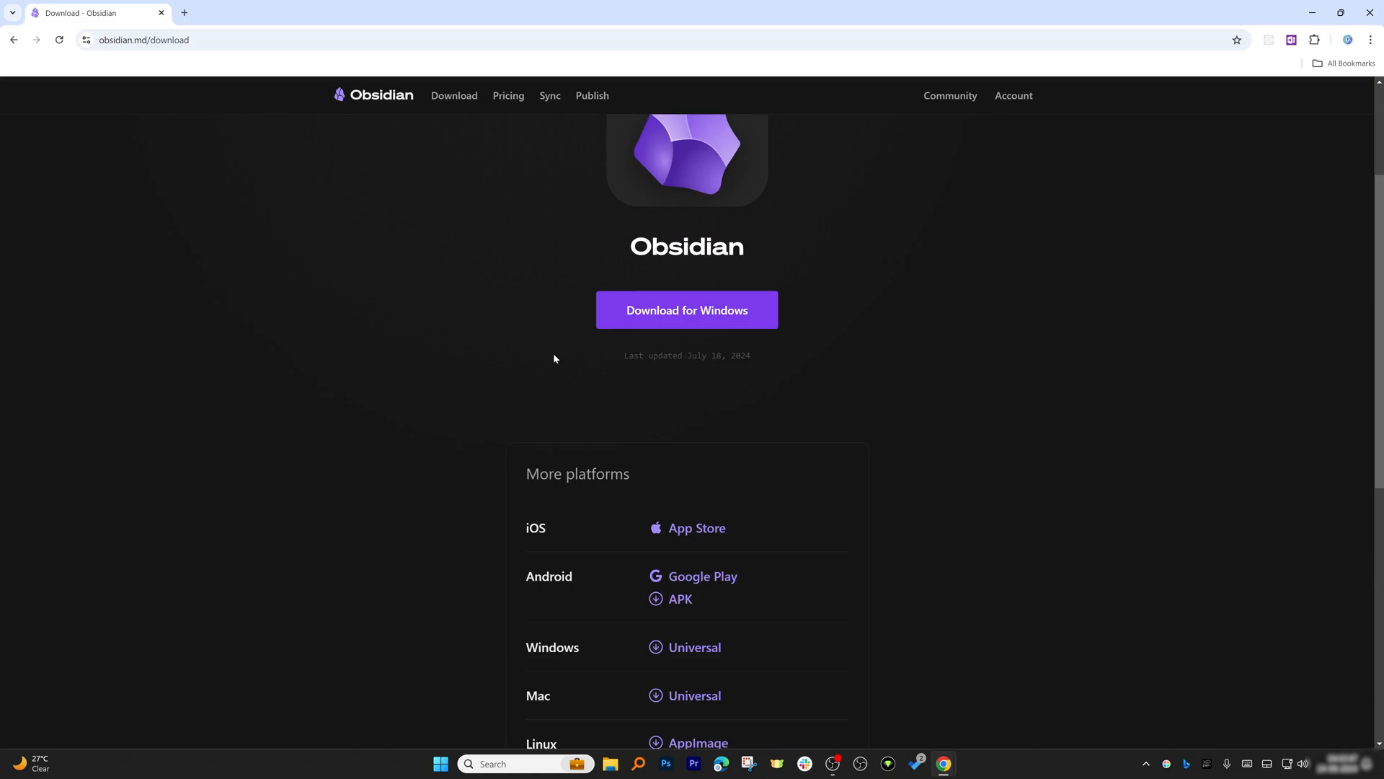
scroll(down, 3)
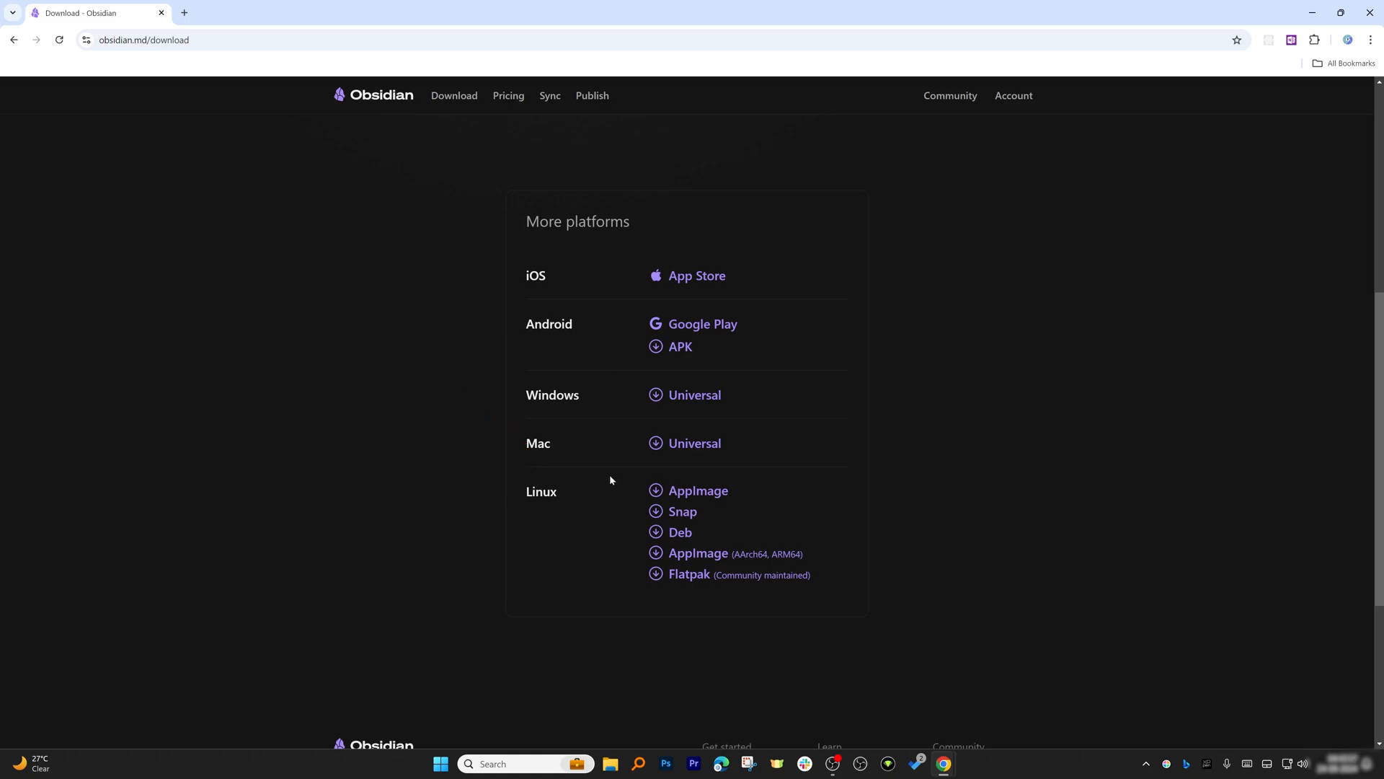
mouse_move(695, 394)
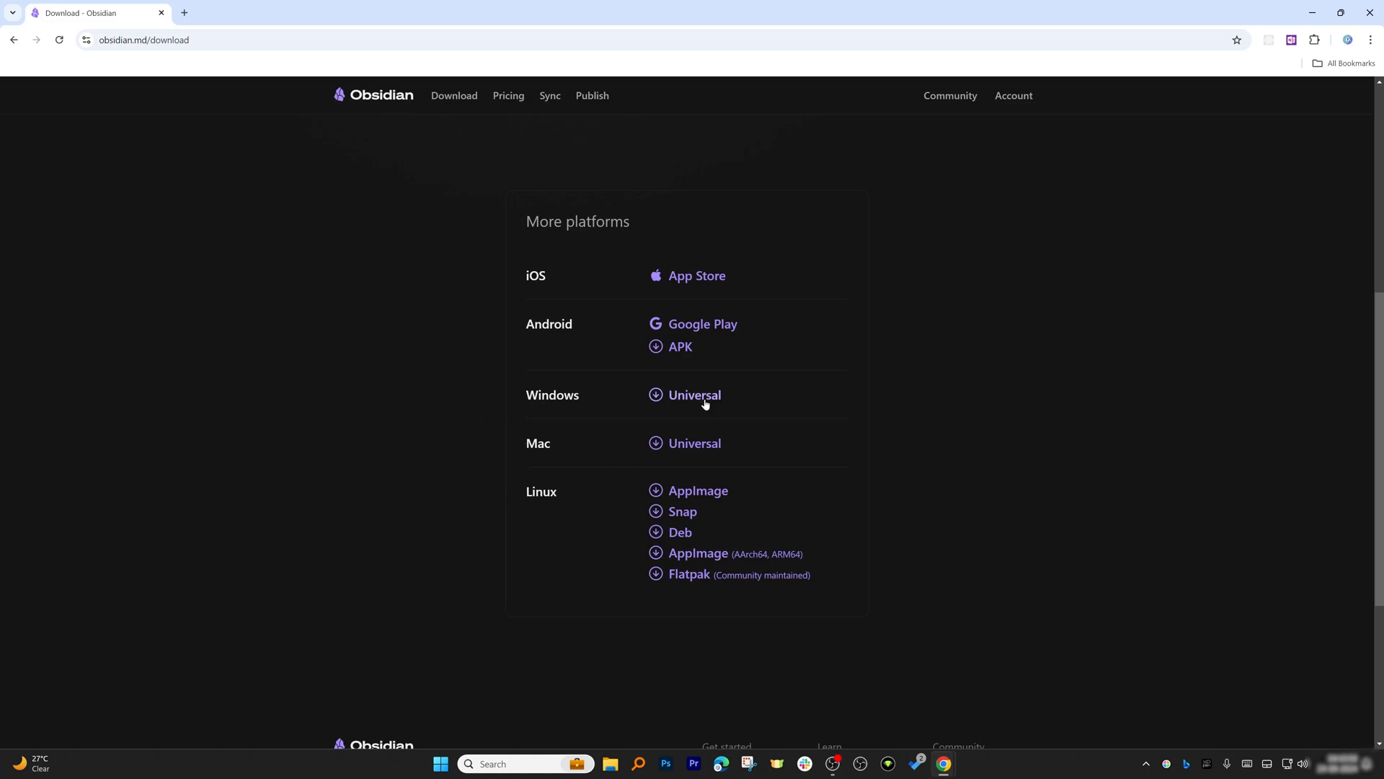
click(695, 395)
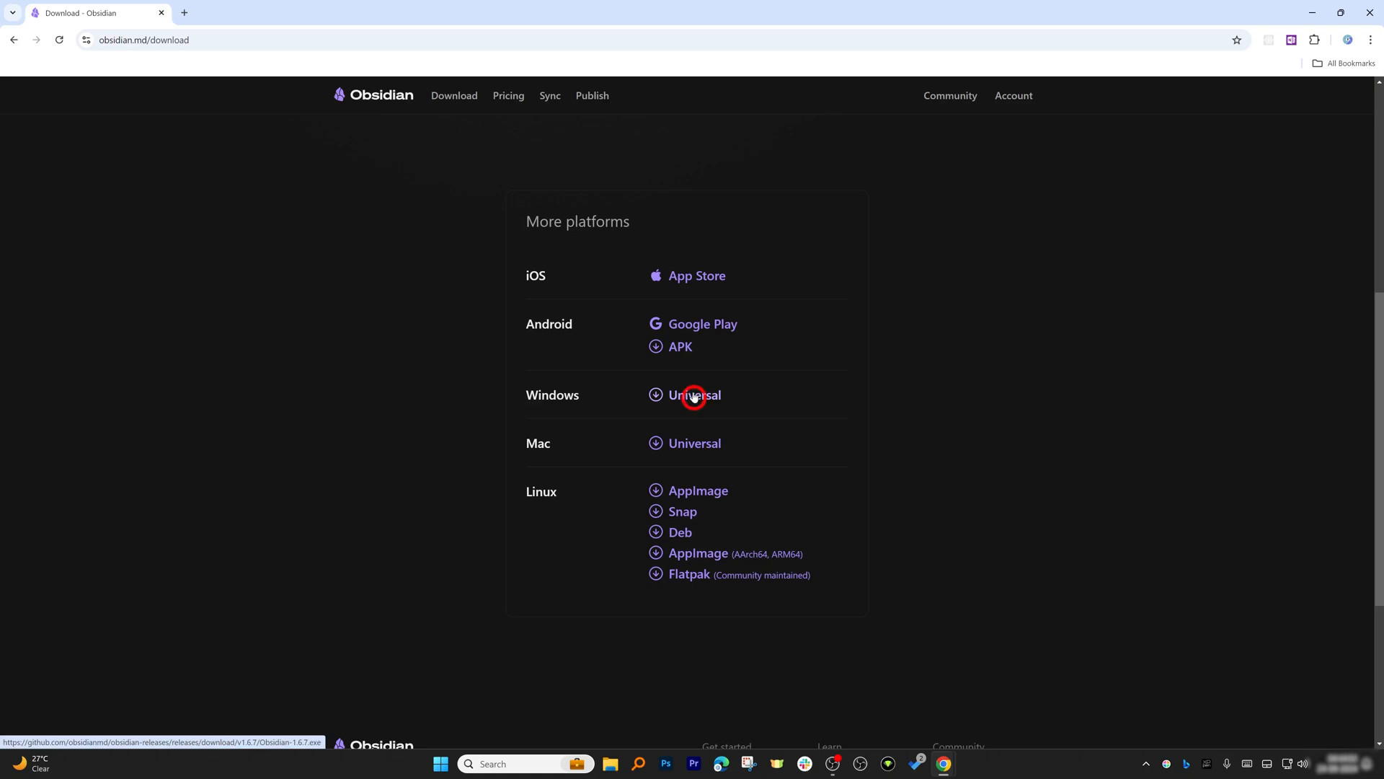
click(694, 394)
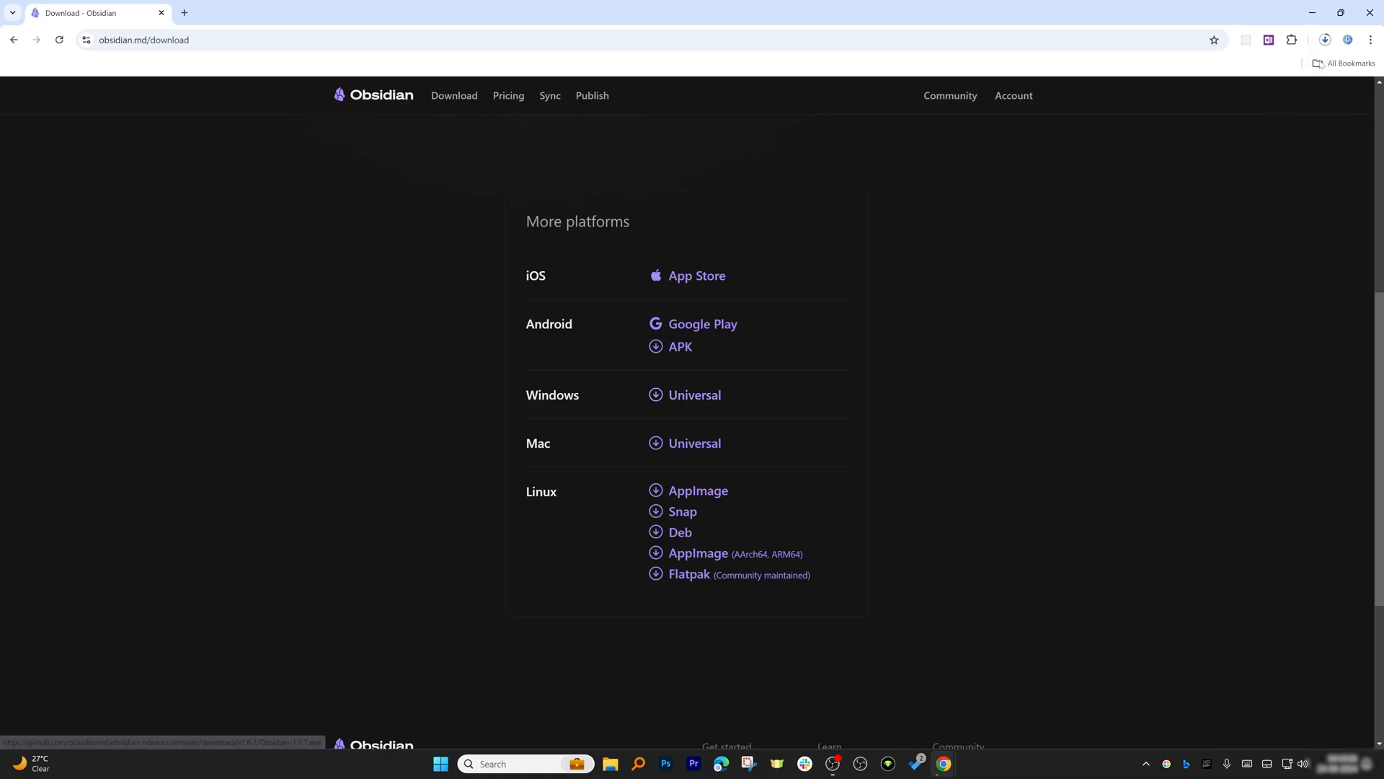
click(1324, 40)
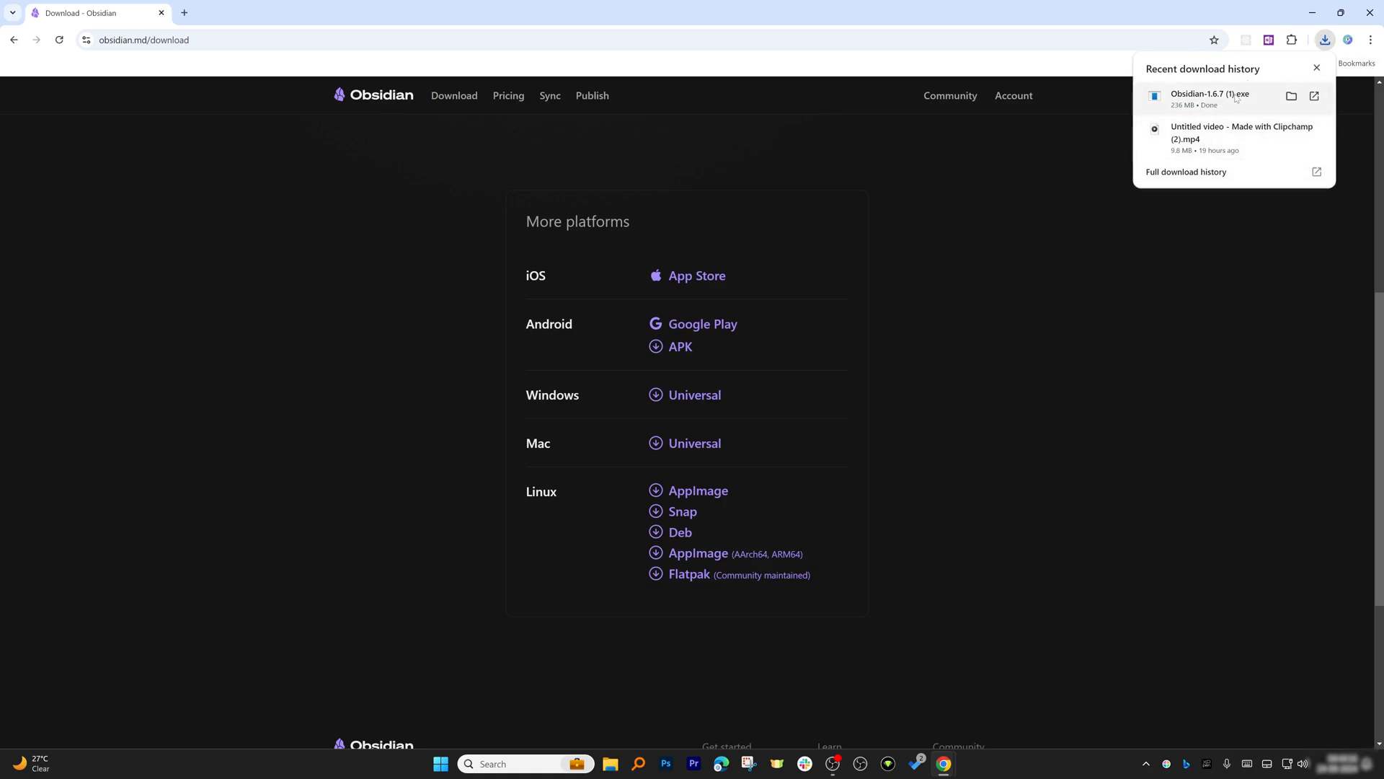
Step: Run the Obsidian-1.6.7 installer to install Obsidian, then close the launched app
double_click(1210, 98)
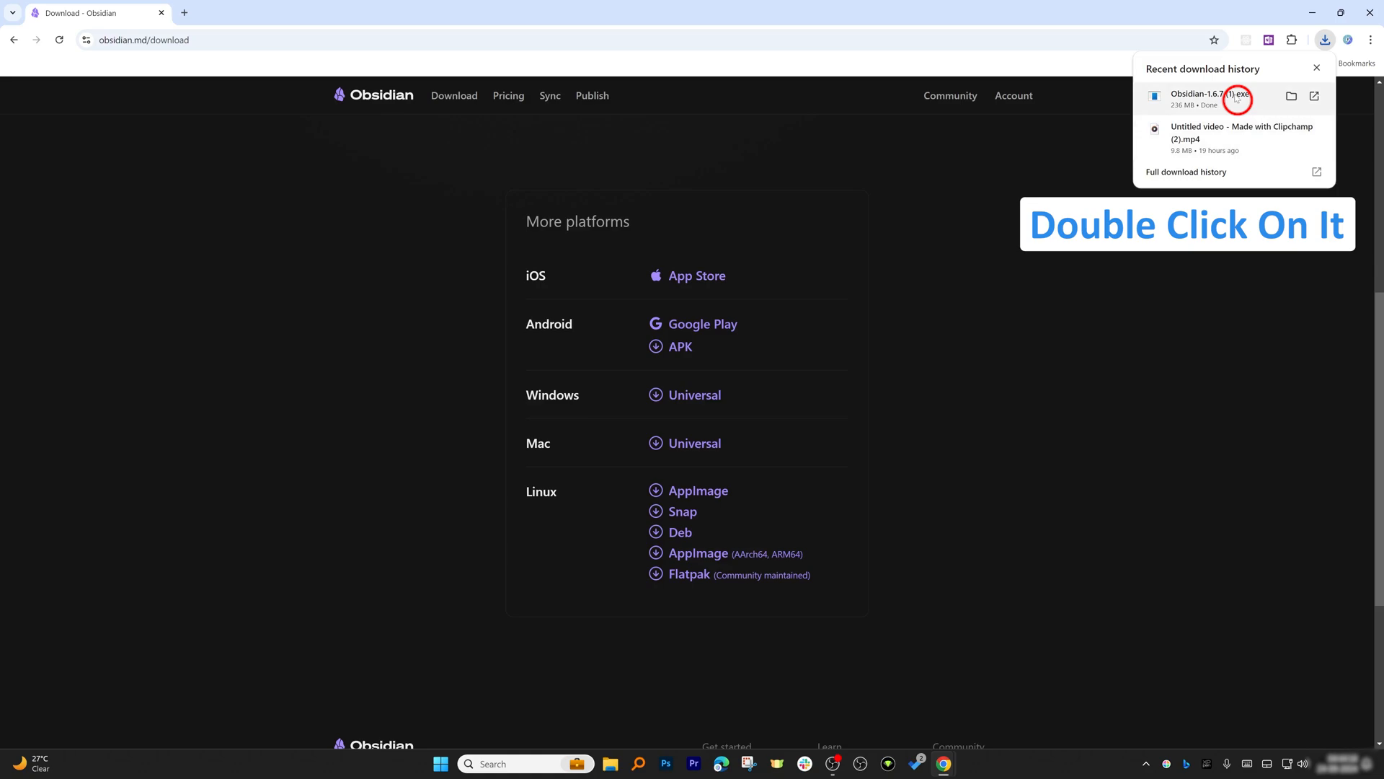
double_click(1236, 100)
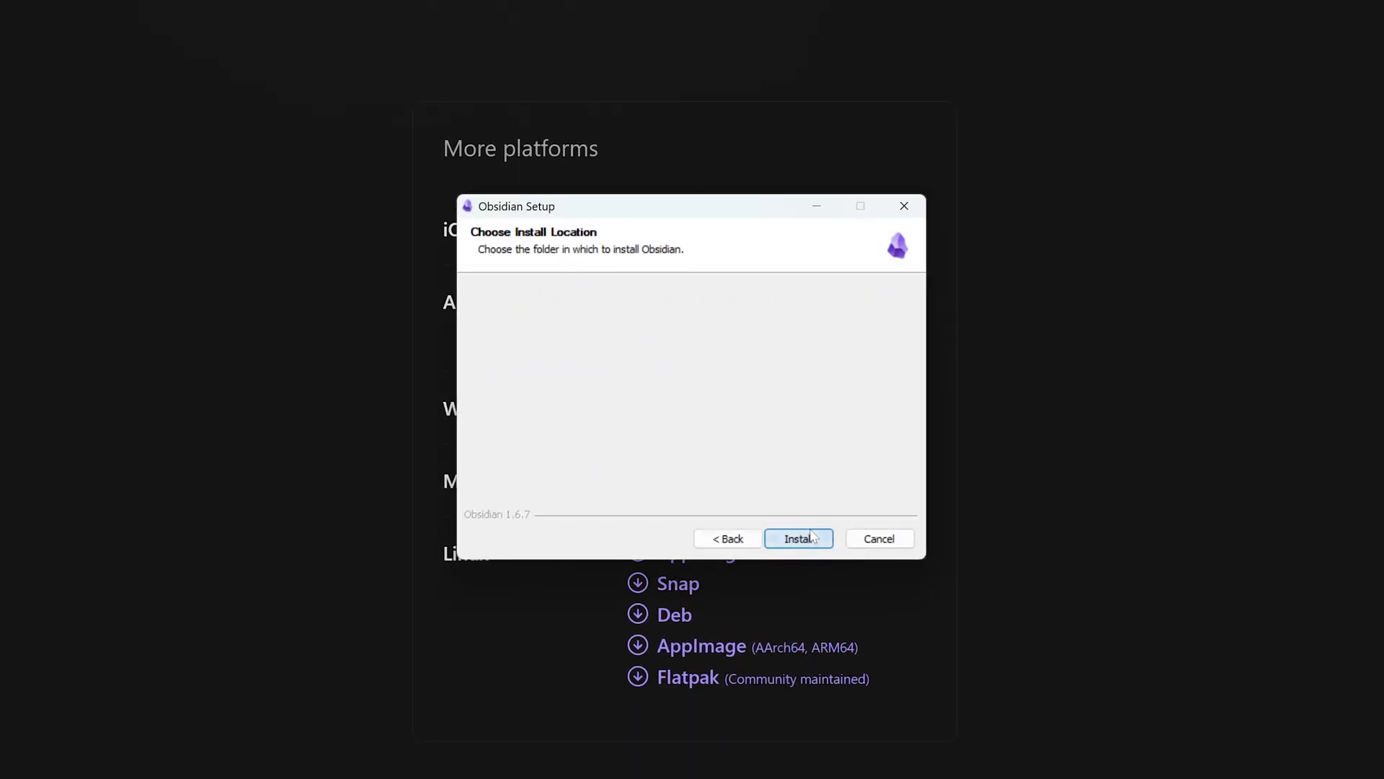
click(798, 538)
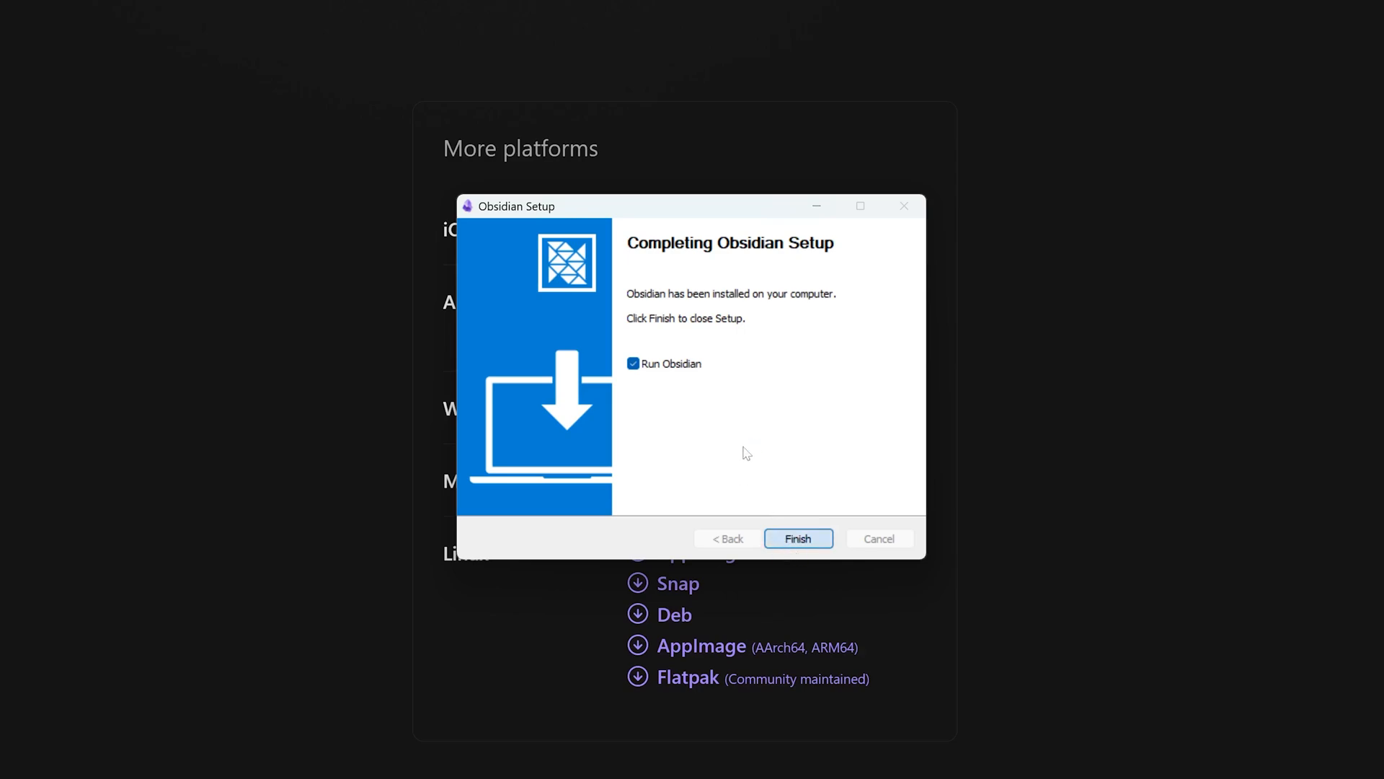
click(796, 538)
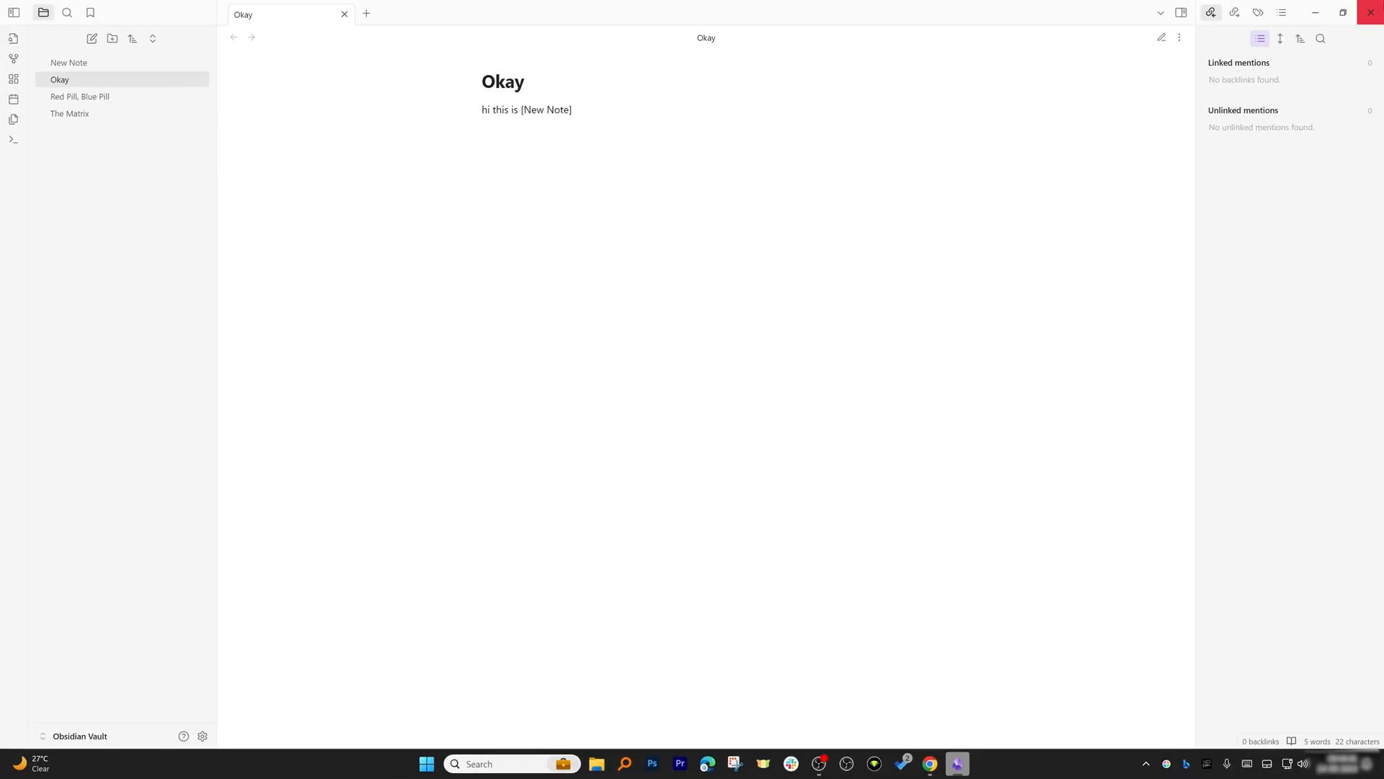
click(942, 769)
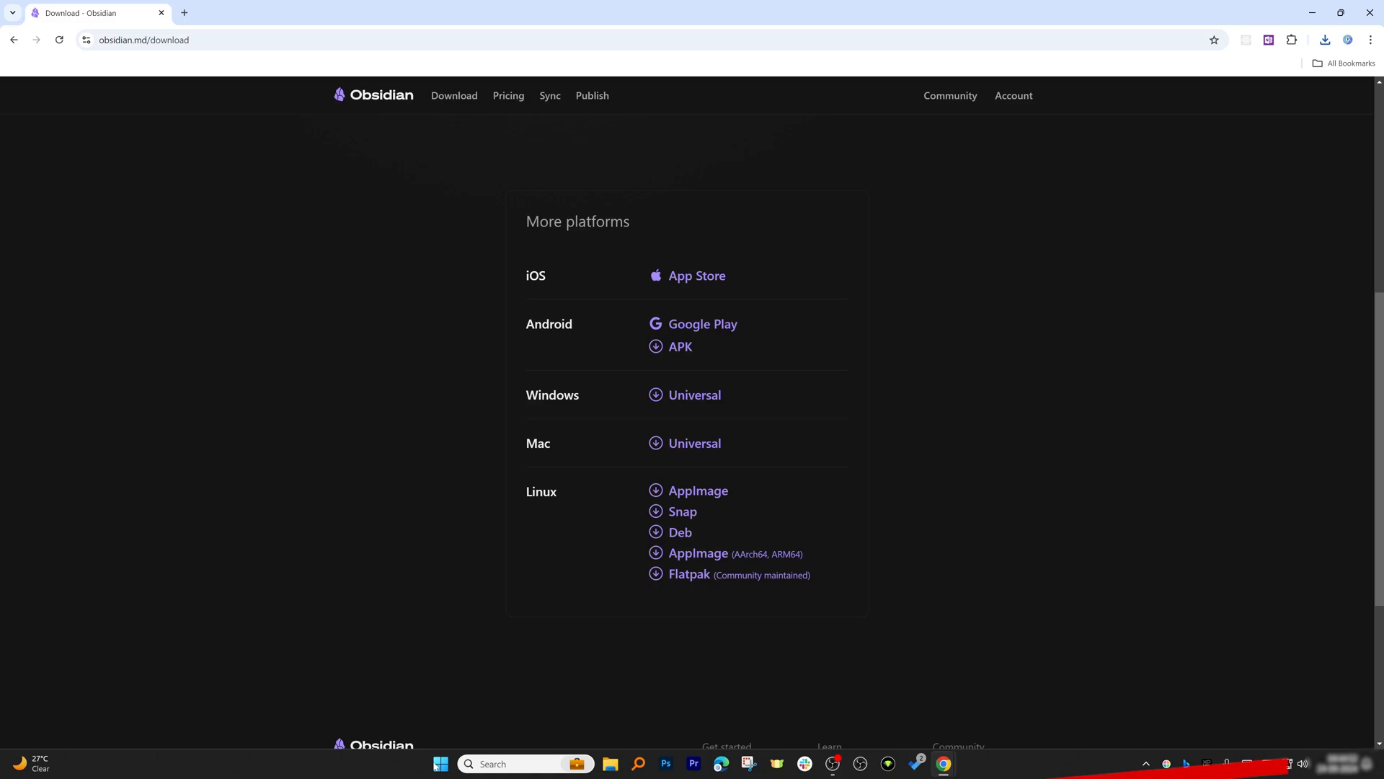
Step: Relaunch Obsidian from the Windows Start menu search results
click(440, 763)
text(obsi)
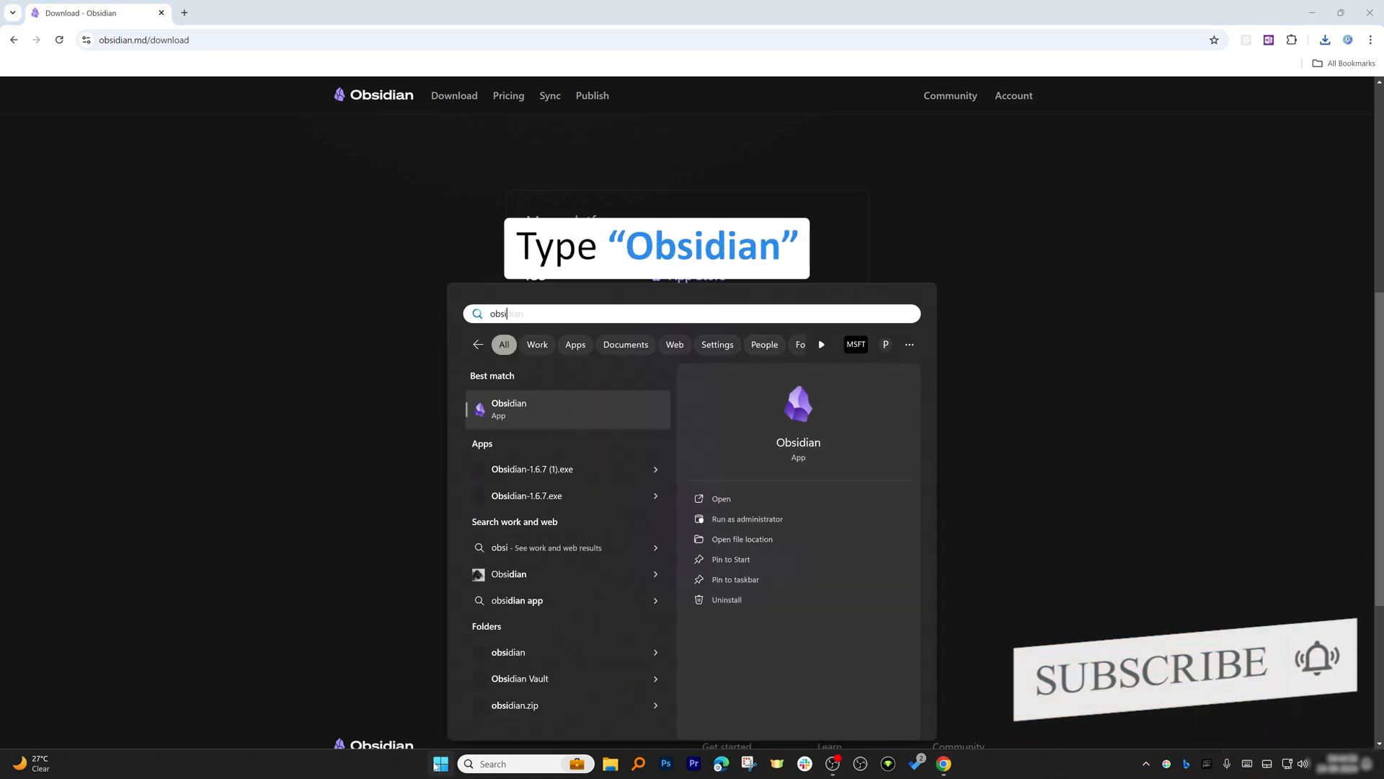
click(508, 409)
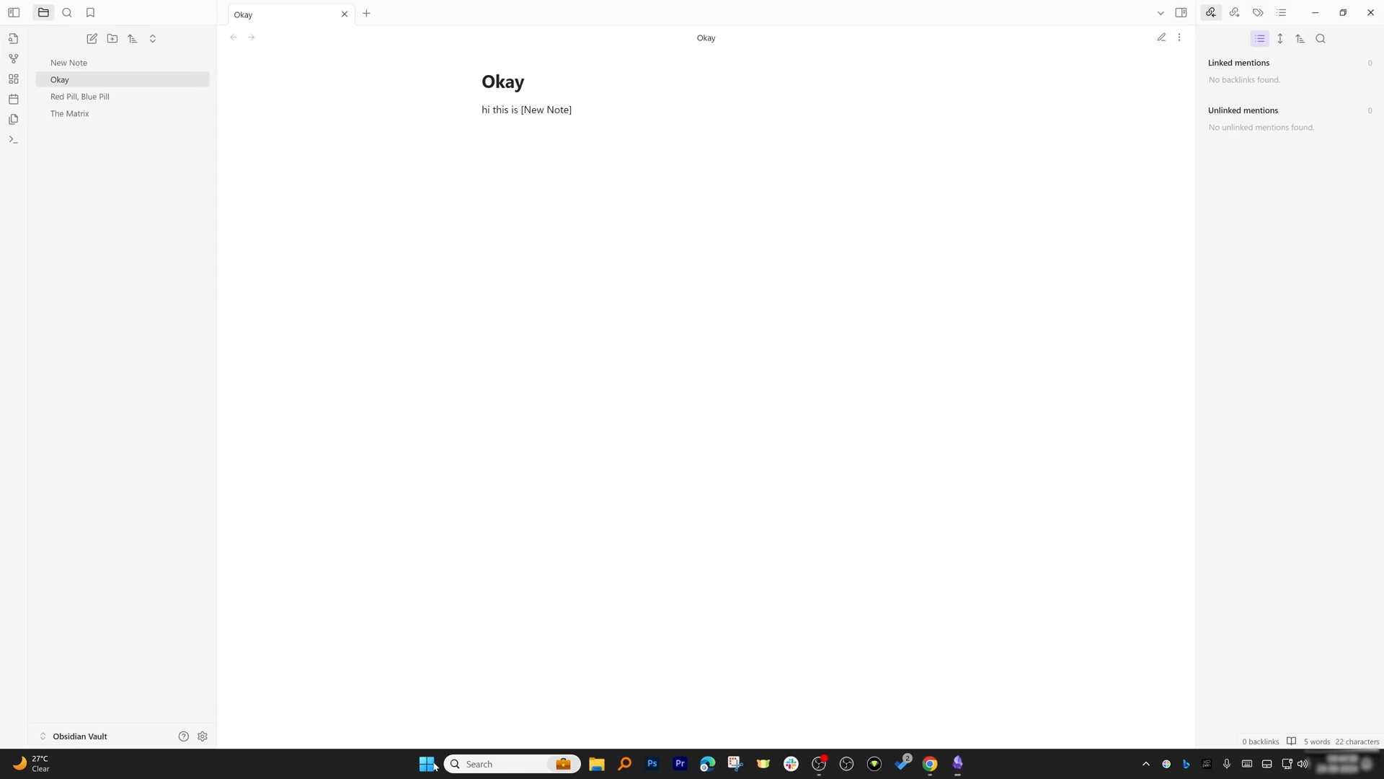
mouse_move(149, 69)
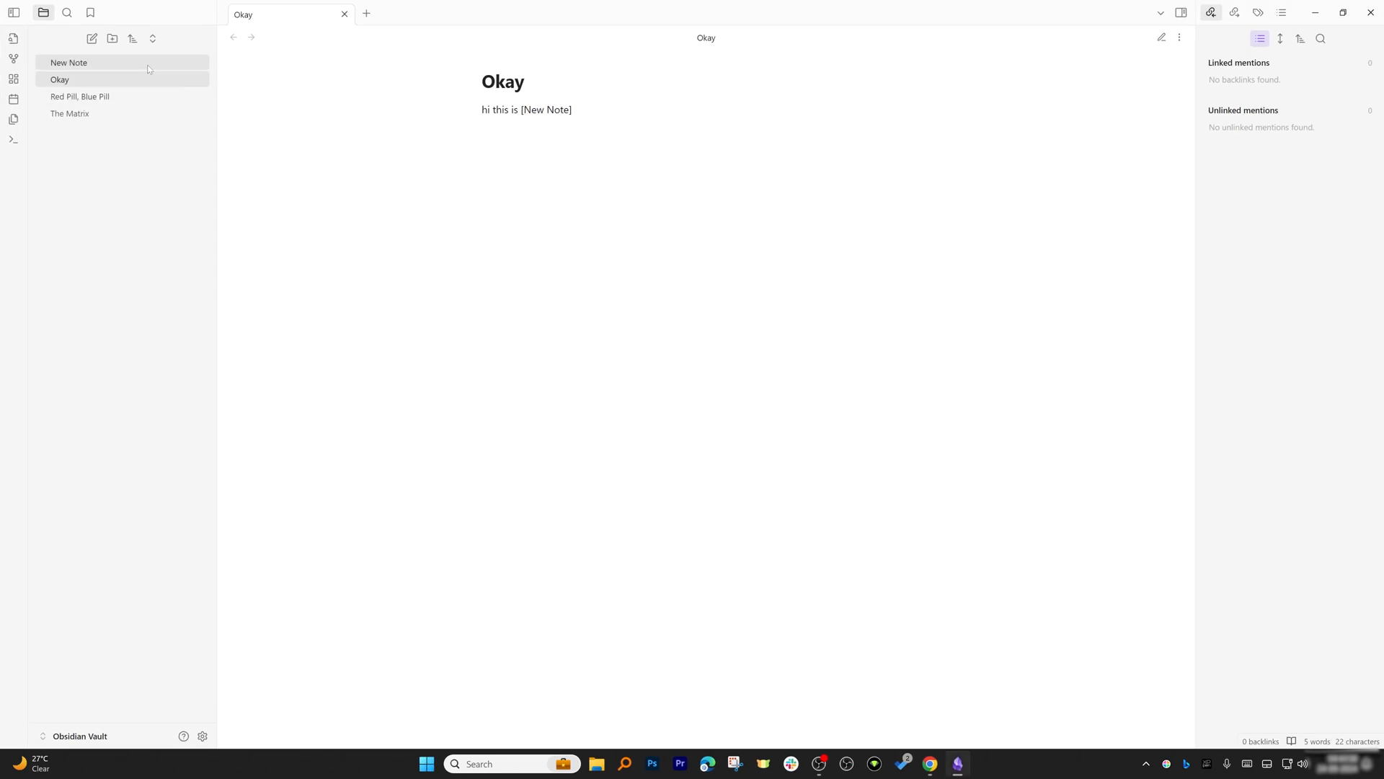
Step: Delete the Okay, Red Pill Blue Pill, and New Note notes from the vault
click(69, 62)
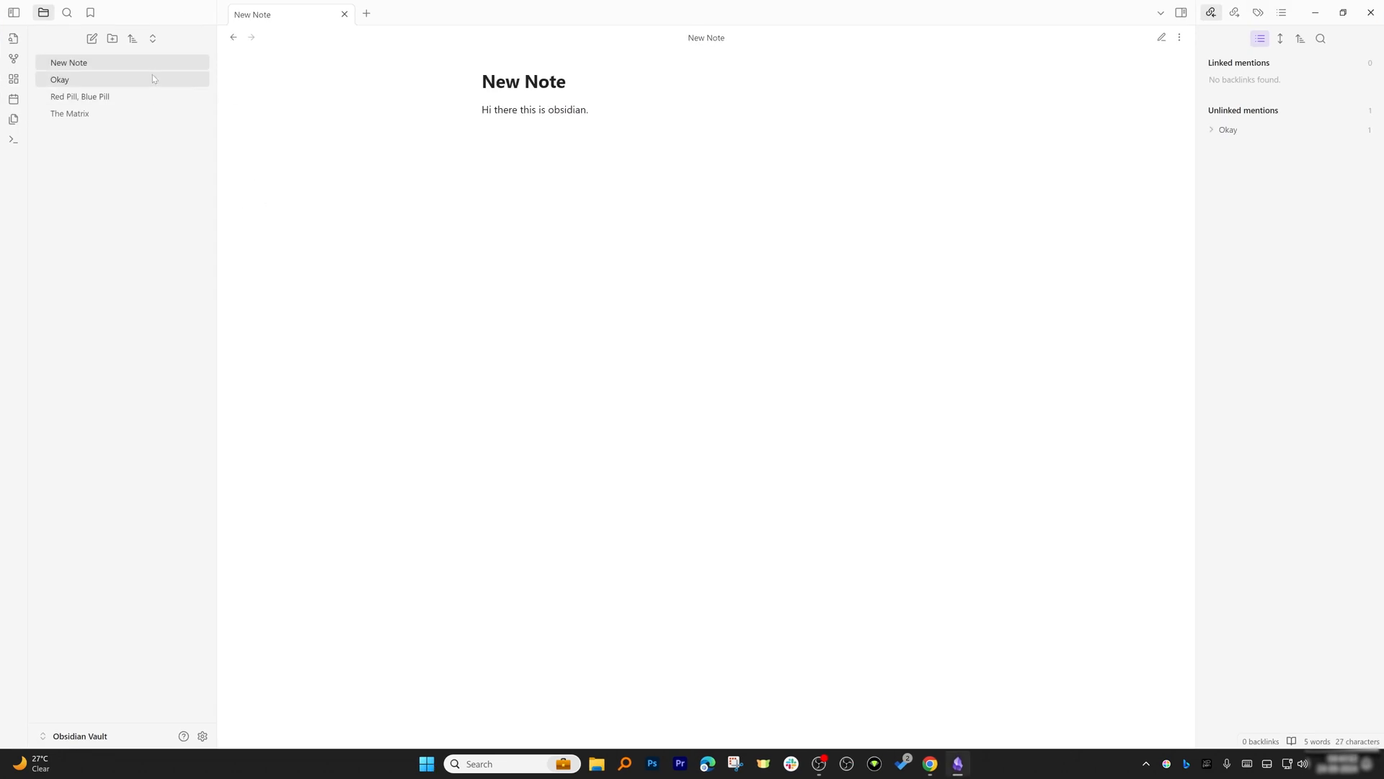
right_click(80, 97)
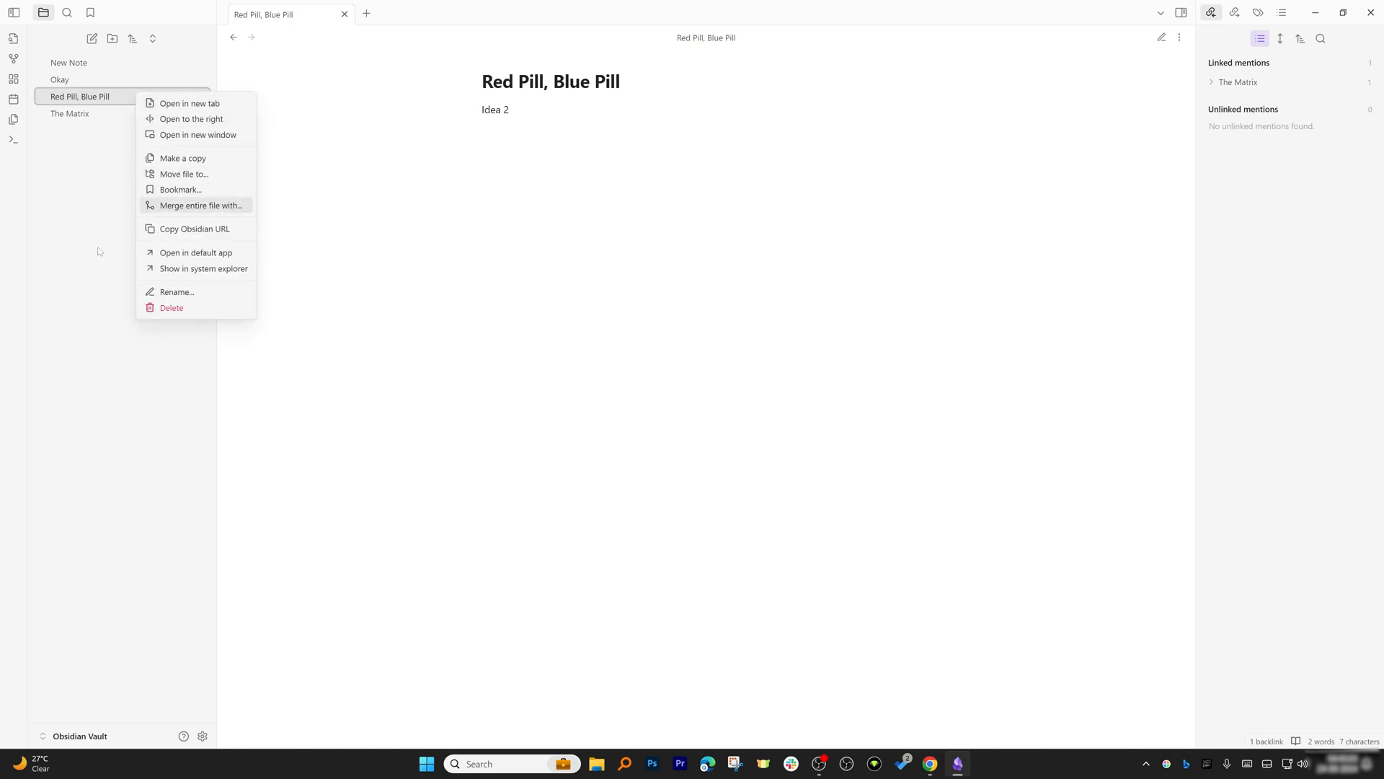
right_click(59, 79)
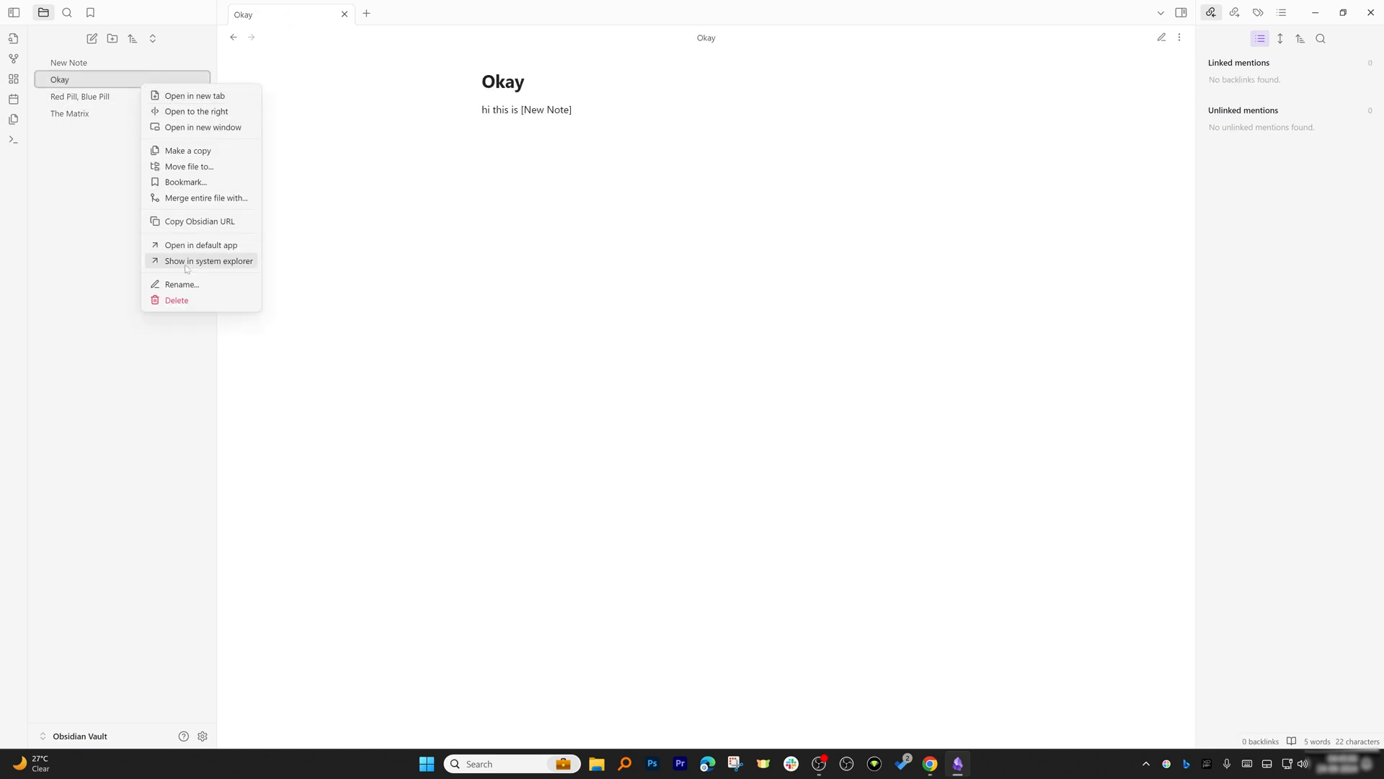
click(176, 300)
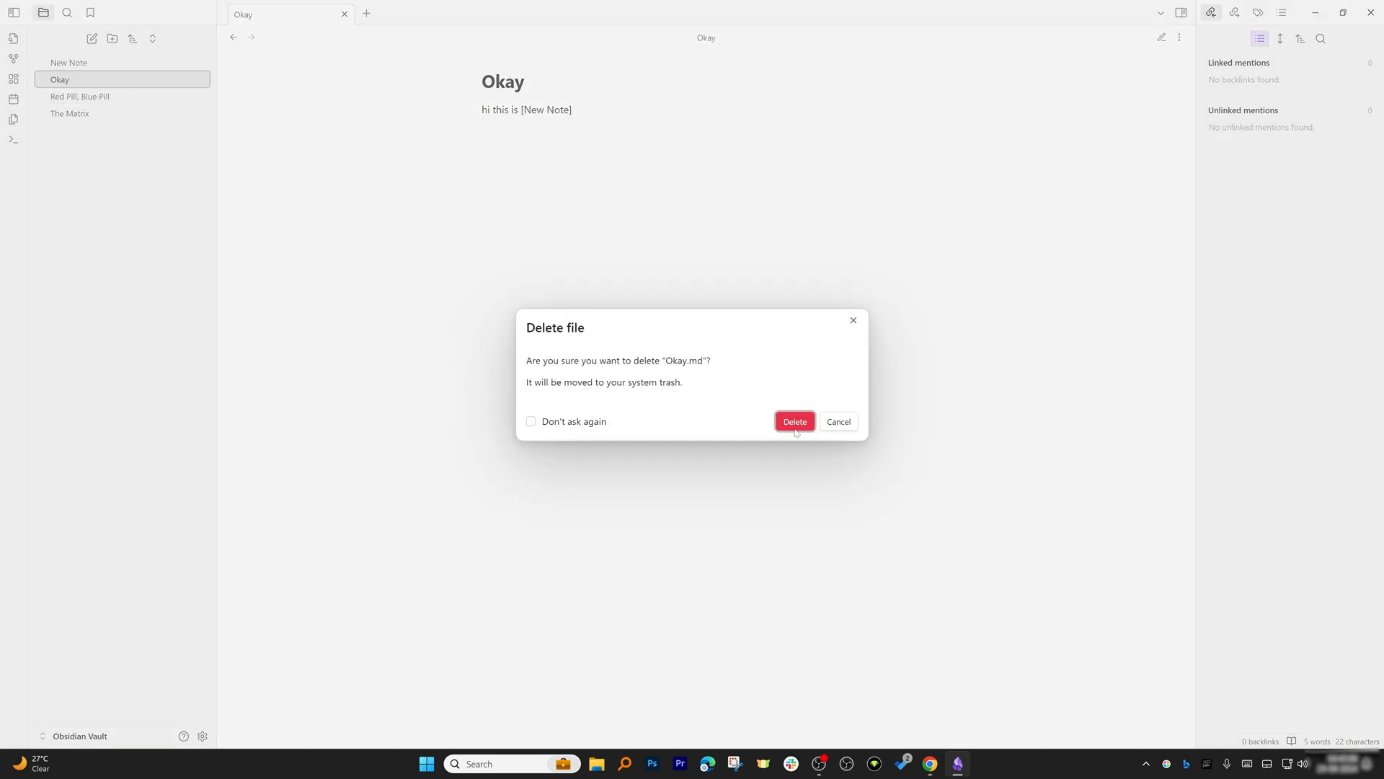
click(793, 421)
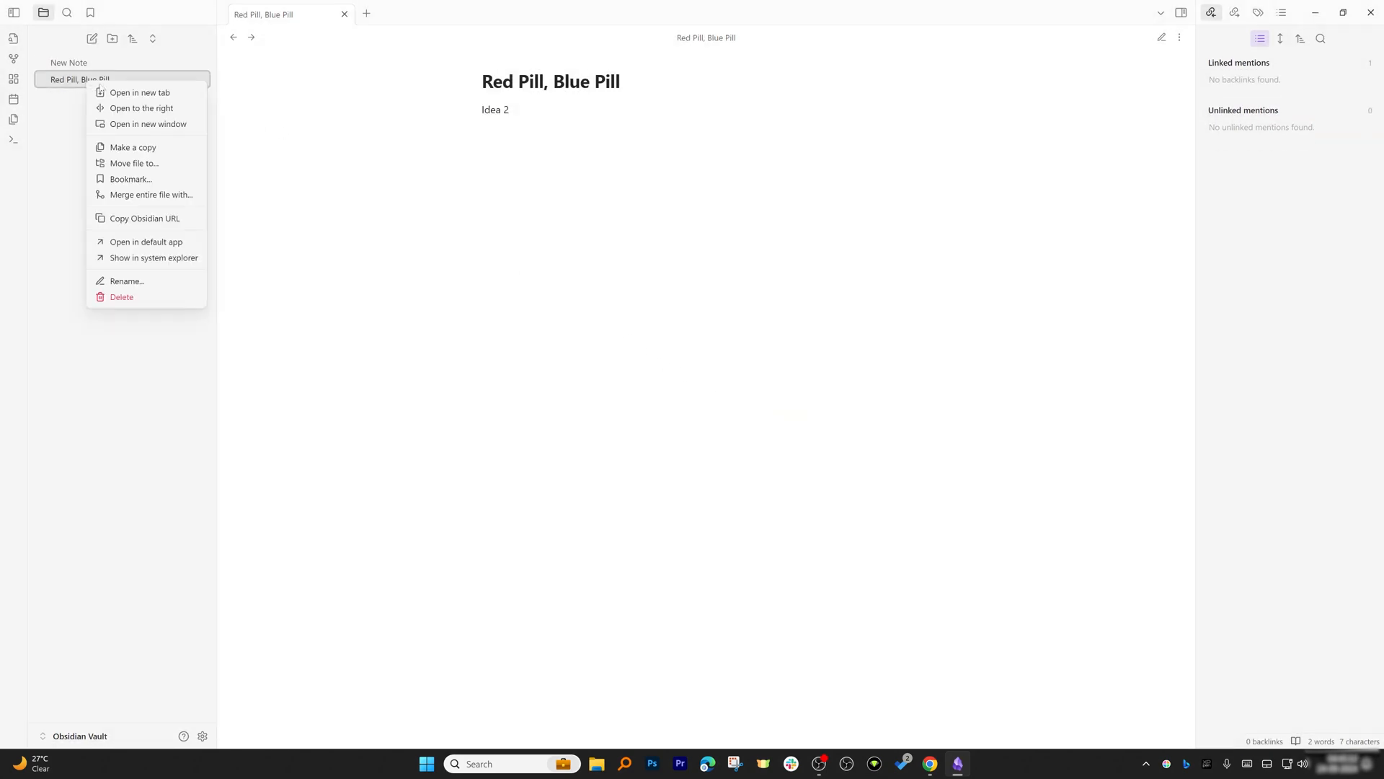
click(121, 297)
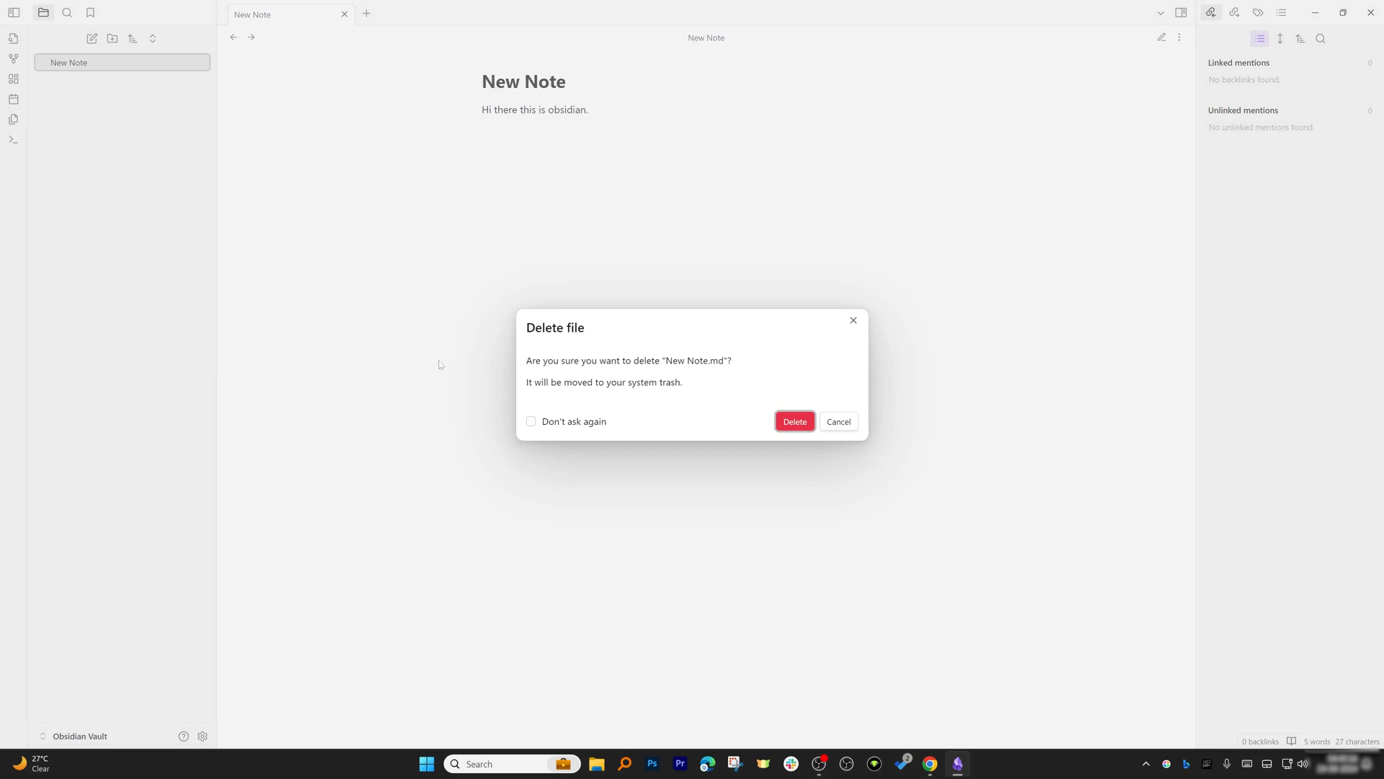
click(794, 421)
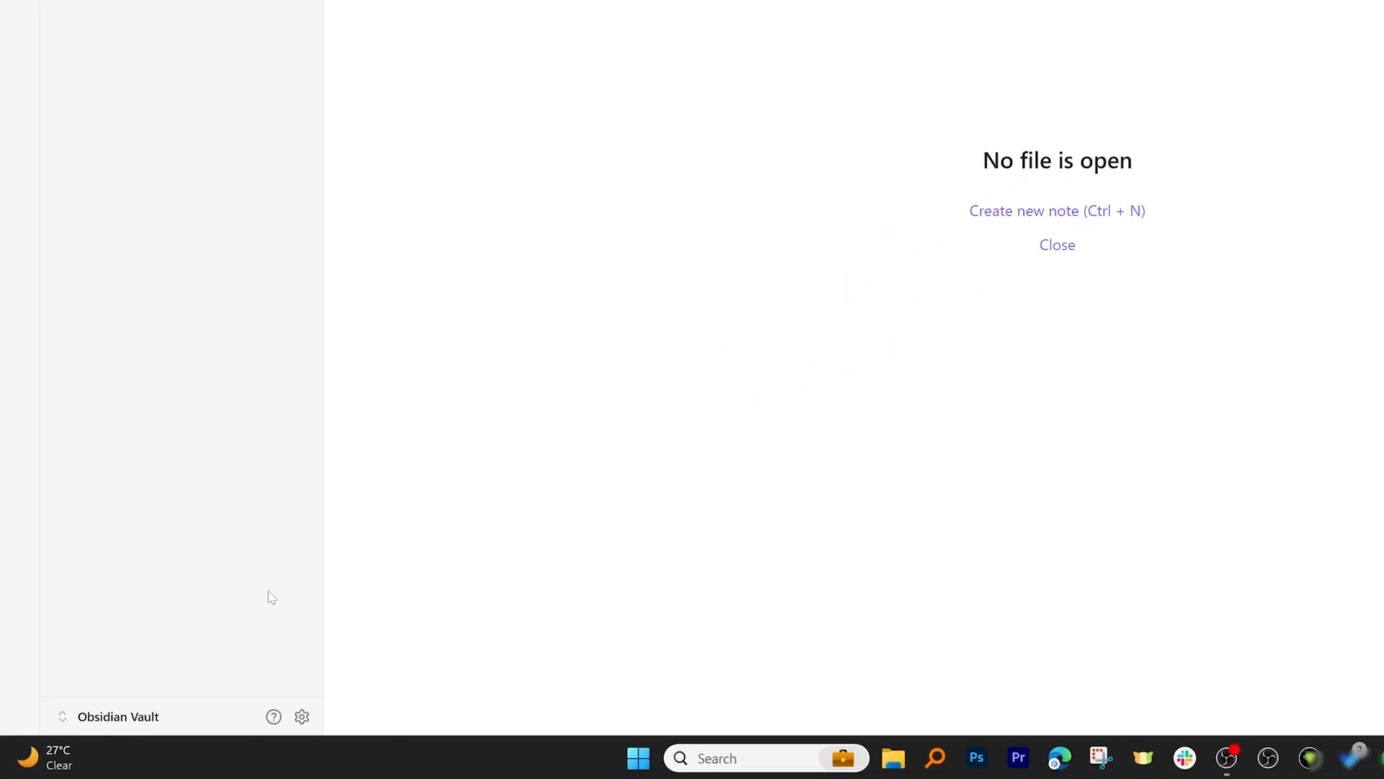
Step: Remove Obsidian Vault from the vault manager's vault list
click(106, 716)
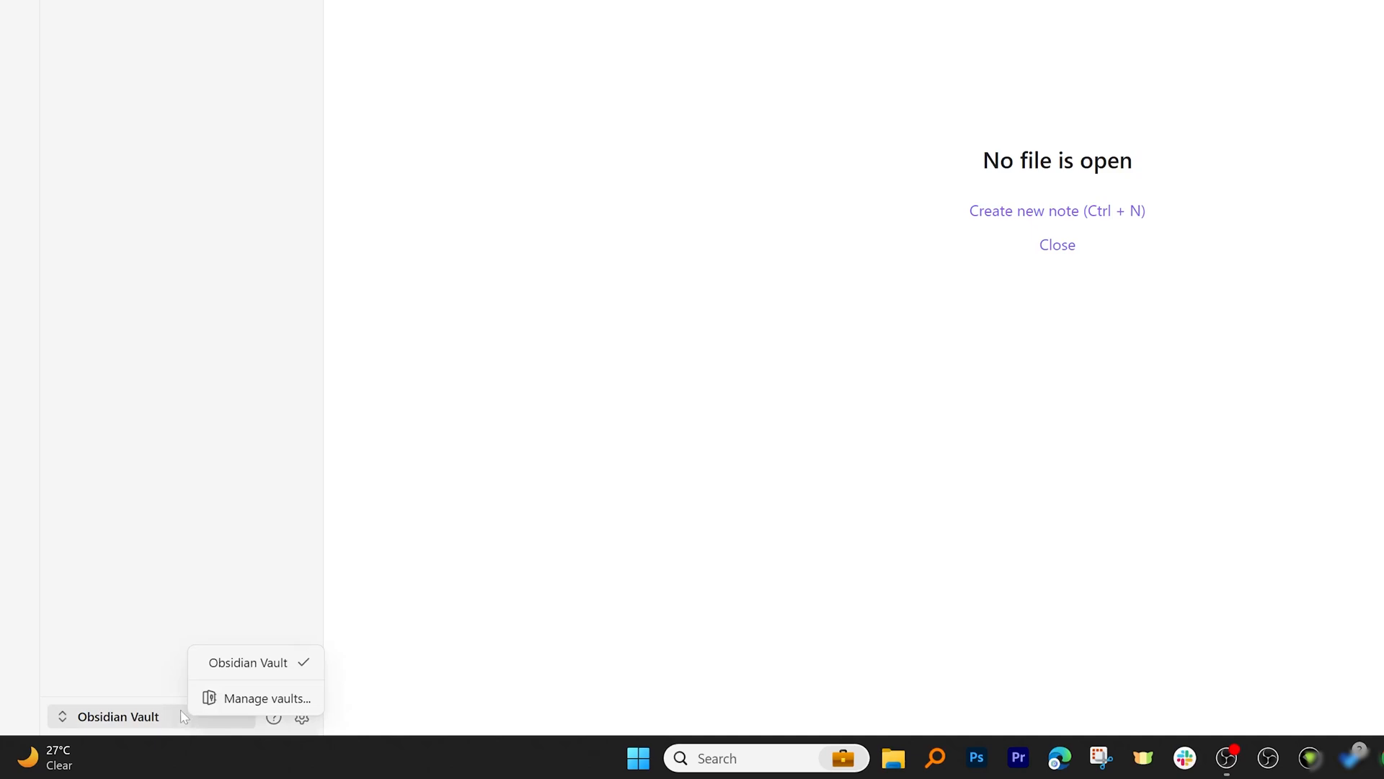
click(117, 716)
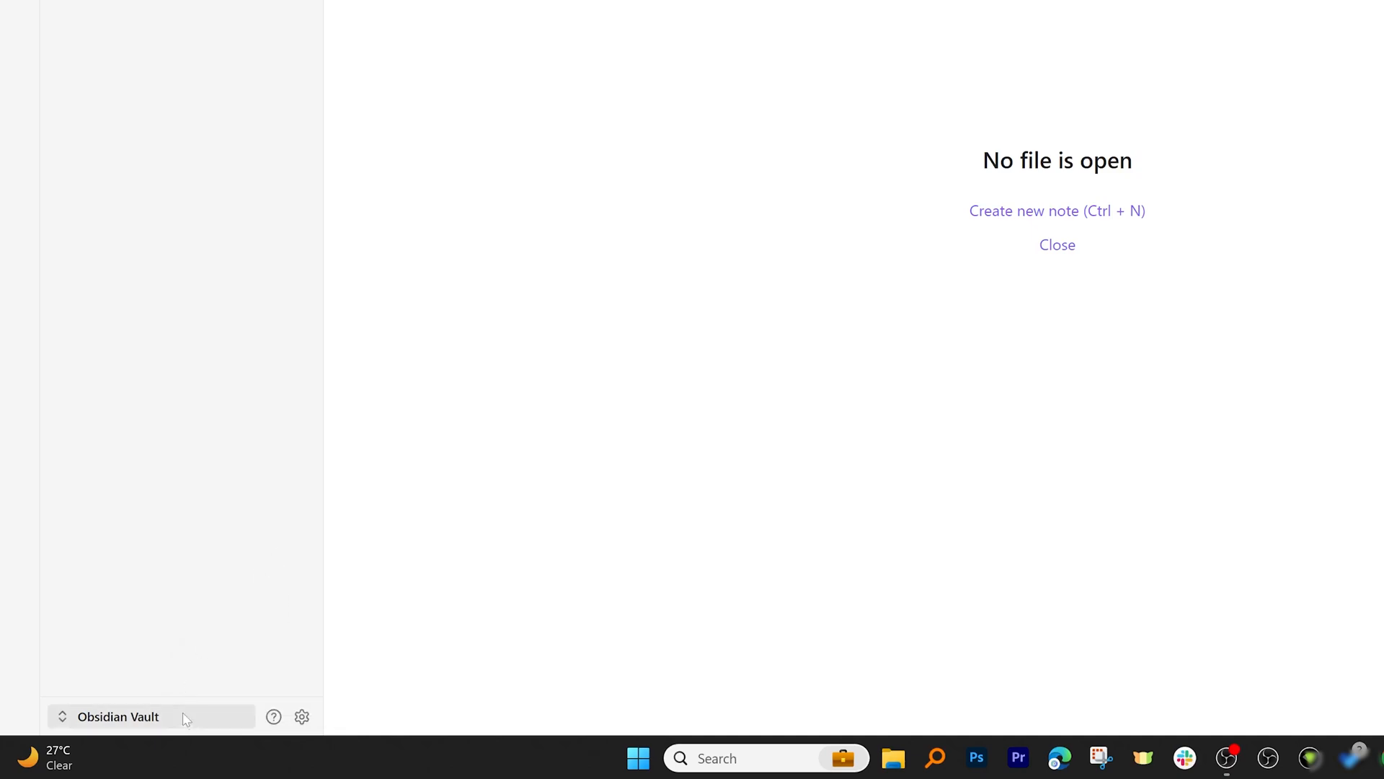
click(119, 716)
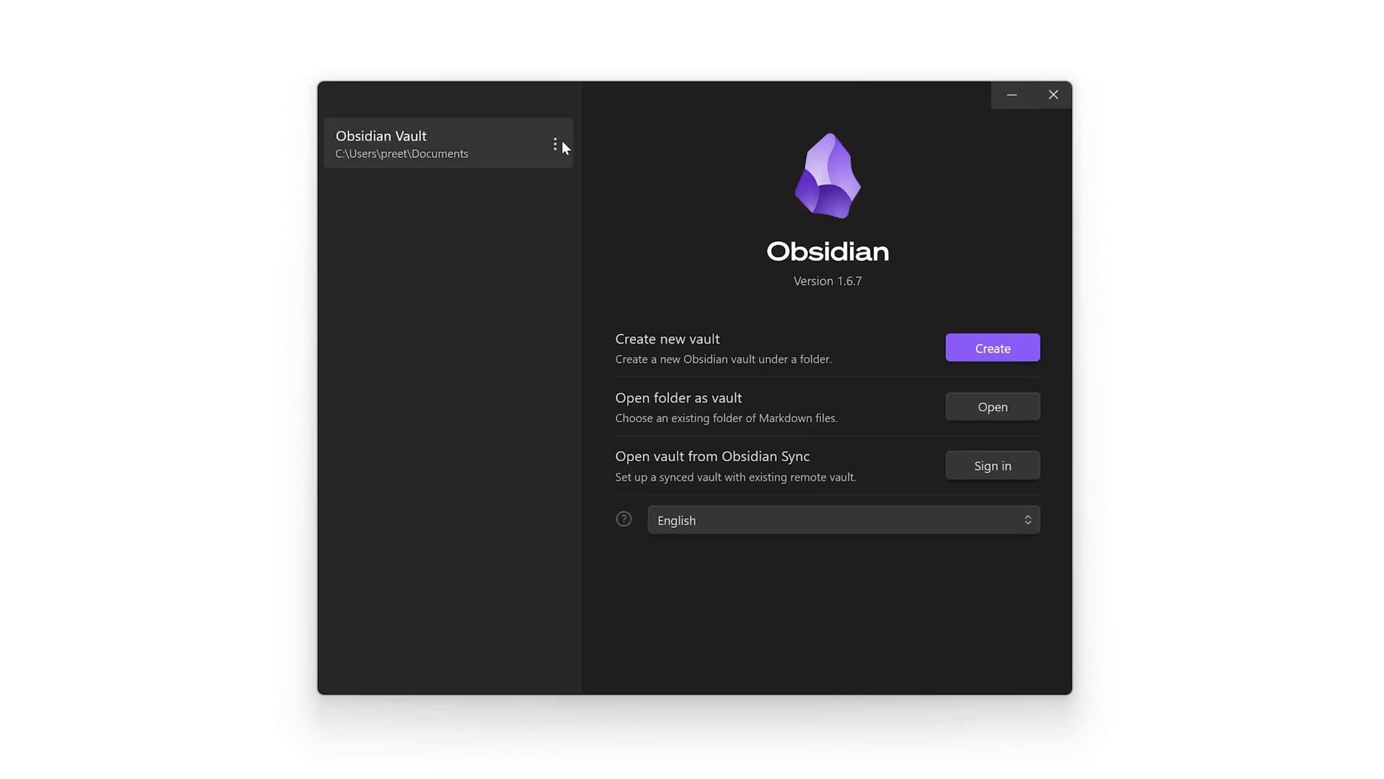
click(555, 145)
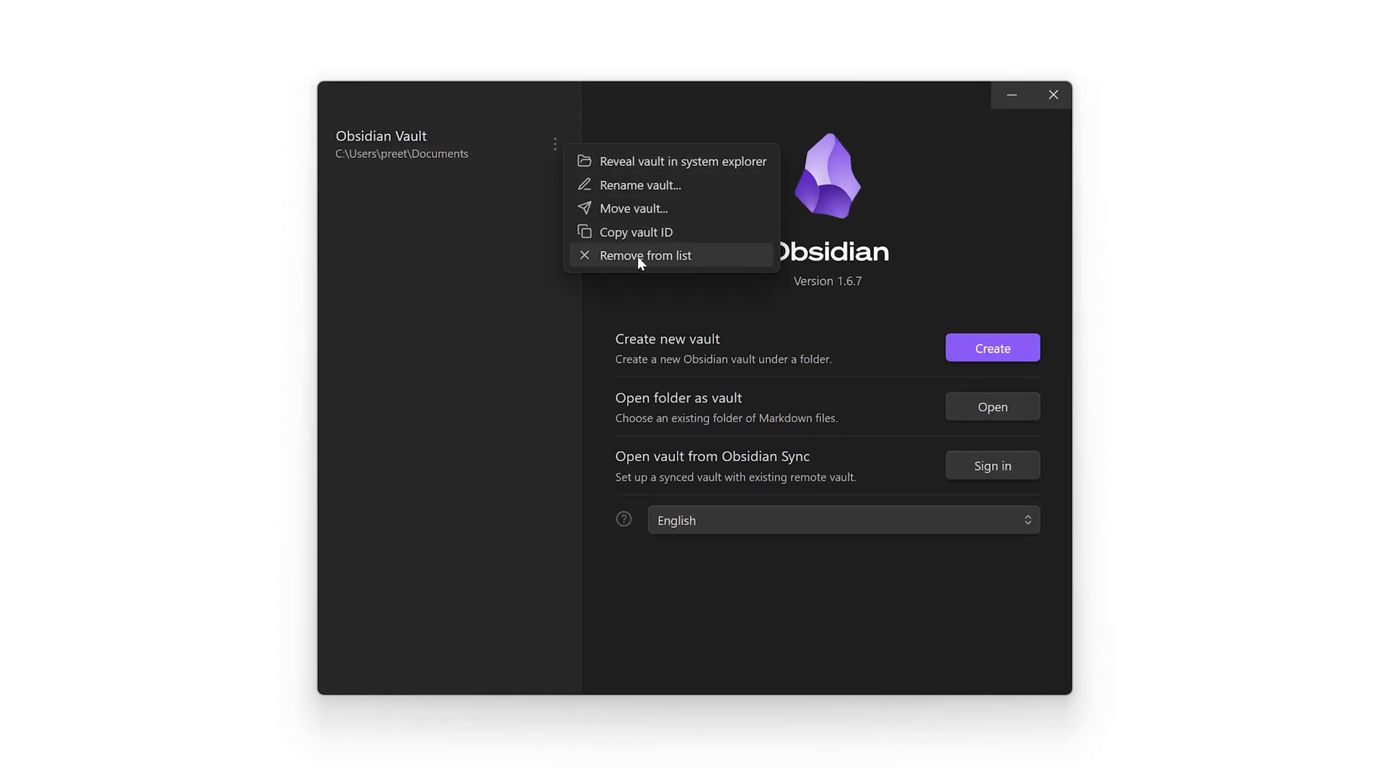
click(646, 255)
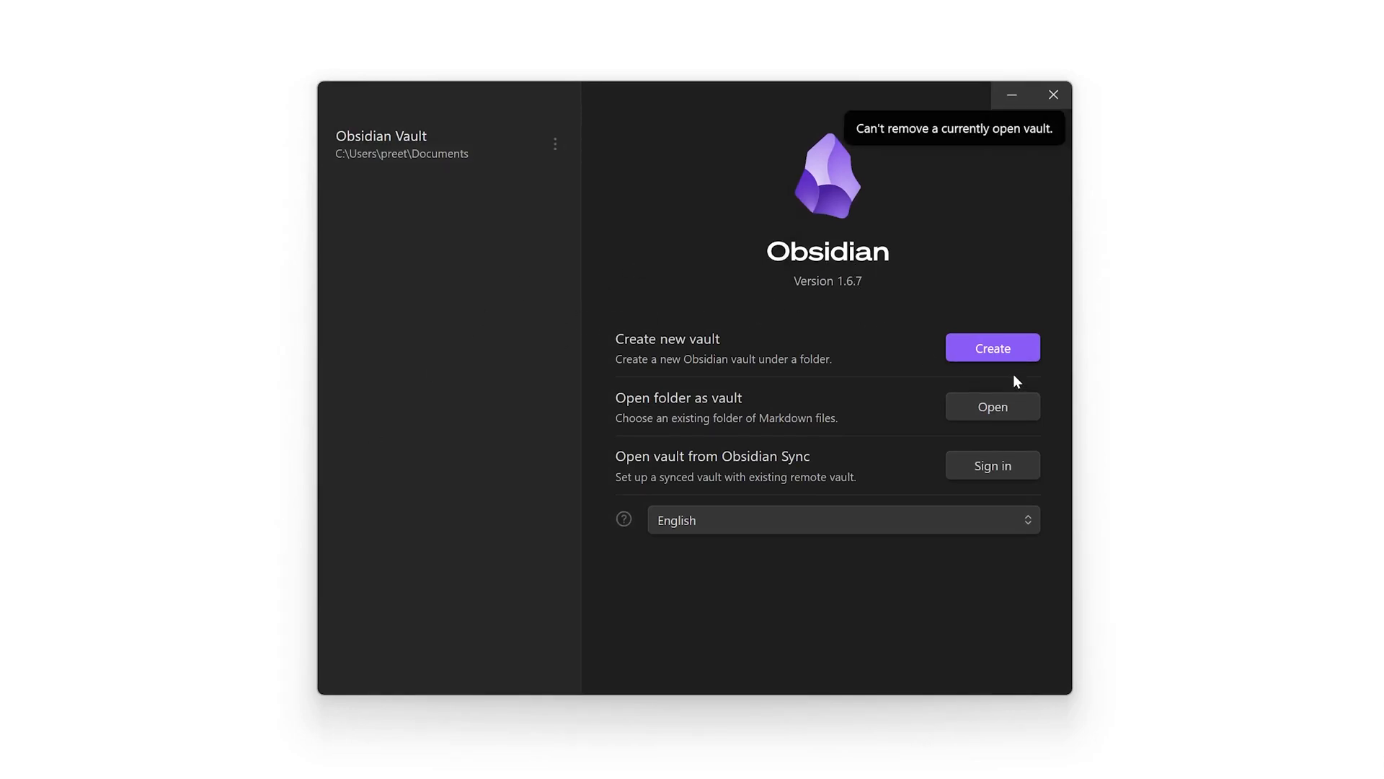
Step: Start a new vault named 'My Personal Notes' and browse for its location
click(992, 347)
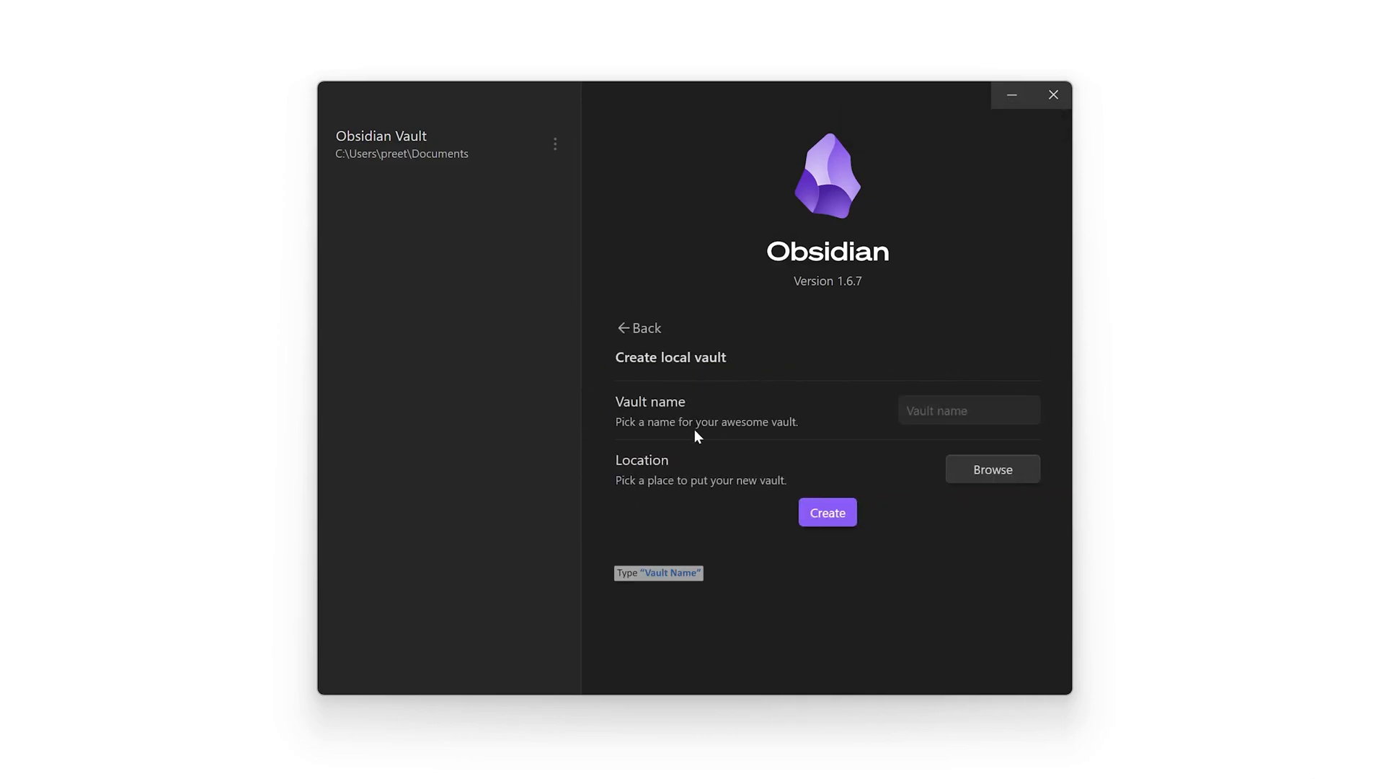
click(968, 410)
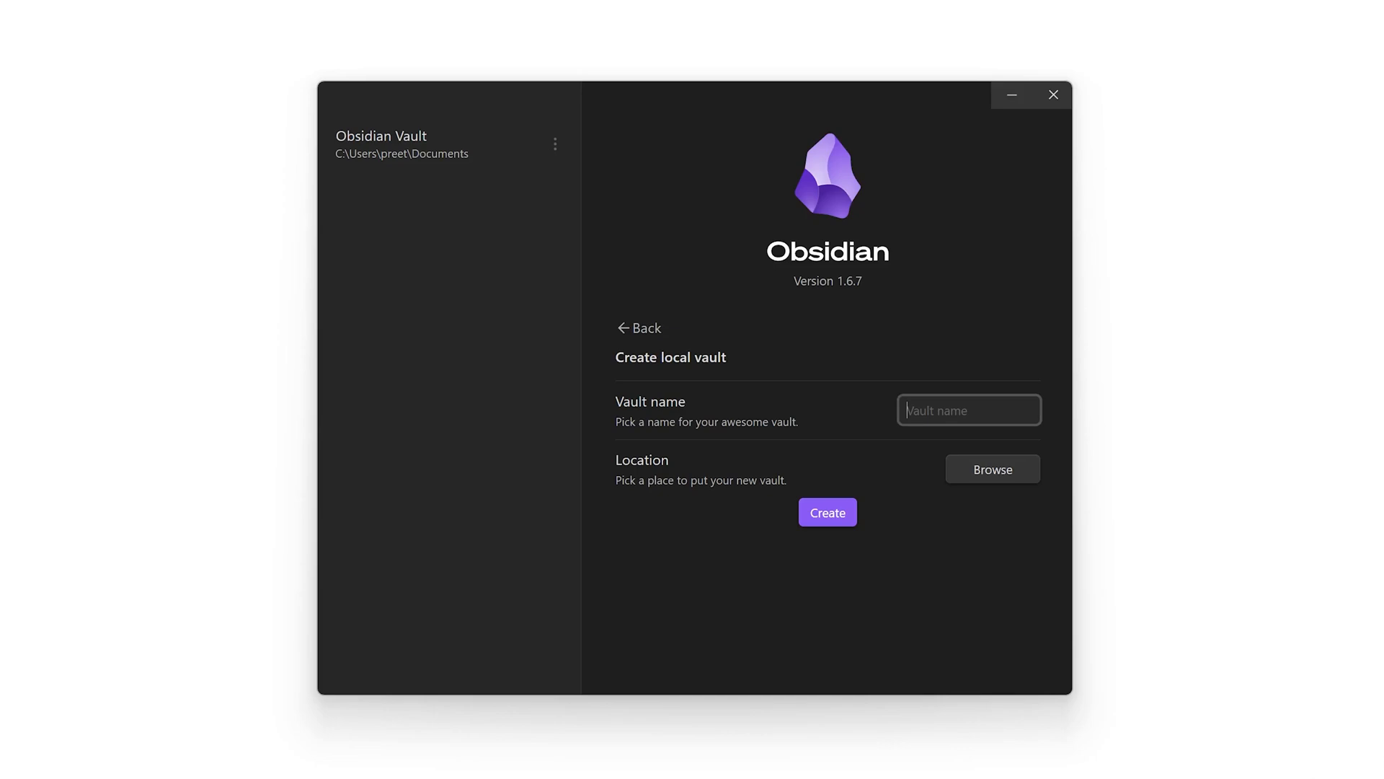
text(My)
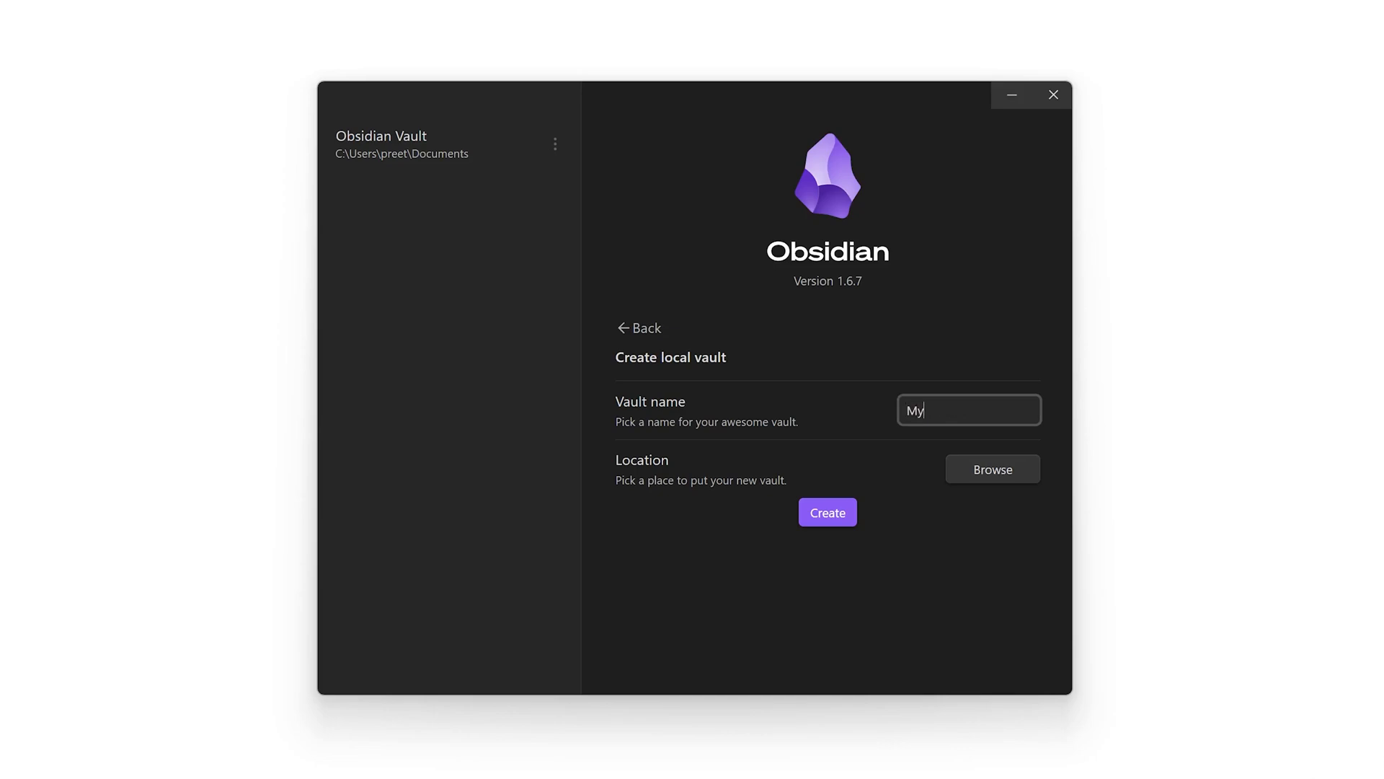
text(Personal Notes)
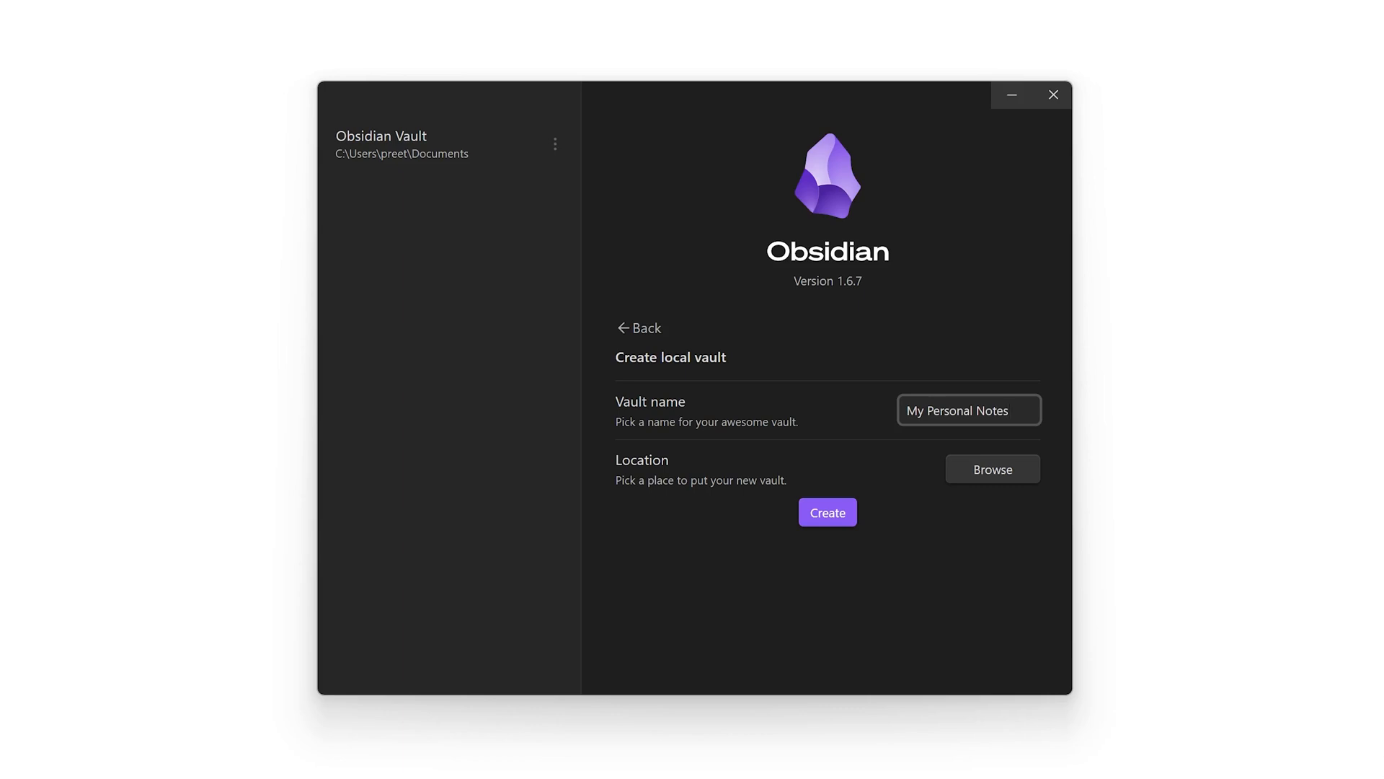
click(991, 469)
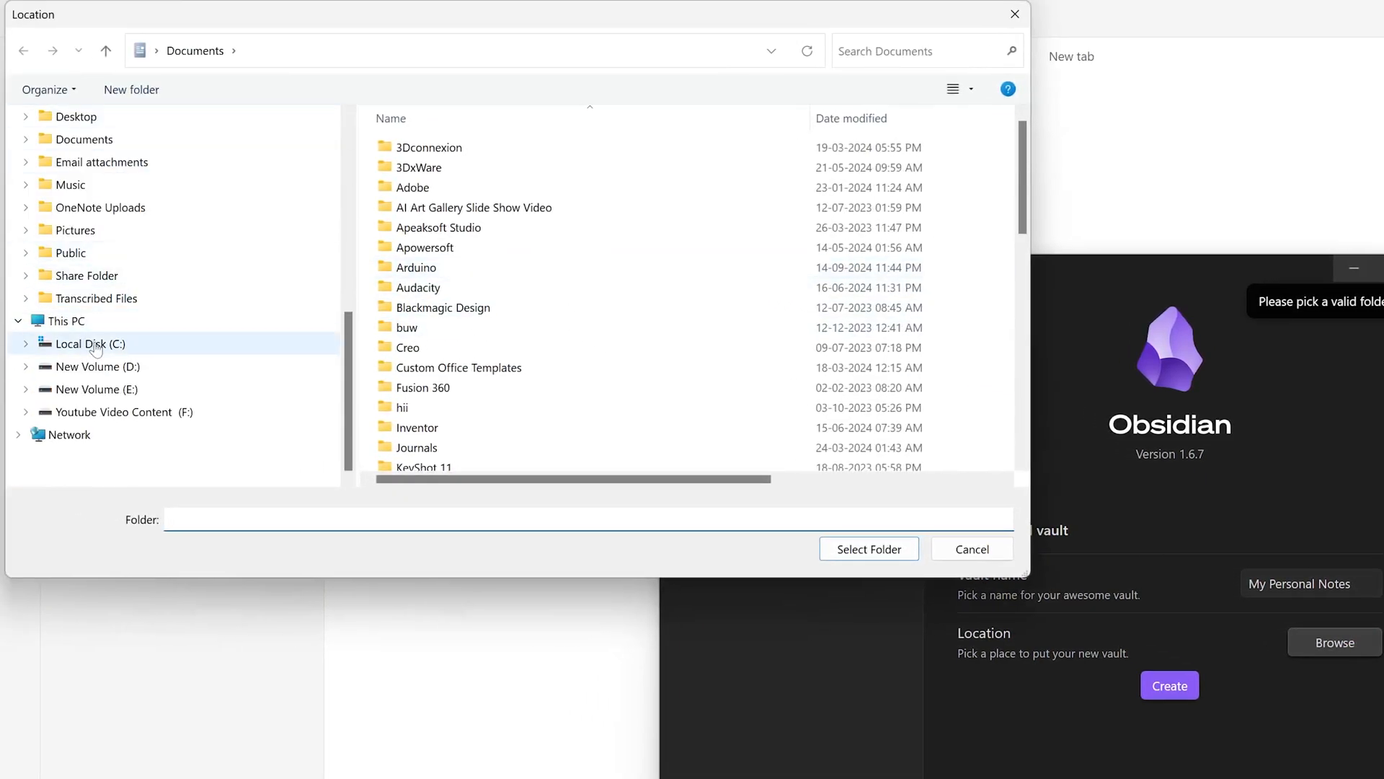
Step: Create a 'My Personal Notes' folder on New Volume (D:) and select it as vault location
right_click(424, 436)
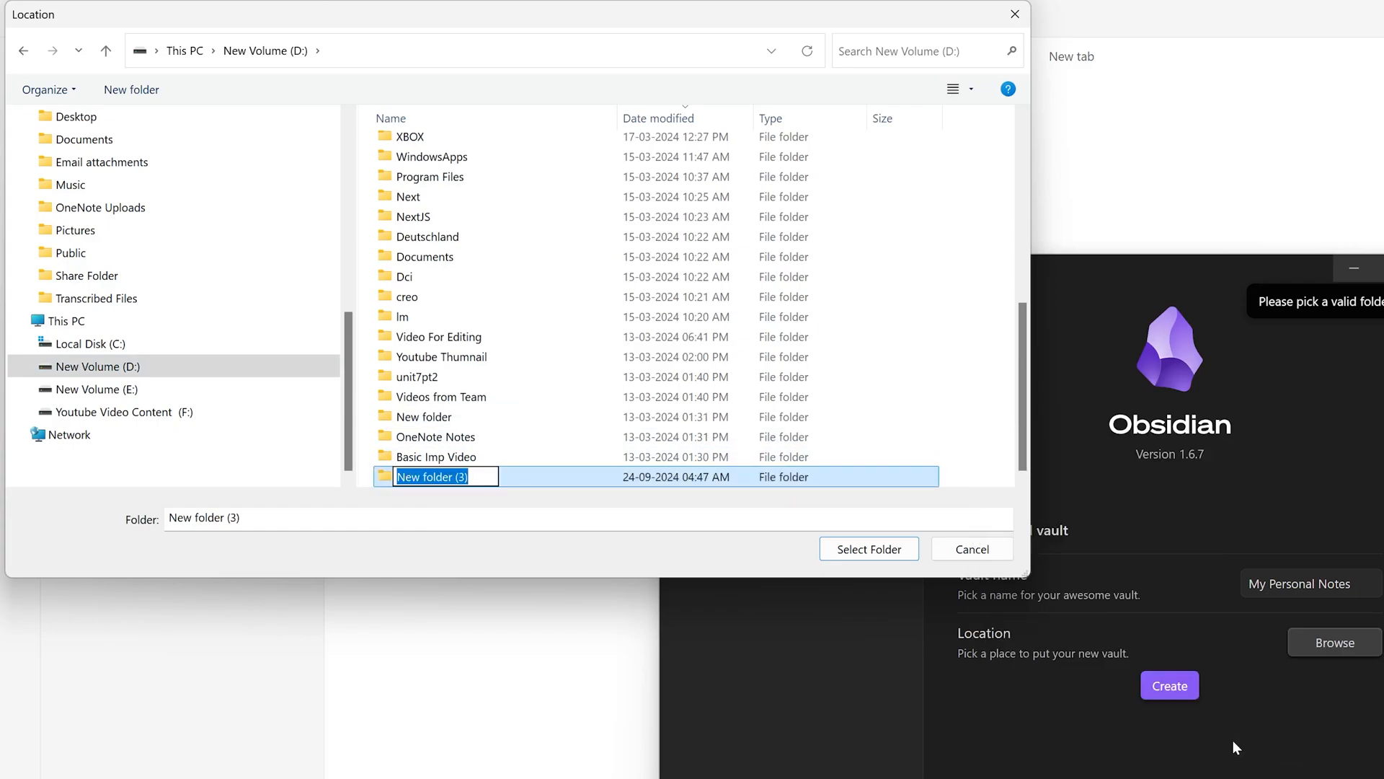
text(M)
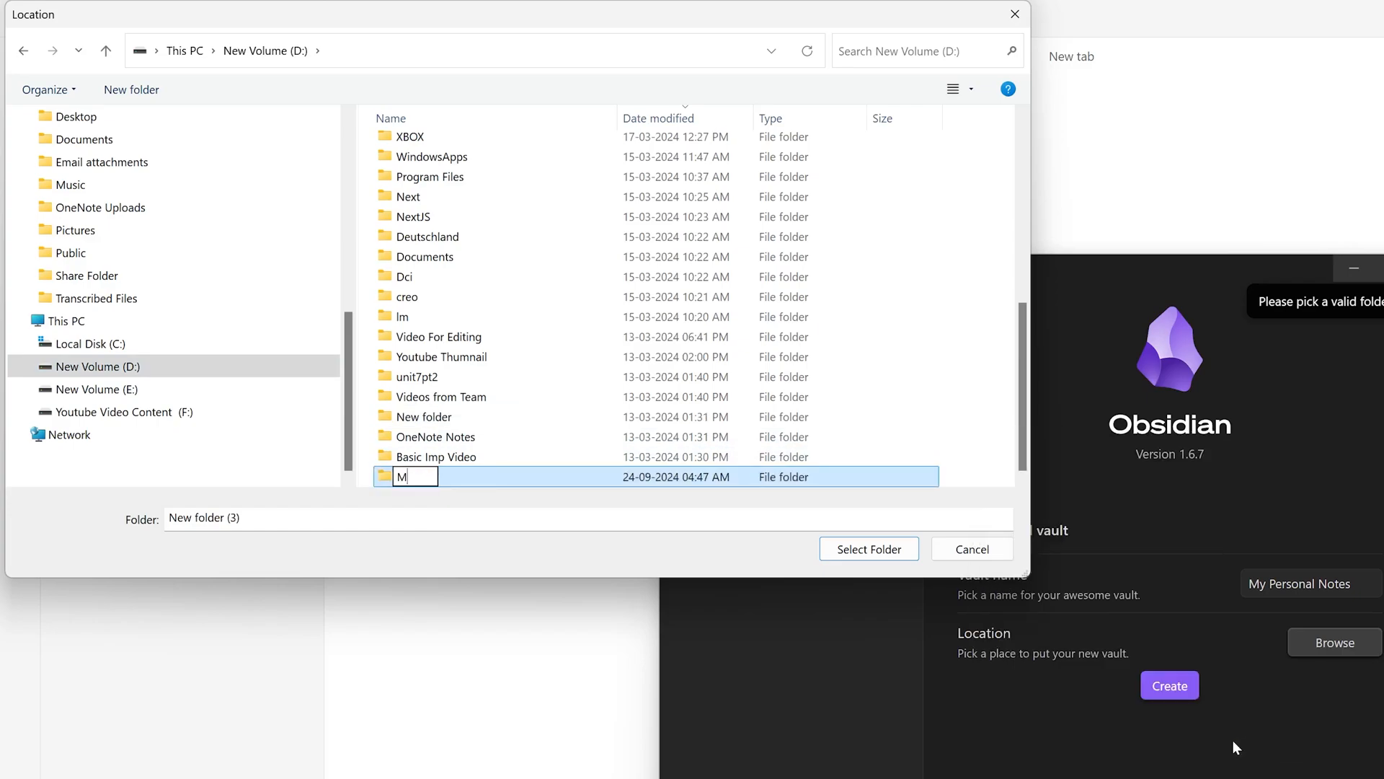
text(y Personal Notes)
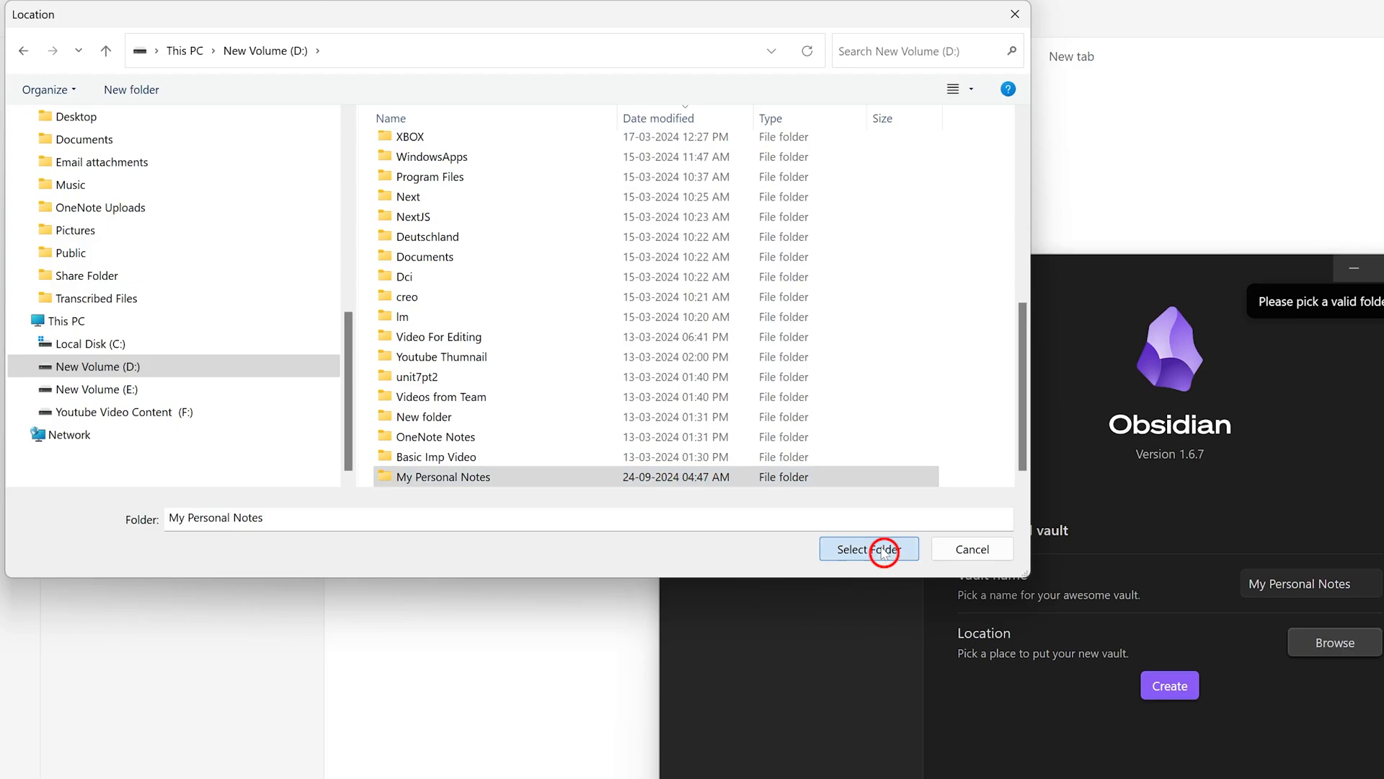
click(868, 548)
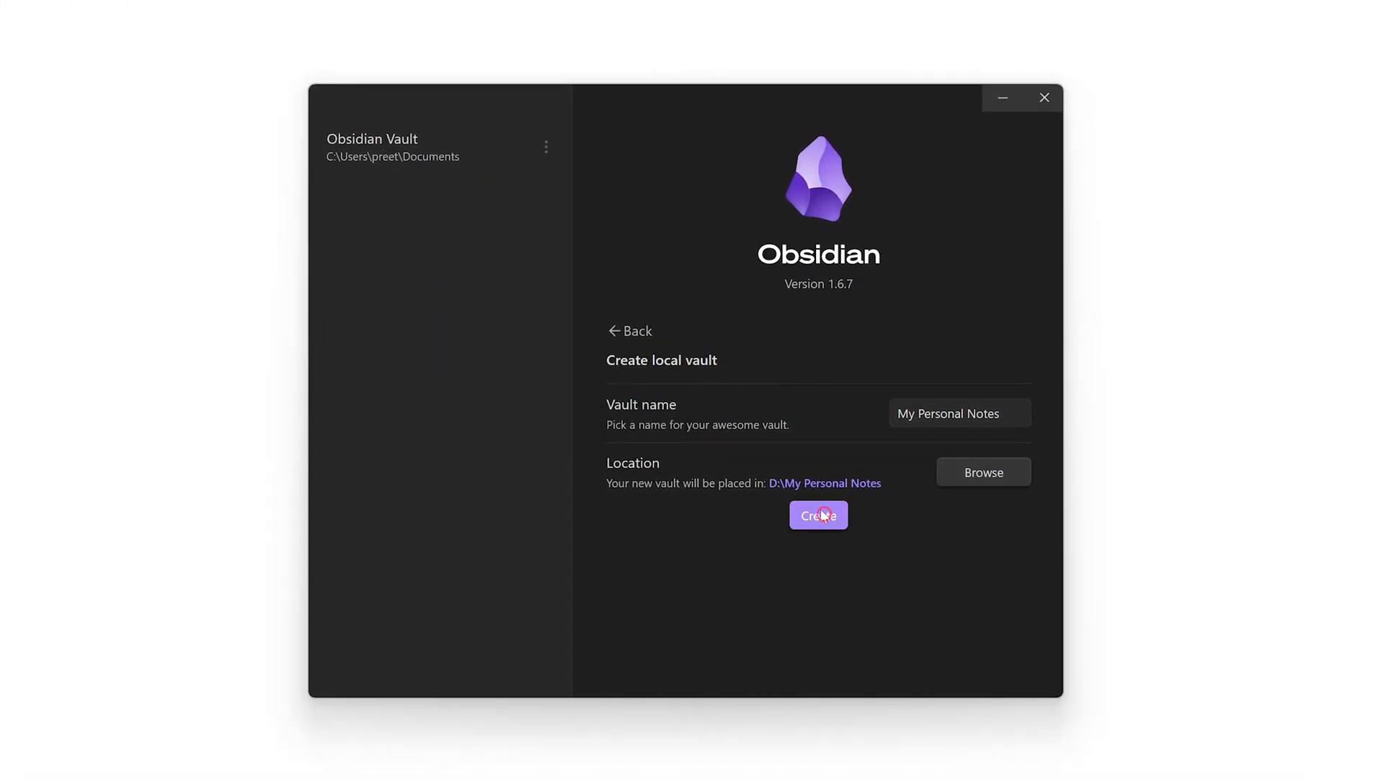
Step: Create the My Personal Notes vault and move Graph view into the main pane
click(816, 514)
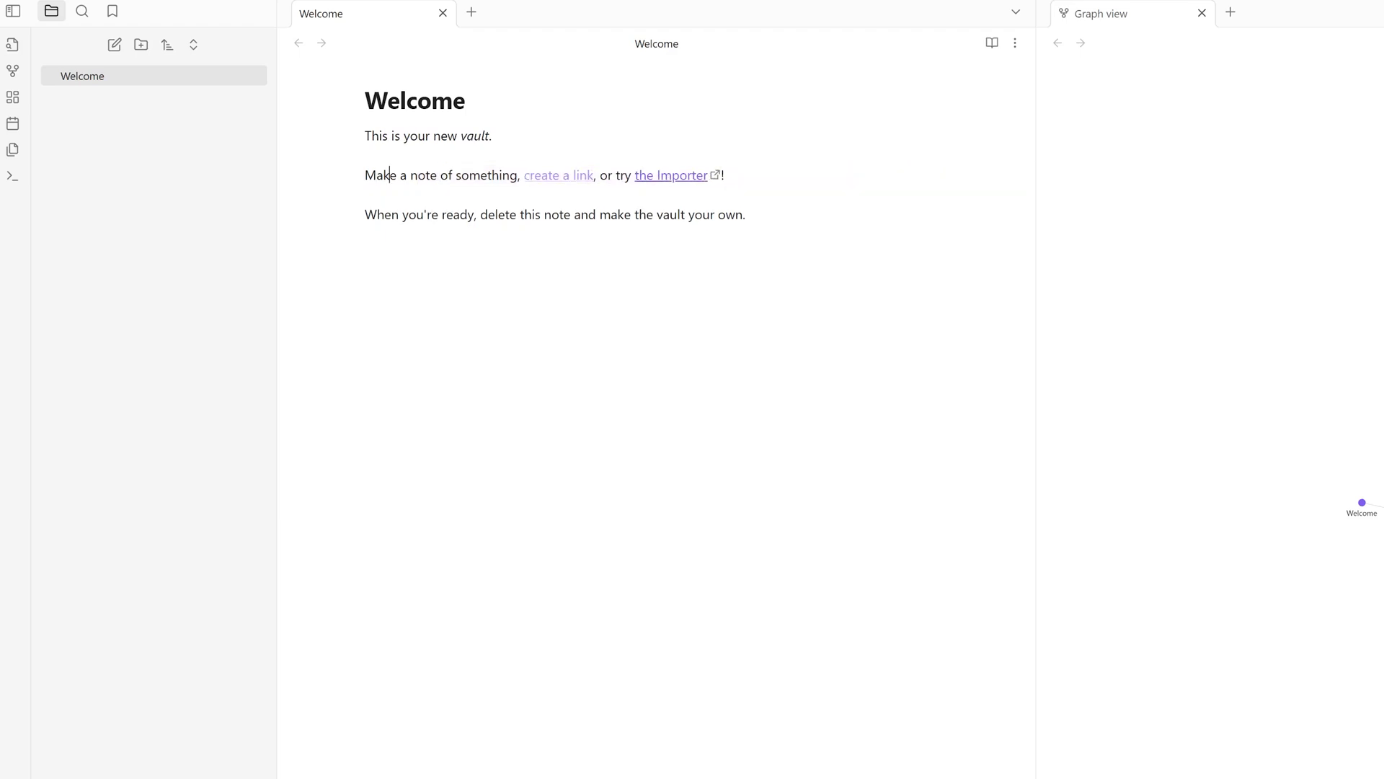
drag(363, 173, 548, 174)
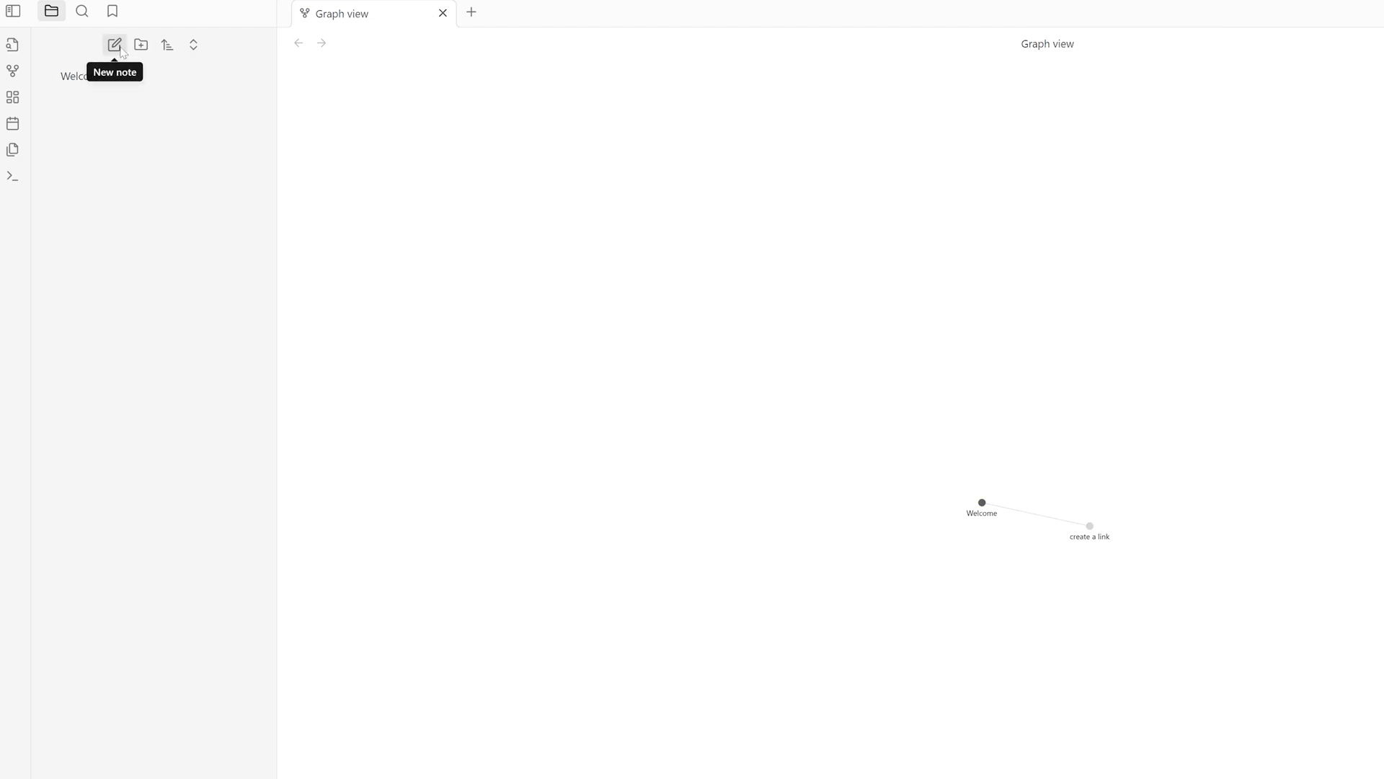
Step: Create a new note titled 'Obsidian'
click(114, 45)
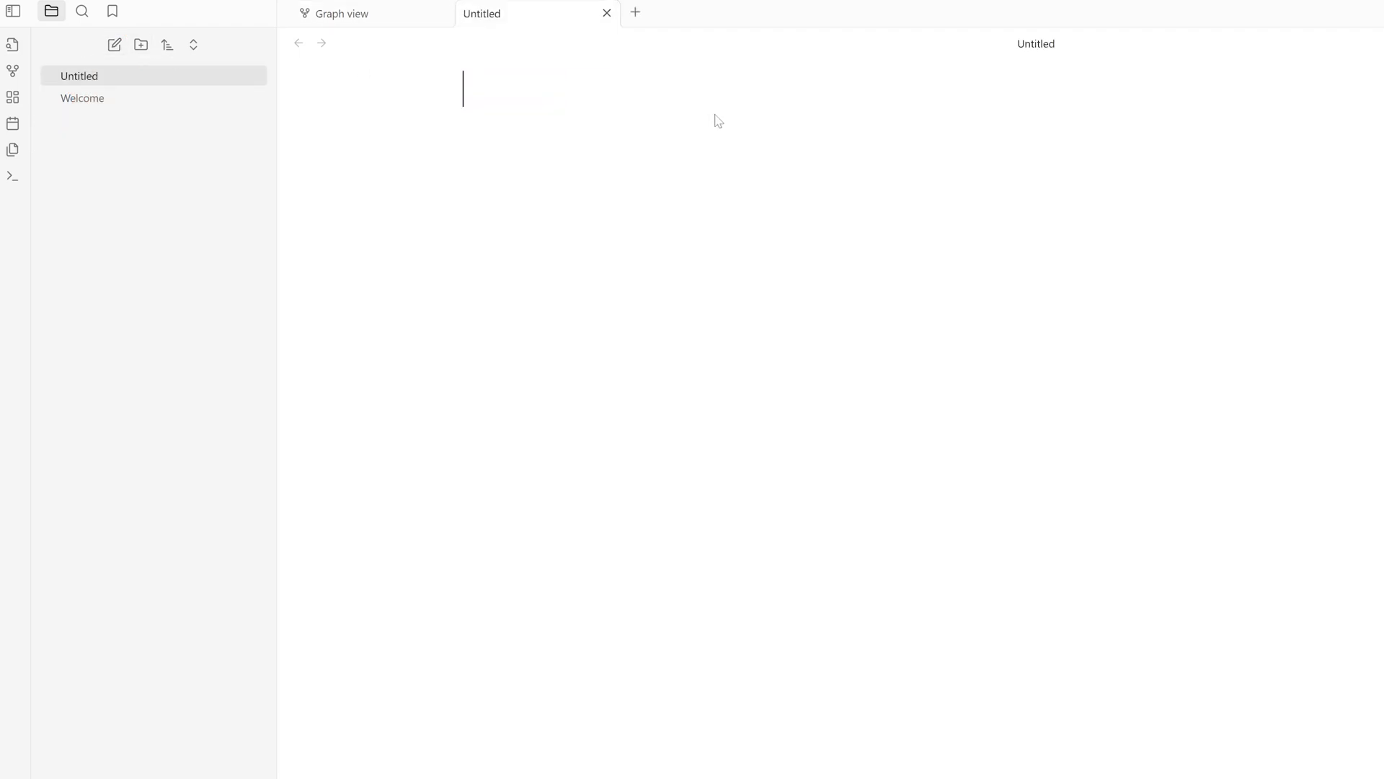
text(Ob)
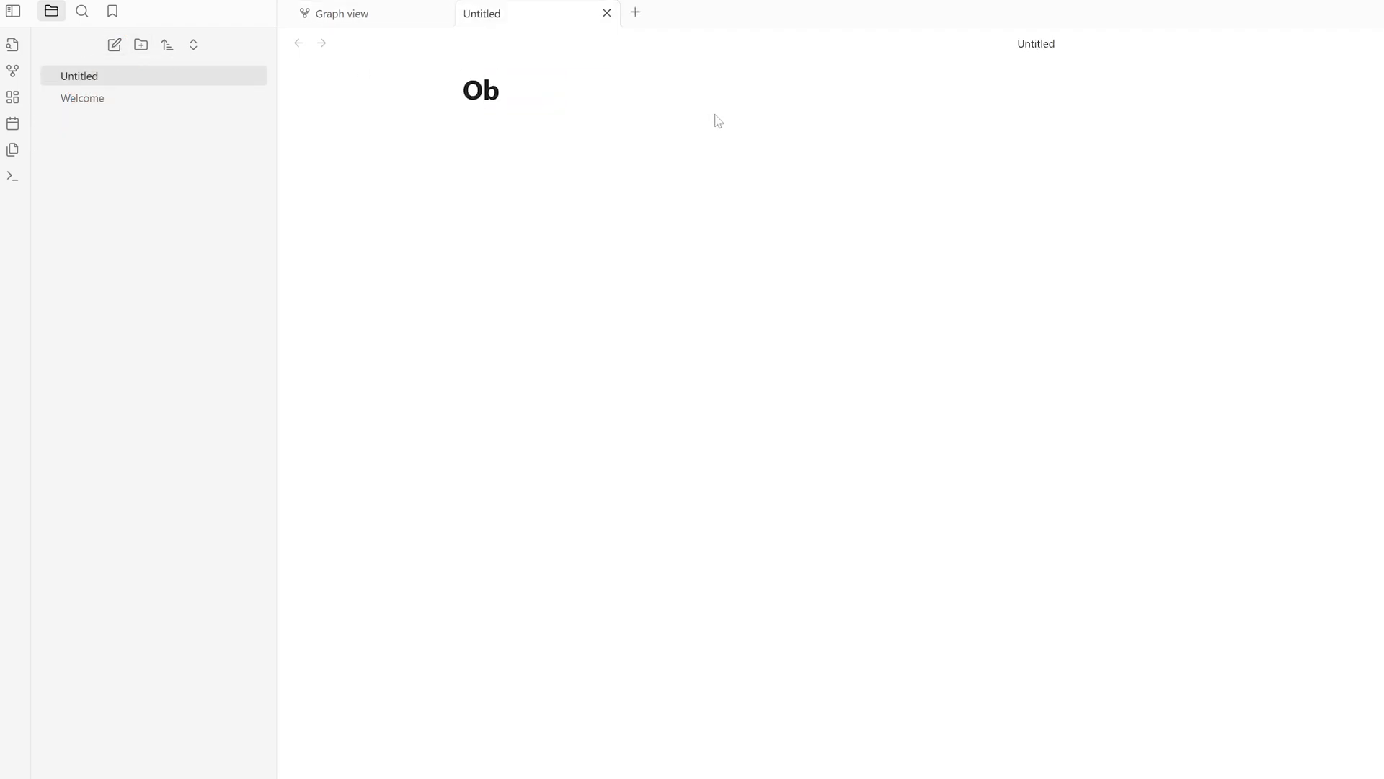
text(sidian)
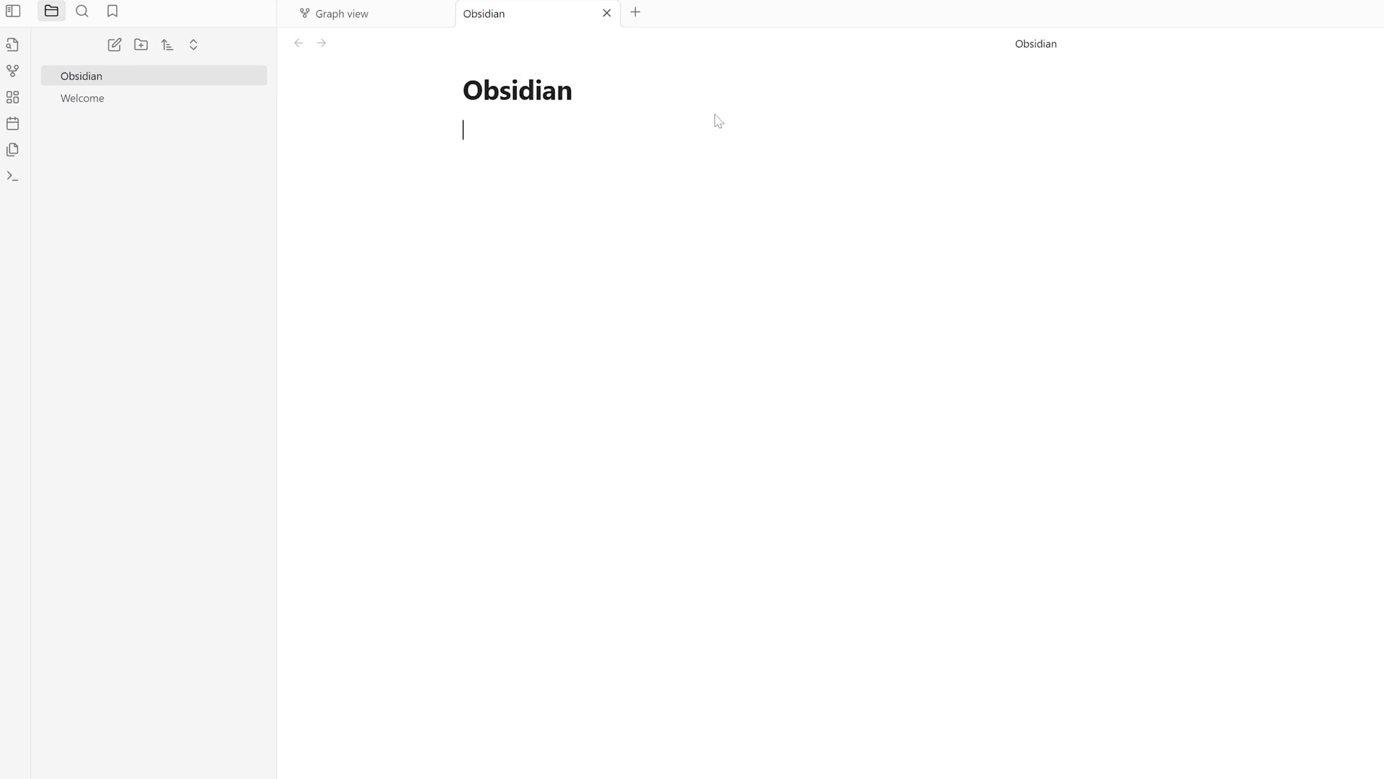
Step: Dictate a paragraph on Obsidian's backlinks and competitors like OneNote and Evernote
key(win+h)
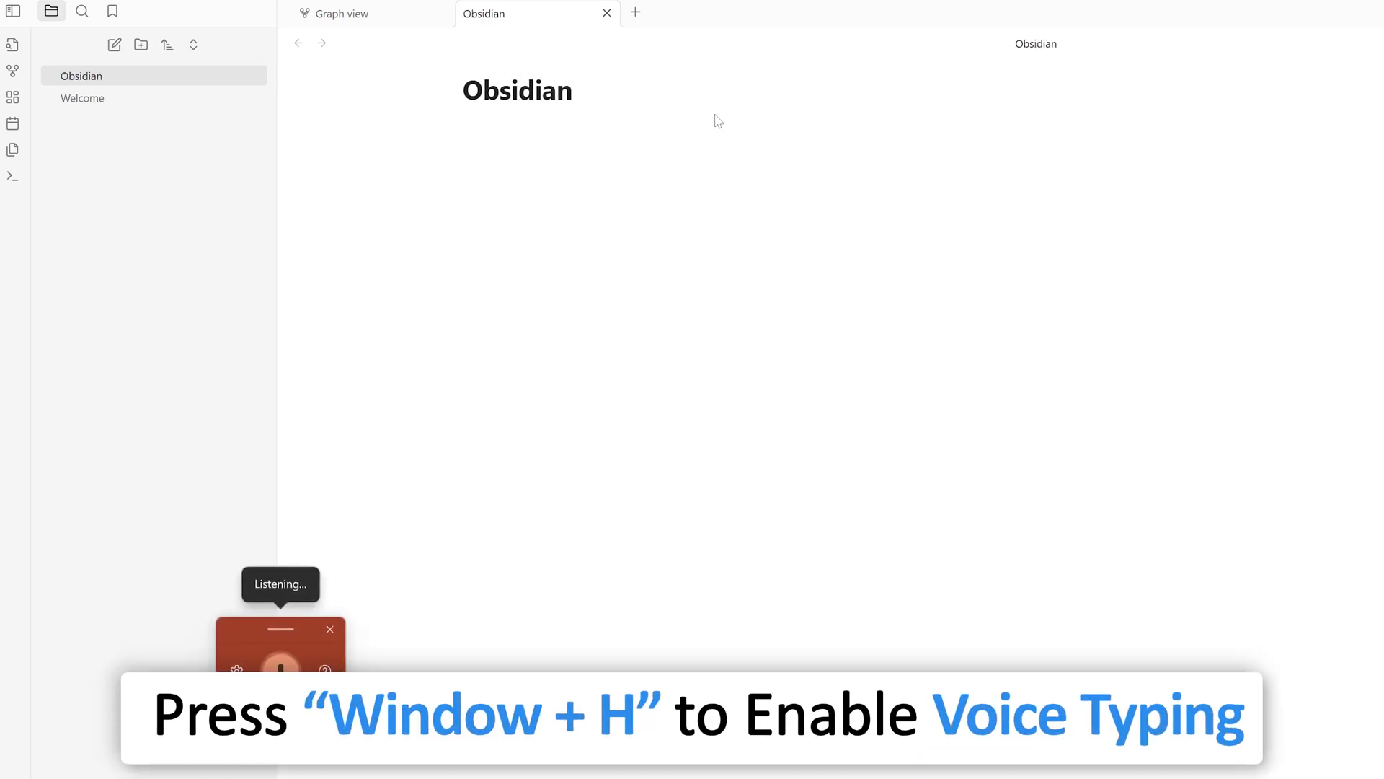
text(Obsidian is)
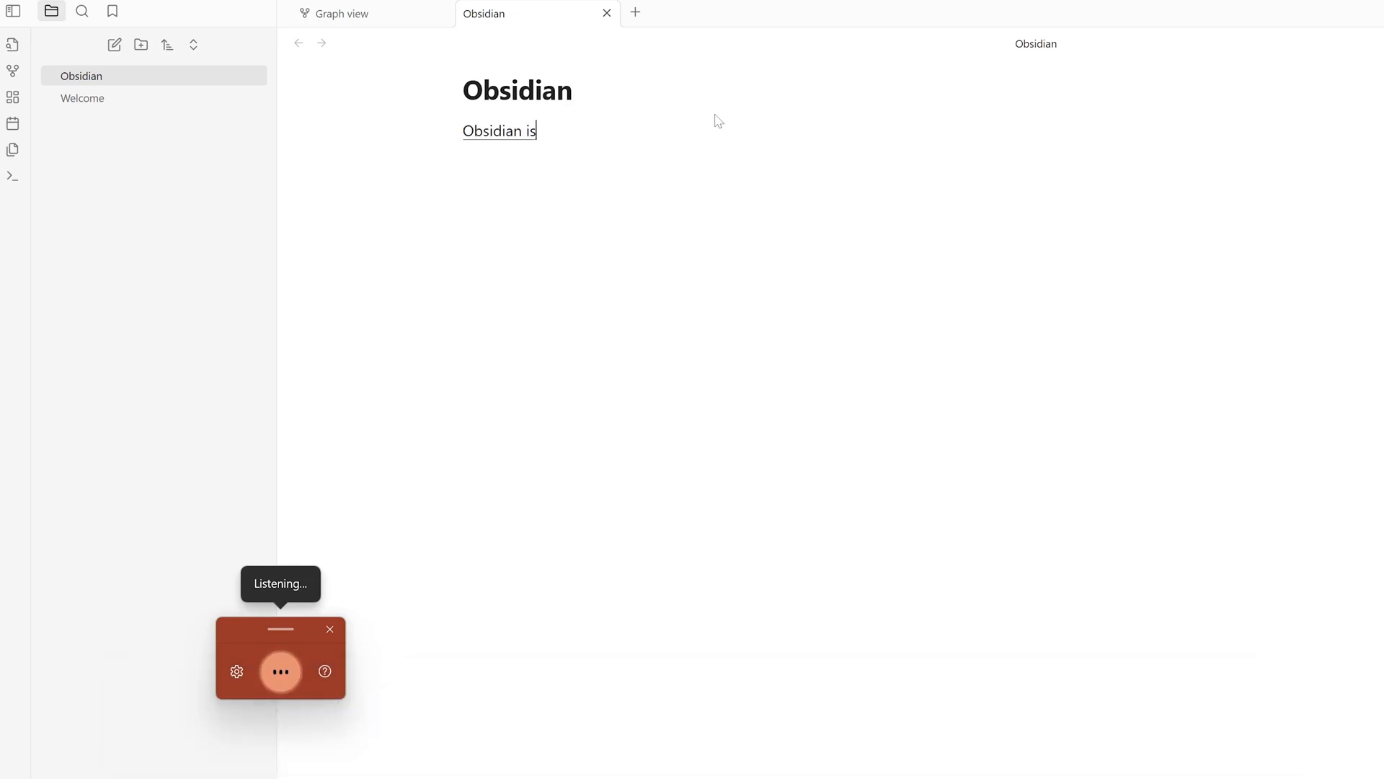
text(an excellent platform to)
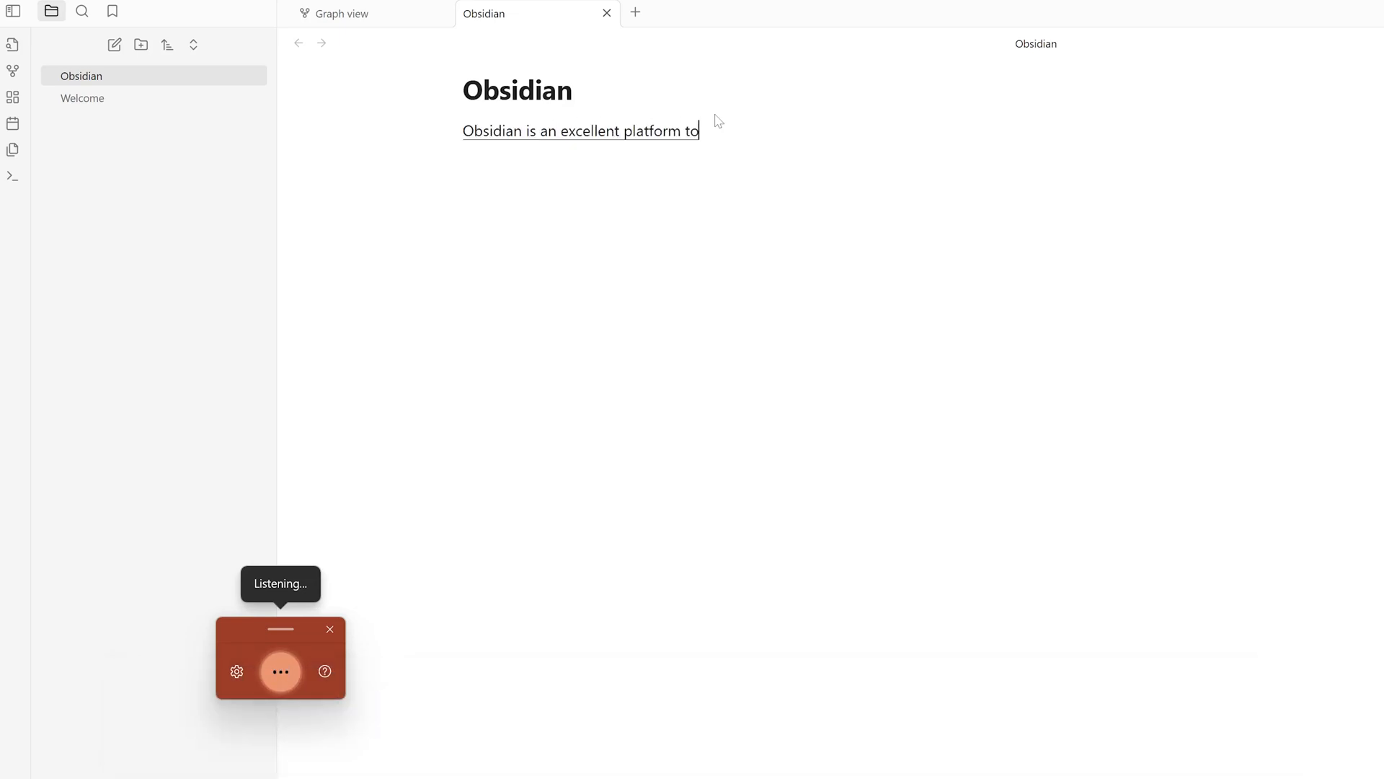
text(create notes with)
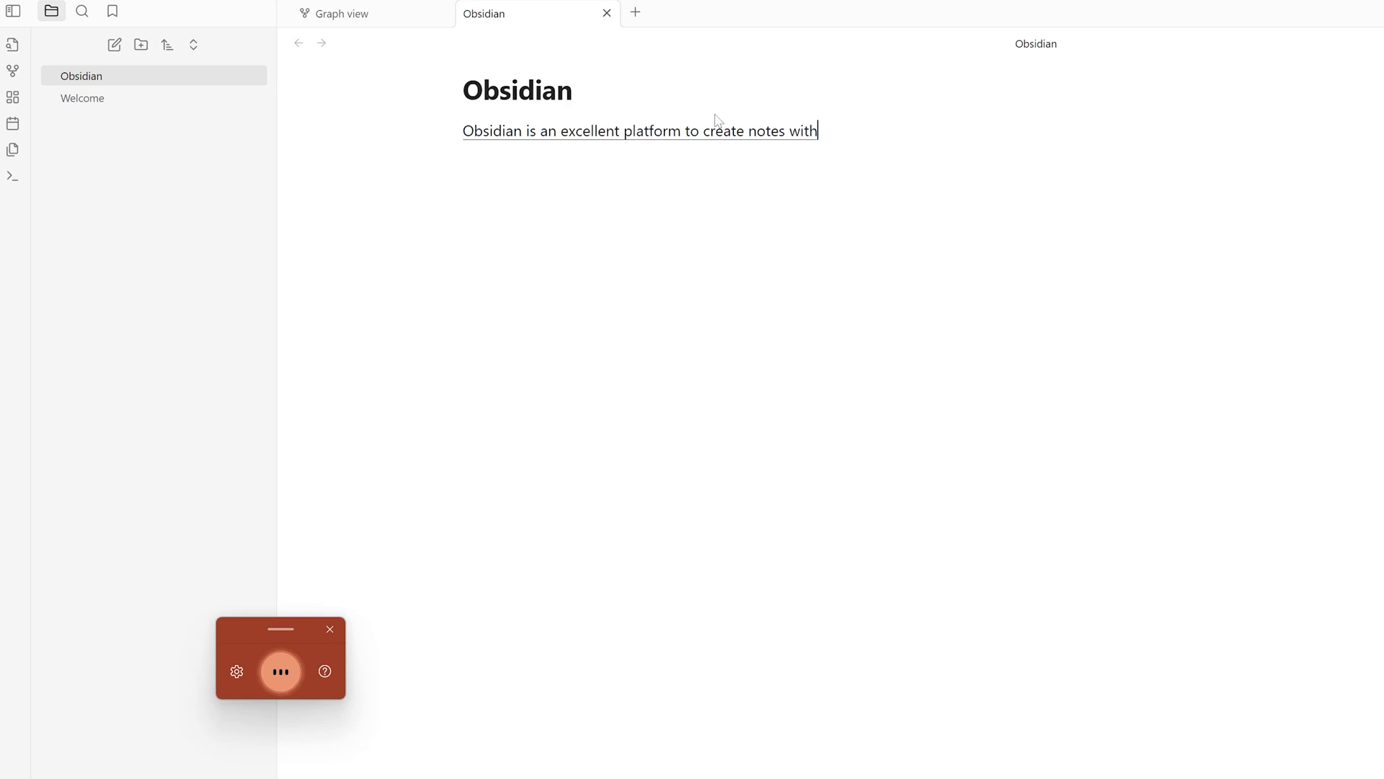
text(backlink. And in this tutorial, we're gonna see how we're going to utilise those)
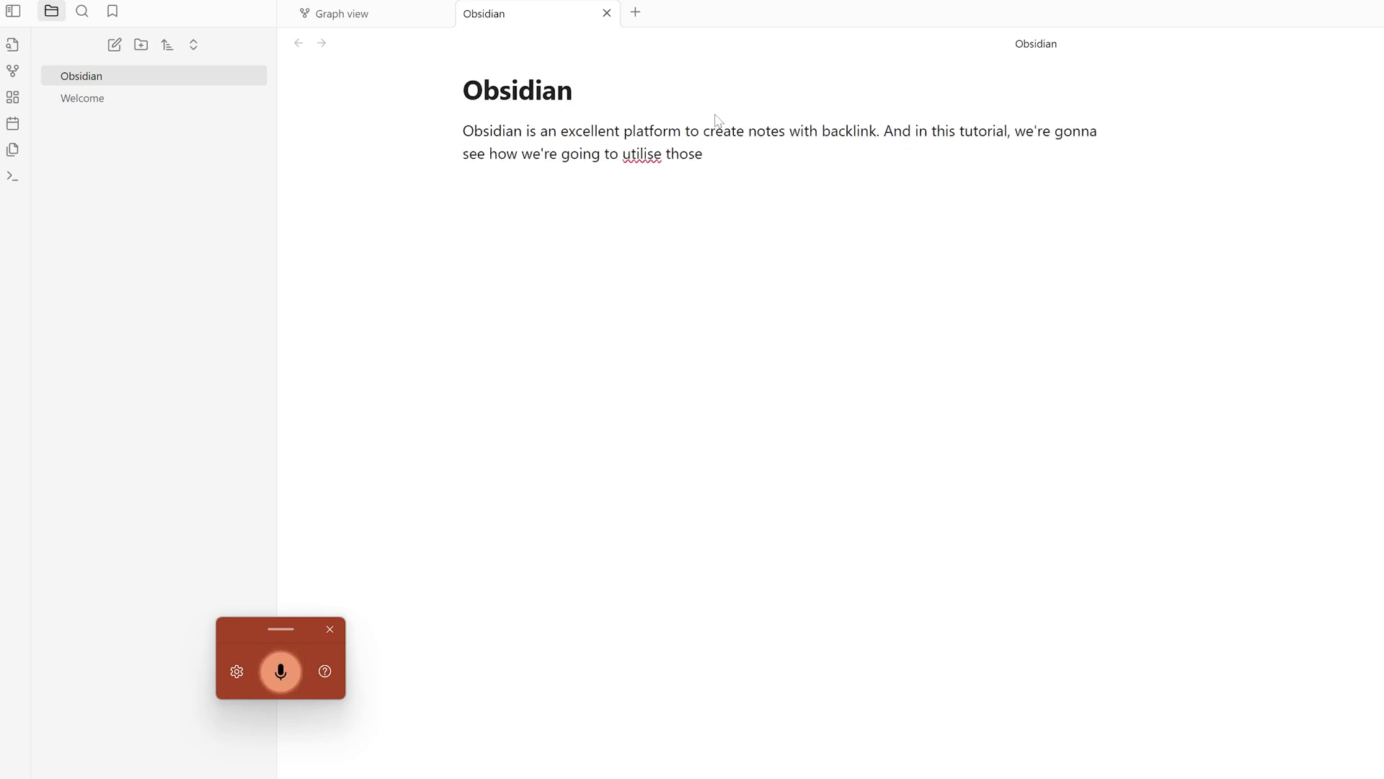
text(T's. Some)
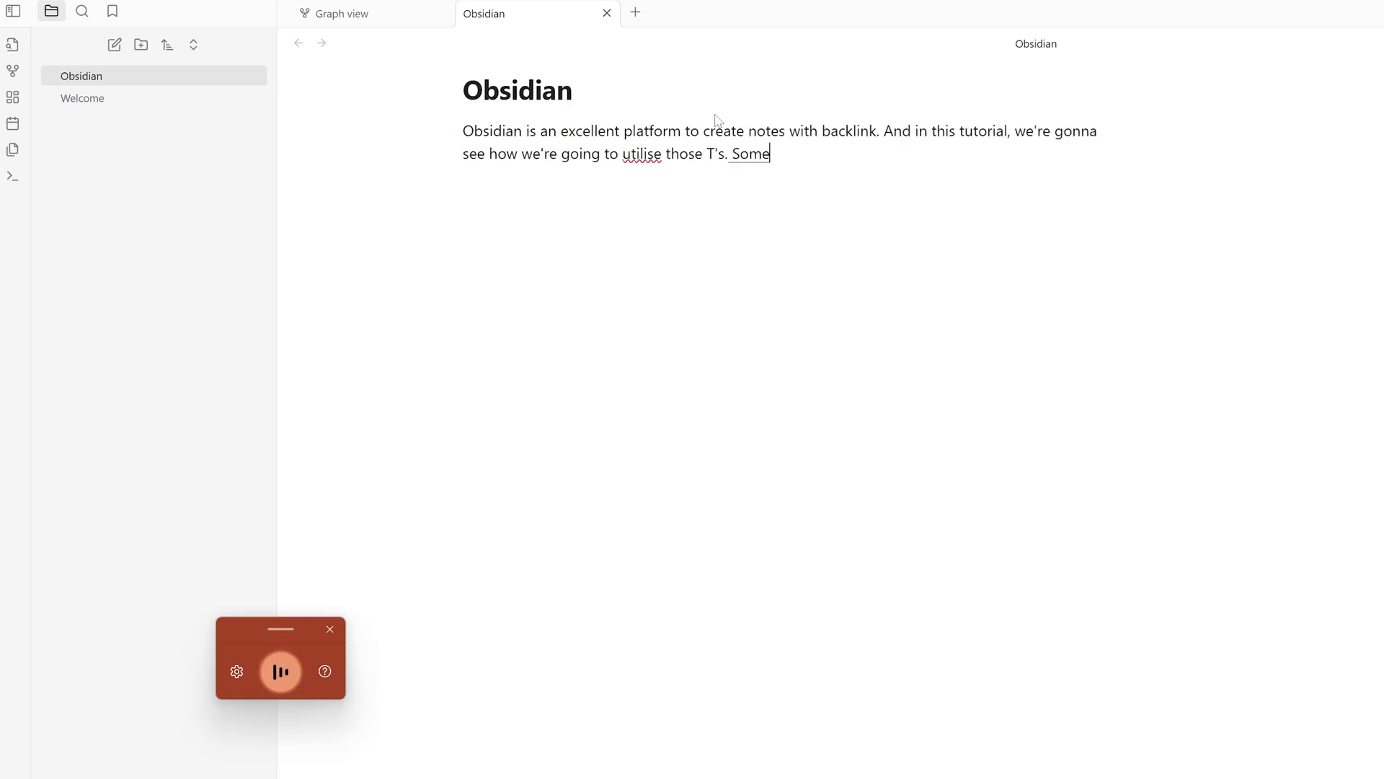
text(sum of major competitors of)
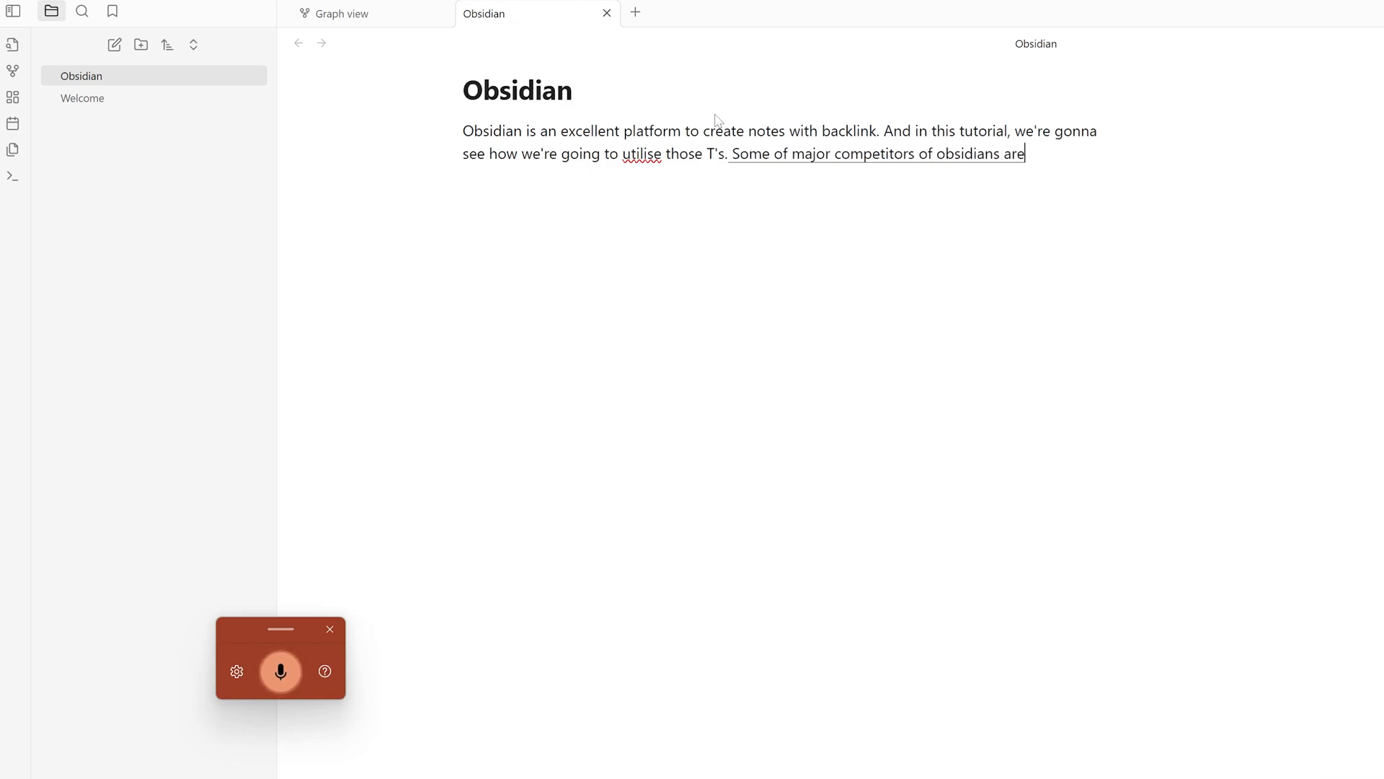
text(onenote, Evernote)
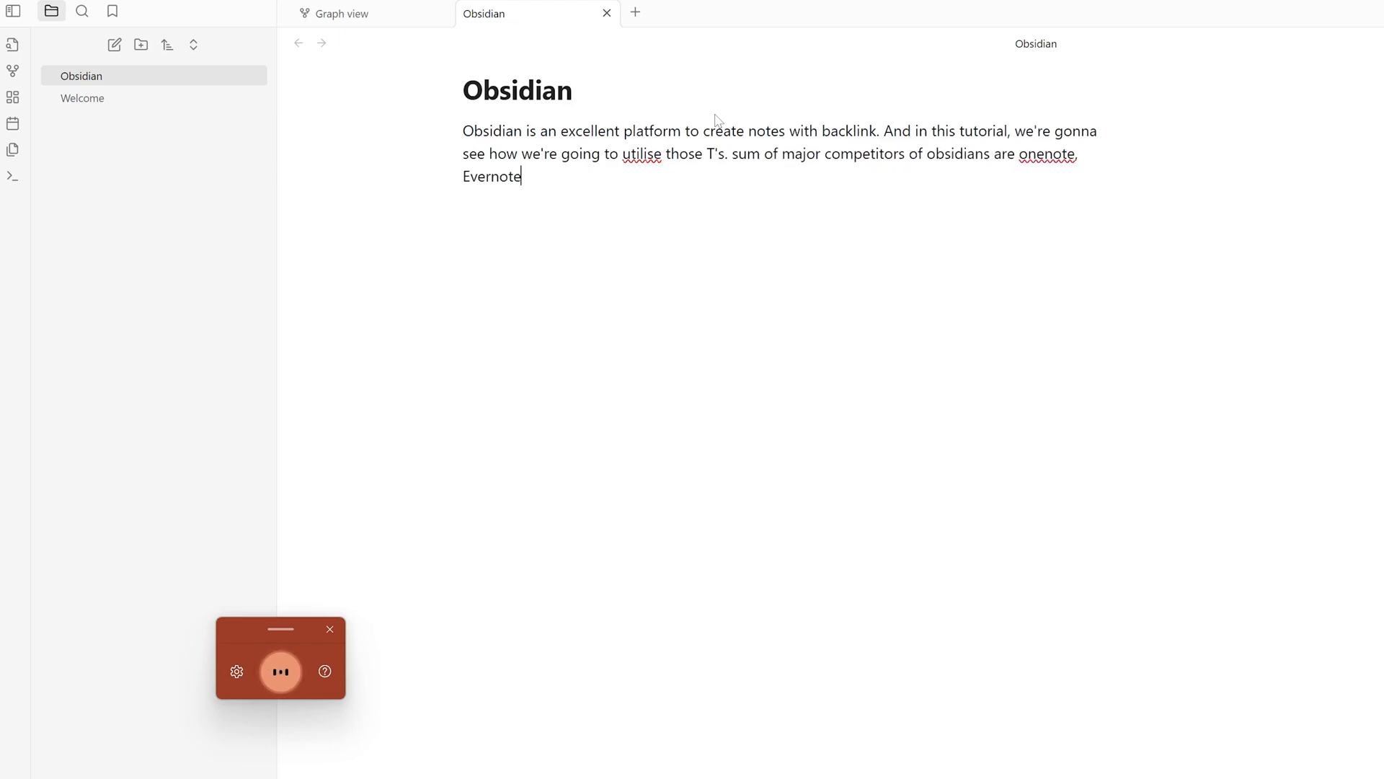
text(Zoplin)
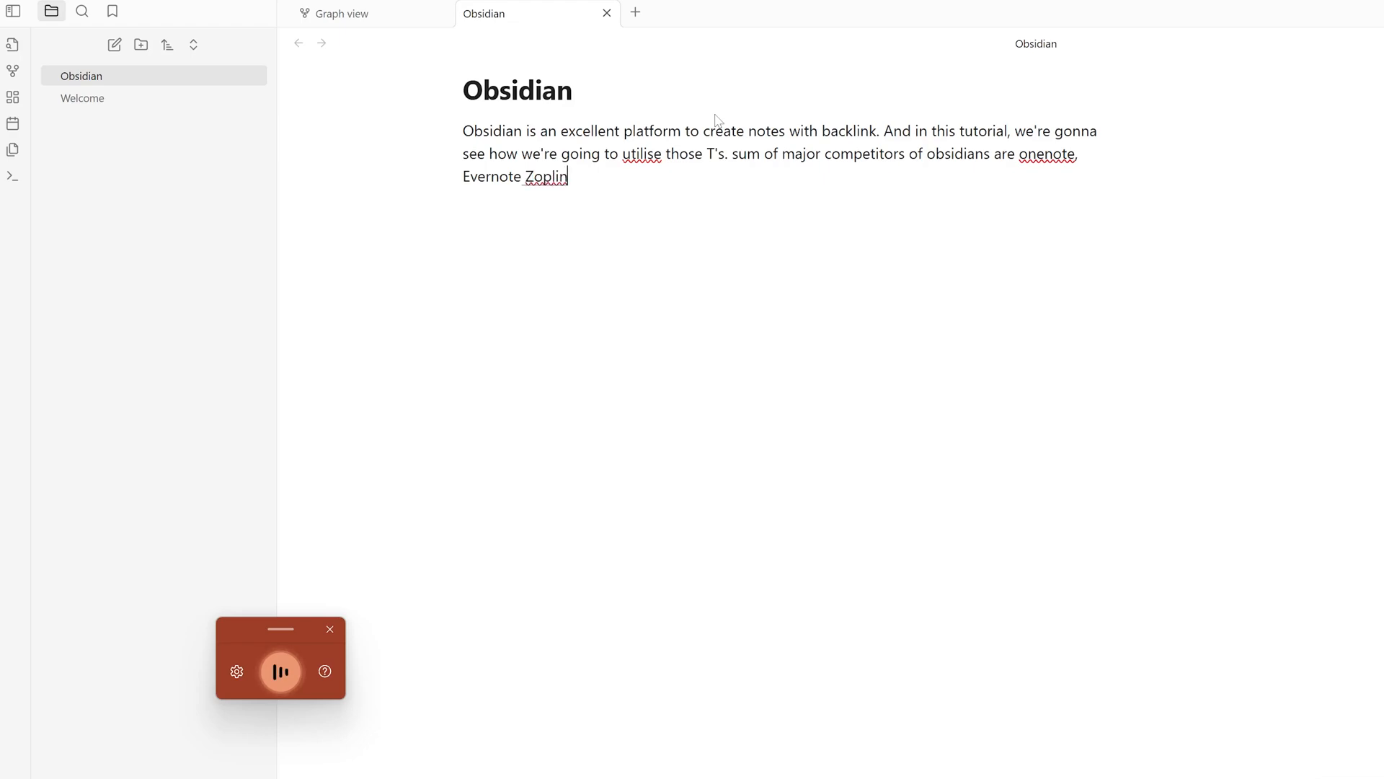
text(and So On.)
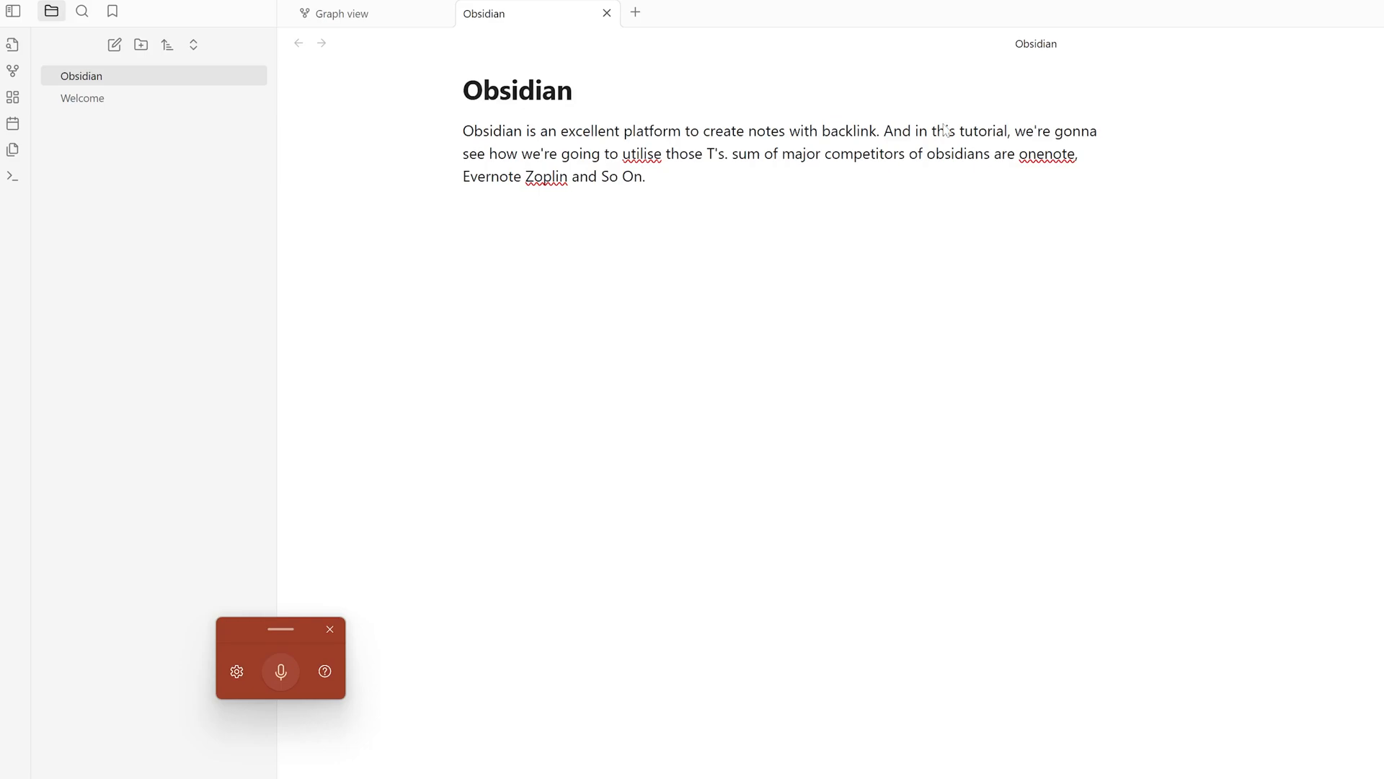
Step: Correct the misspellings Zoplin to Joplin and onenote to OneNote using spelling suggestions
right_click(547, 176)
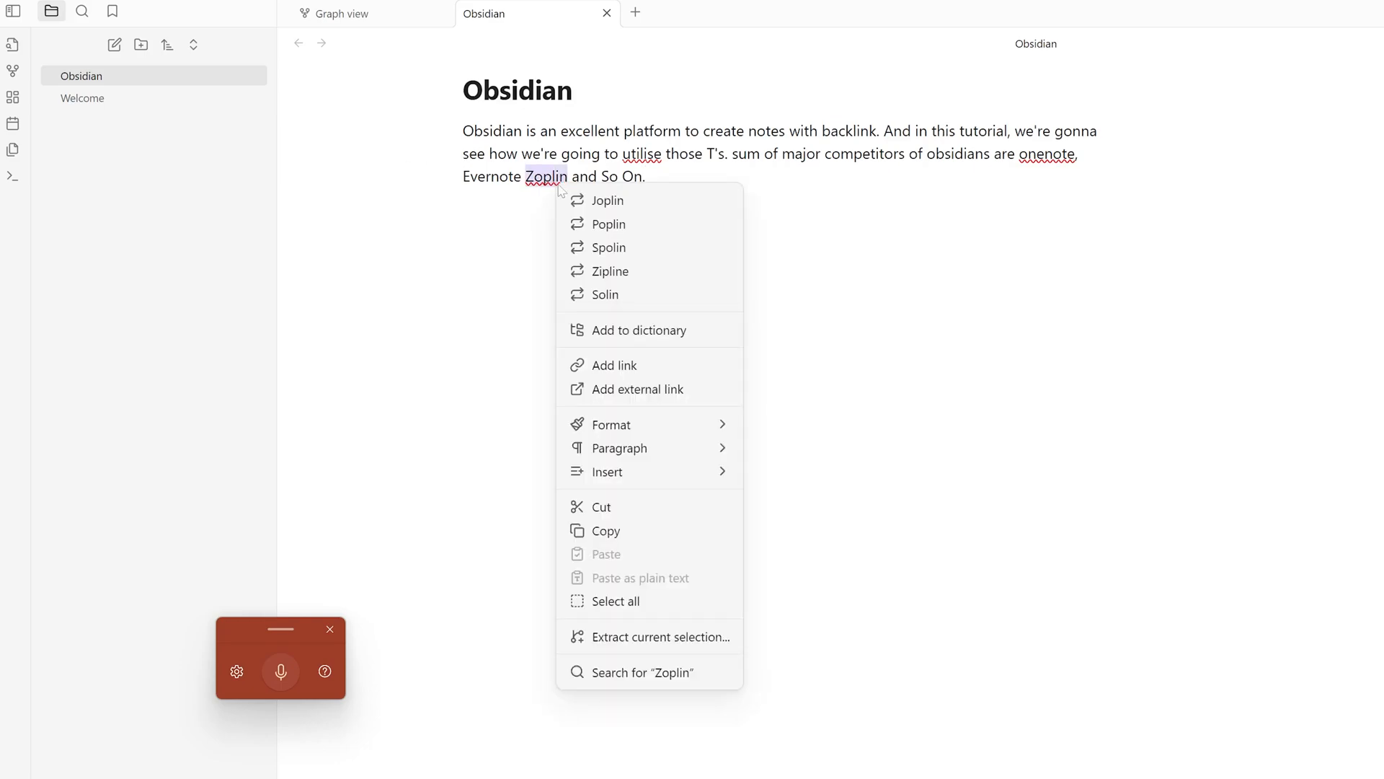
click(606, 199)
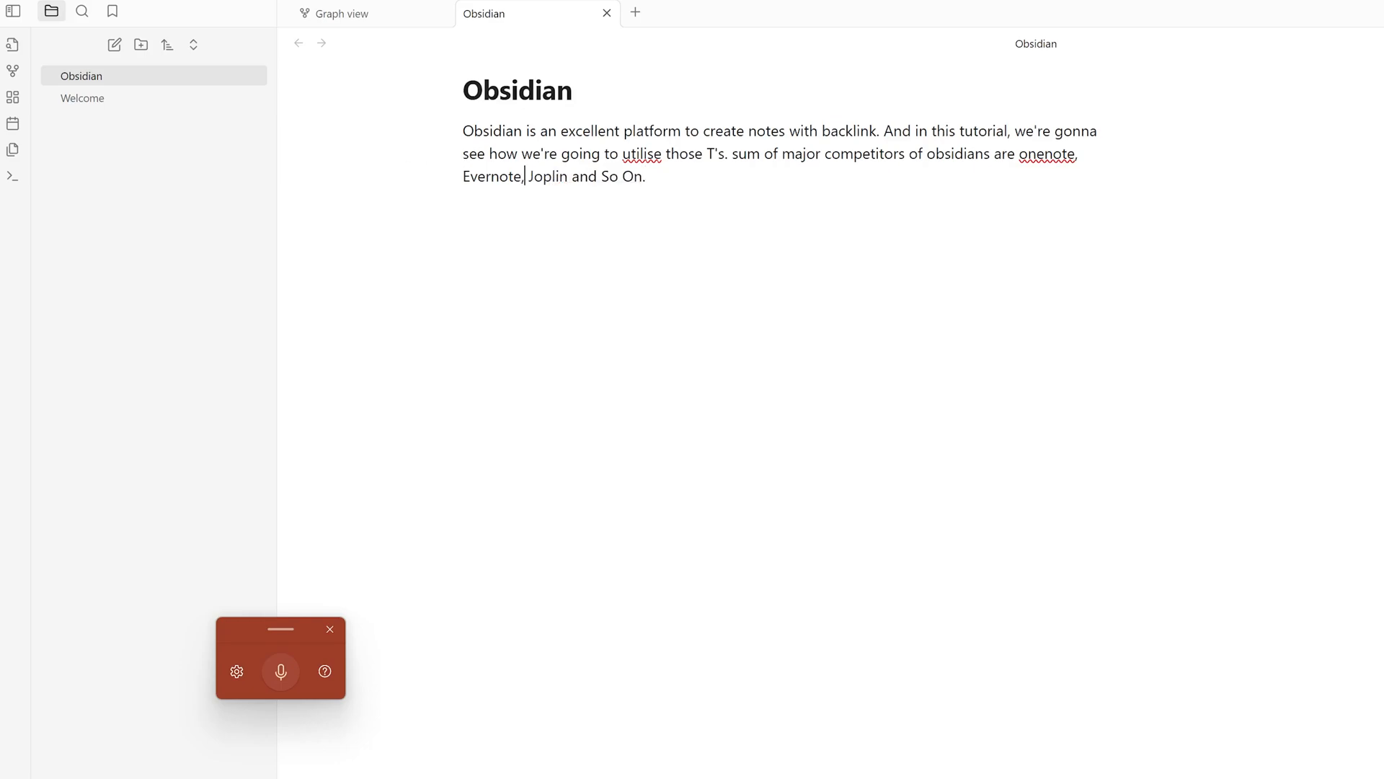
right_click(1047, 155)
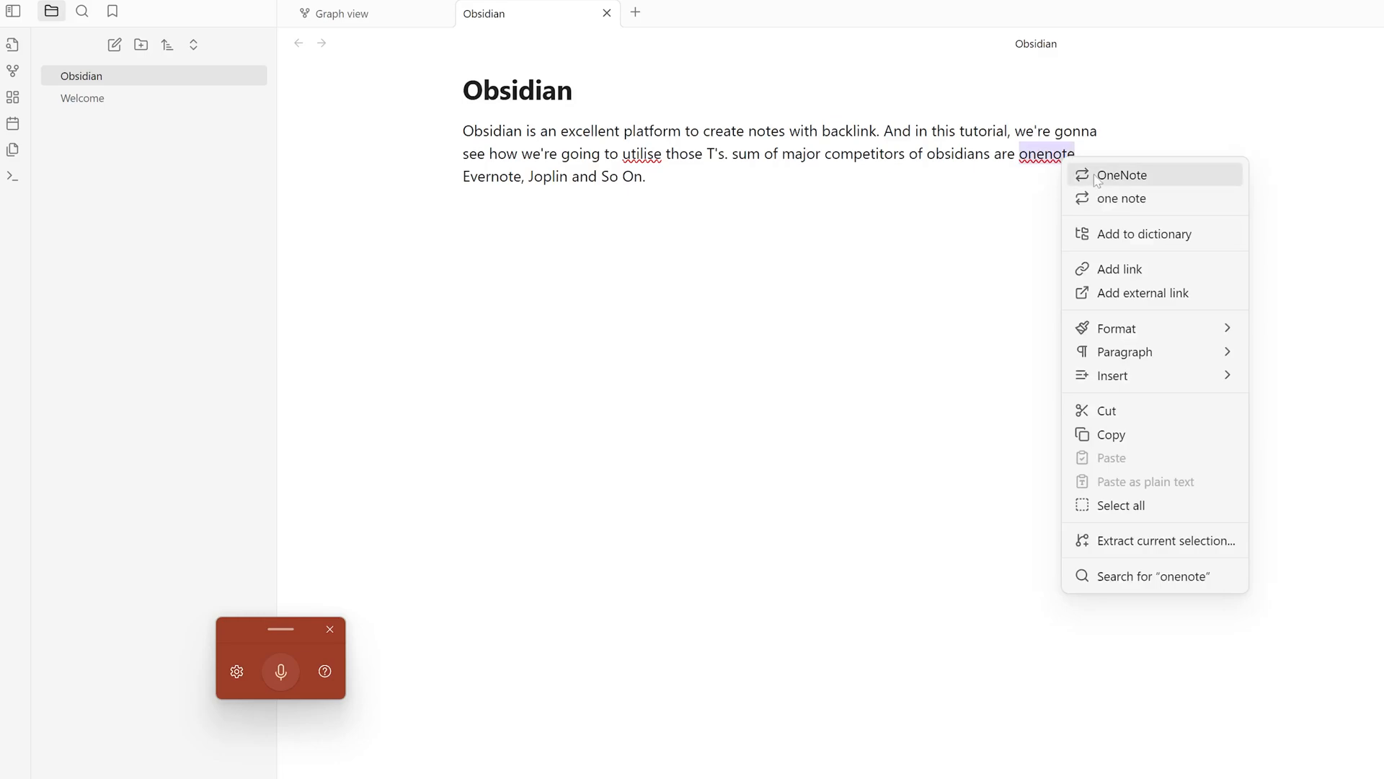
click(1121, 174)
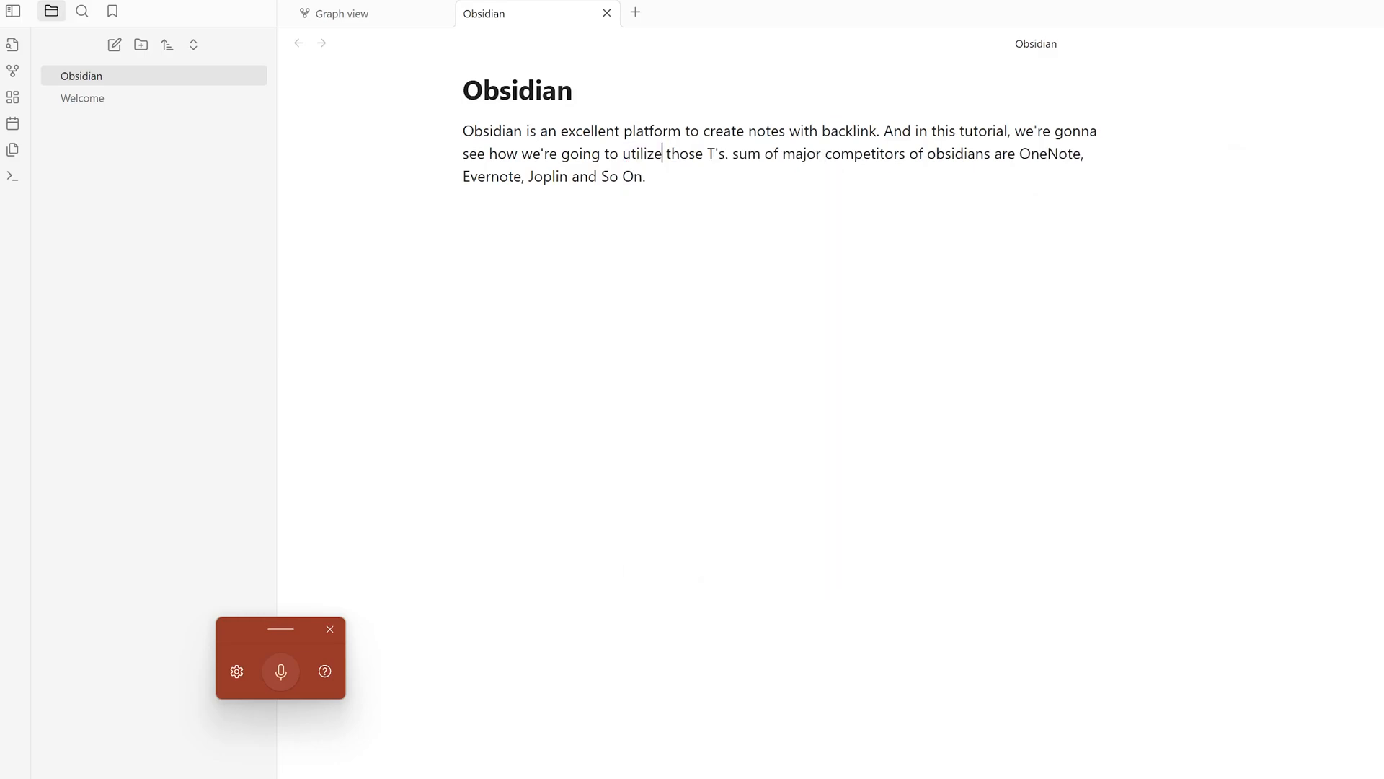
Step: Make OneNote an internal link by wrapping it in [[ ]]
double_click(1050, 153)
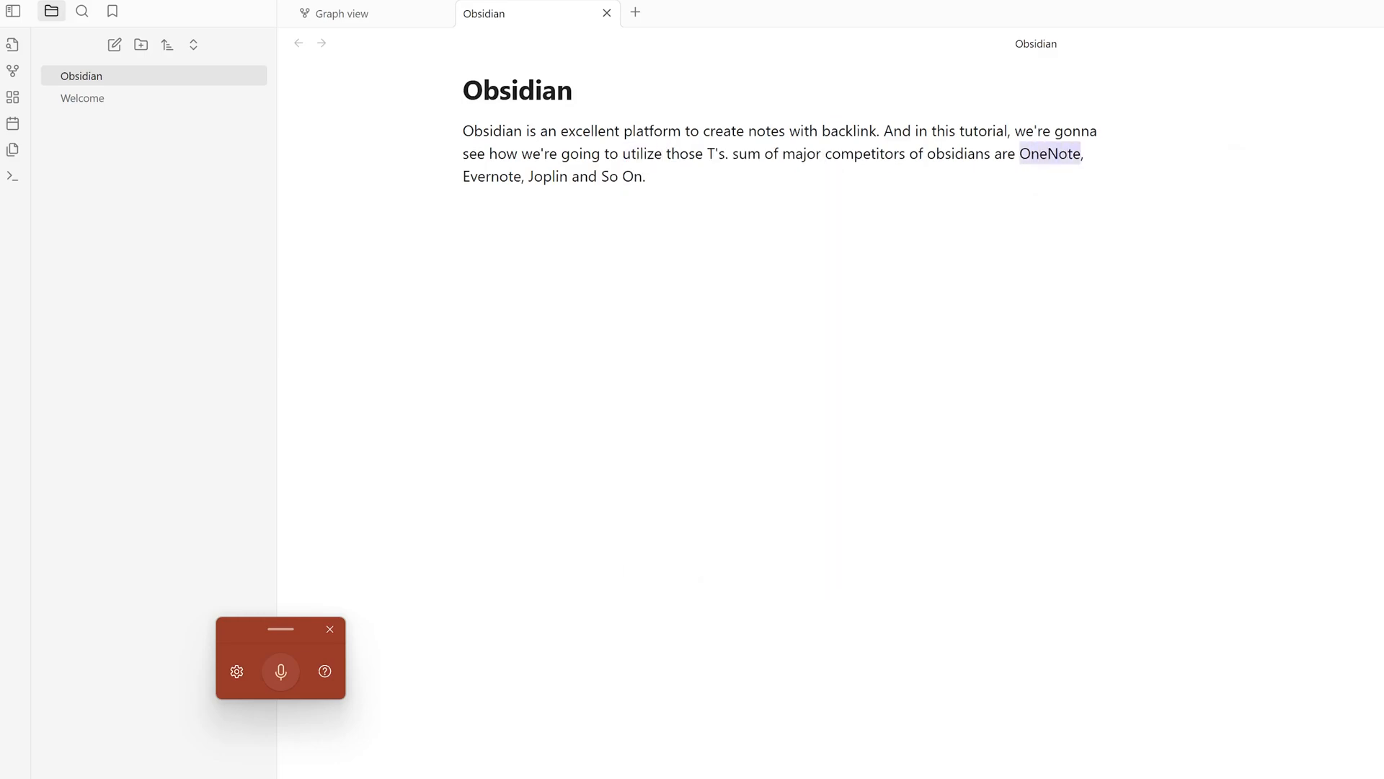
click(1015, 153)
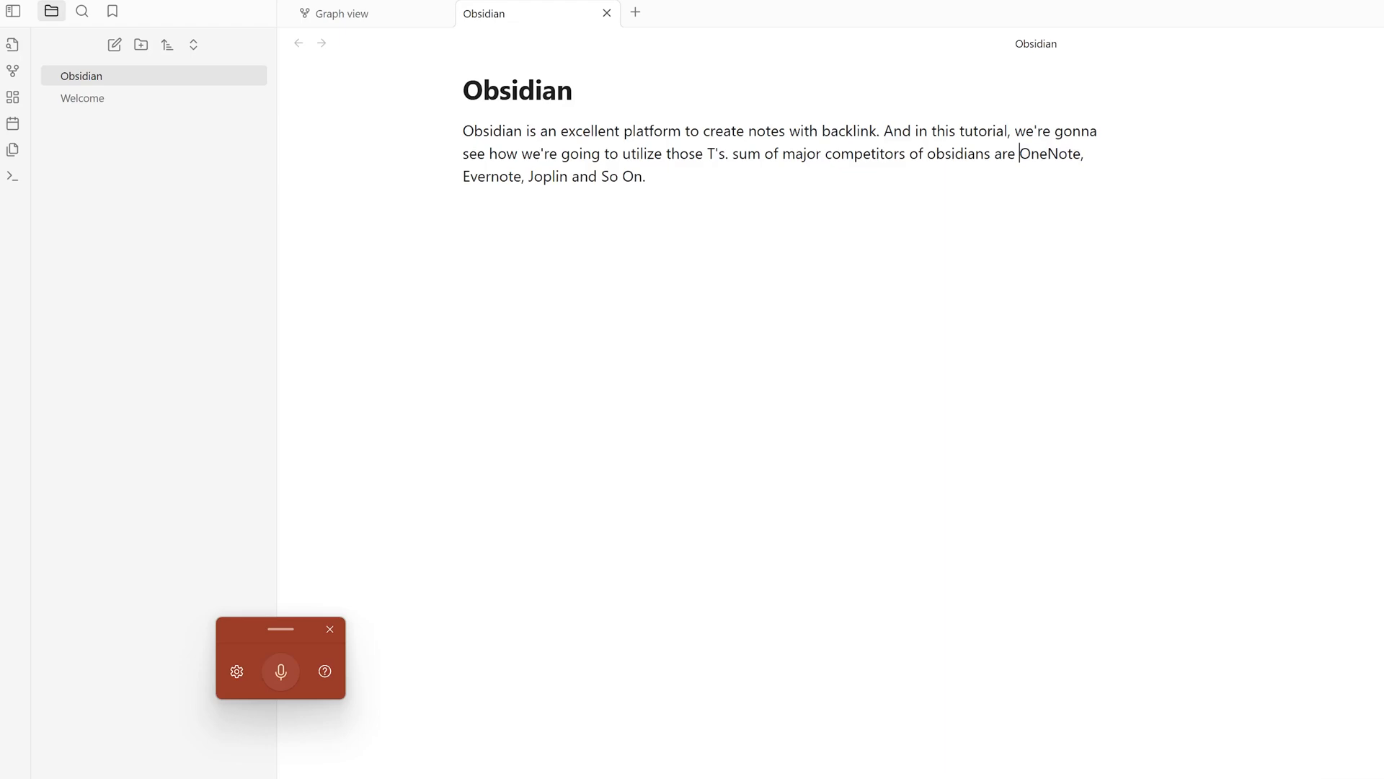
text([[)
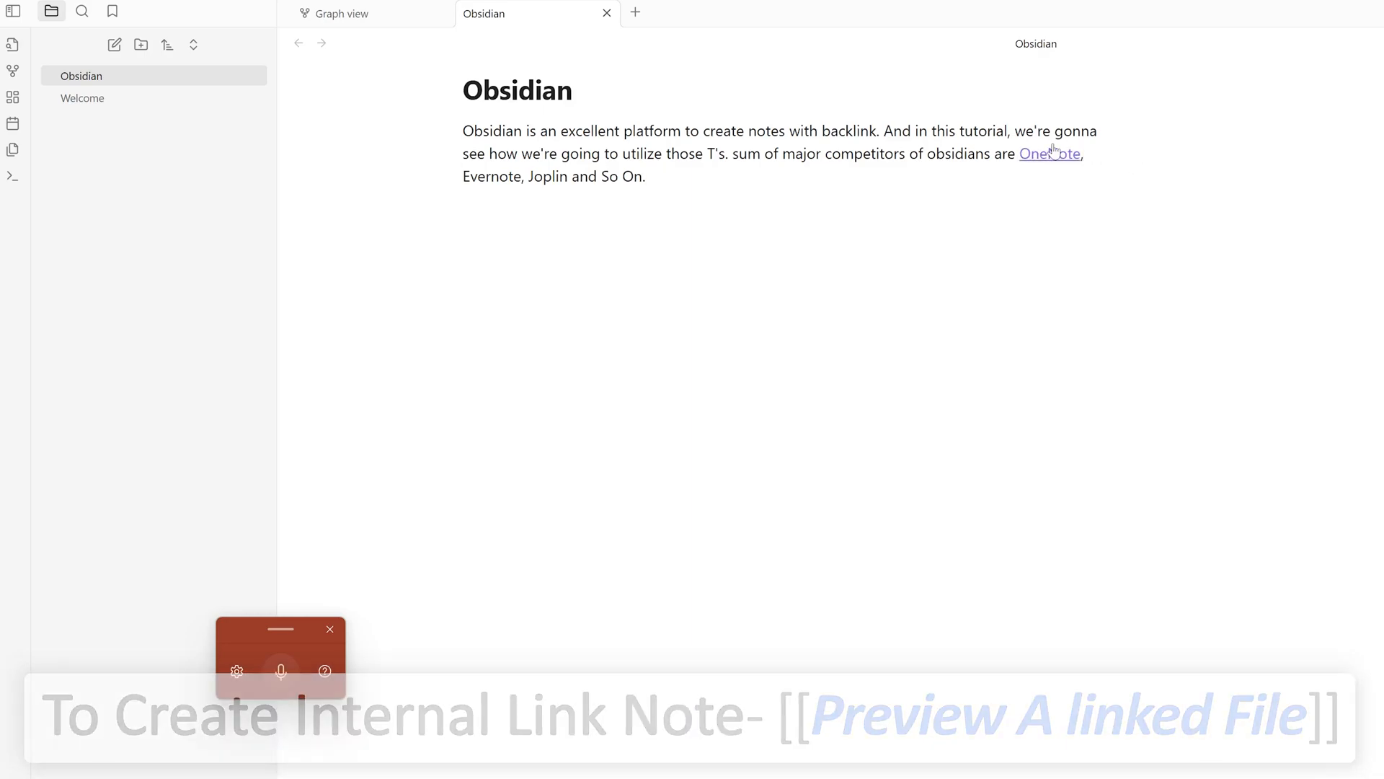
Step: Open the new OneNote note and begin describing it as an all-around note-taking app
click(1047, 154)
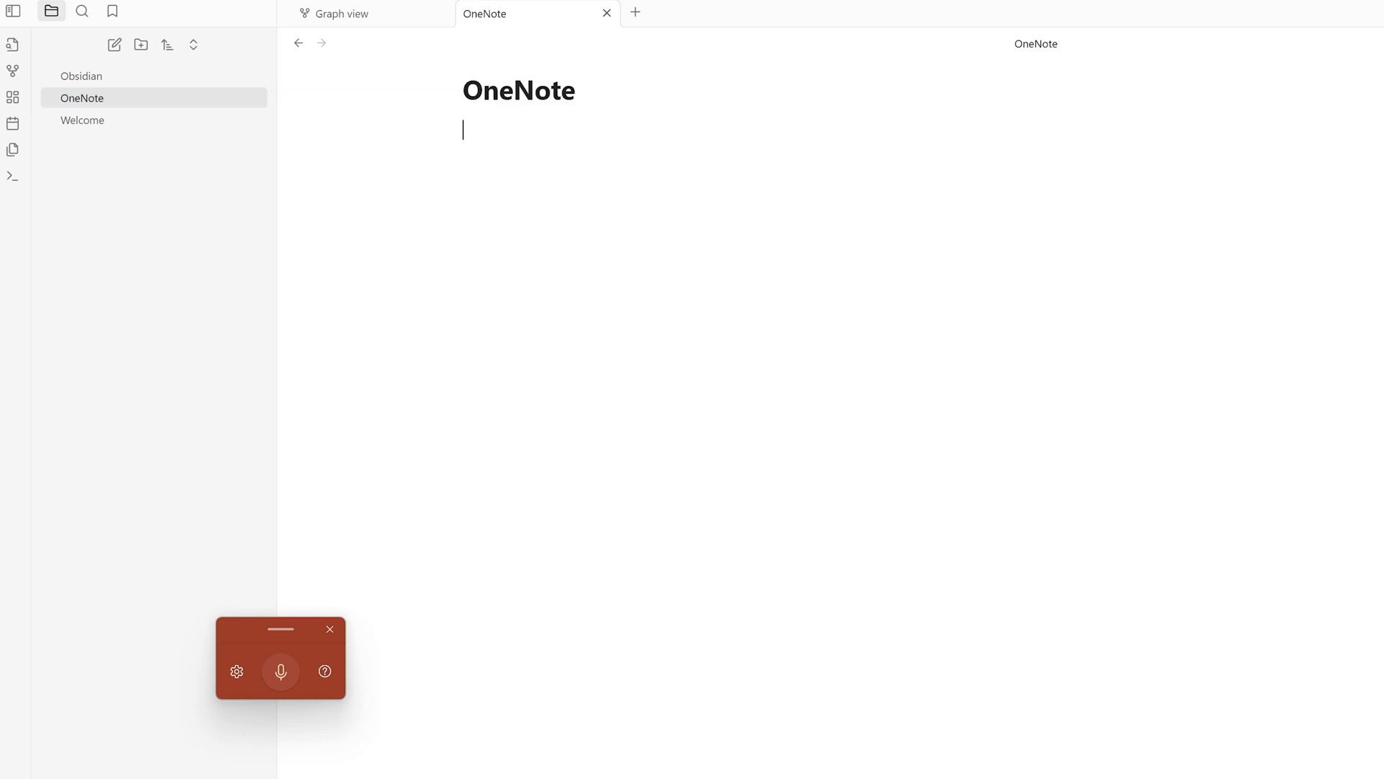
click(280, 672)
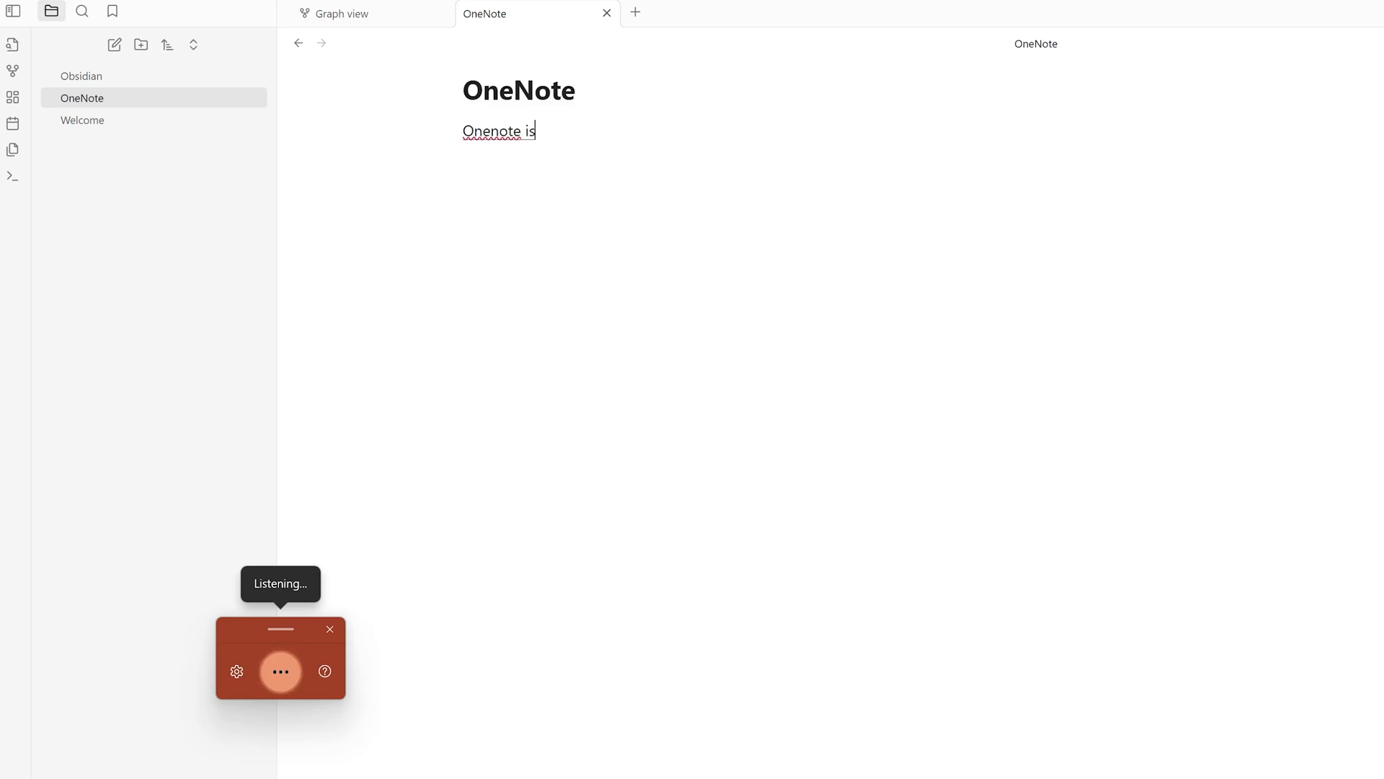
text(an excellent all around note taking)
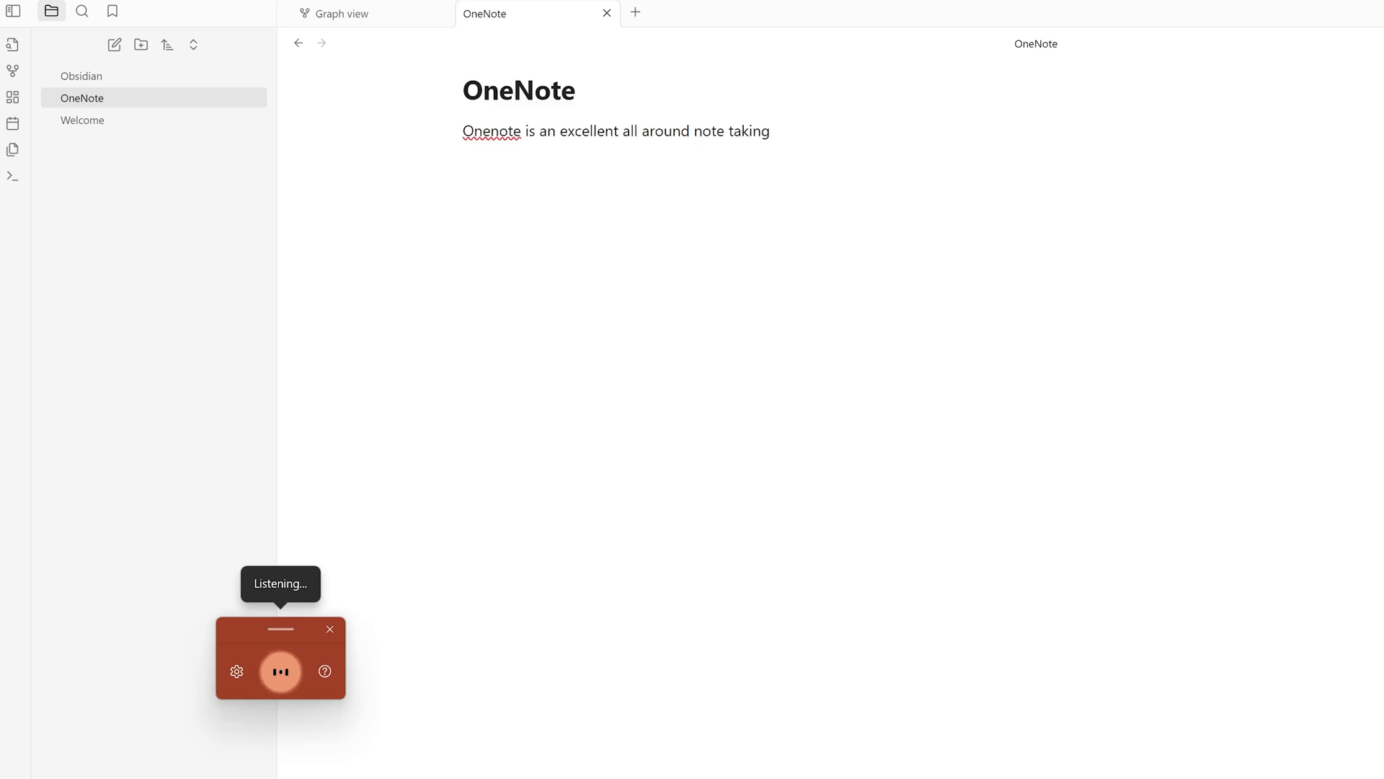
text(App that keeps you flexibility to create)
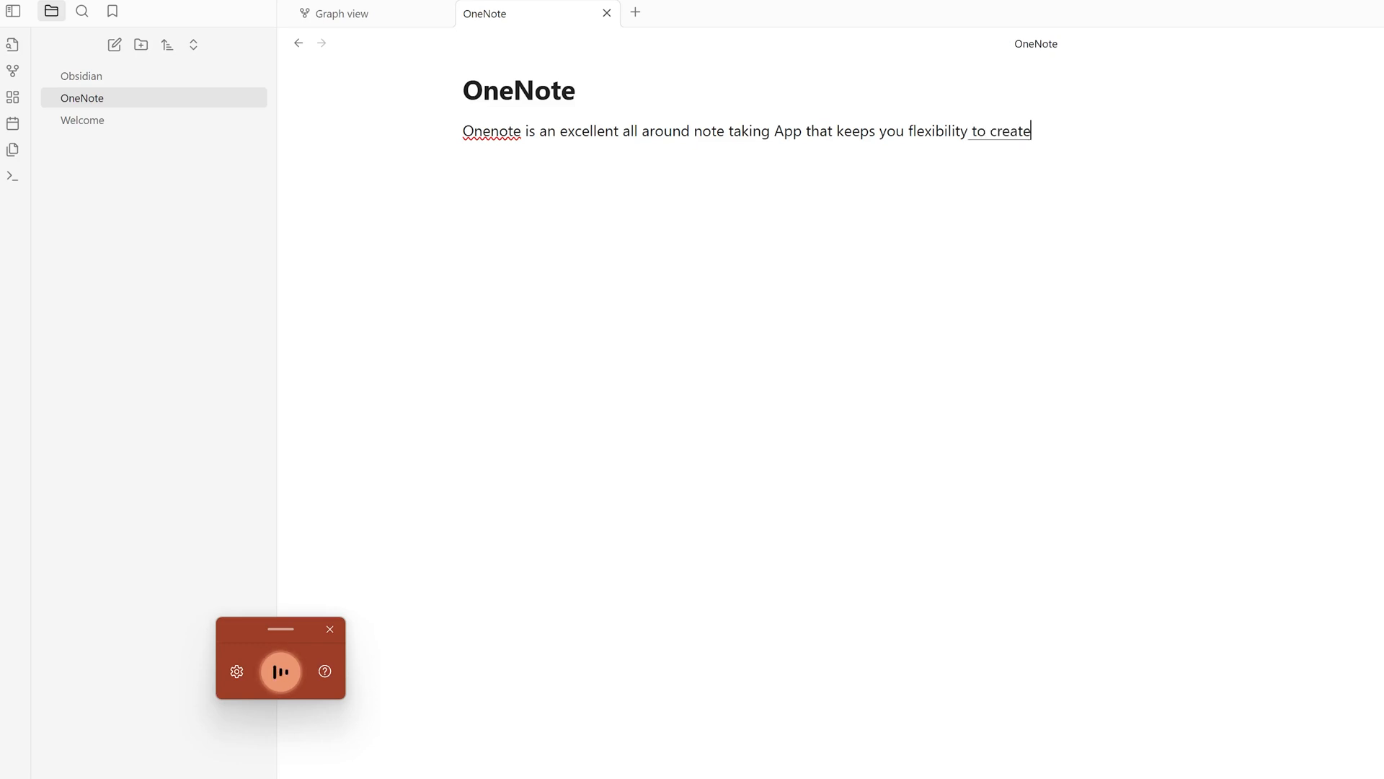
Step: Finish the paragraph on handwritten, typed and audio notes, and link the word 'notes'
text(nodes, either handwritten)
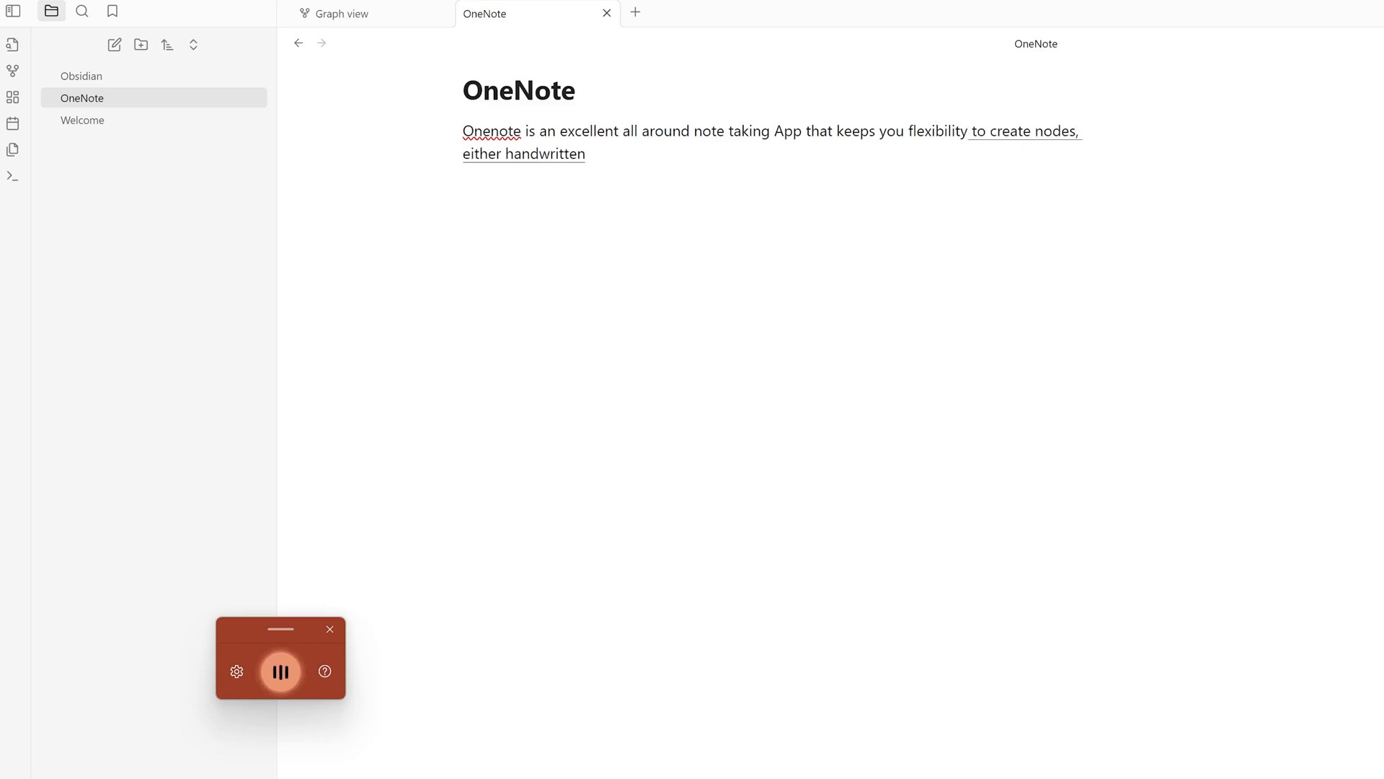
text(or even you can create)
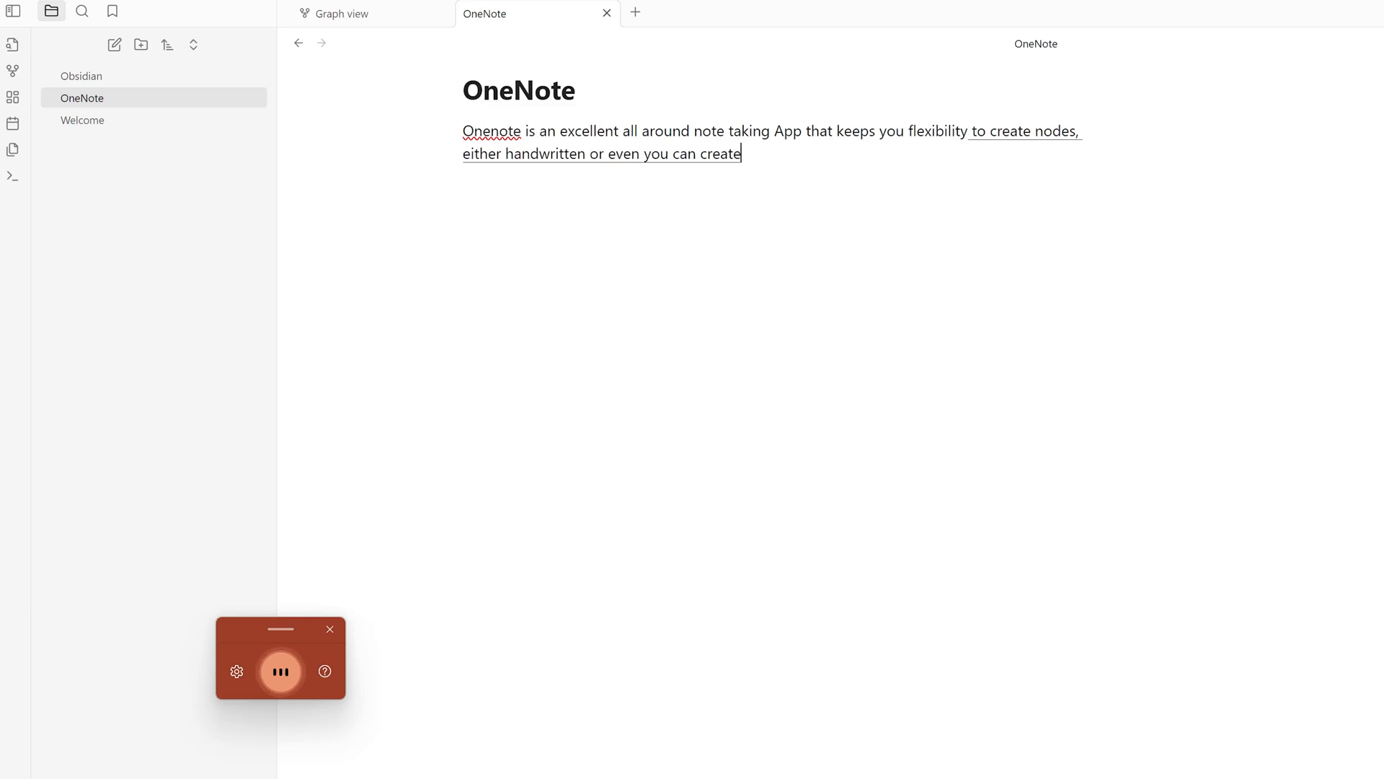
text(notes by typing. You also have option to)
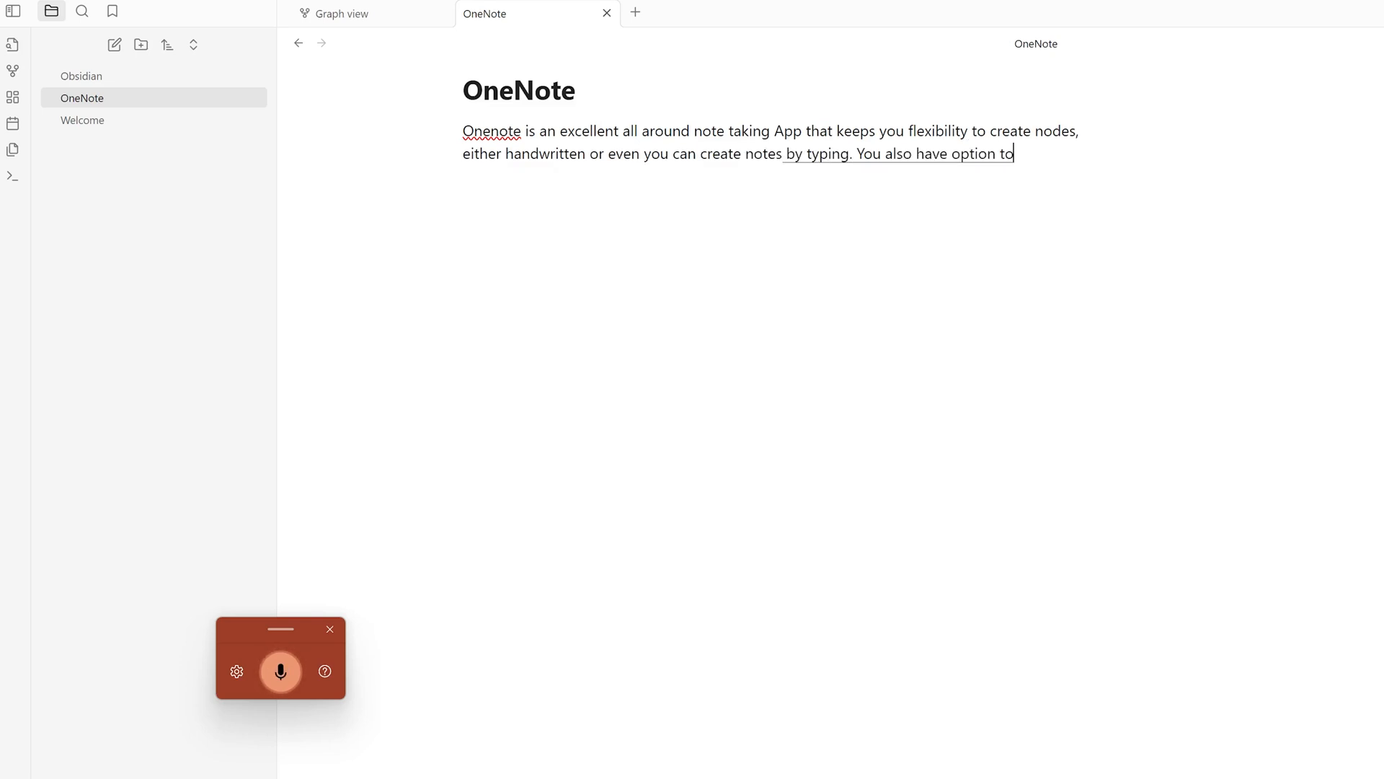
text(audio record and so on.)
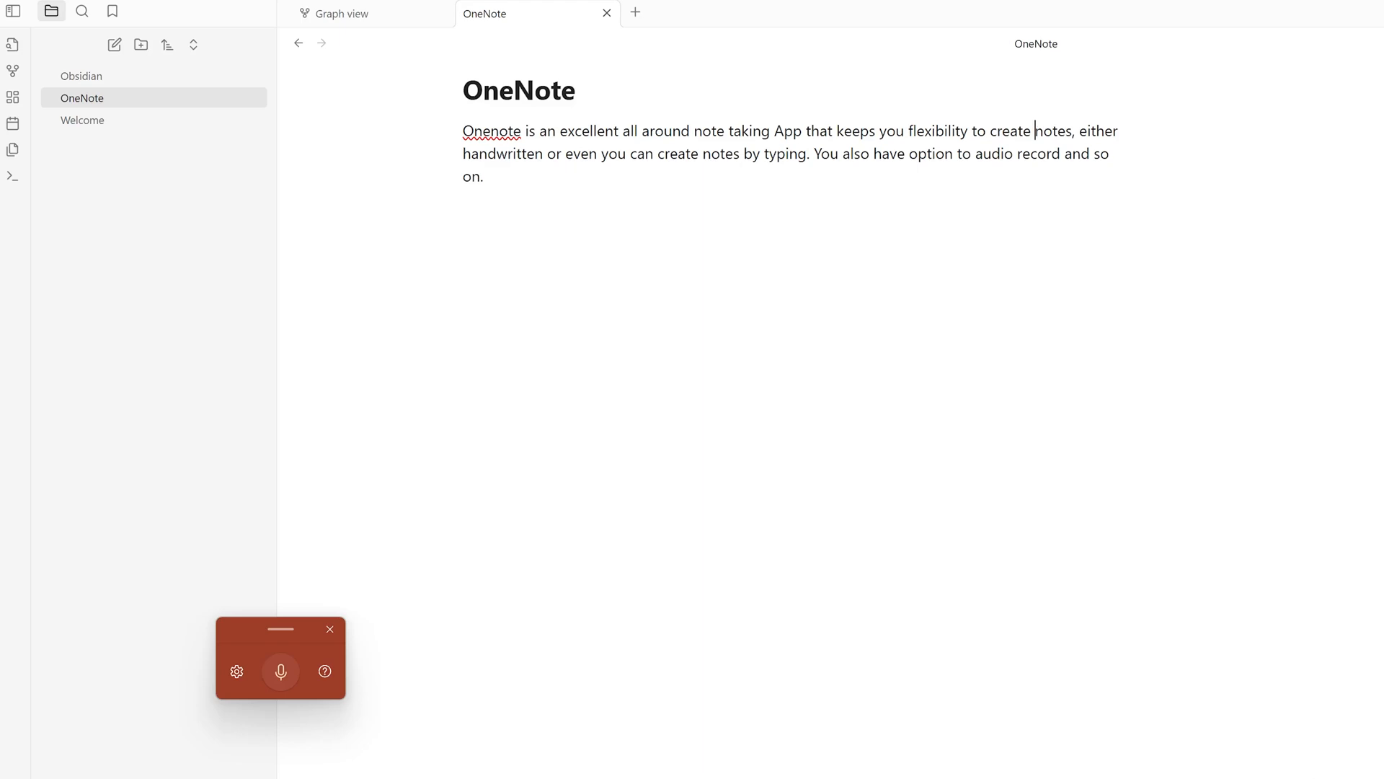
text([[)
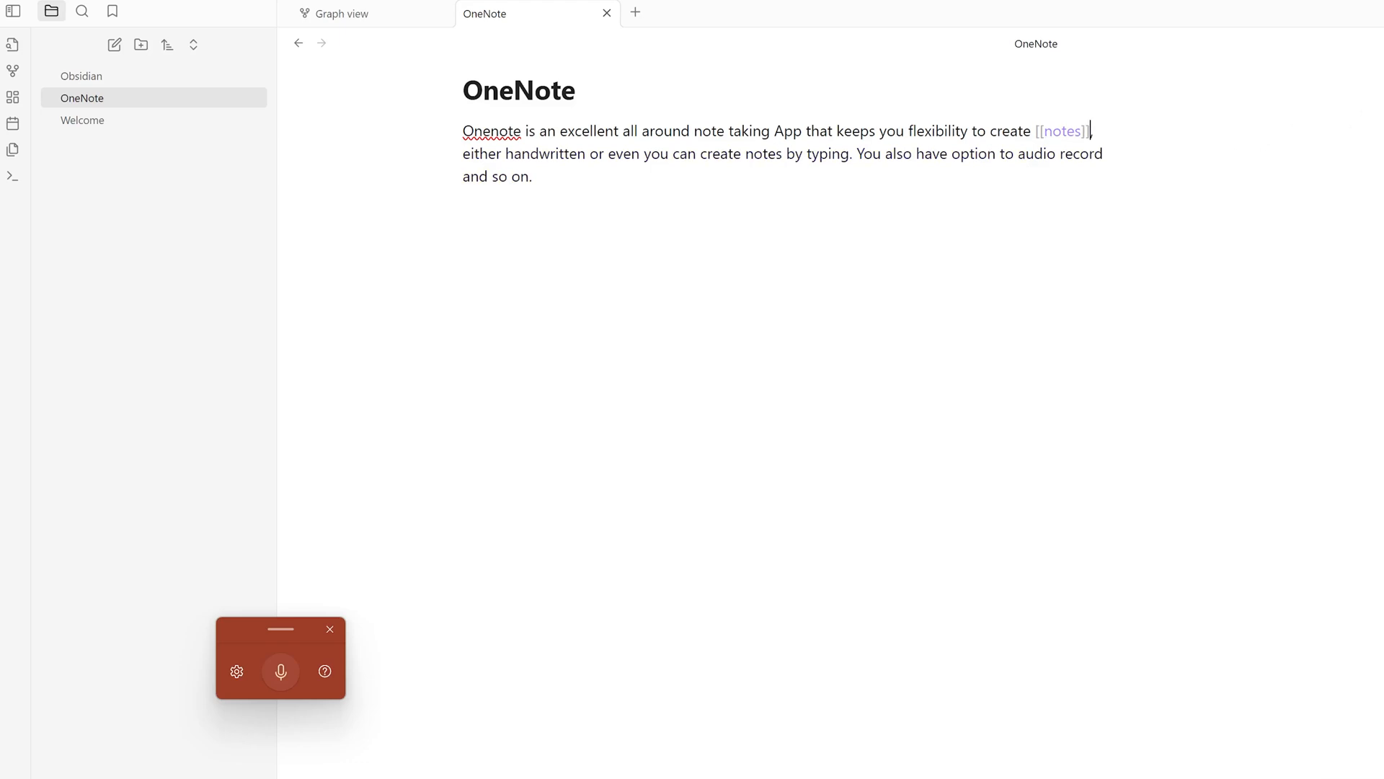
Step: Open the new notes note and dictate that notes are an essential tool
click(1051, 131)
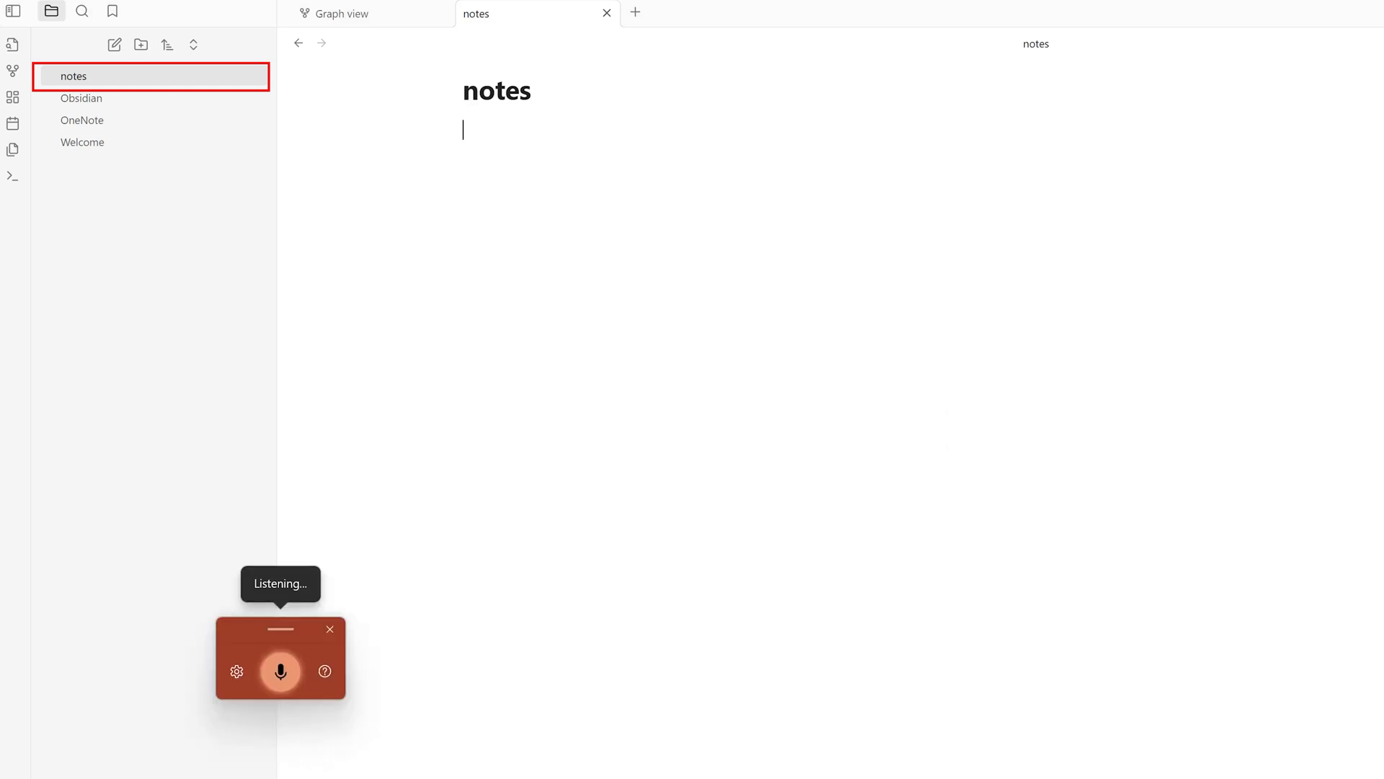
text(Not)
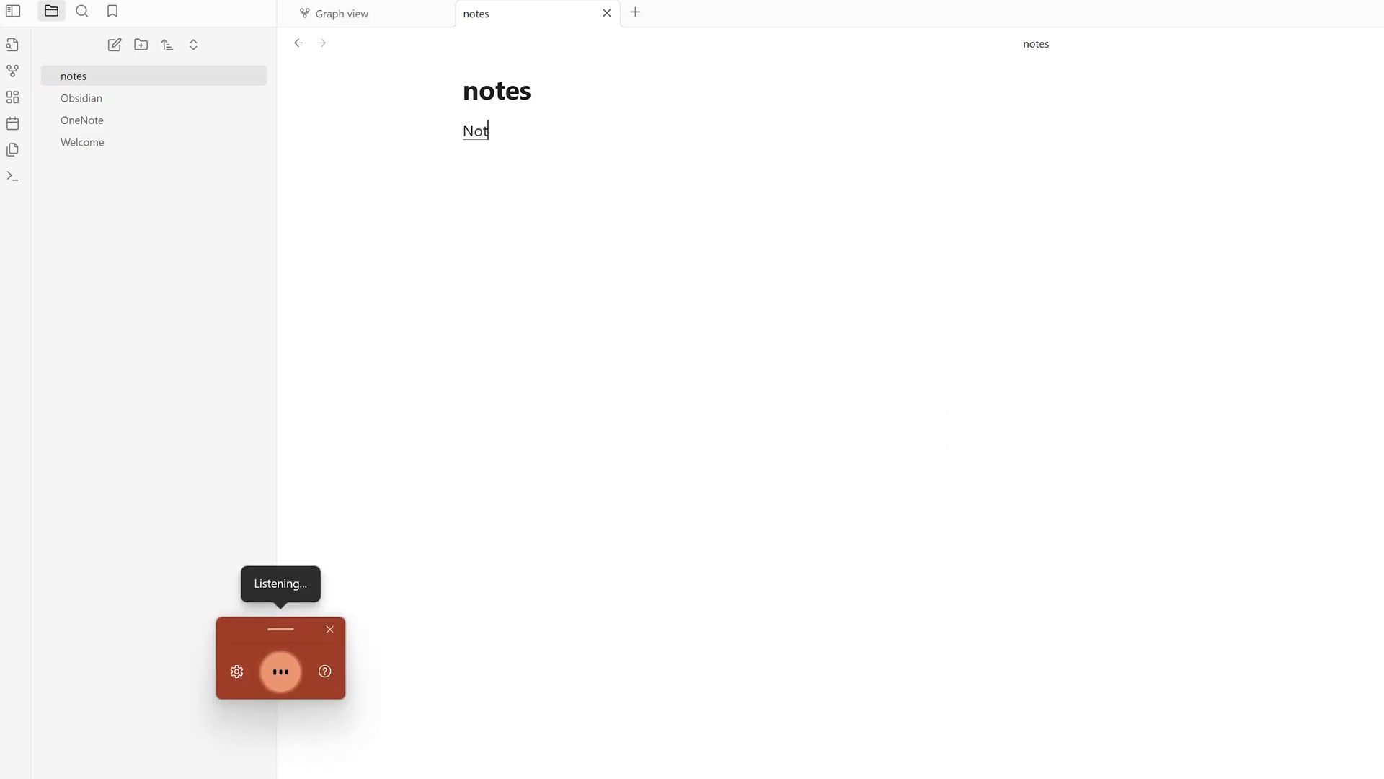
text(Notes are very essential tool for human being)
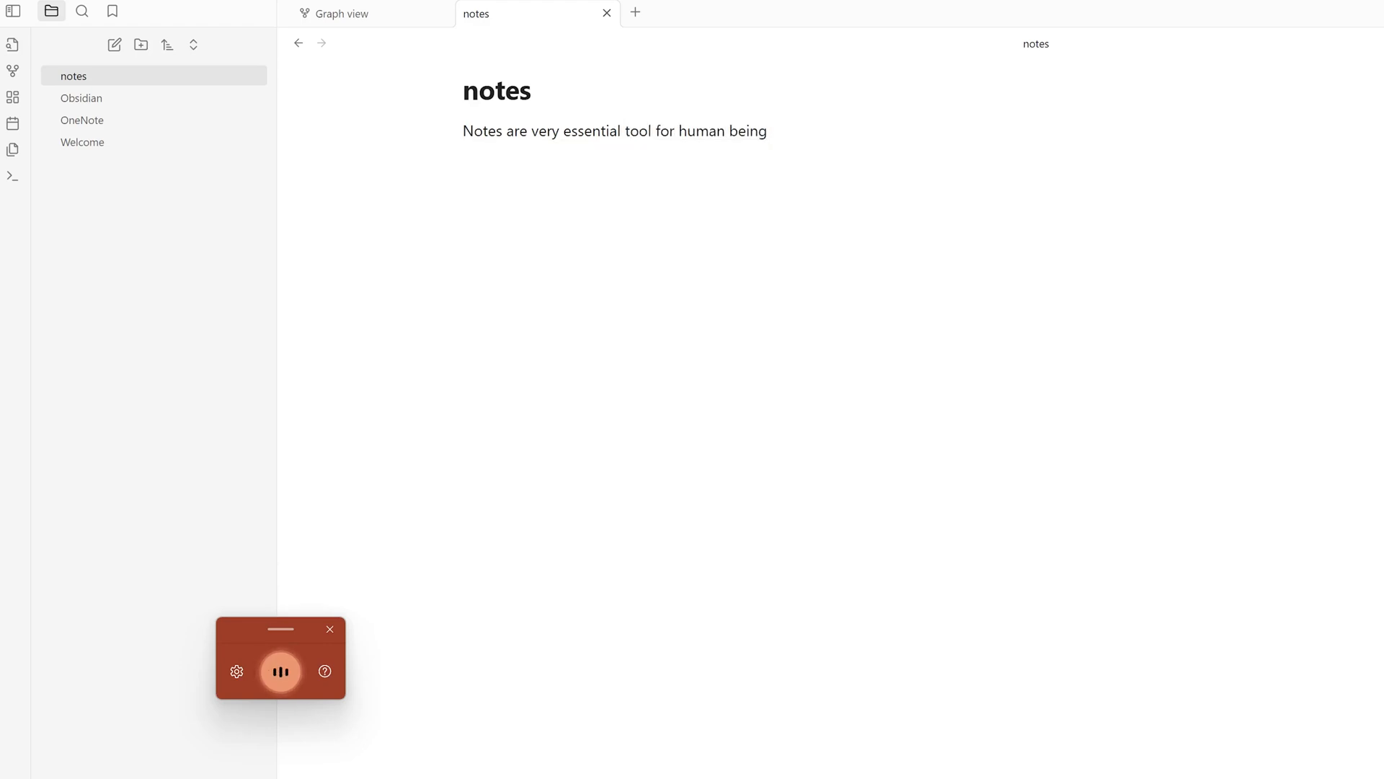
text(as they)
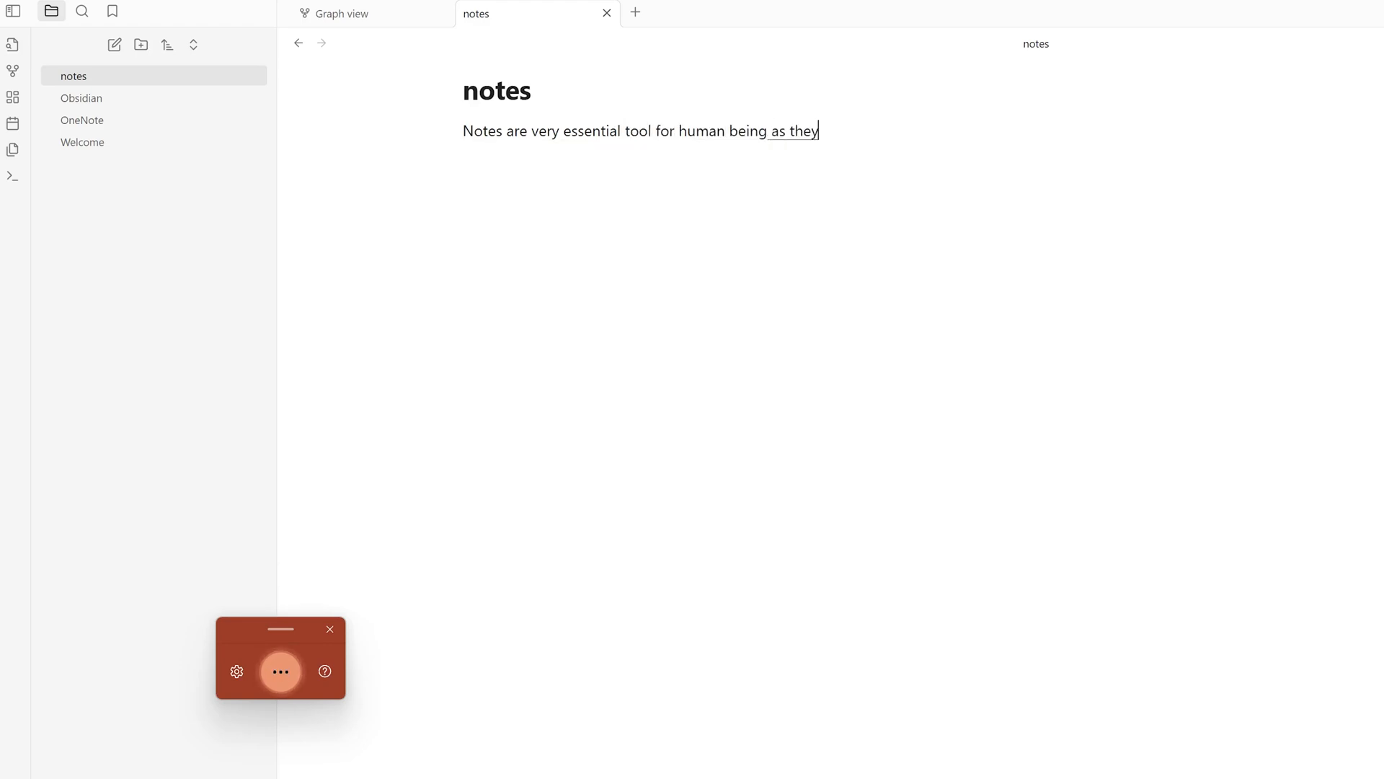
text(help them keeping necessary information)
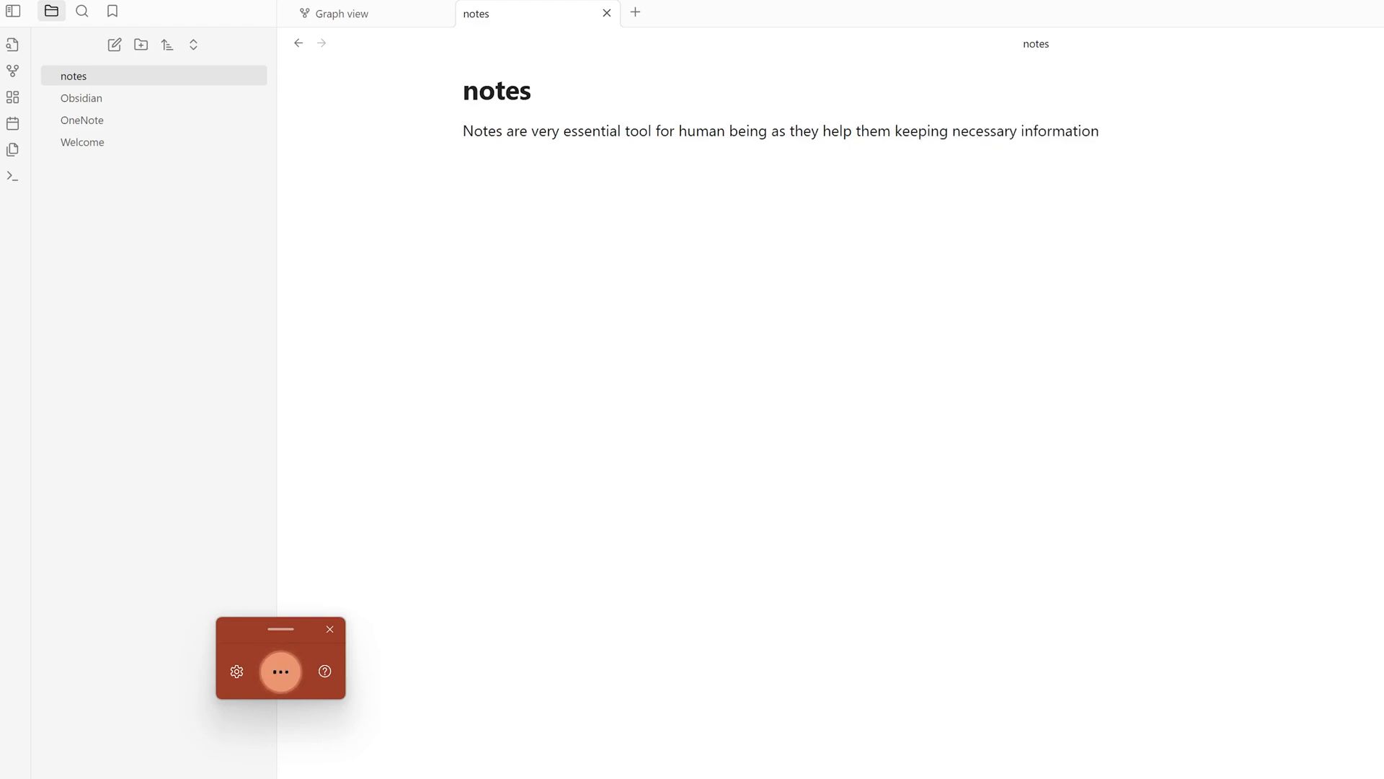
click(280, 671)
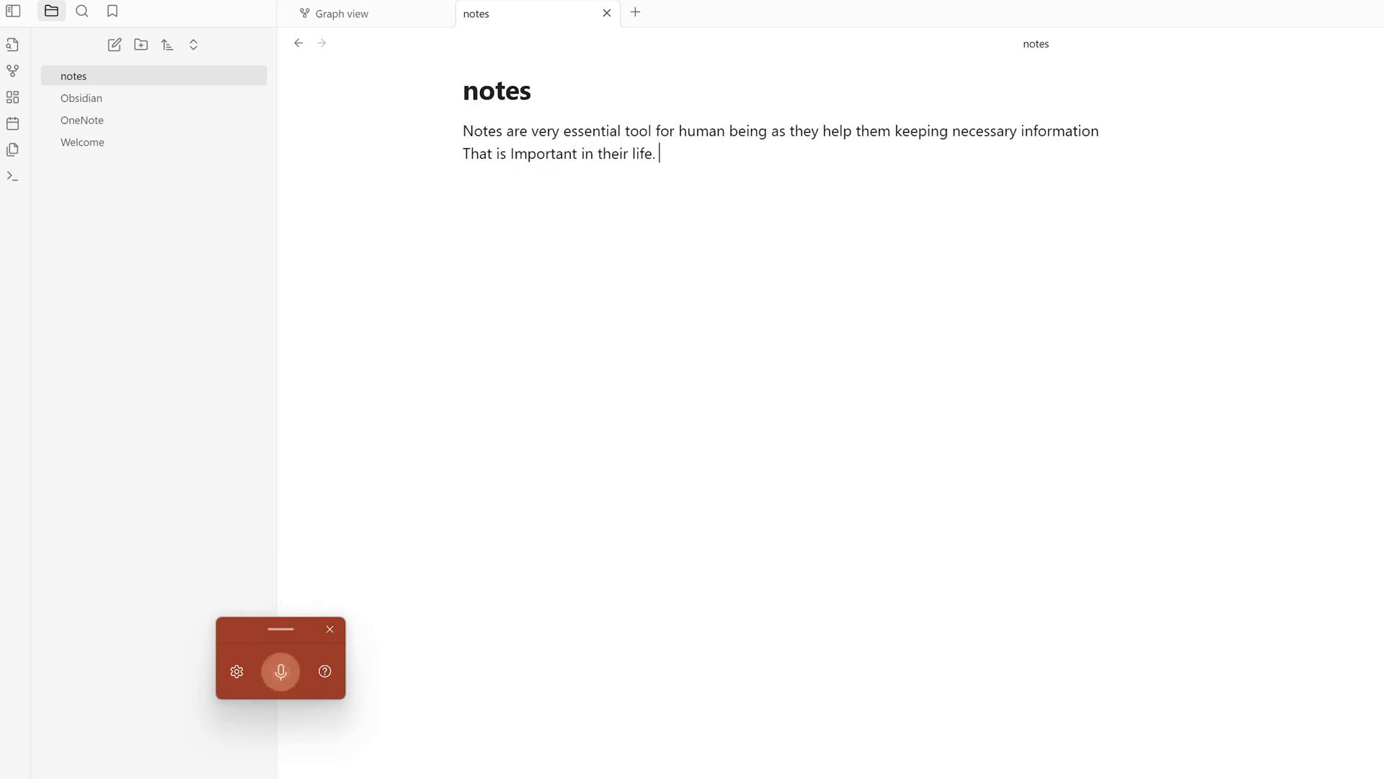
Step: Add a sentence calling Obsidian an excellent platform, link Obsidian, and open that note
click(280, 672)
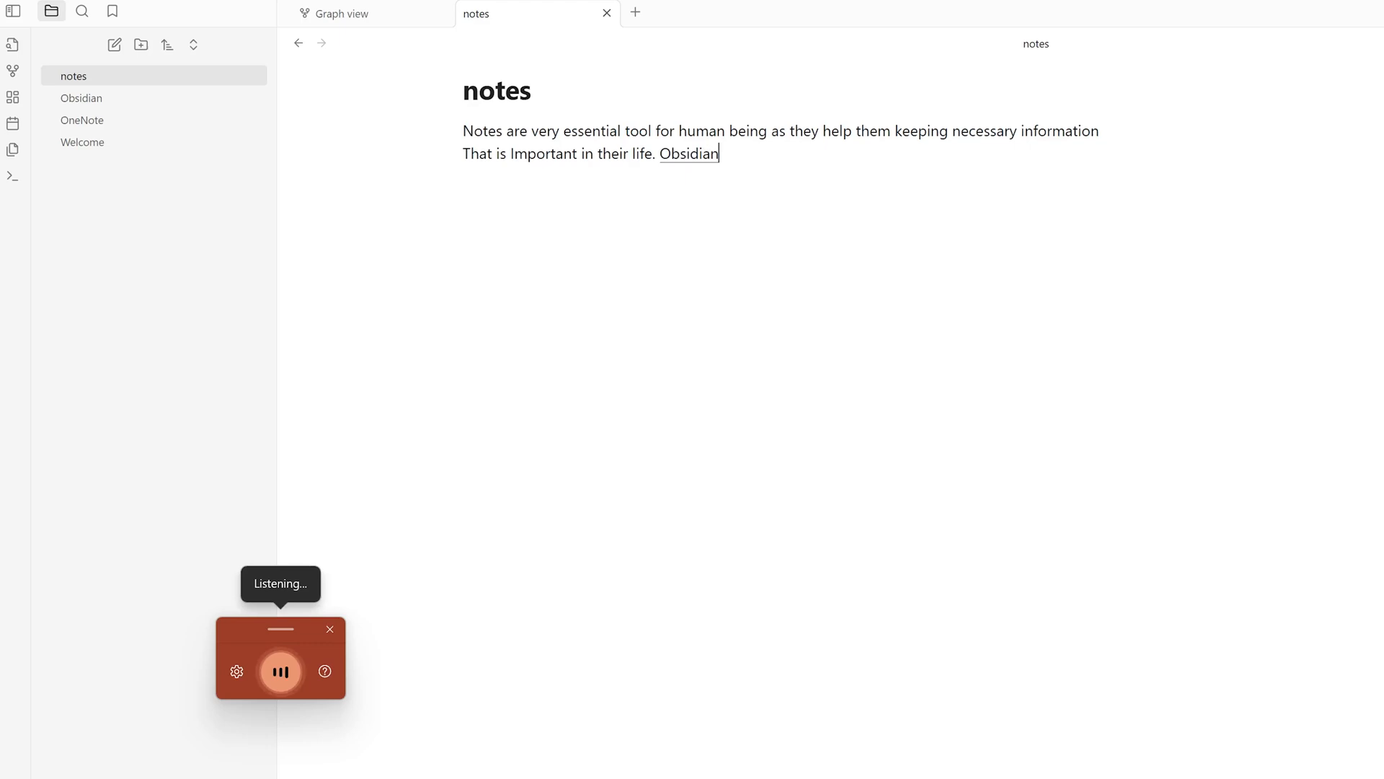
text(Optidian is one of excellent platform to create notes.)
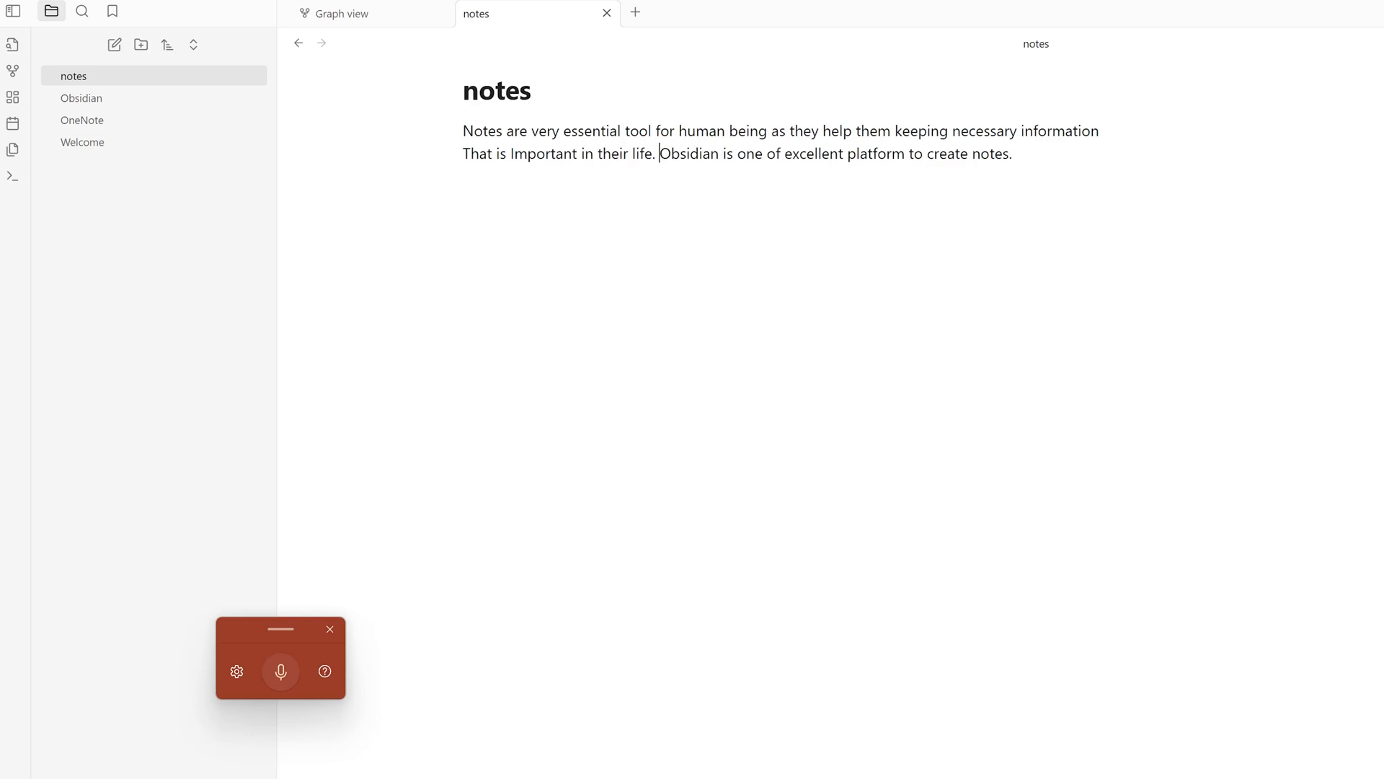
text([[)
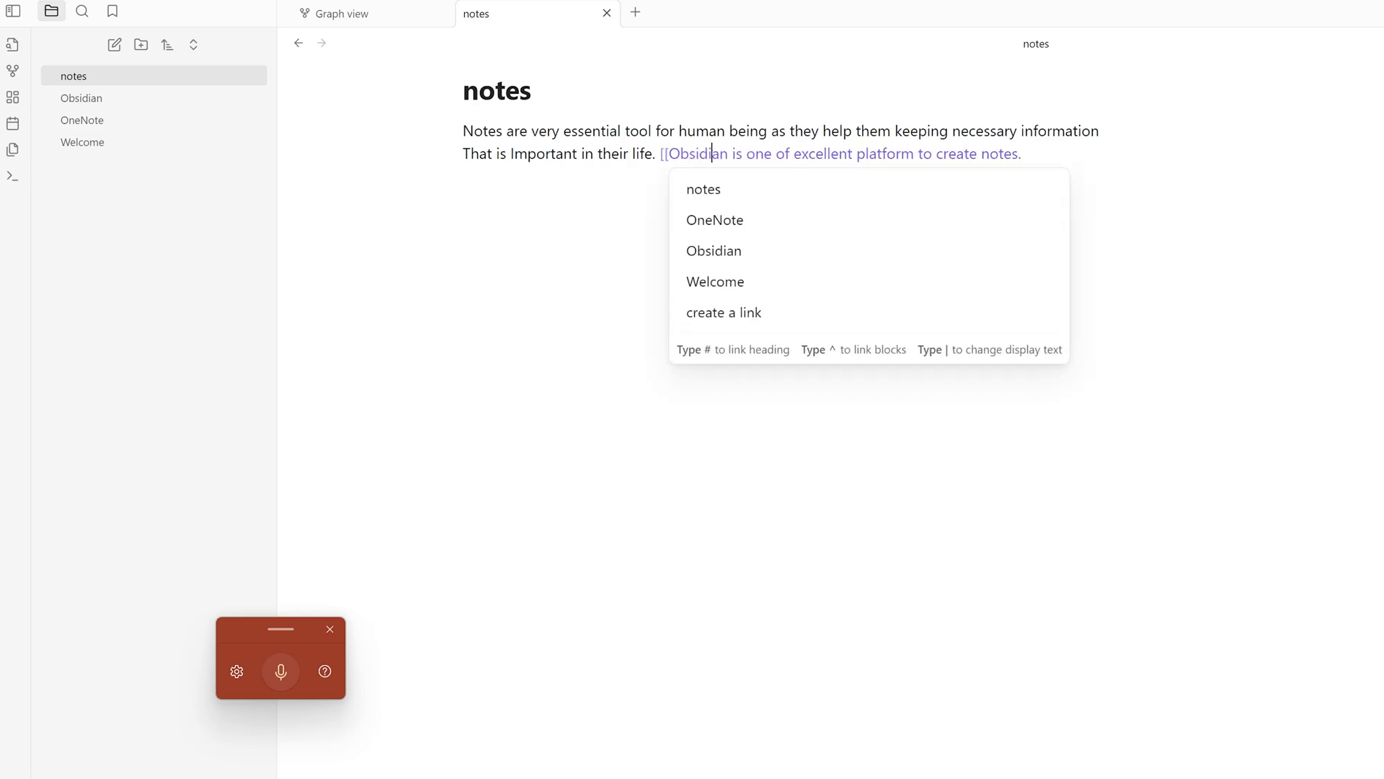
click(713, 251)
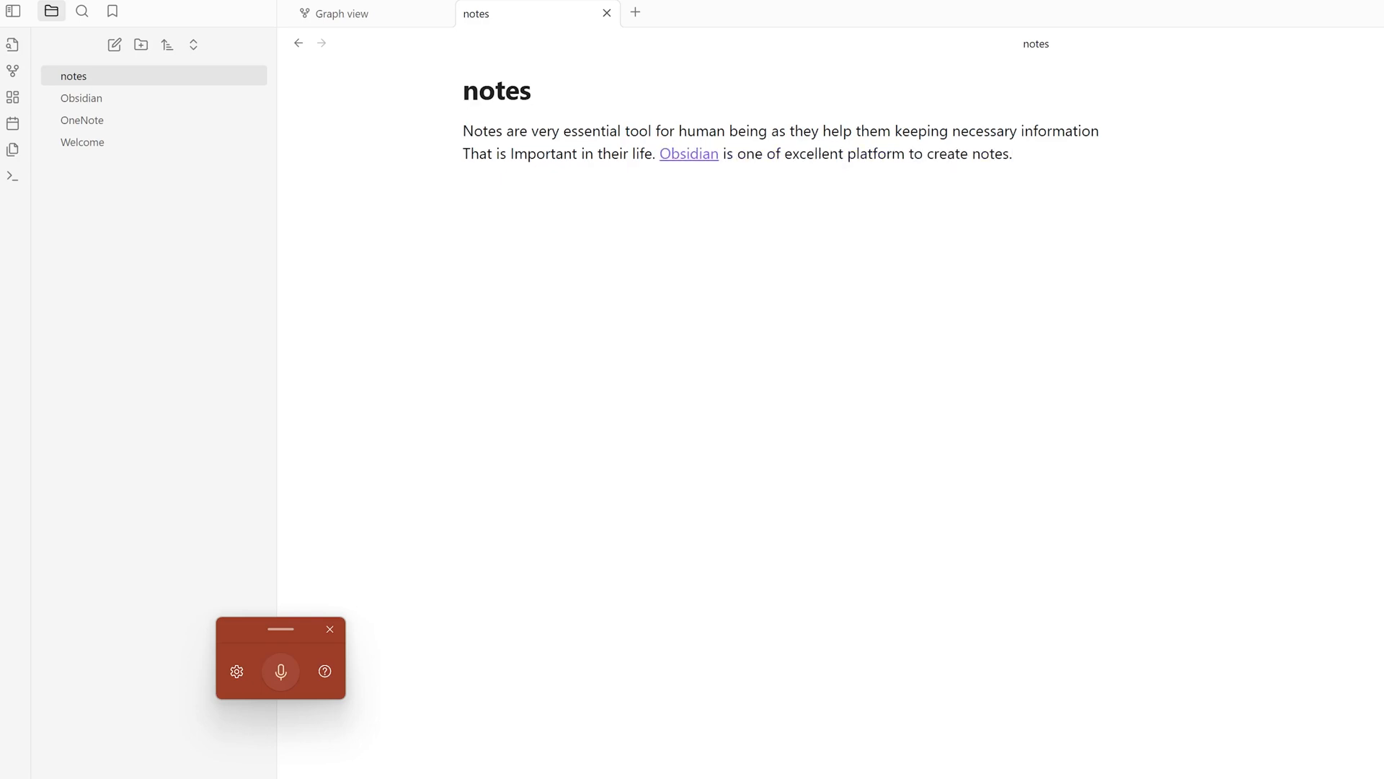
click(81, 98)
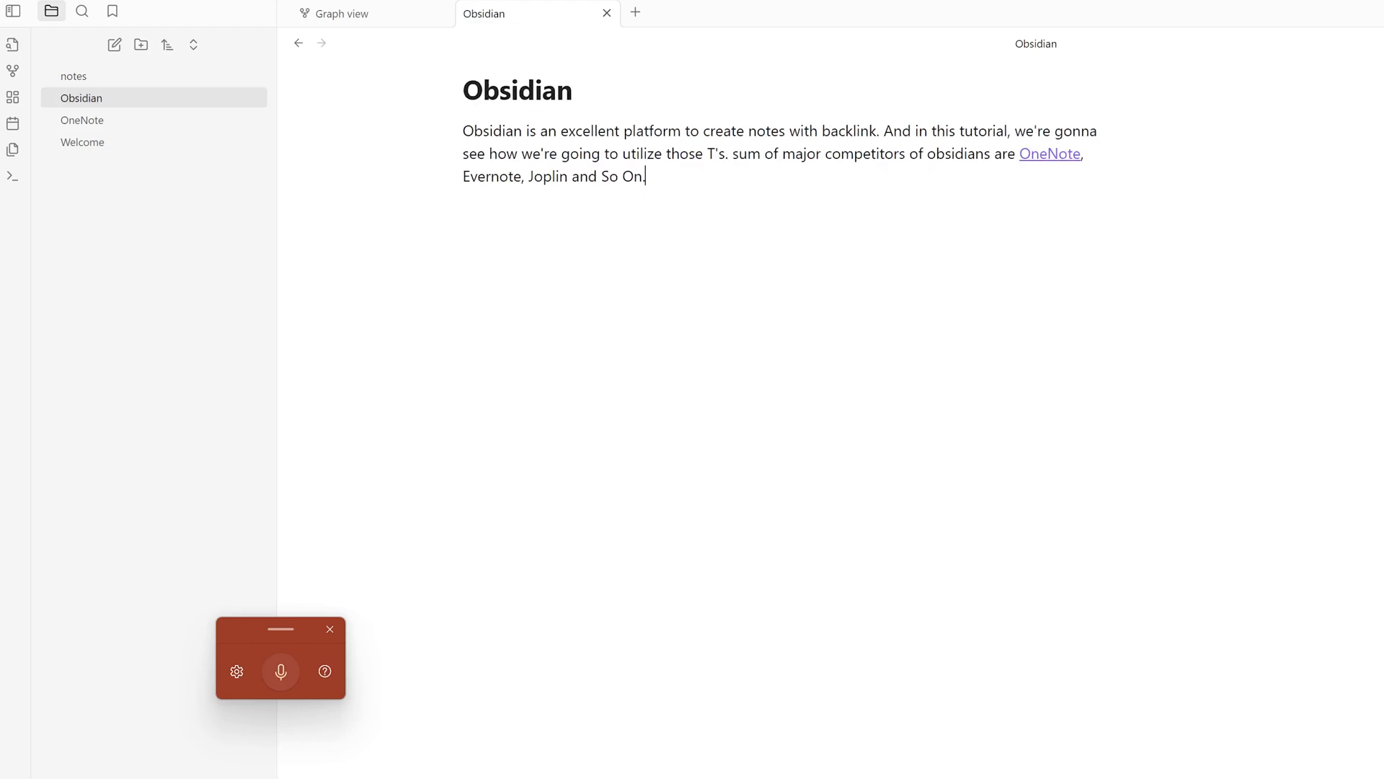
click(74, 75)
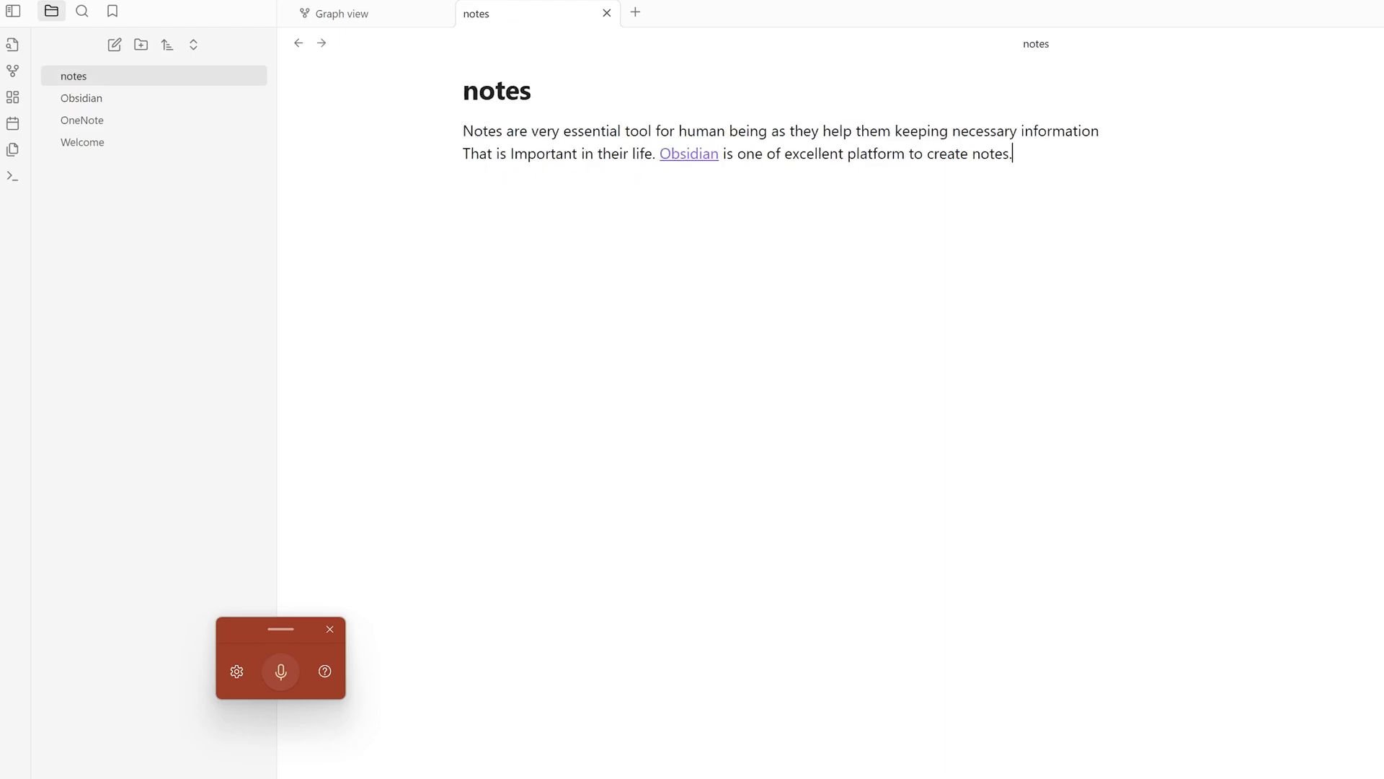
click(81, 98)
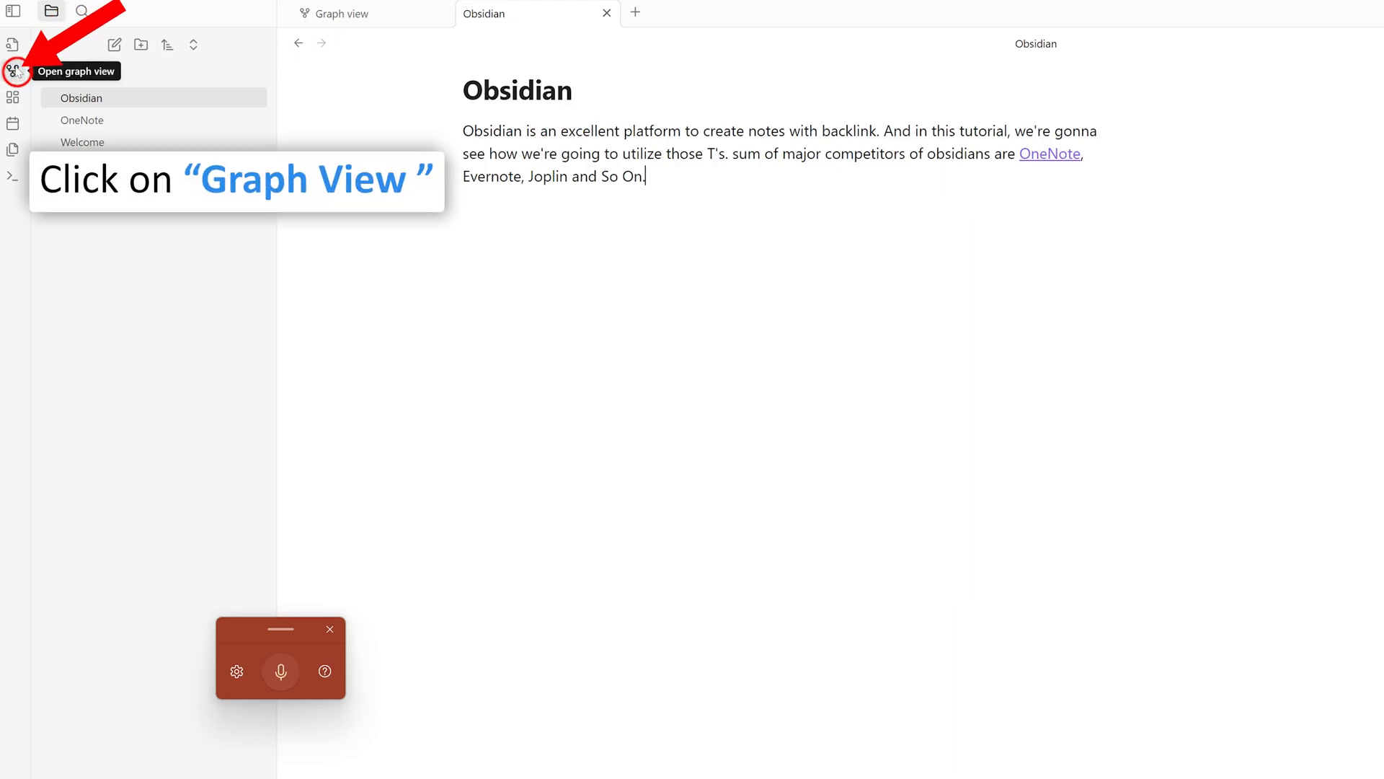
click(13, 71)
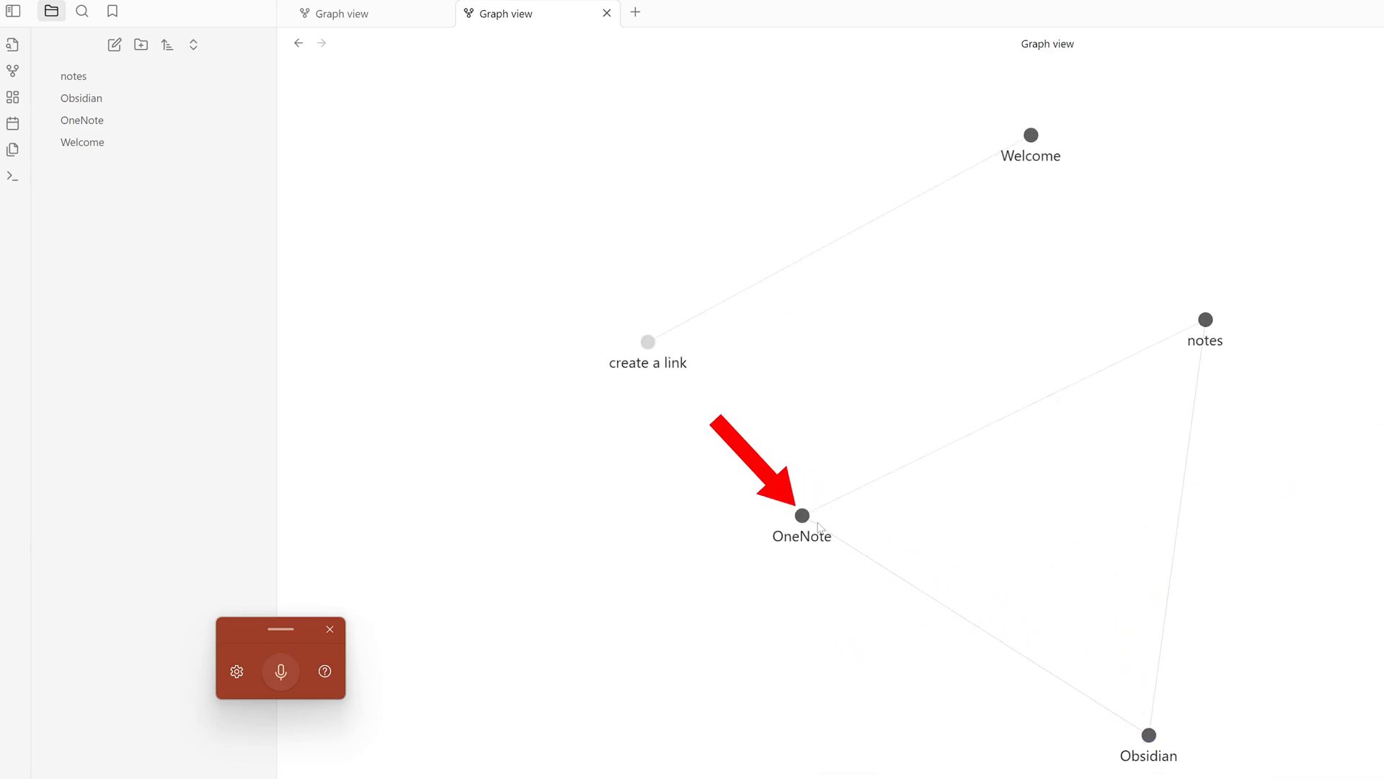
mouse_move(940, 281)
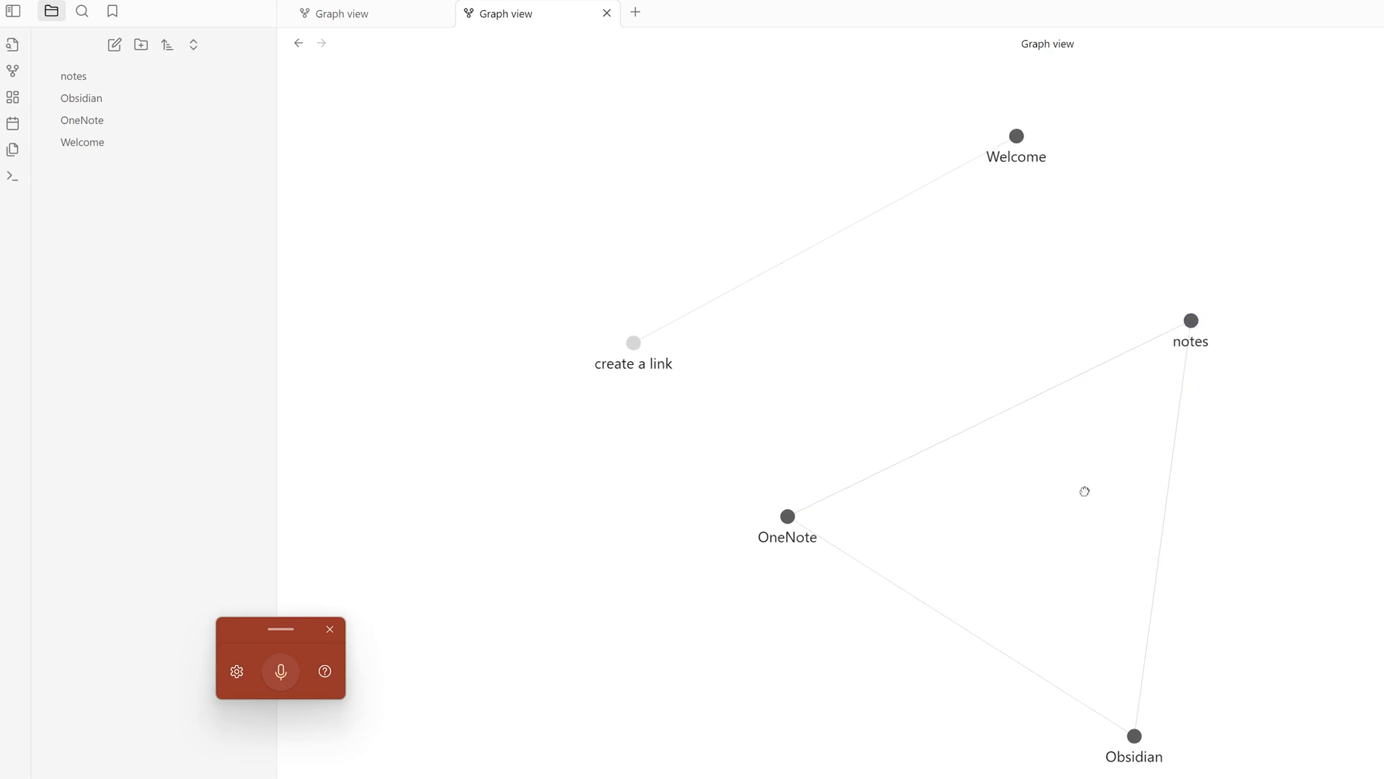
Step: Pan the linked-notes graph, then reopen the Obsidian note from the file list
drag(1131, 734, 1101, 668)
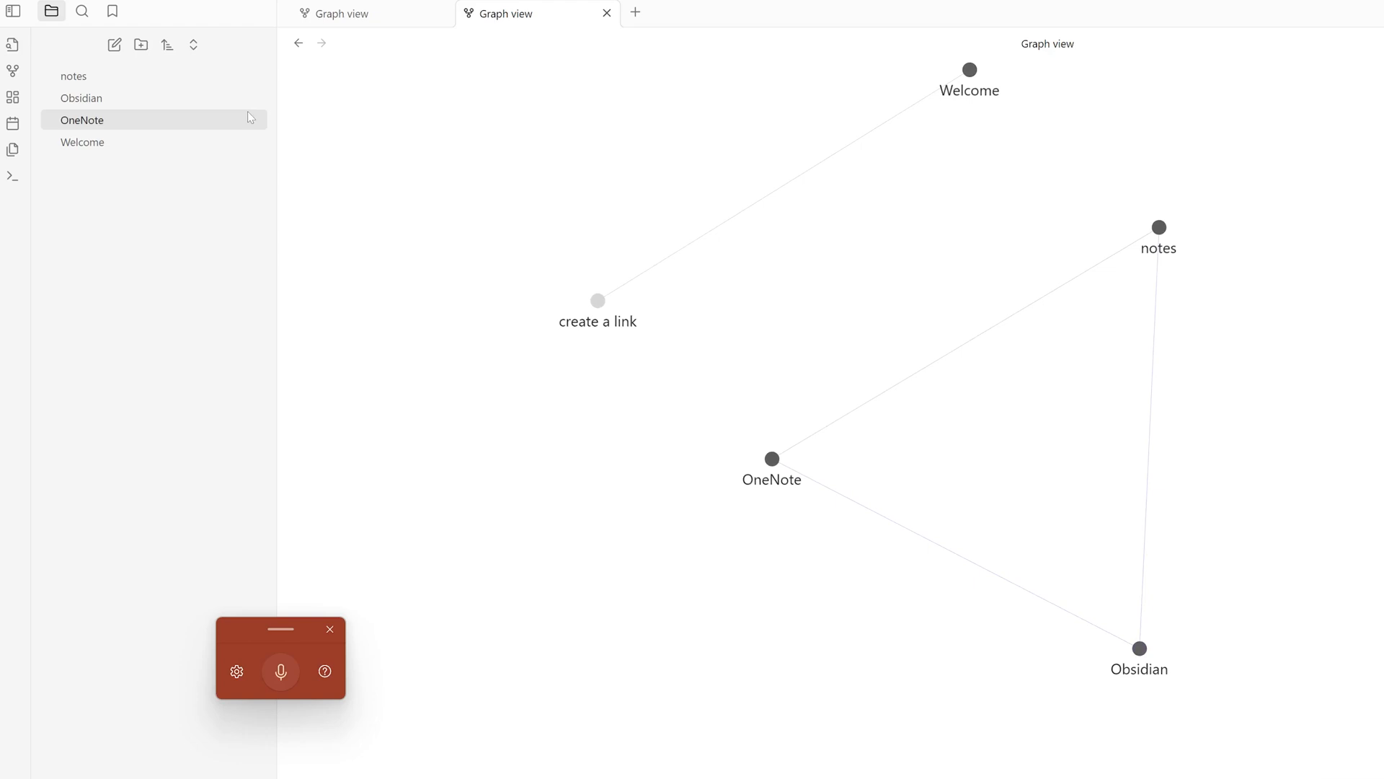
click(80, 98)
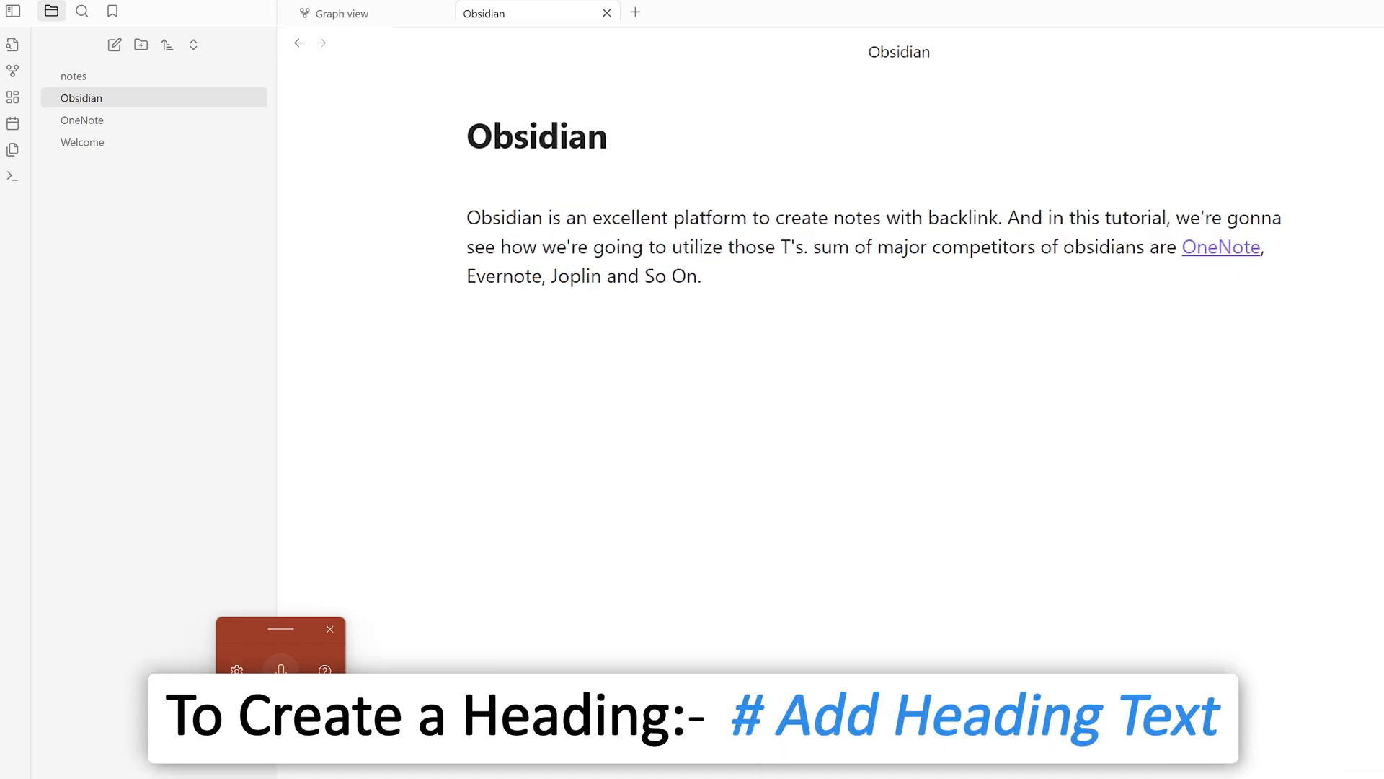
Step: Add an 'Obsidian Overview' heading above the Obsidian note's paragraph
text(# Obsidian Overvi)
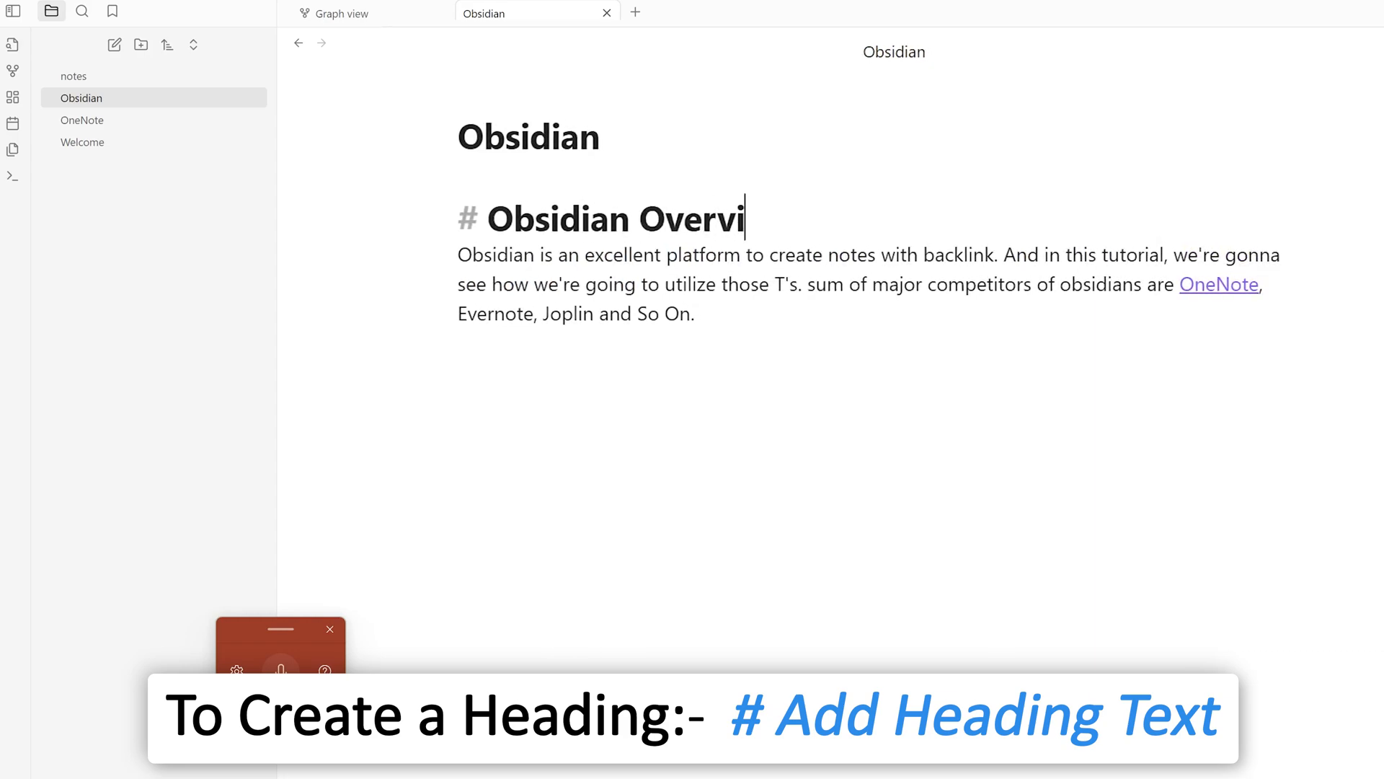
text(ew)
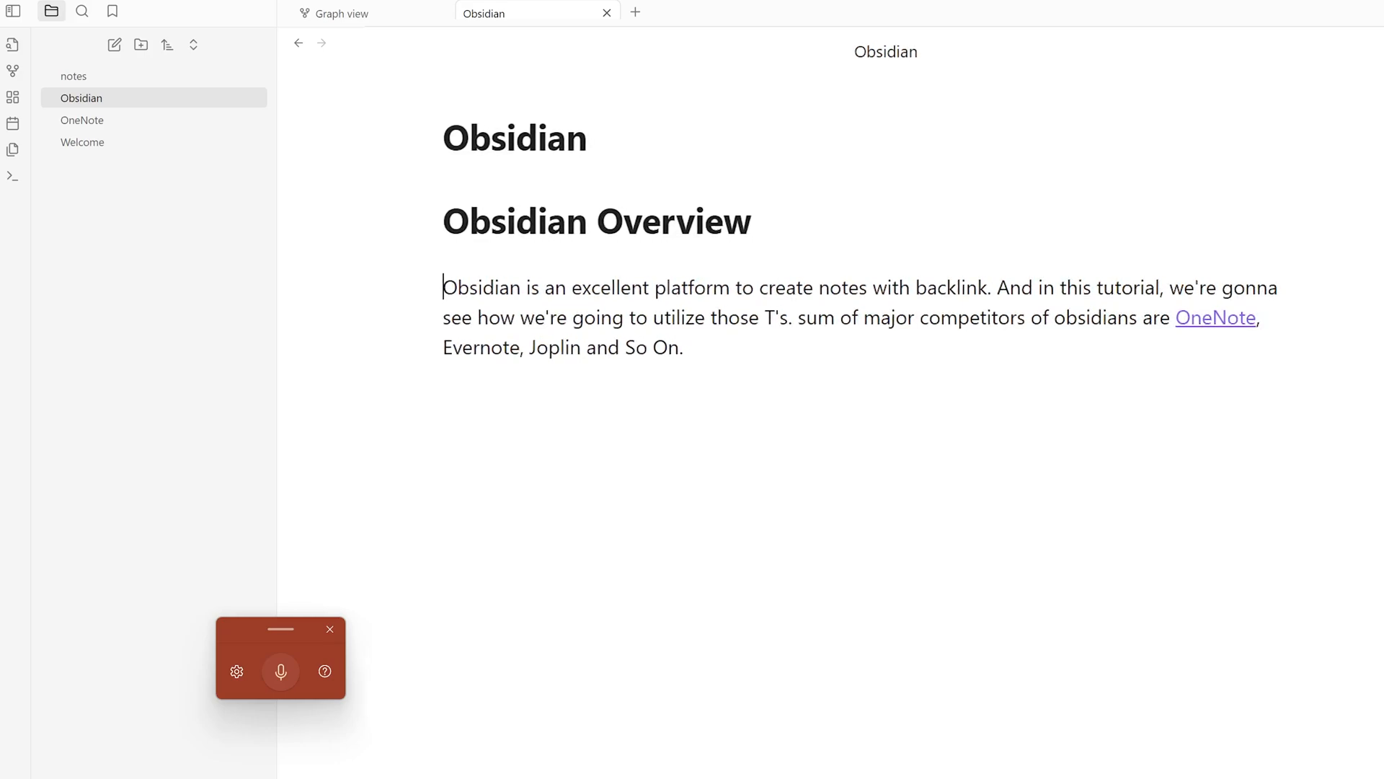
Step: Bold the paragraph's opening word 'Obsidian' with double asterisks
text(**)
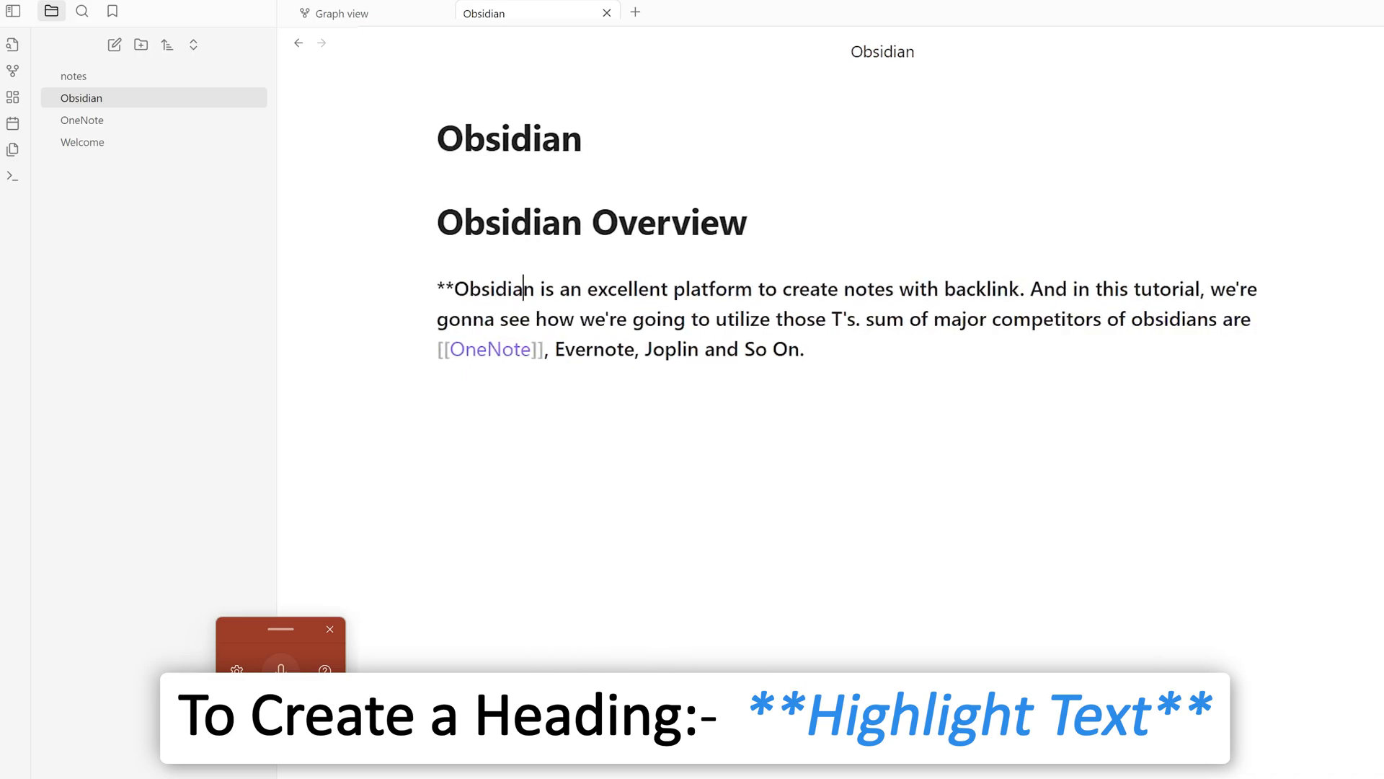
text(*)
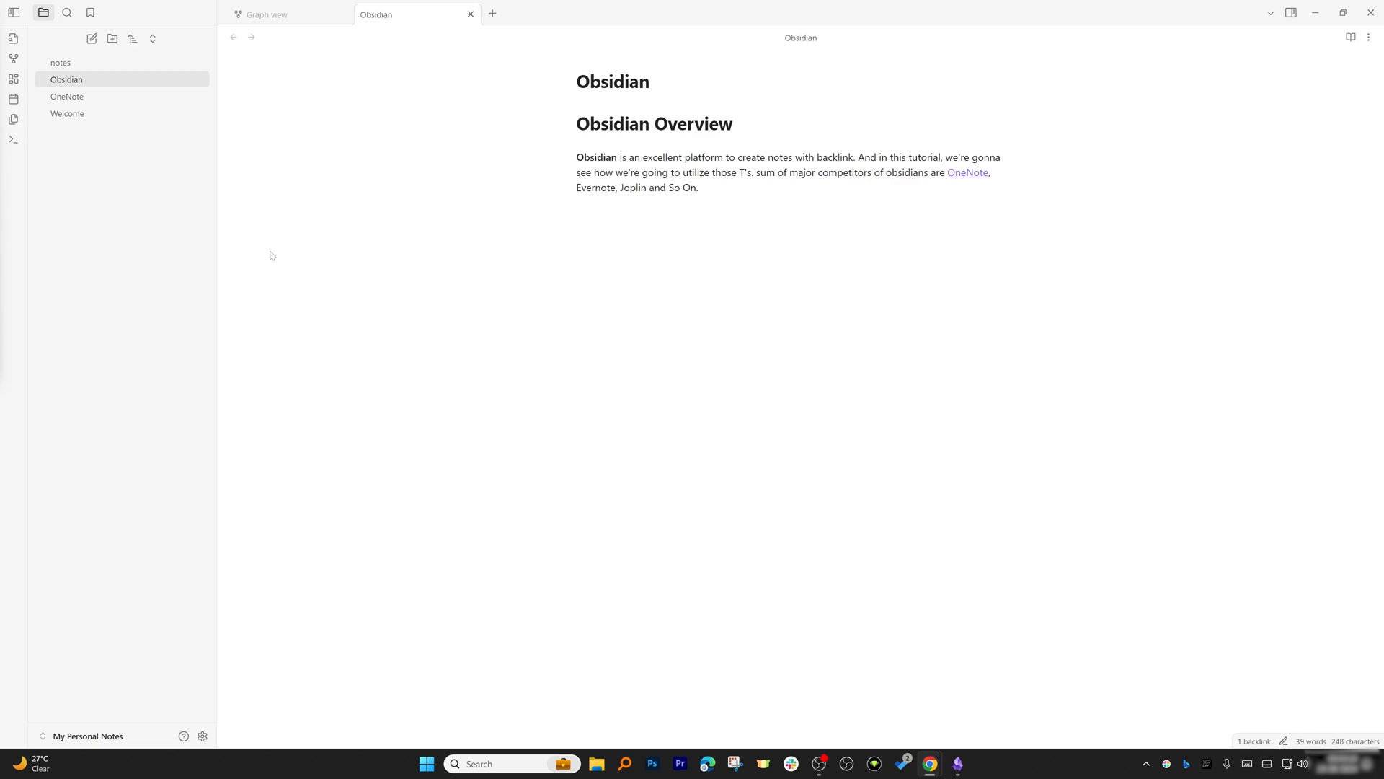
mouse_move(225, 201)
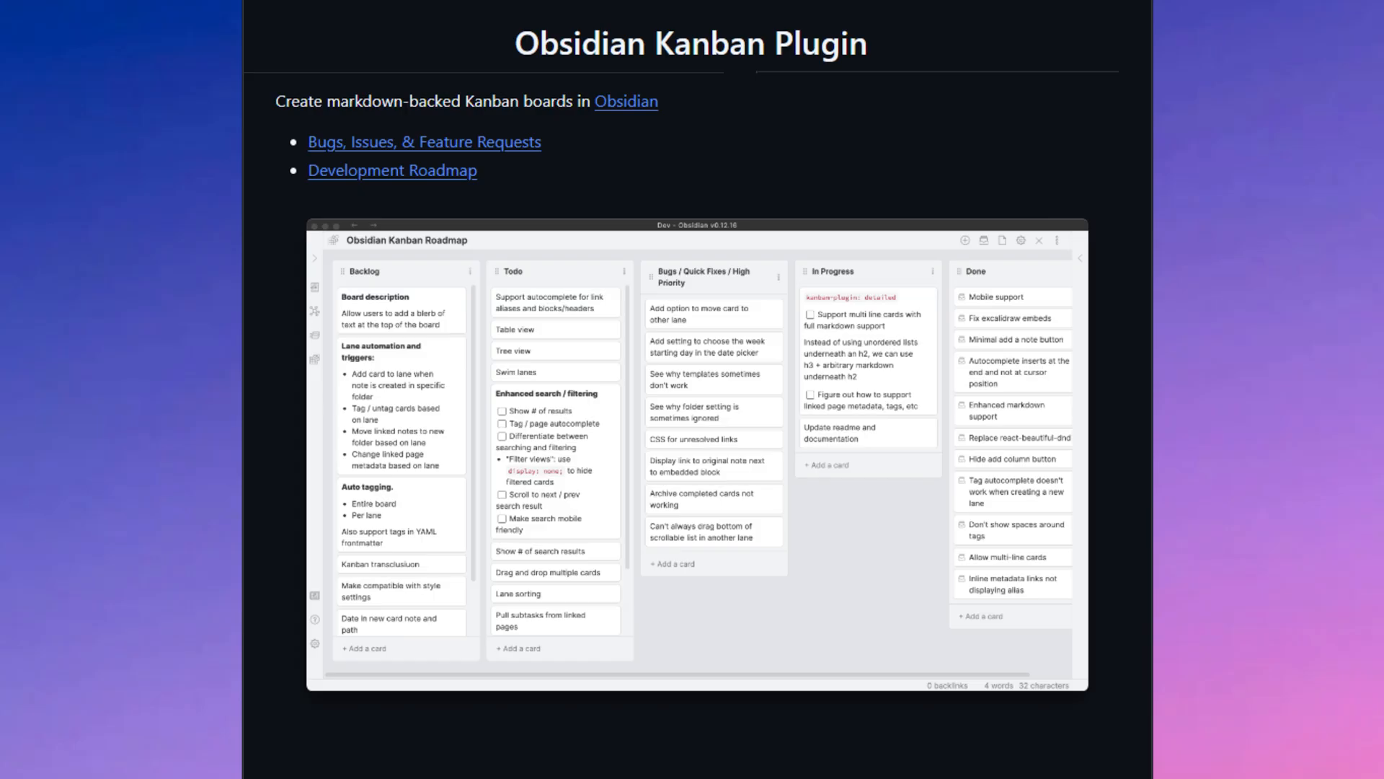
click(626, 102)
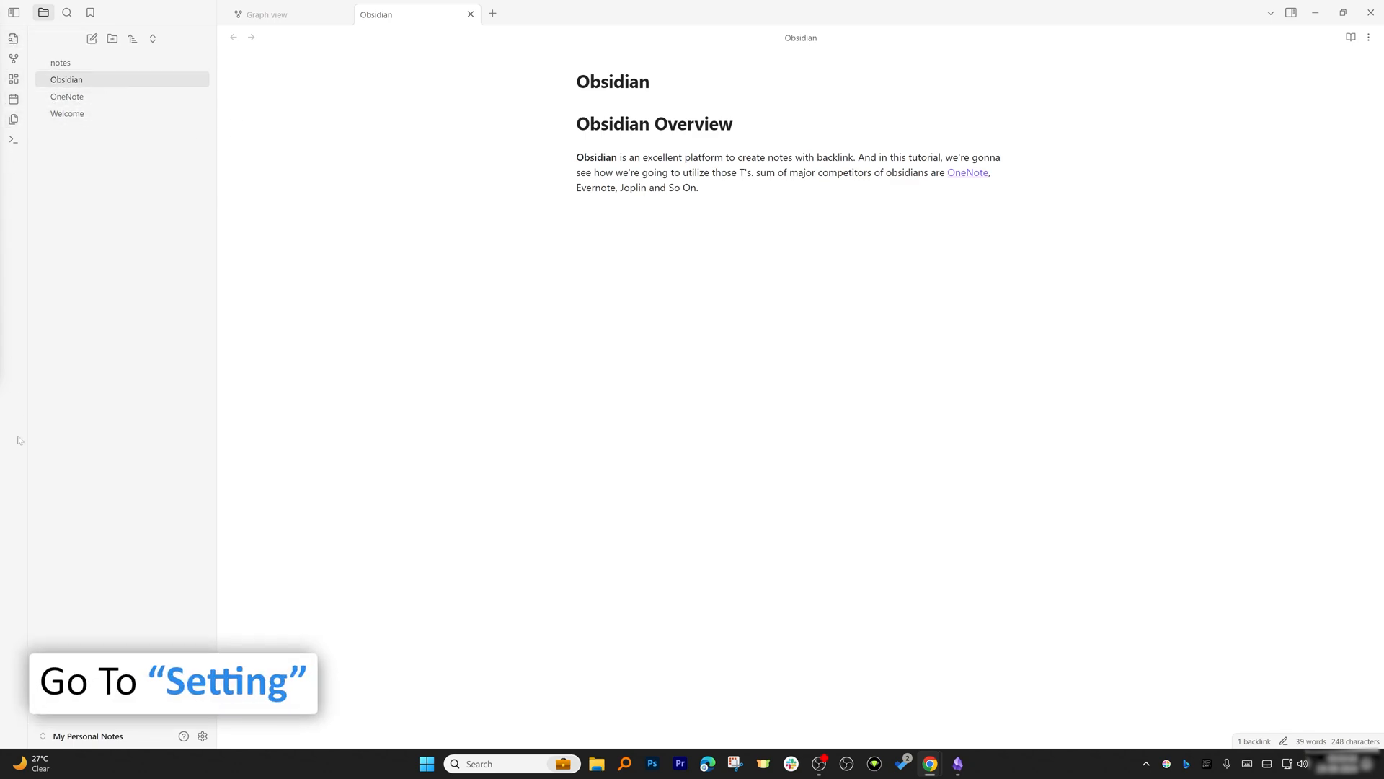
Step: Enable community plugins in Settings and browse the catalogue of 1,901 plugins
click(202, 735)
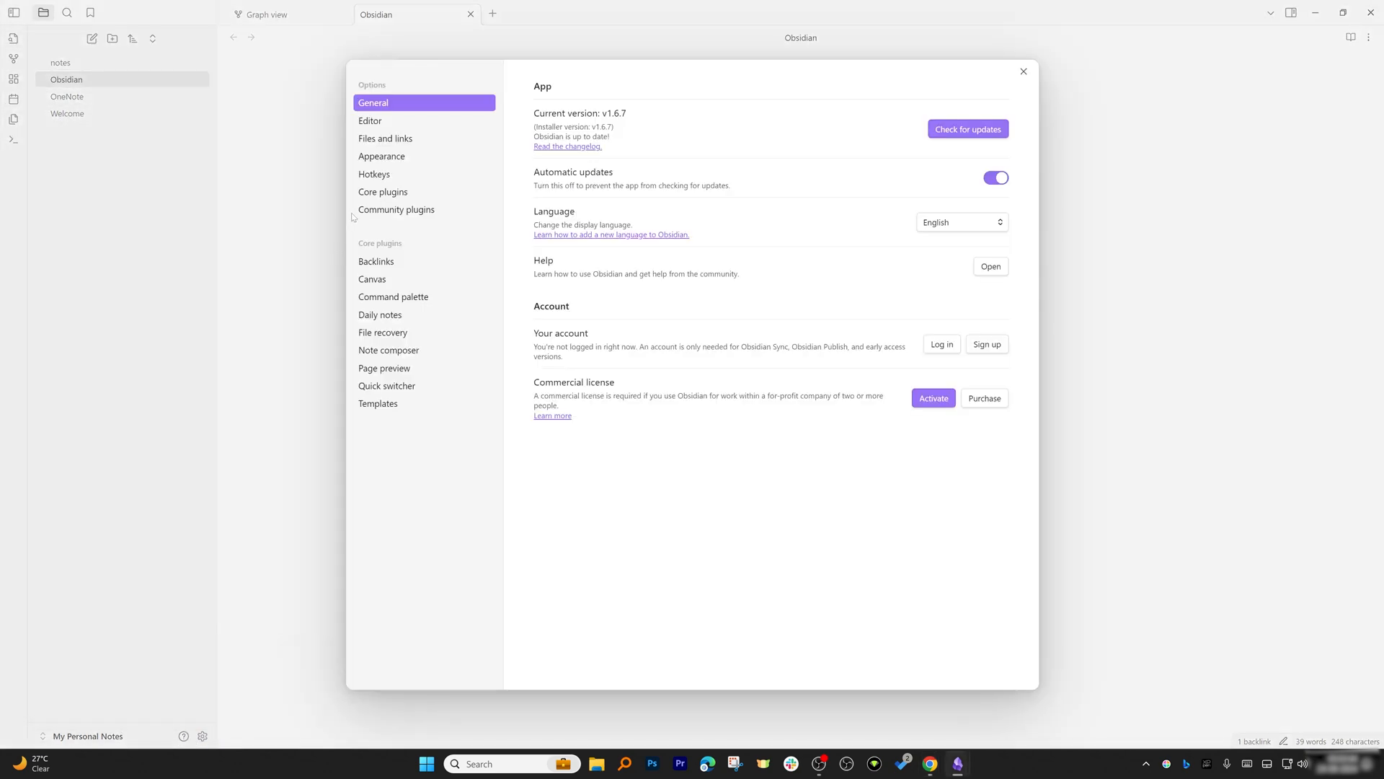
click(396, 212)
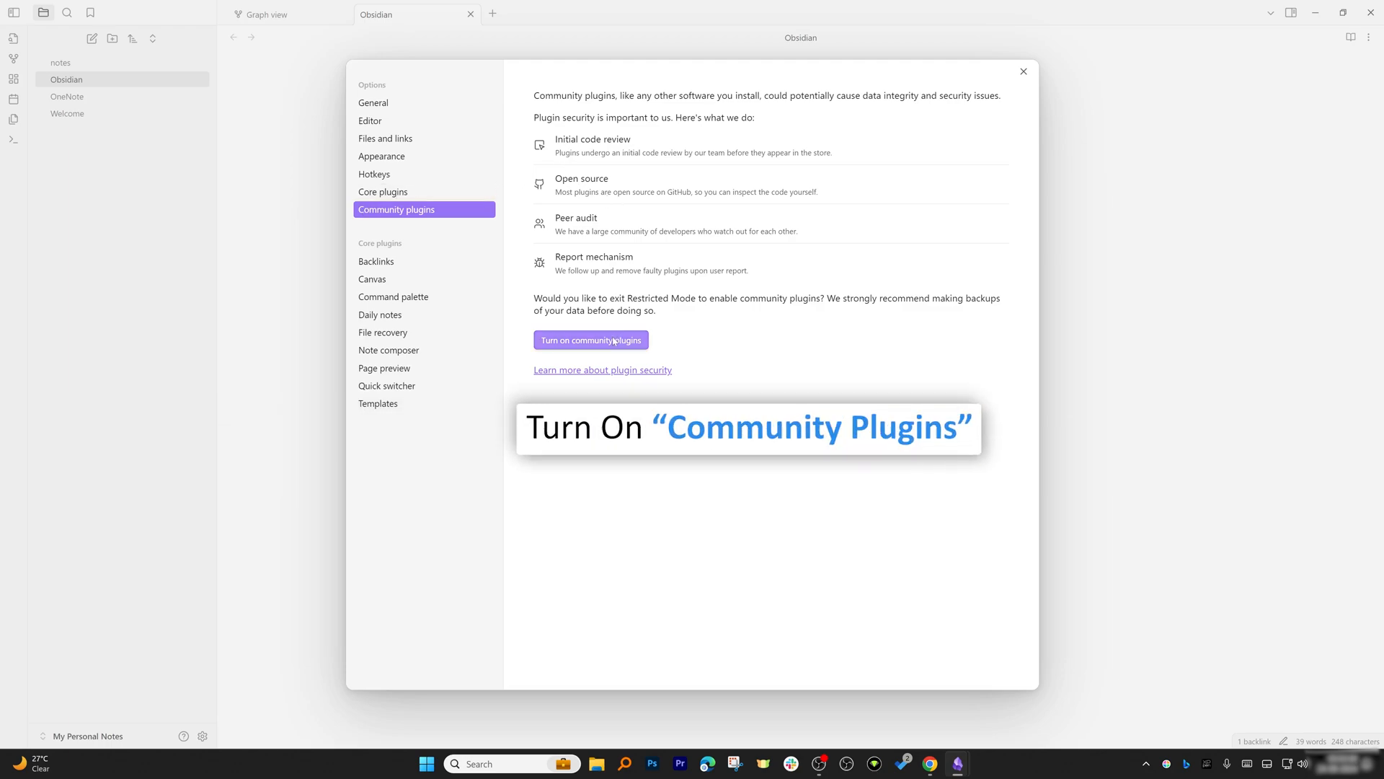
click(590, 339)
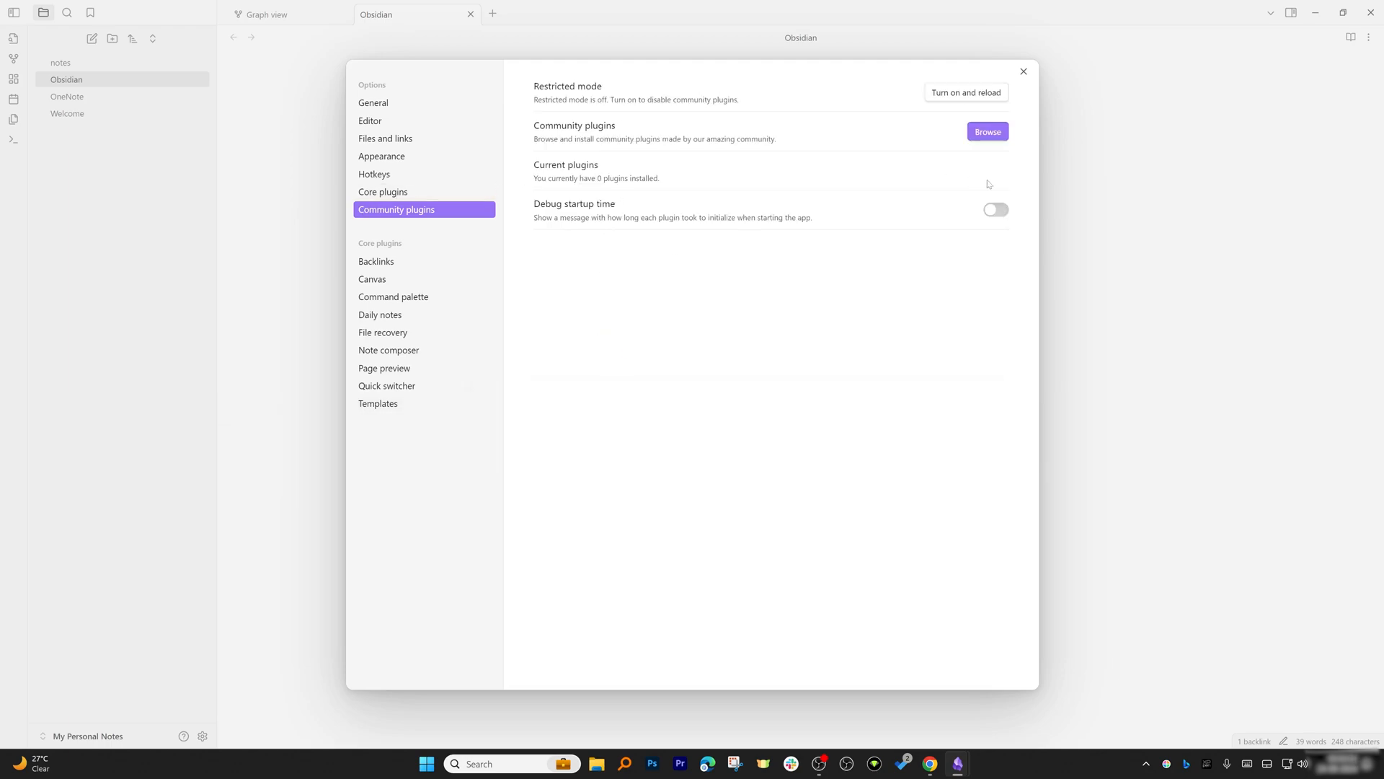
click(986, 131)
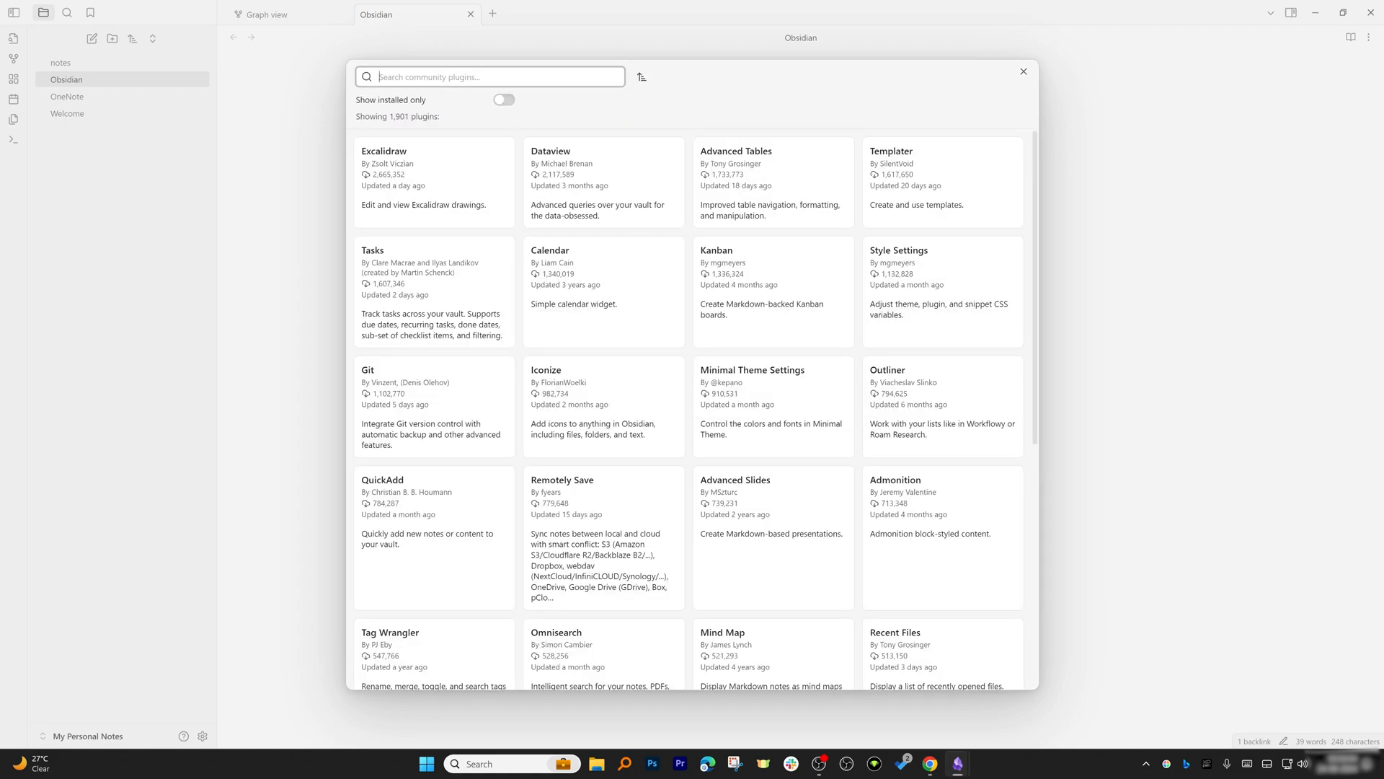
mouse_move(602, 287)
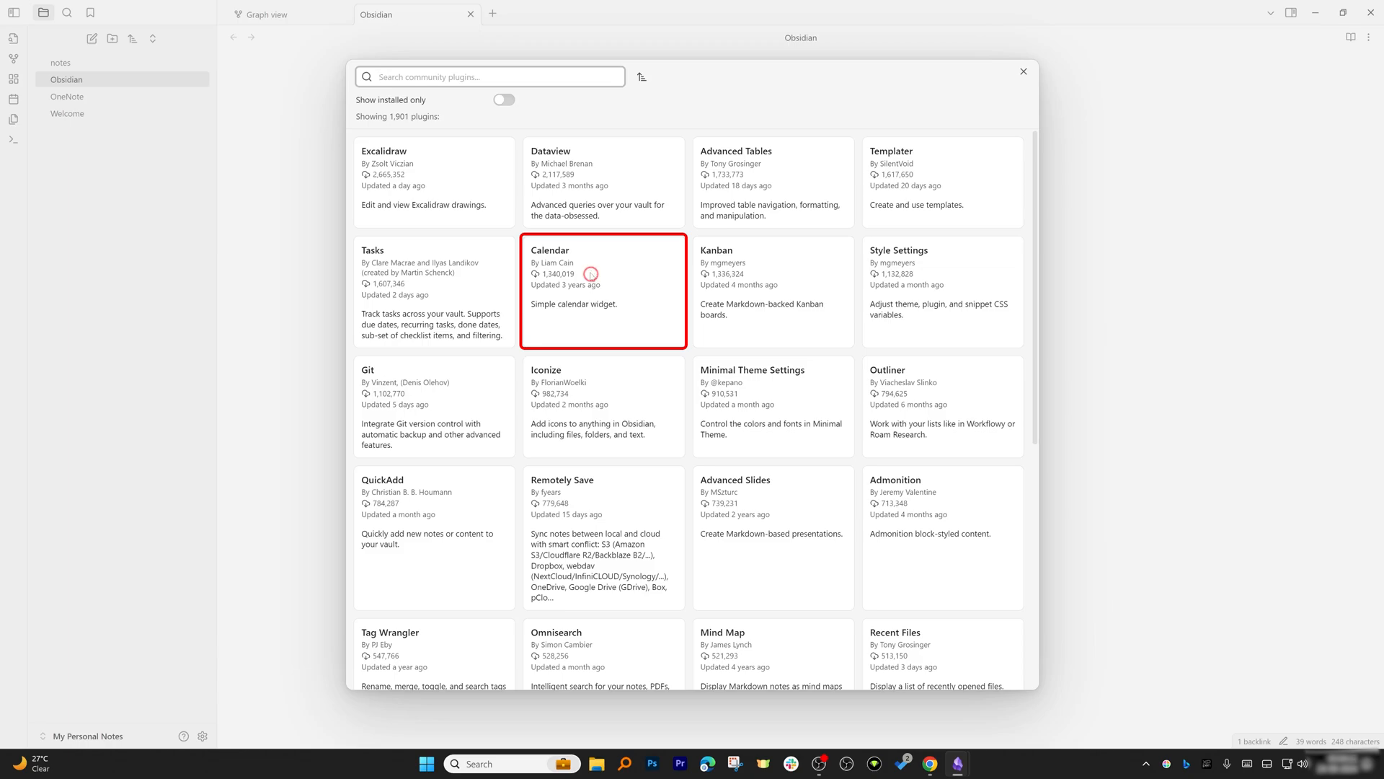
Step: Install the Calendar and Tasks community plugins from the plugin browser
click(603, 291)
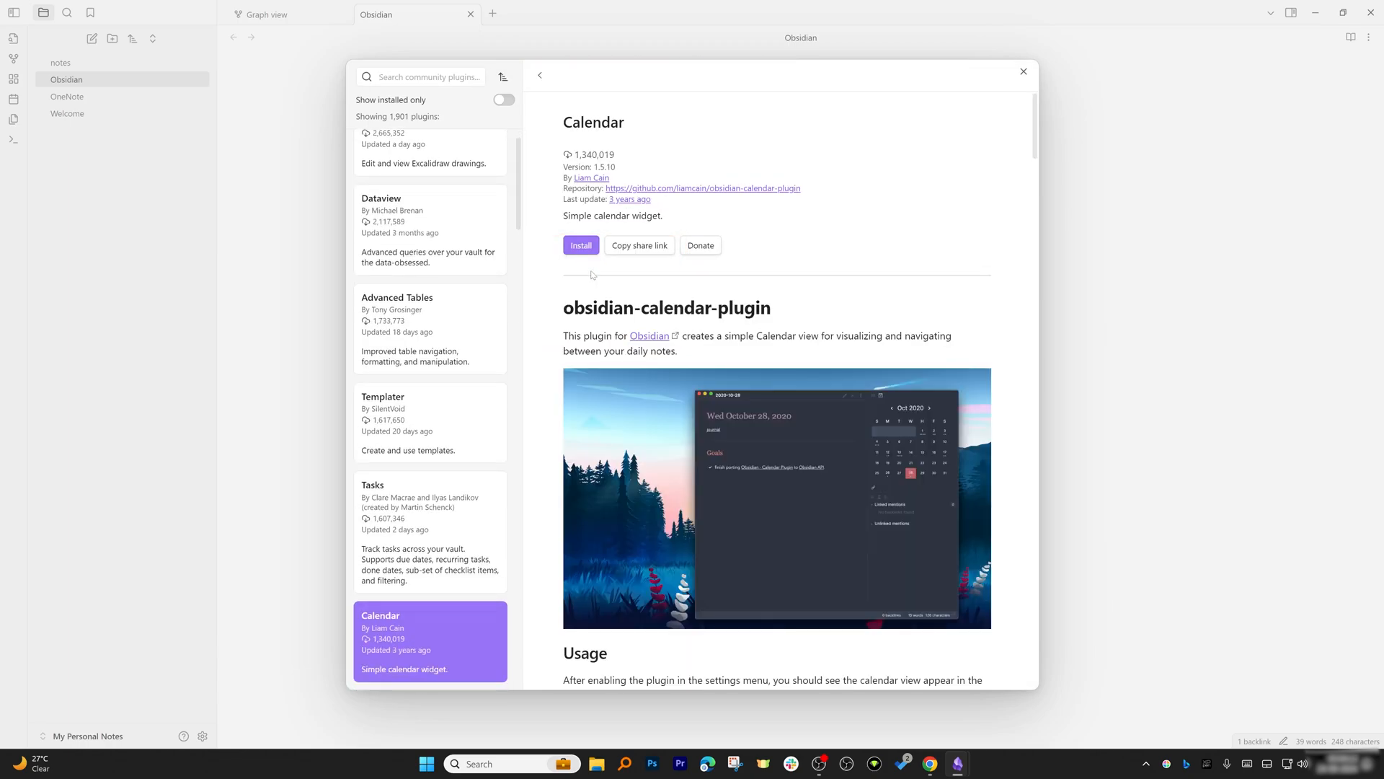
scroll(down, 3)
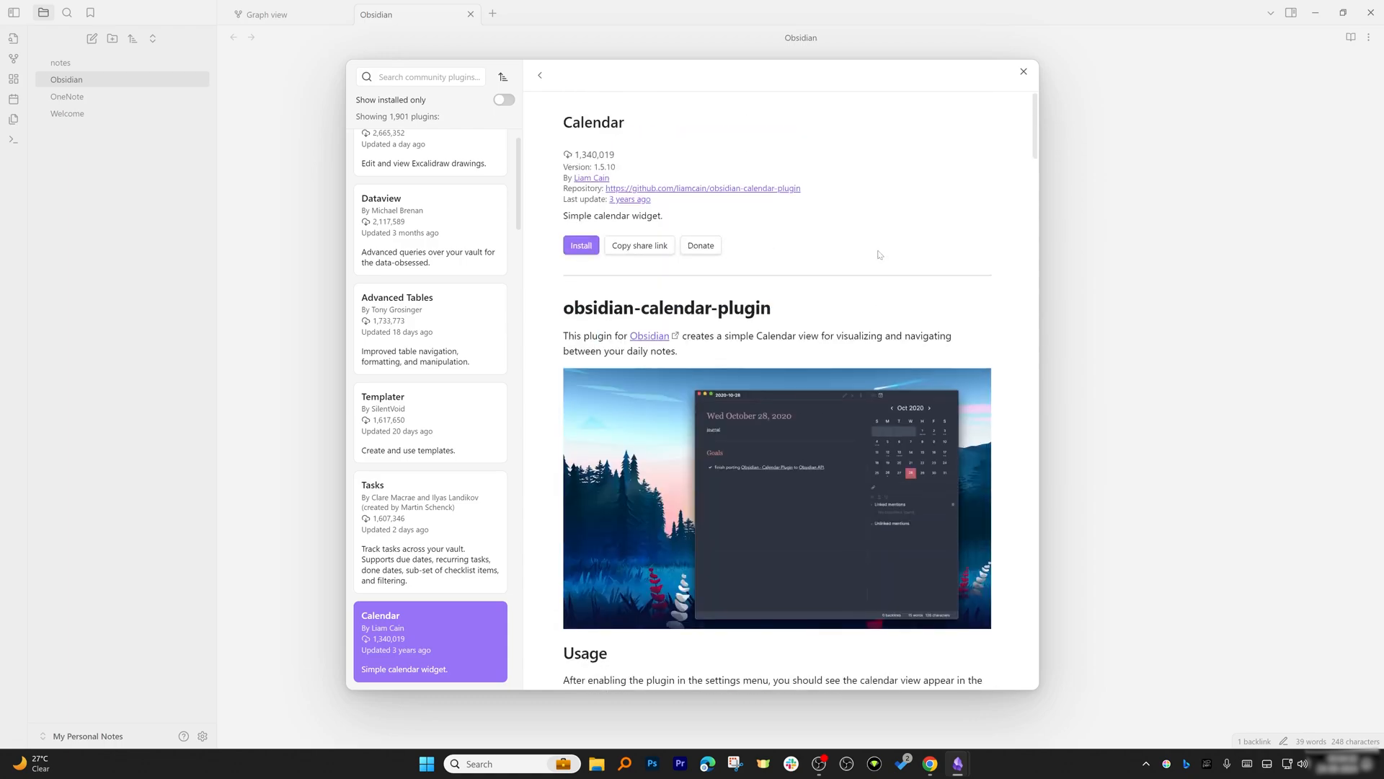
click(581, 245)
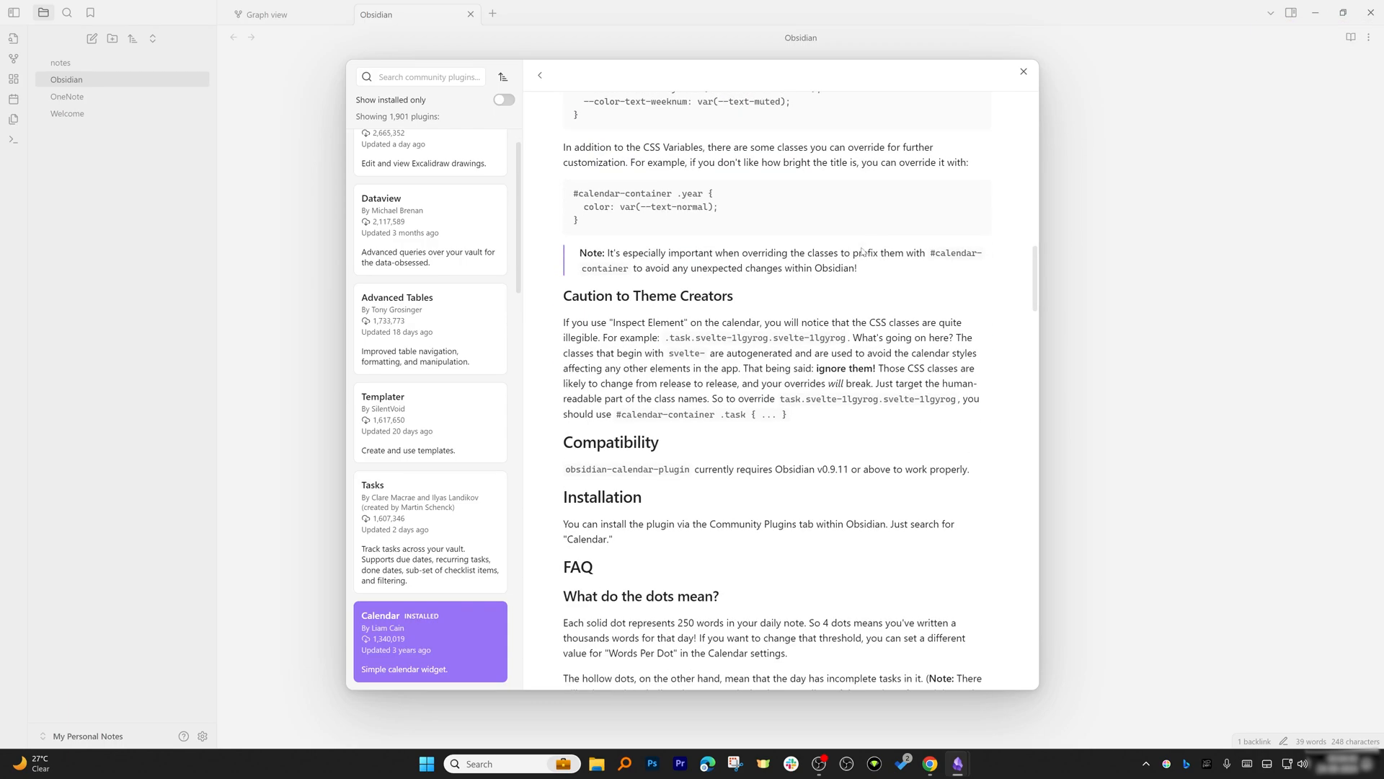
scroll(down, 3)
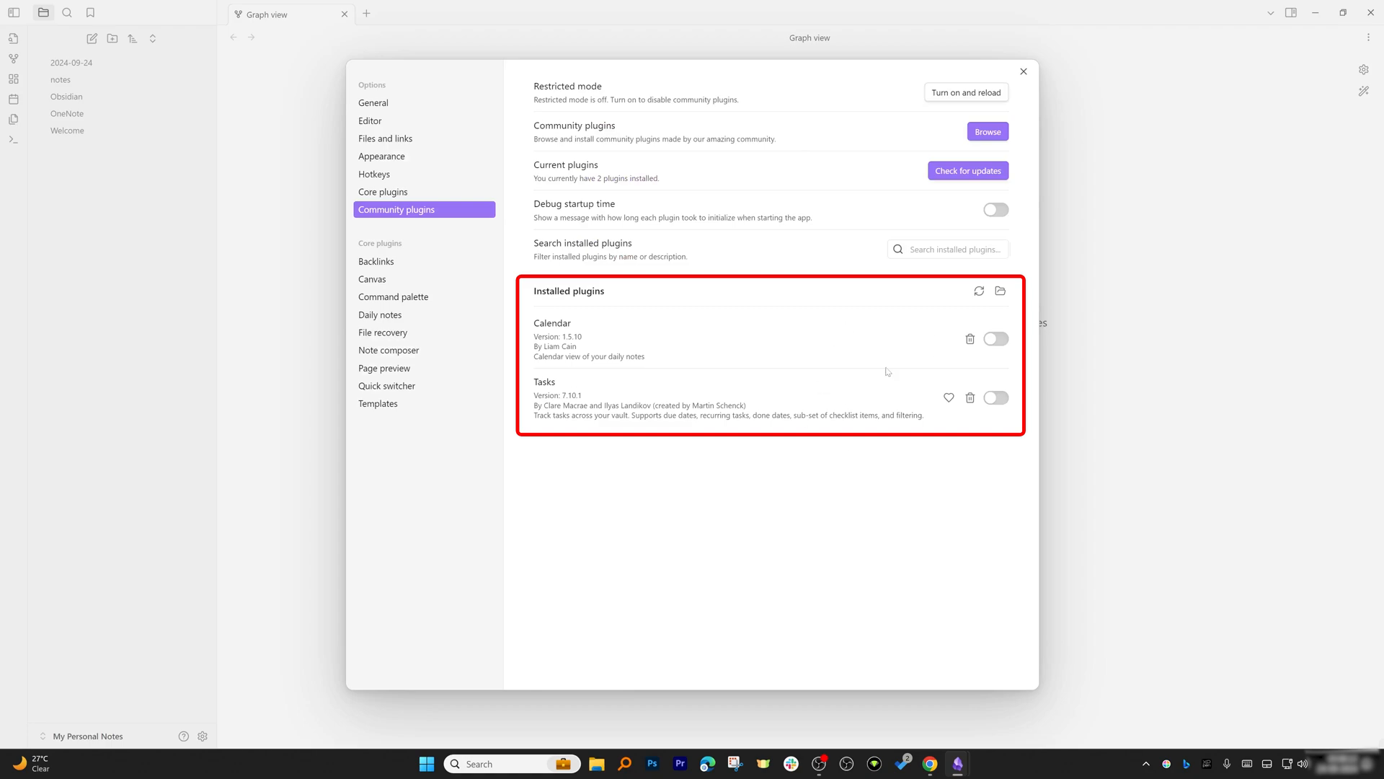
mouse_move(922, 353)
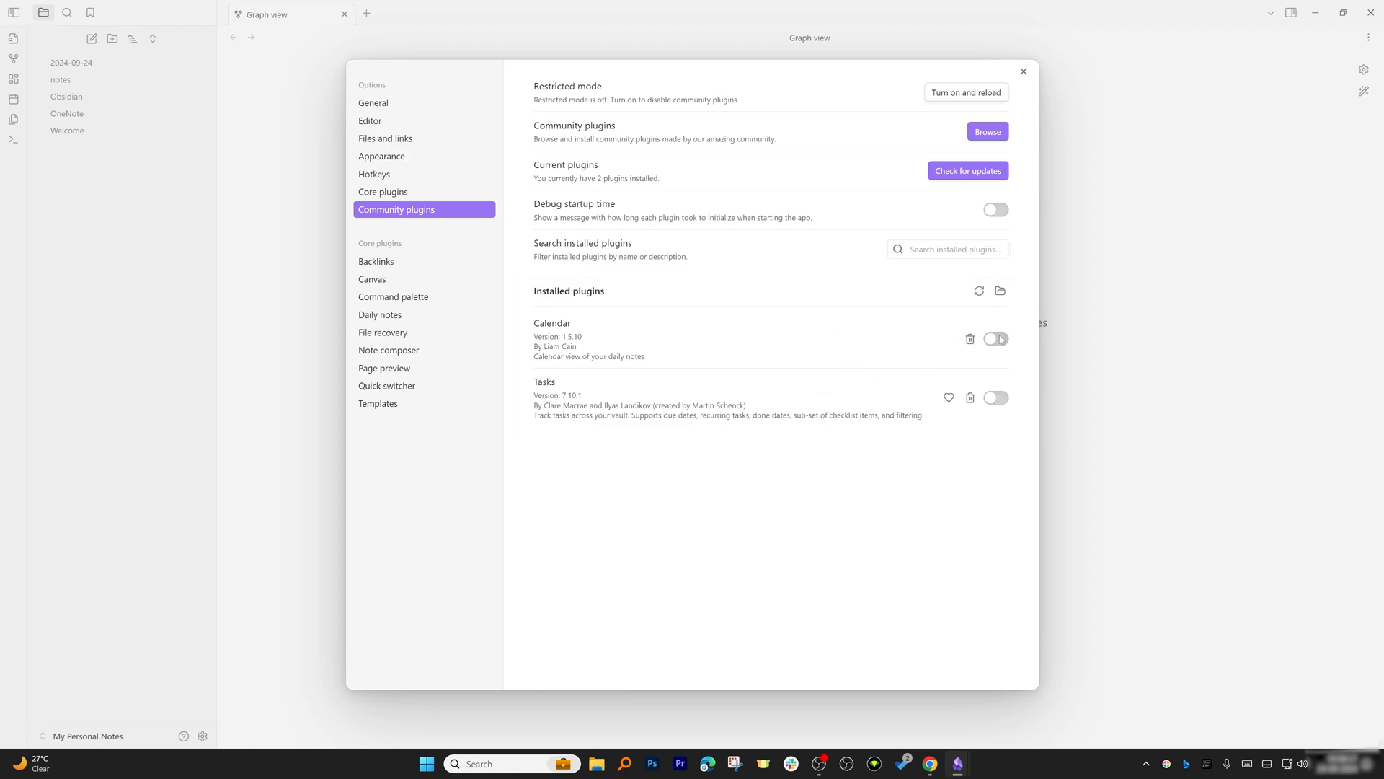
Step: Enable the Calendar and Tasks plugins, close Settings, and open the notes note
click(995, 338)
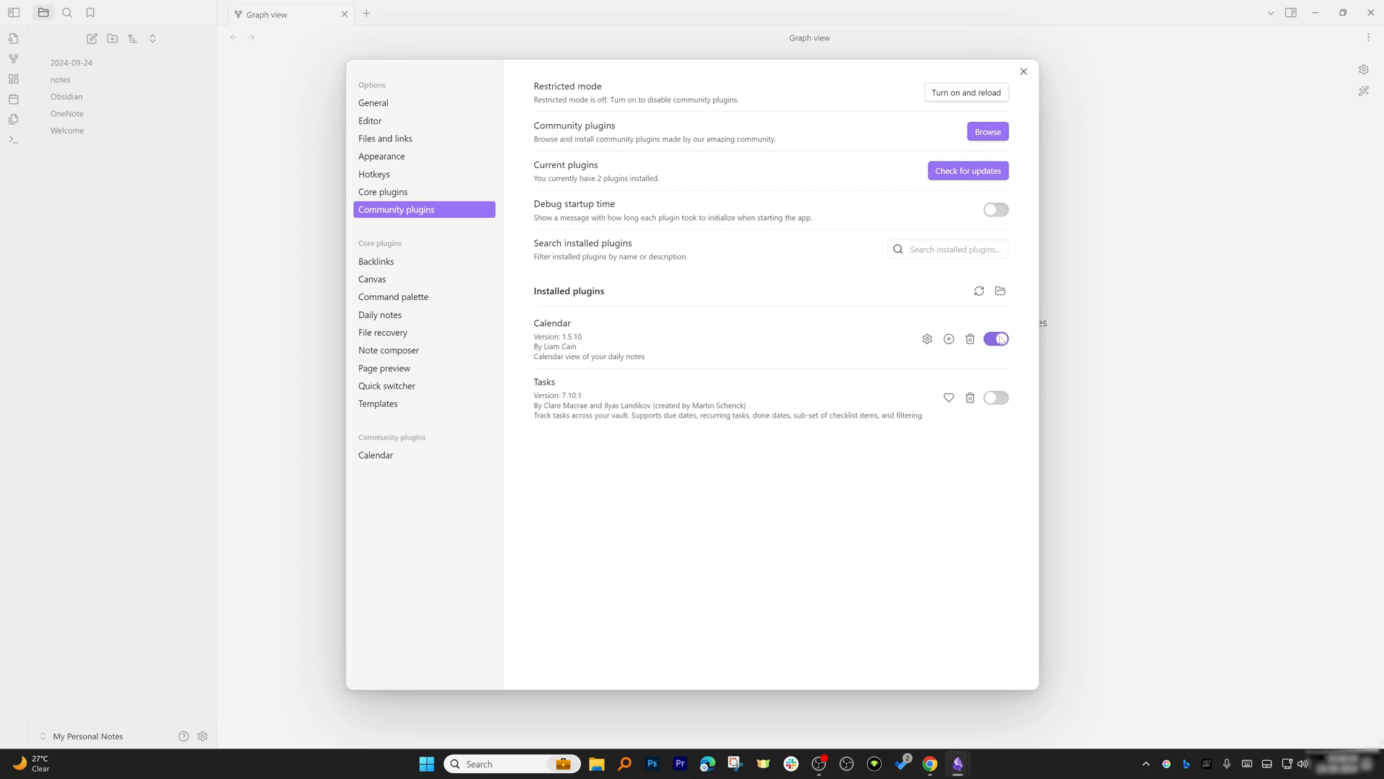
click(995, 402)
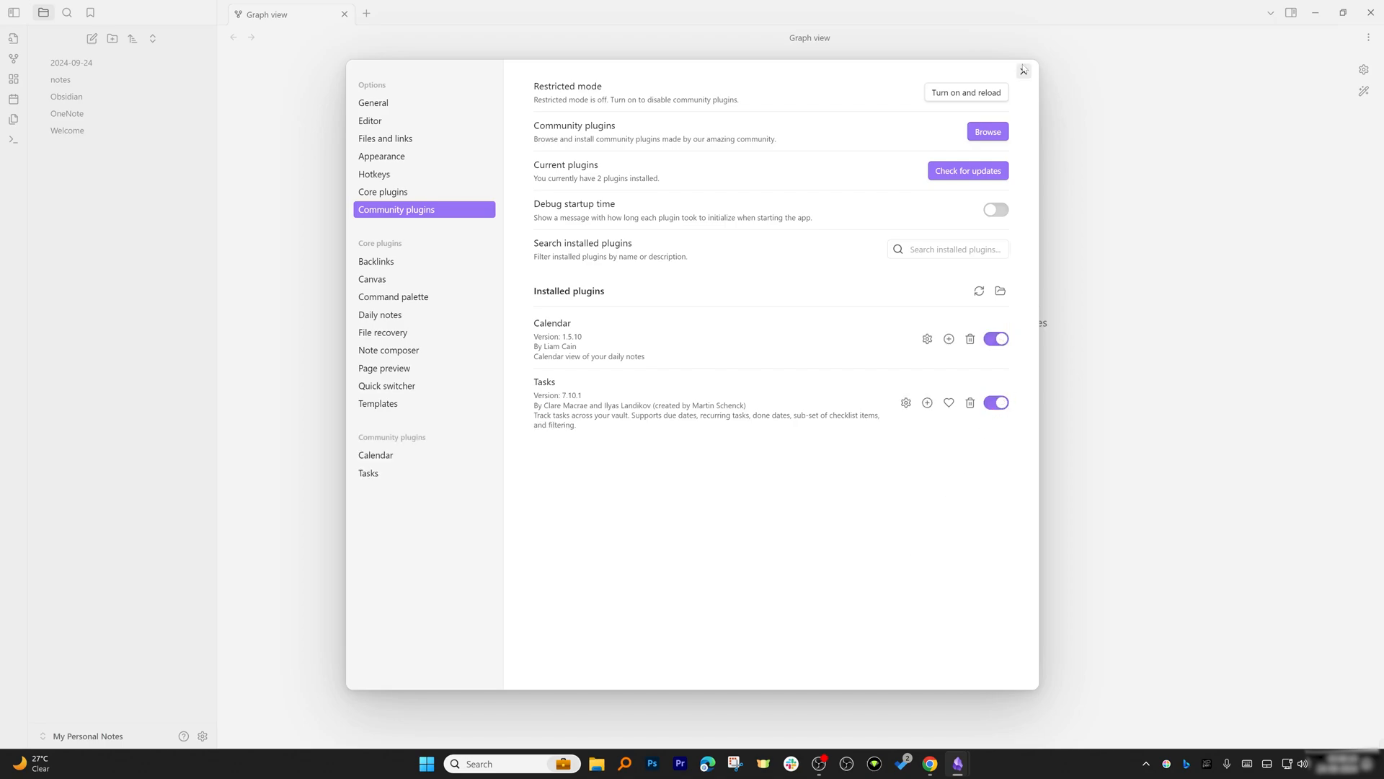
click(1023, 71)
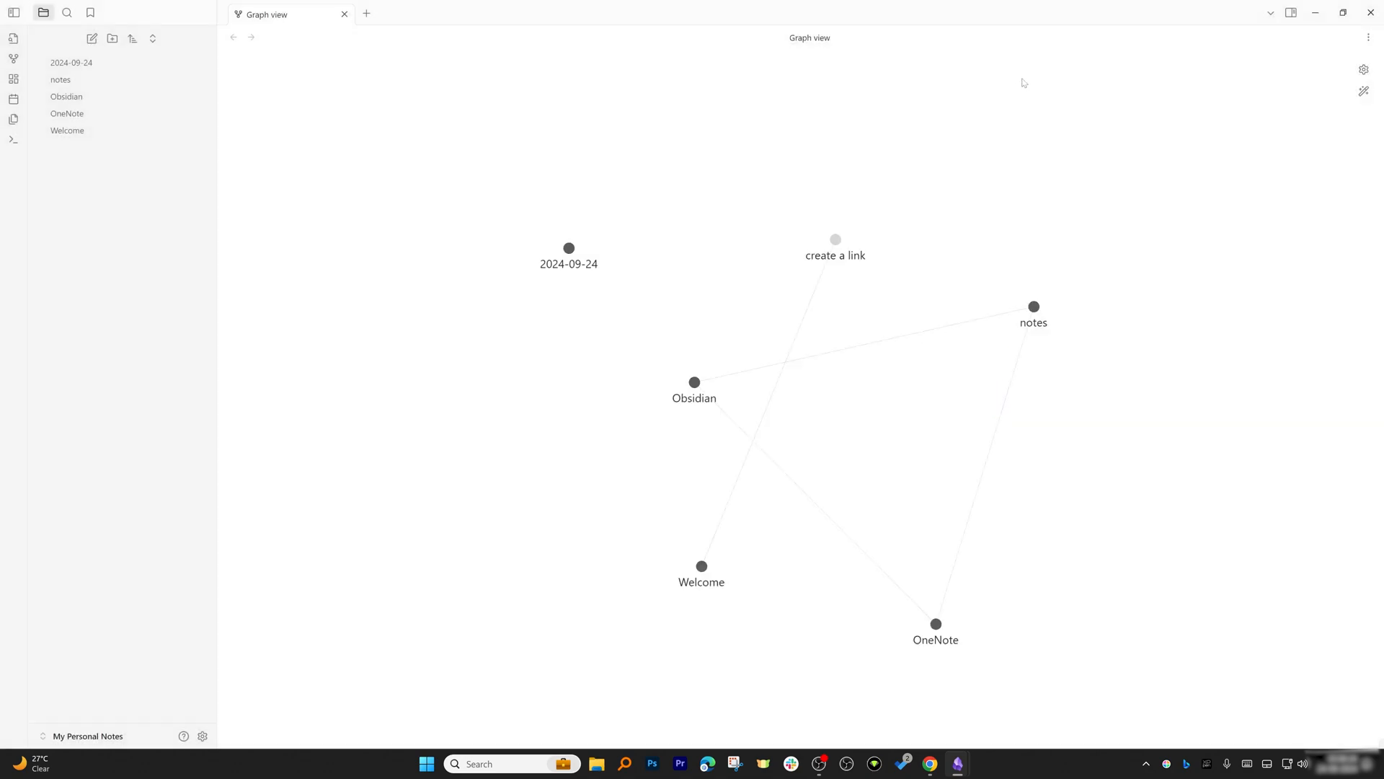
click(60, 80)
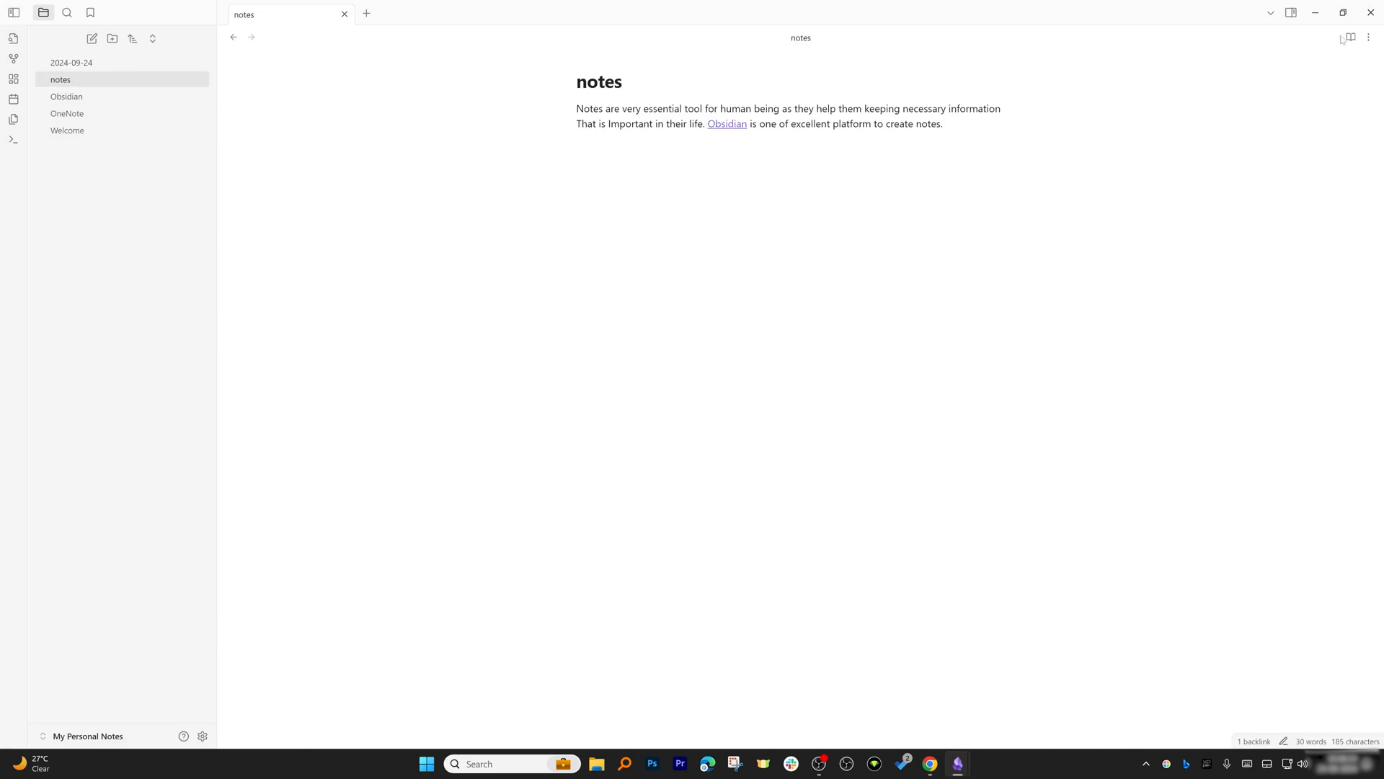
Step: Switch the notes note from source to reading view, then open its More options menu
click(1369, 37)
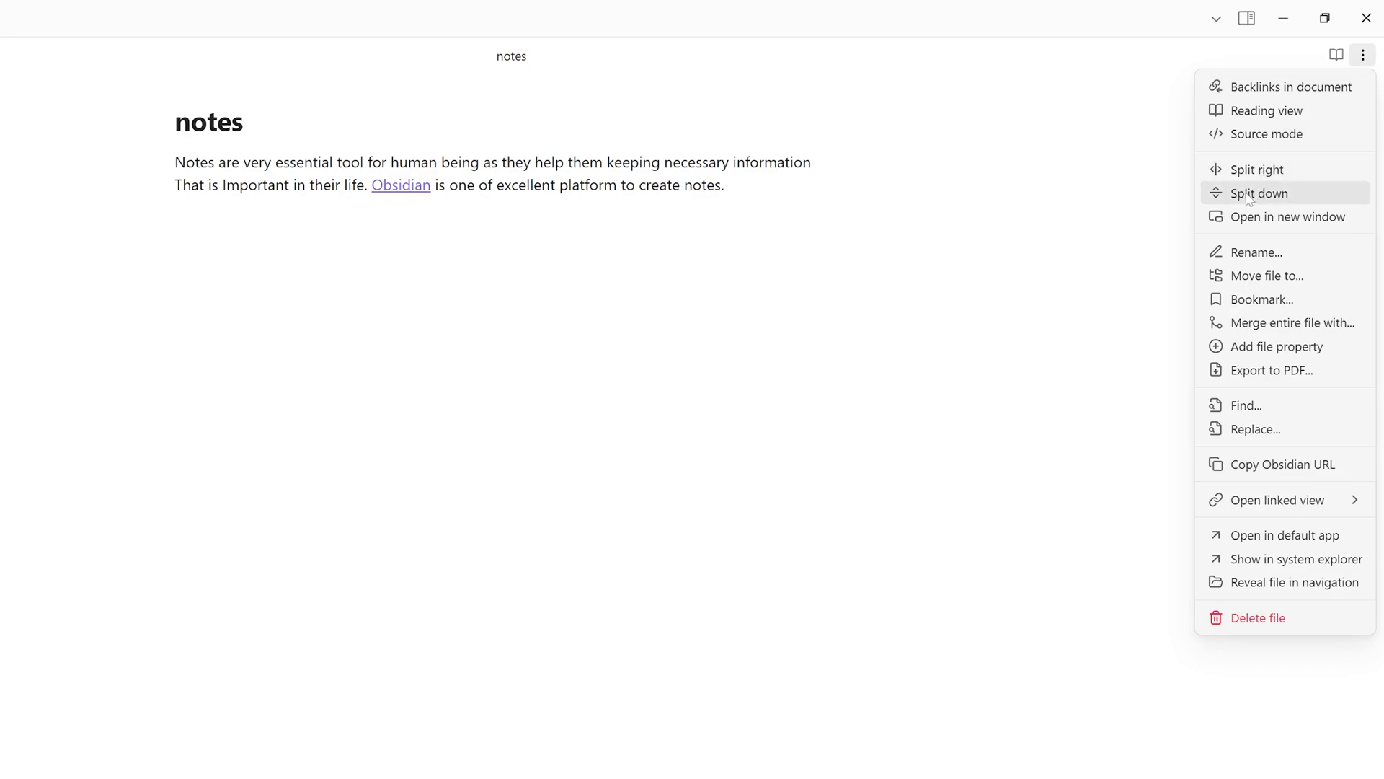
mouse_move(1283, 109)
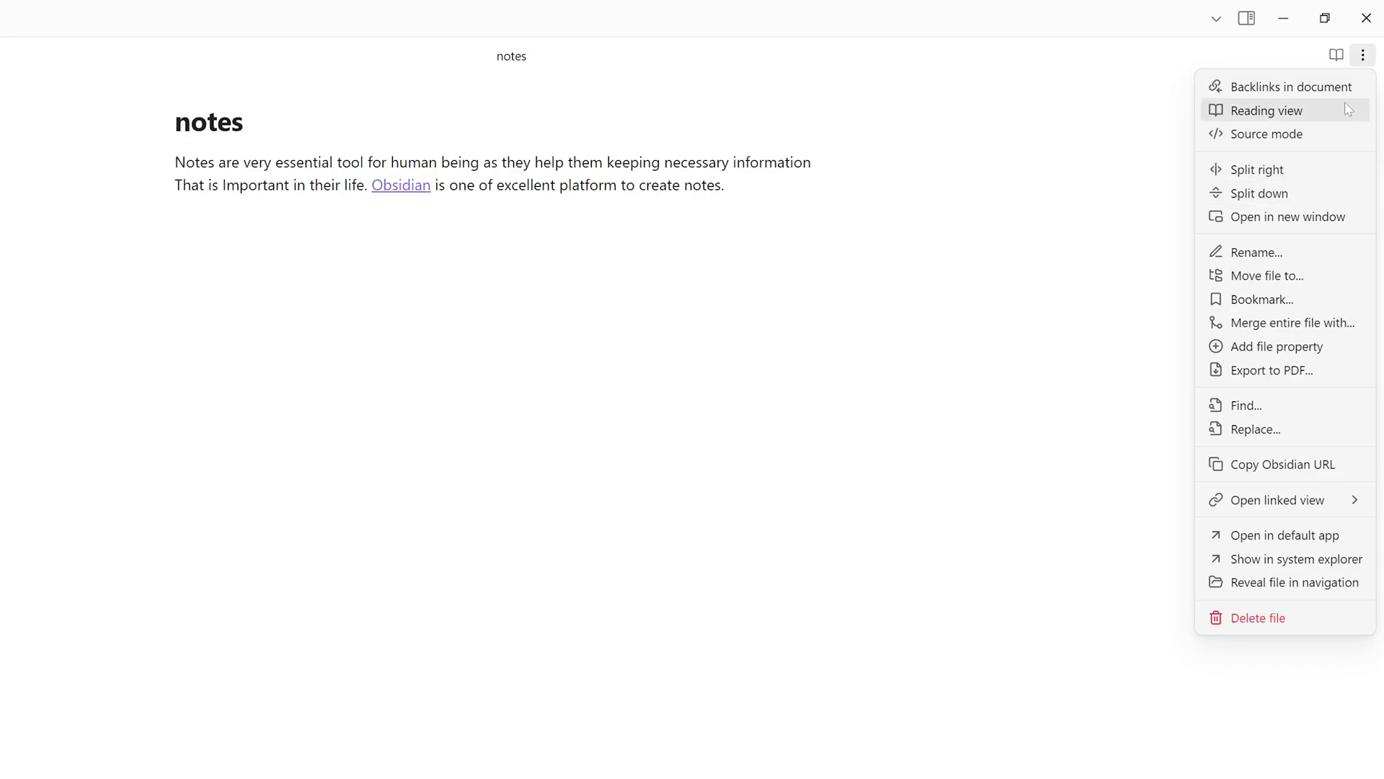
click(1266, 134)
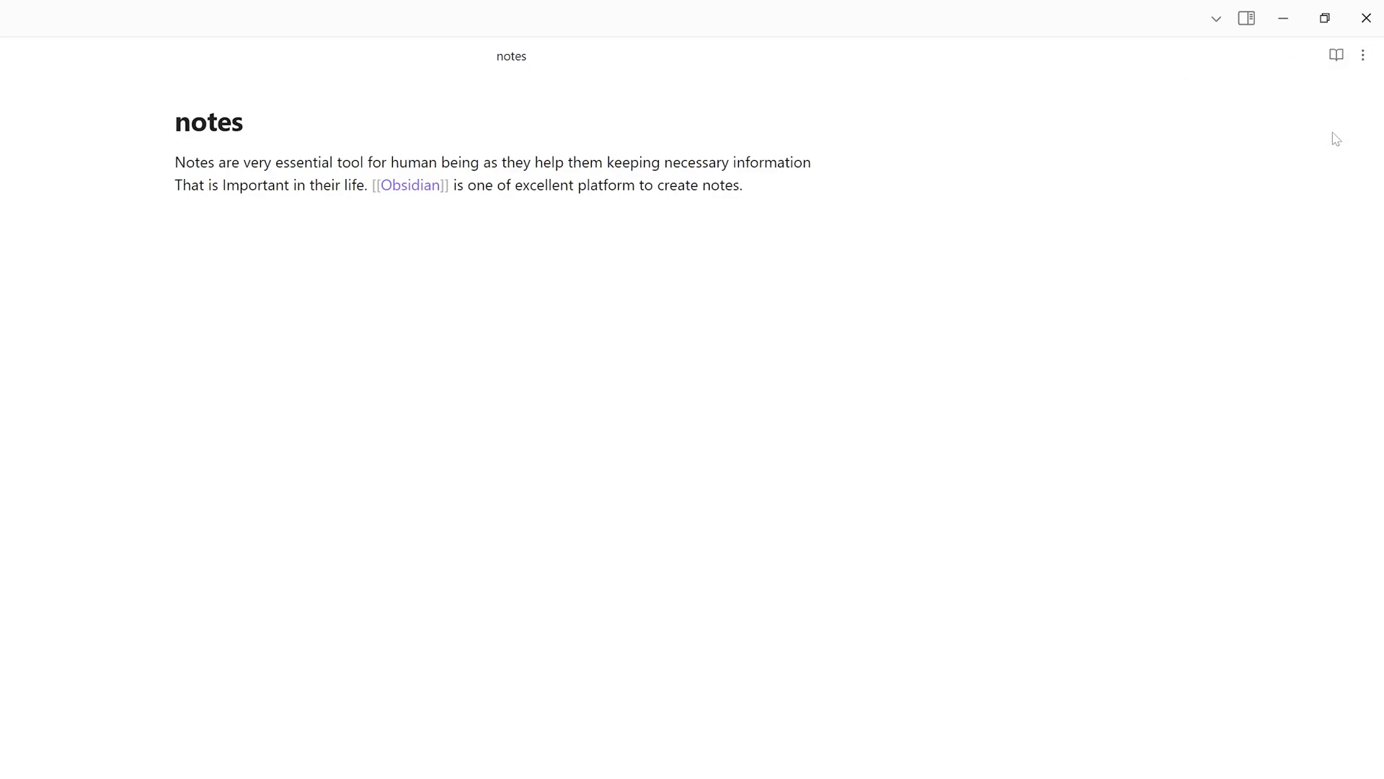
mouse_move(1363, 55)
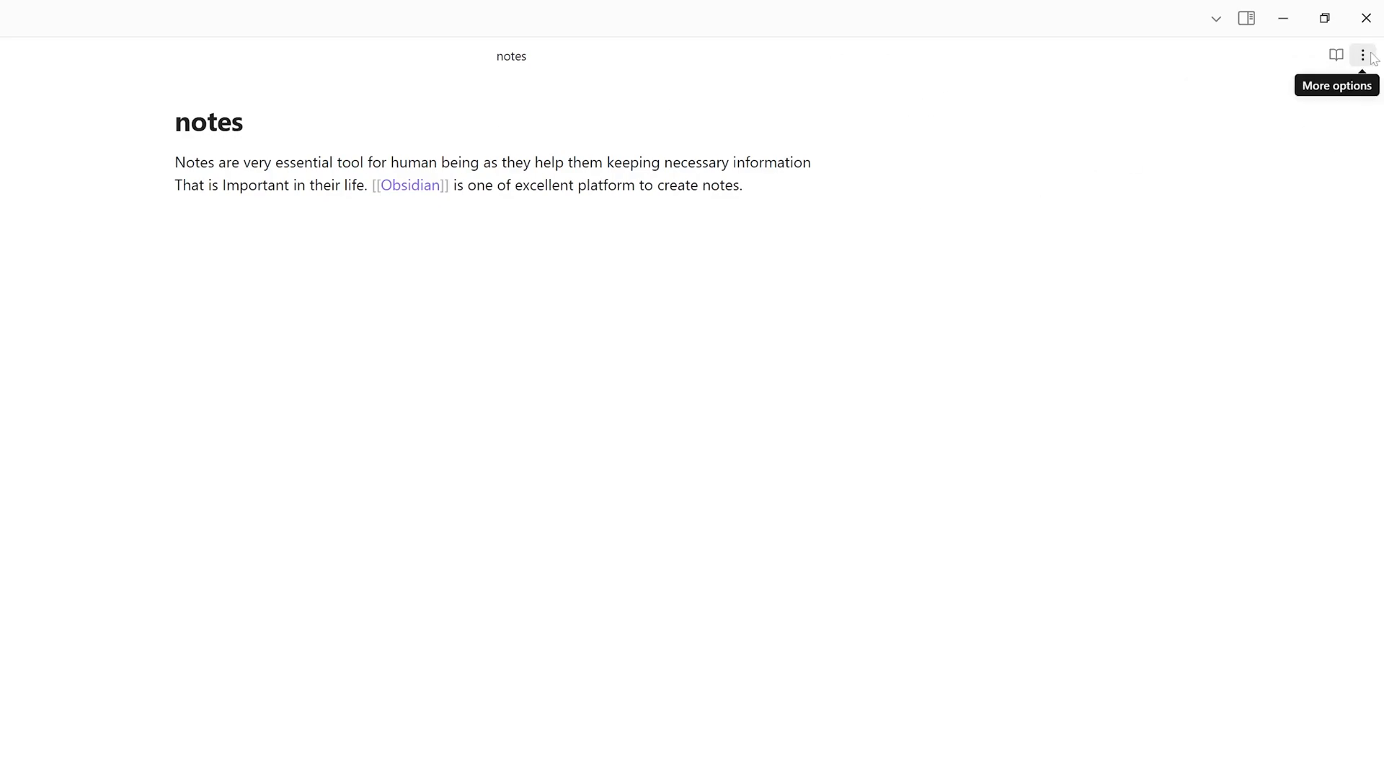
click(1336, 54)
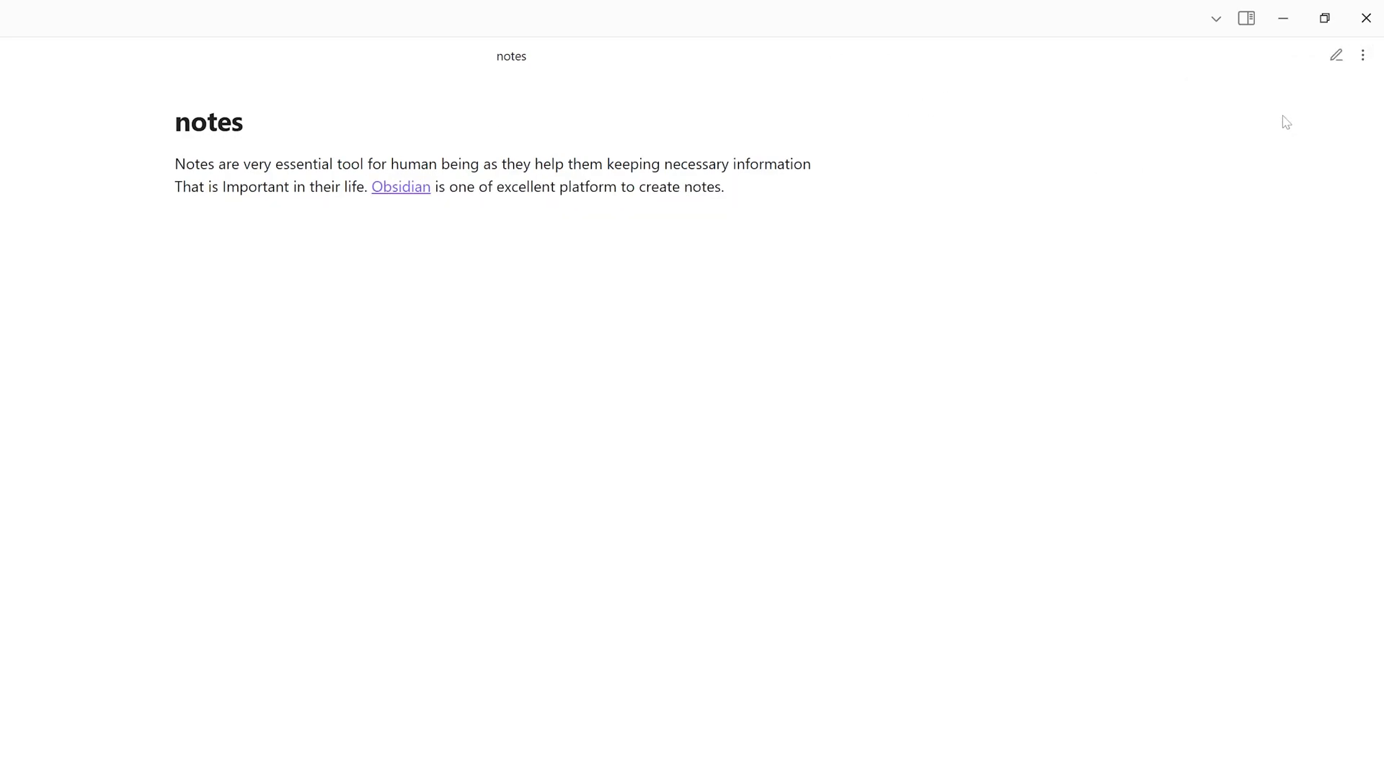
click(1362, 55)
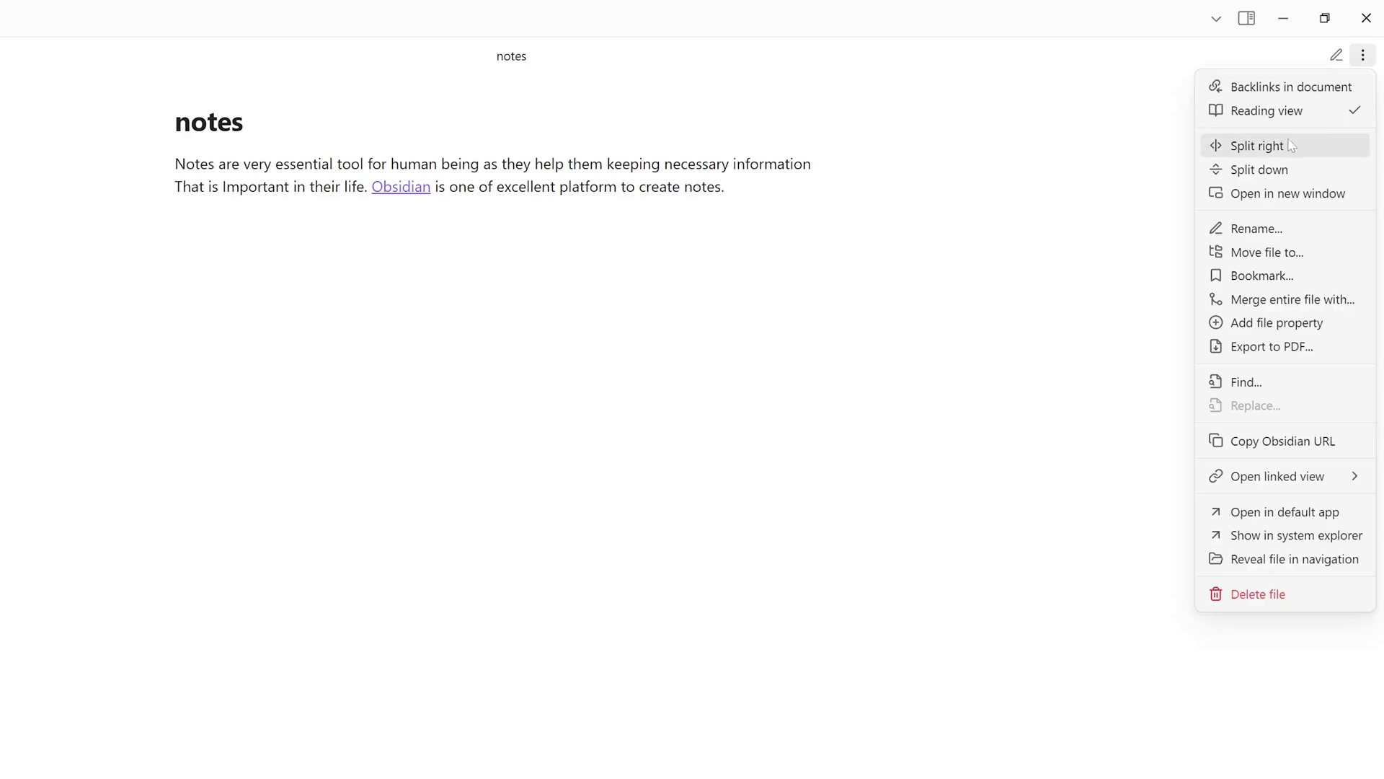
click(1255, 157)
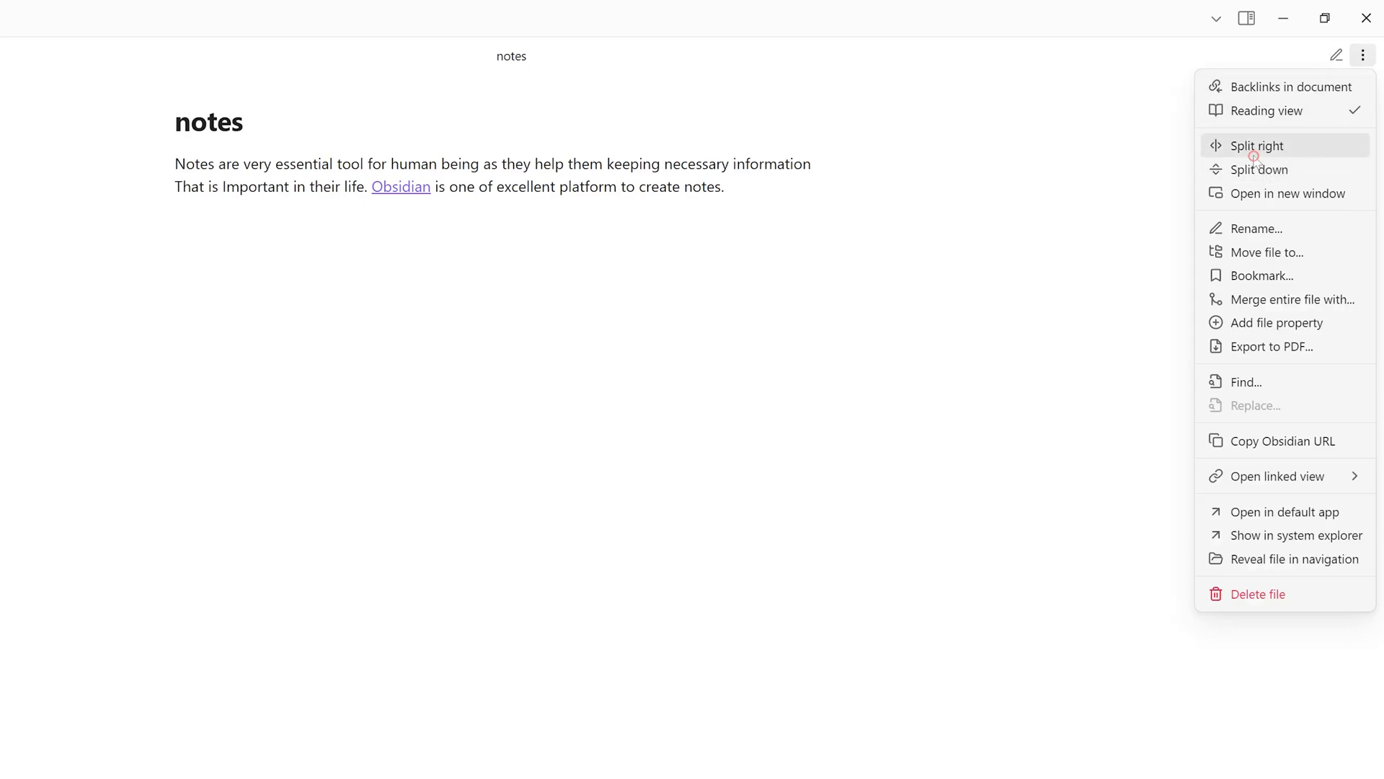
click(1253, 146)
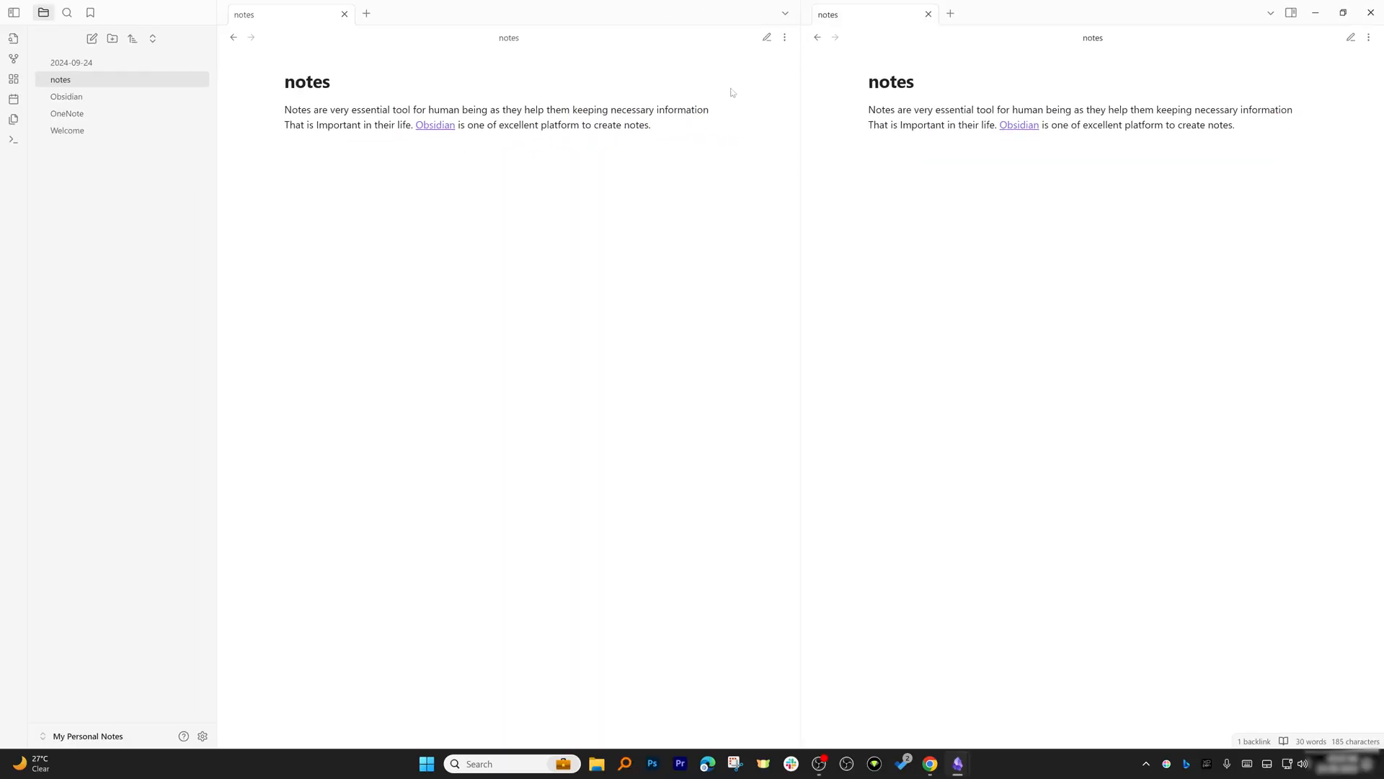
click(66, 96)
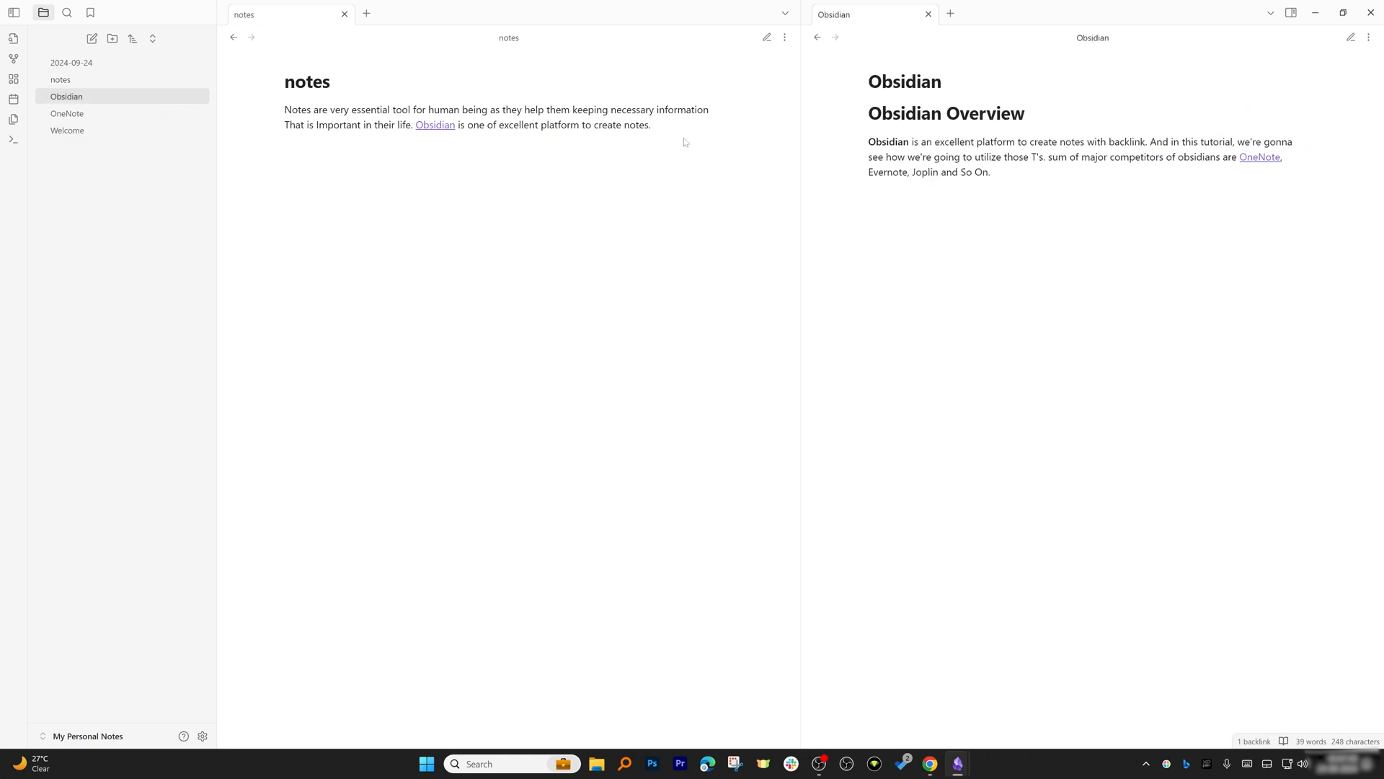
mouse_move(104, 91)
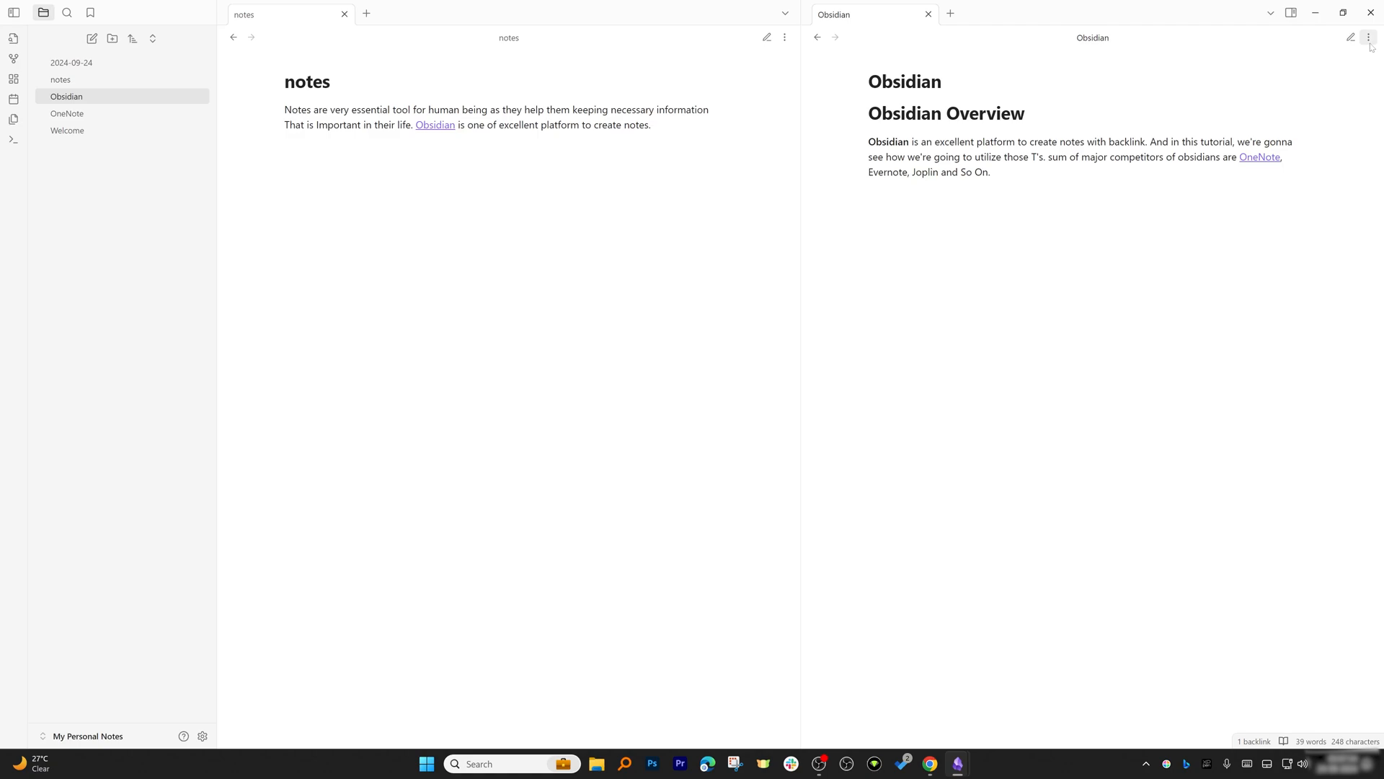
click(1369, 37)
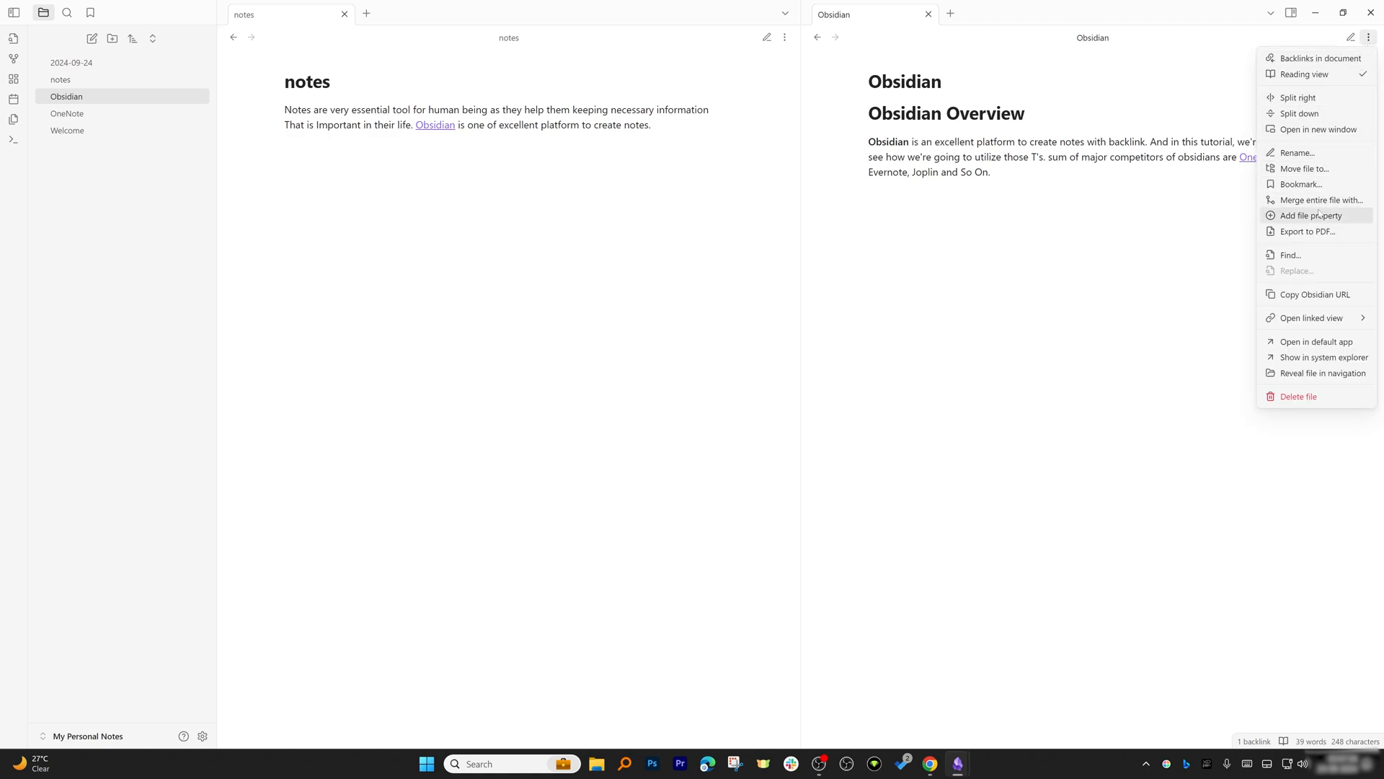
click(1307, 231)
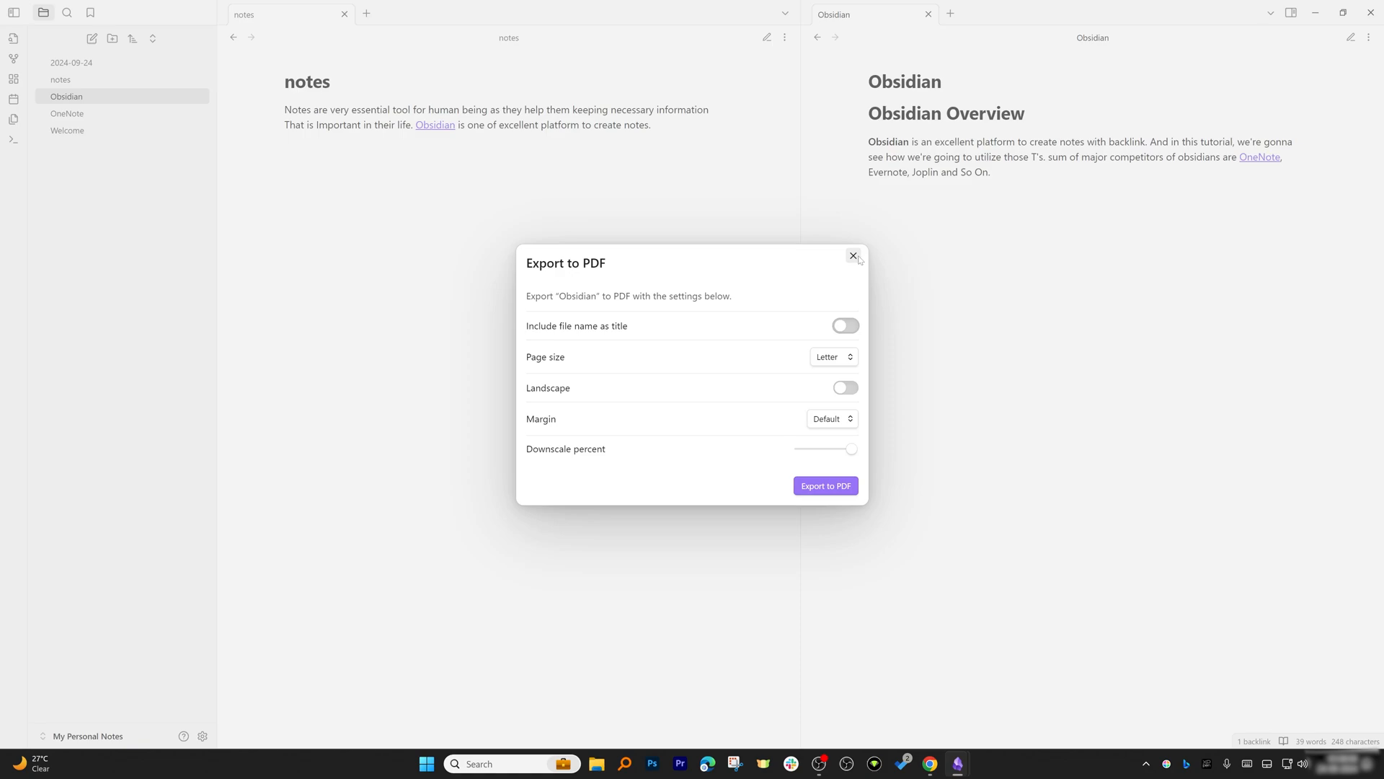
click(852, 255)
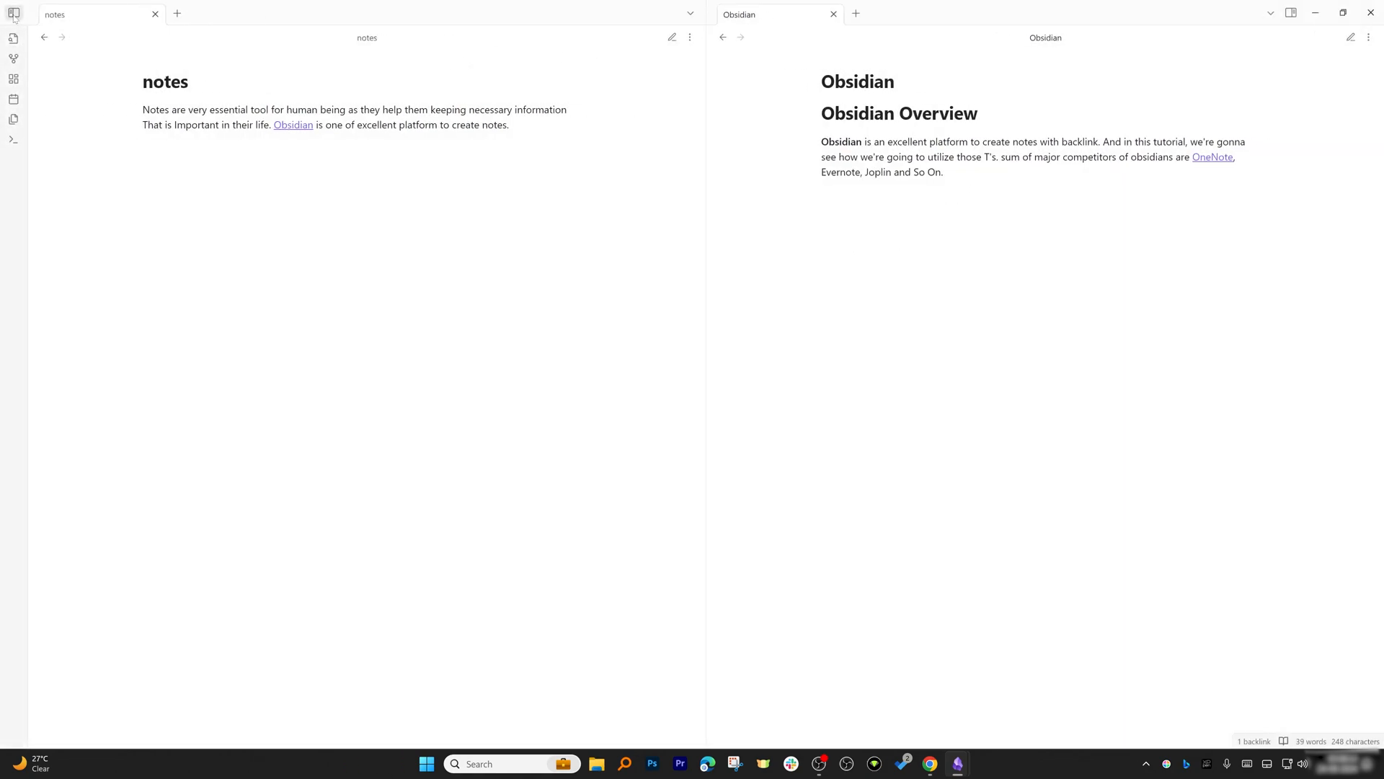
click(13, 13)
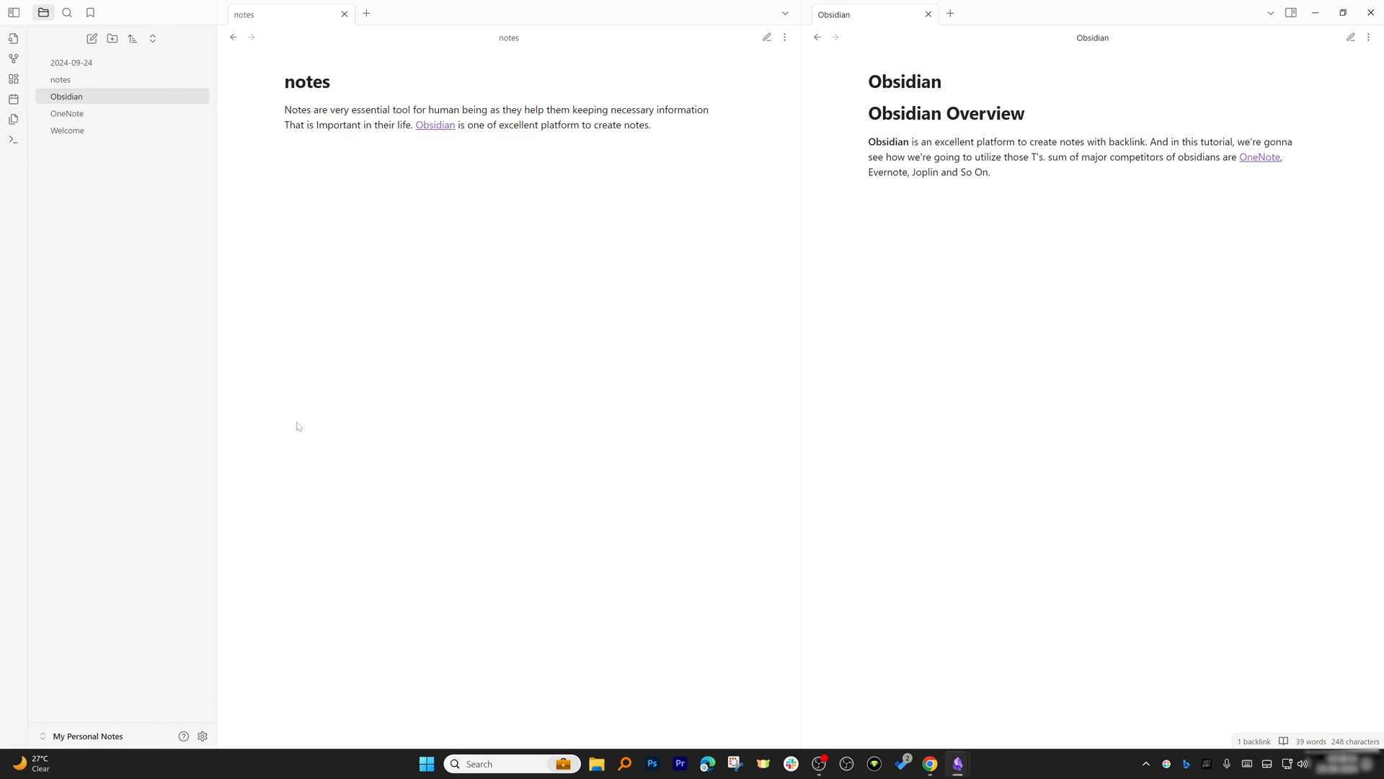
click(928, 13)
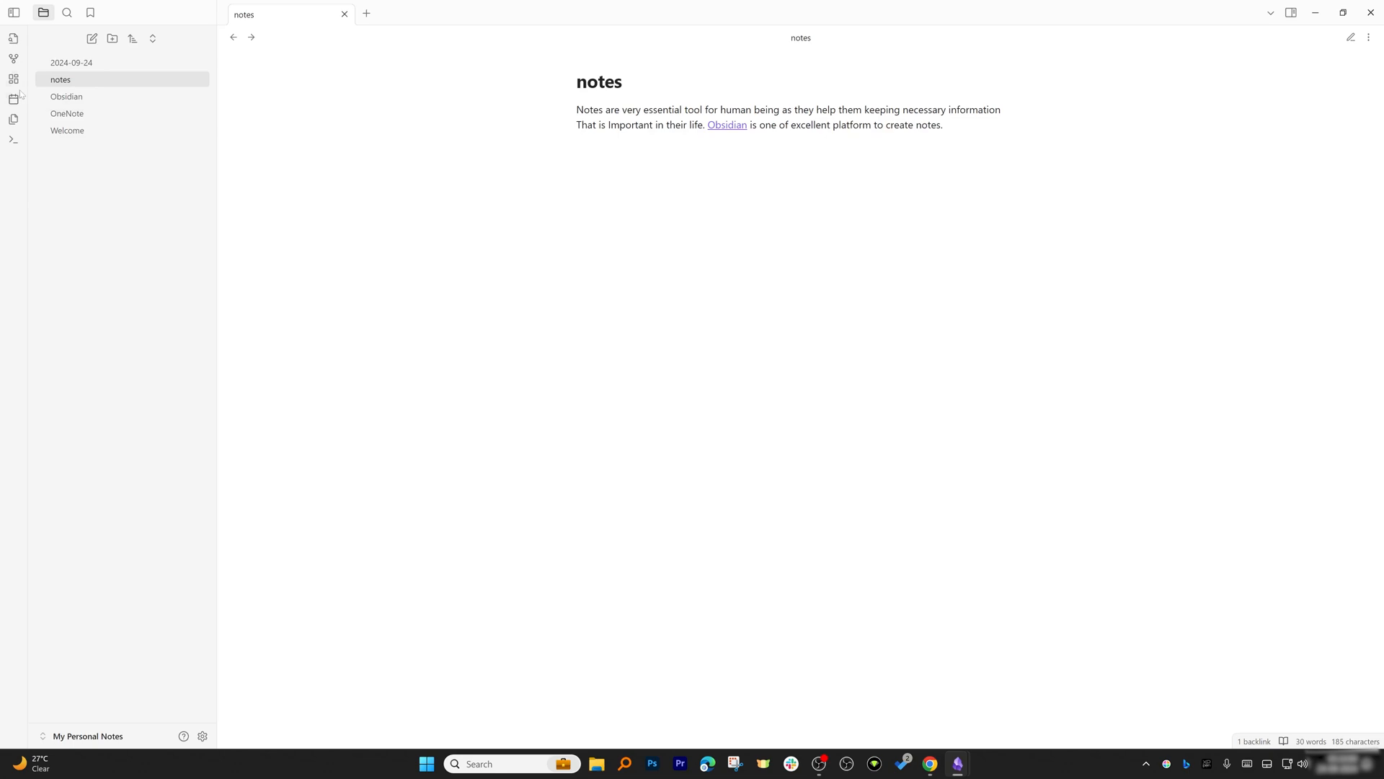
mouse_move(13, 79)
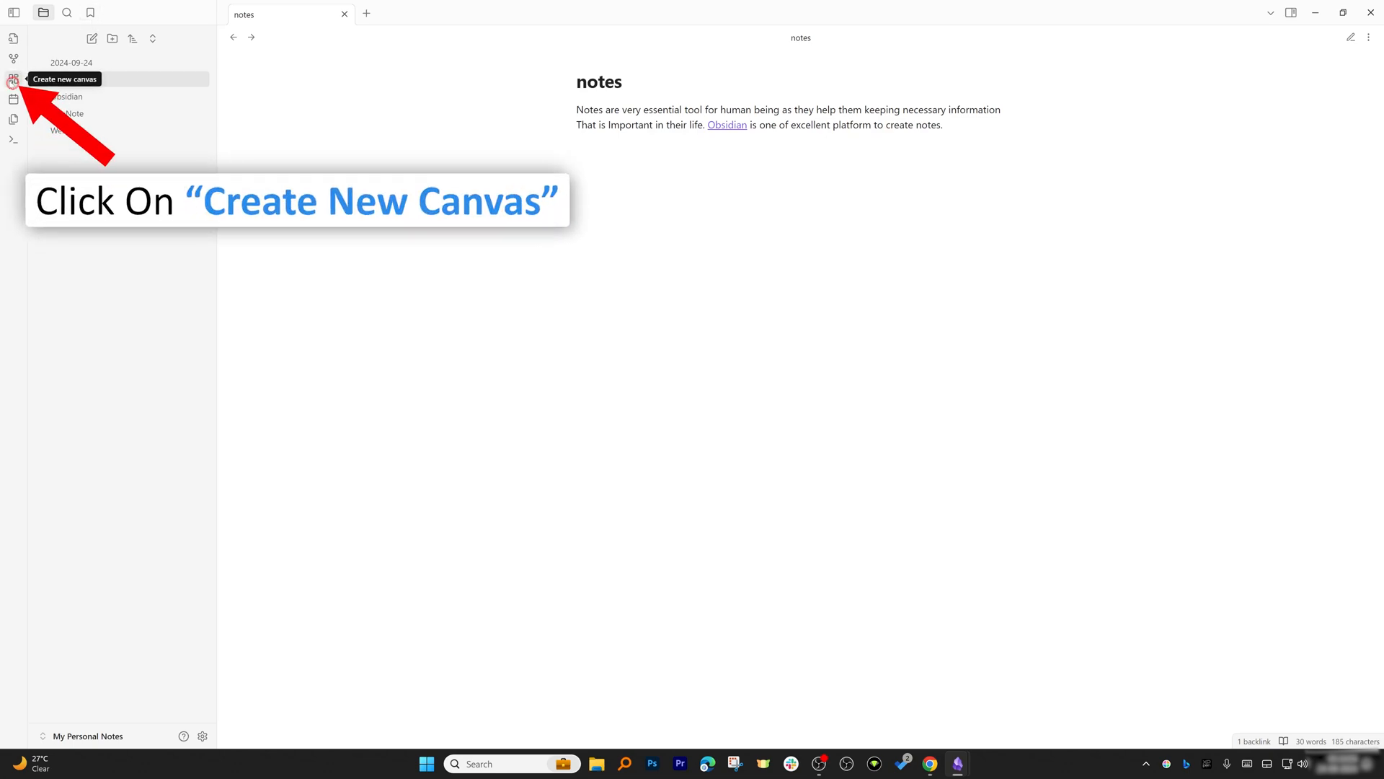
Step: Create a new blank canvas with a text card reading 'My Notes'
click(13, 82)
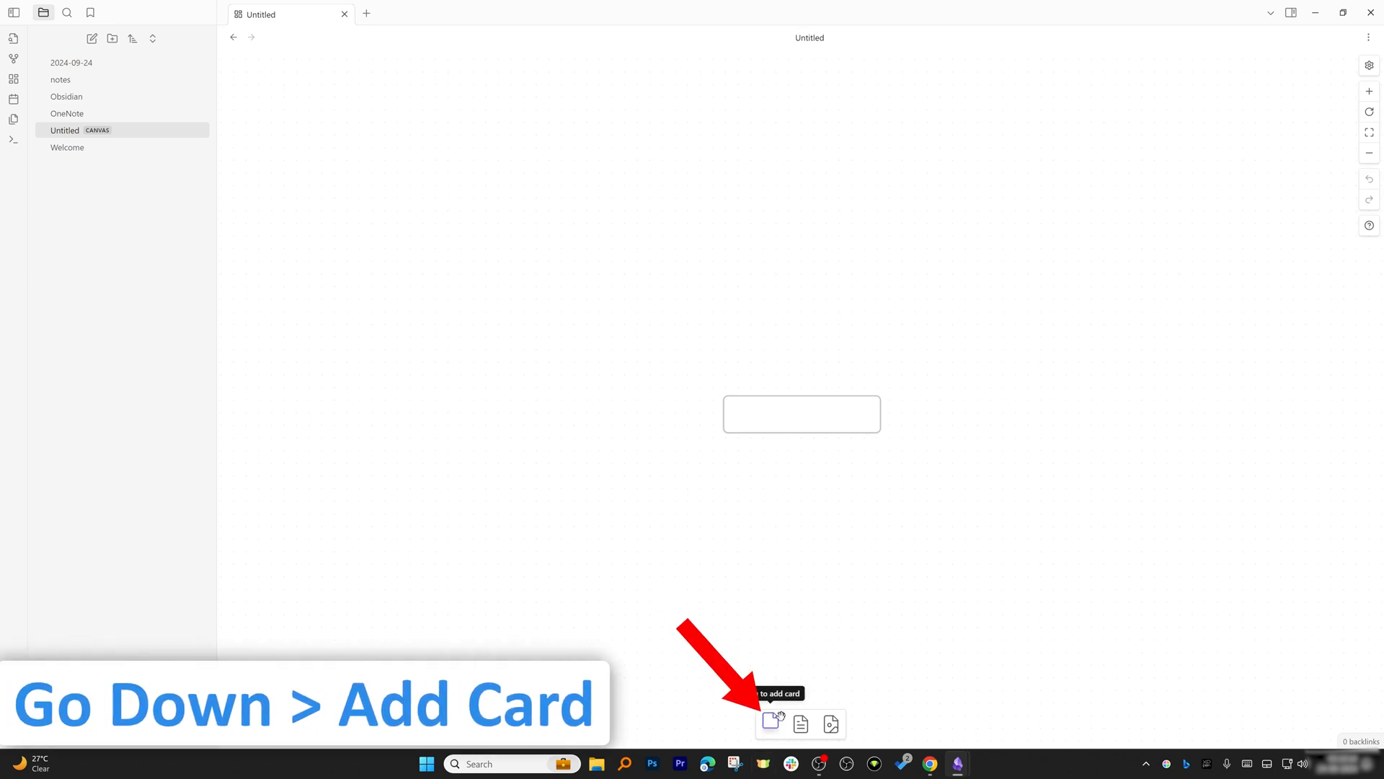
click(770, 723)
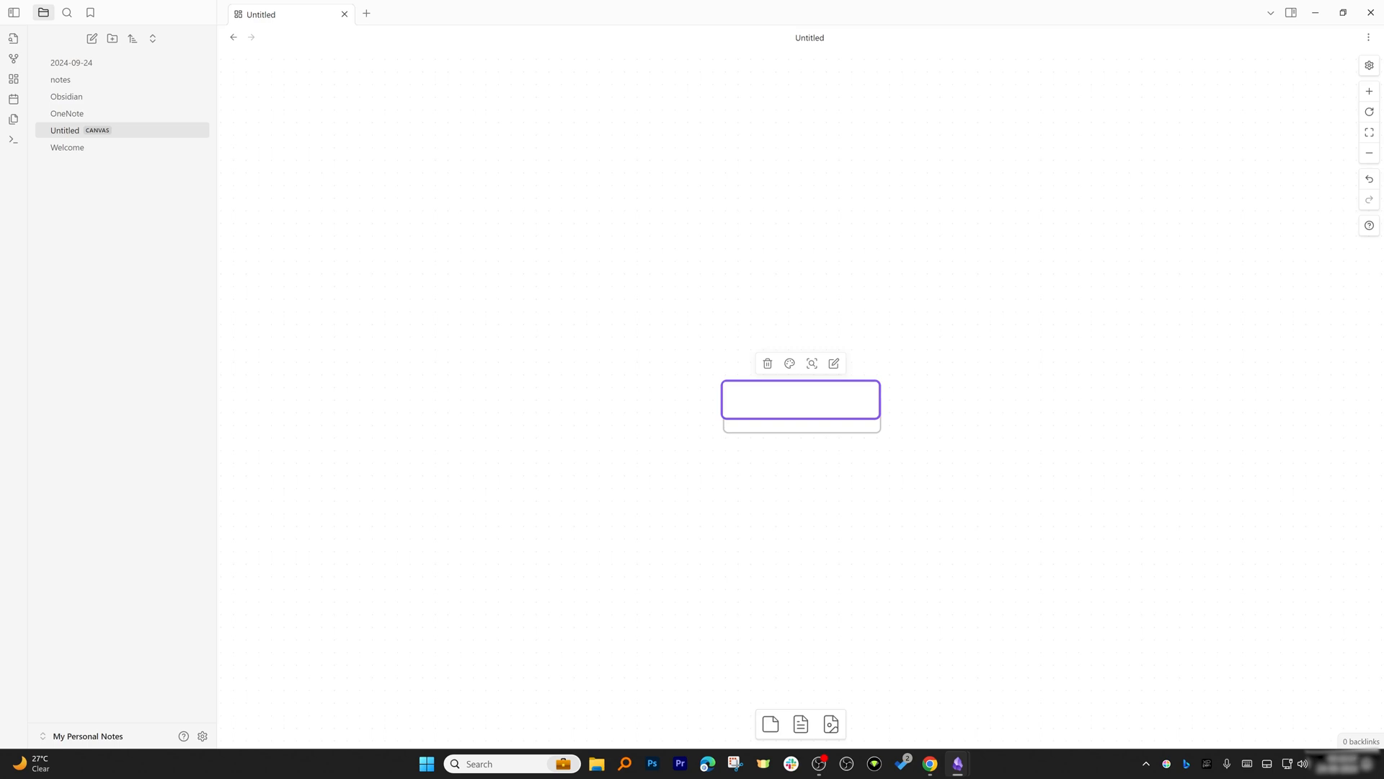
text(My Notes)
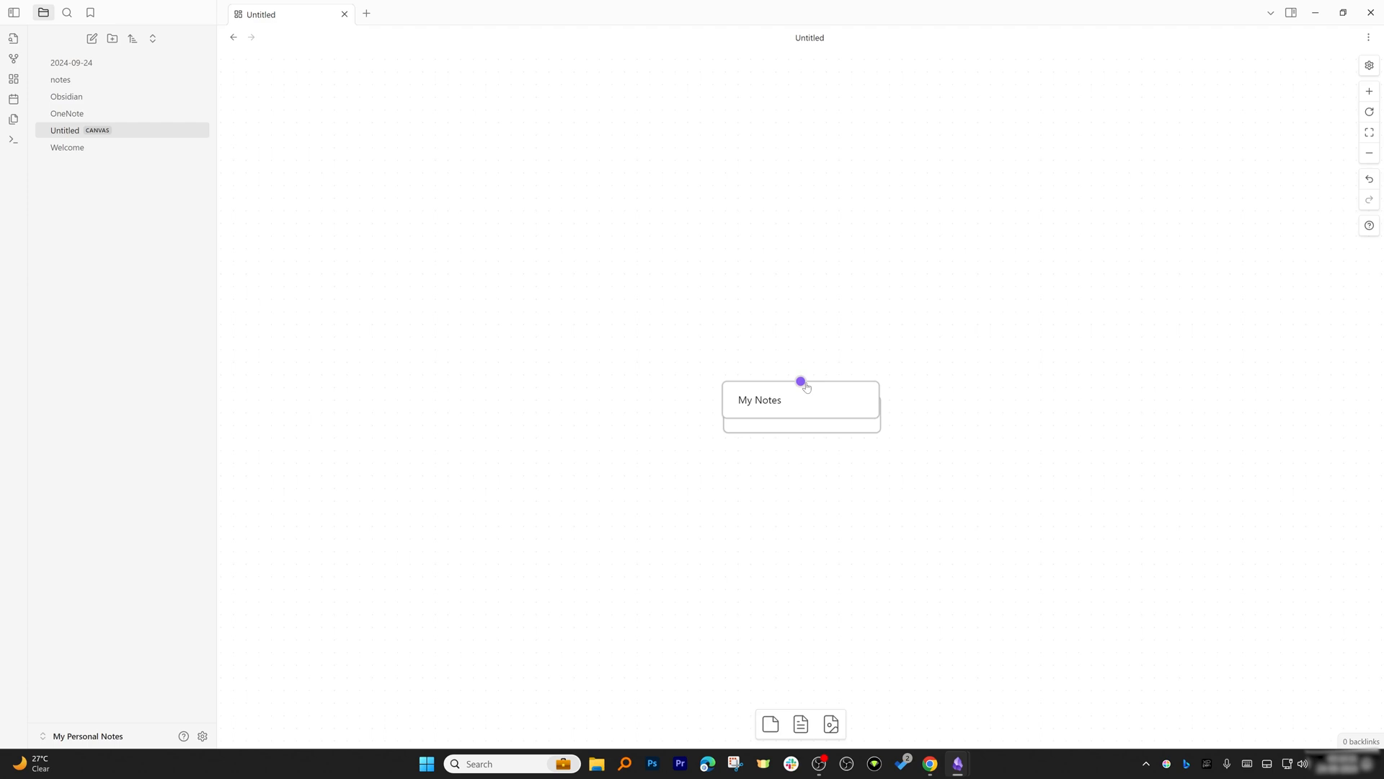
Step: Move the My Notes card left, raise the Obsidian card, and draw arrows to both note cards
drag(801, 381, 464, 368)
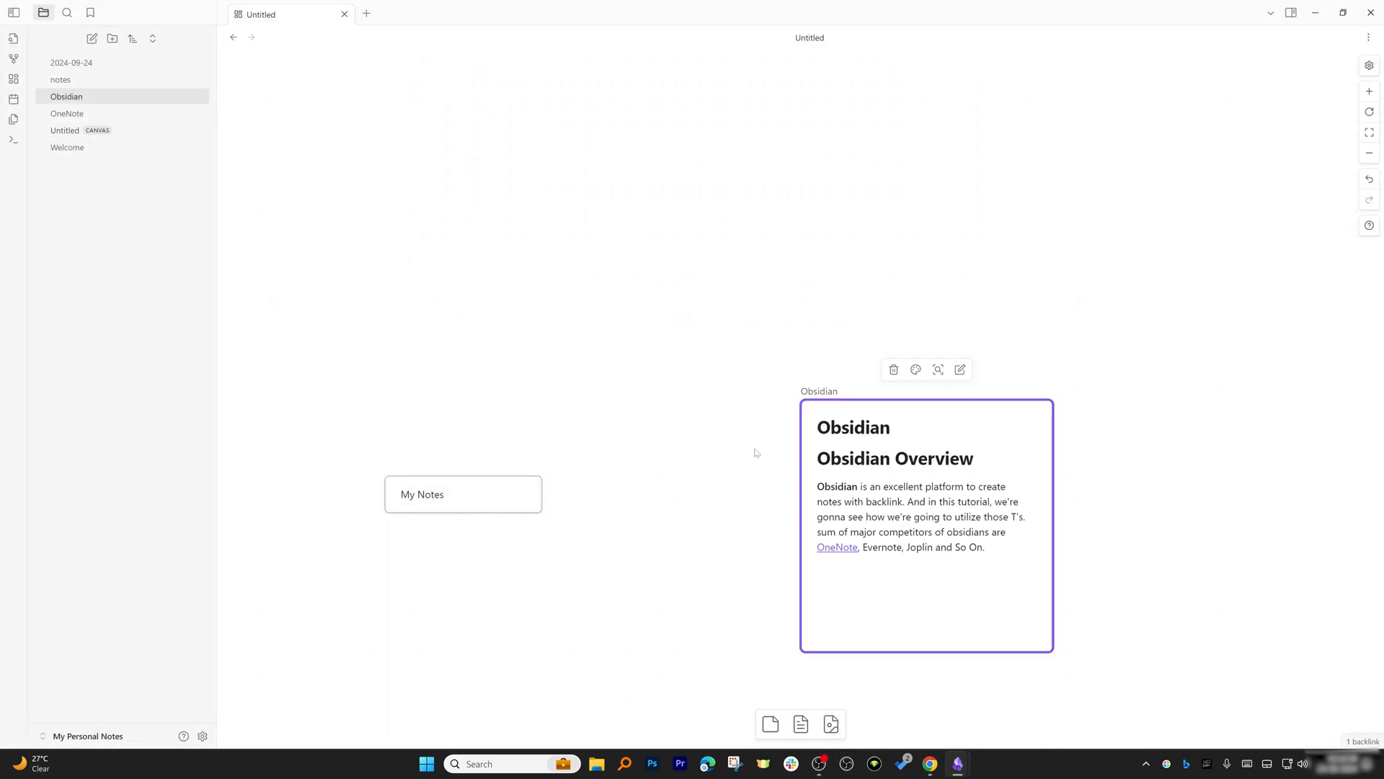
drag(926, 523, 800, 311)
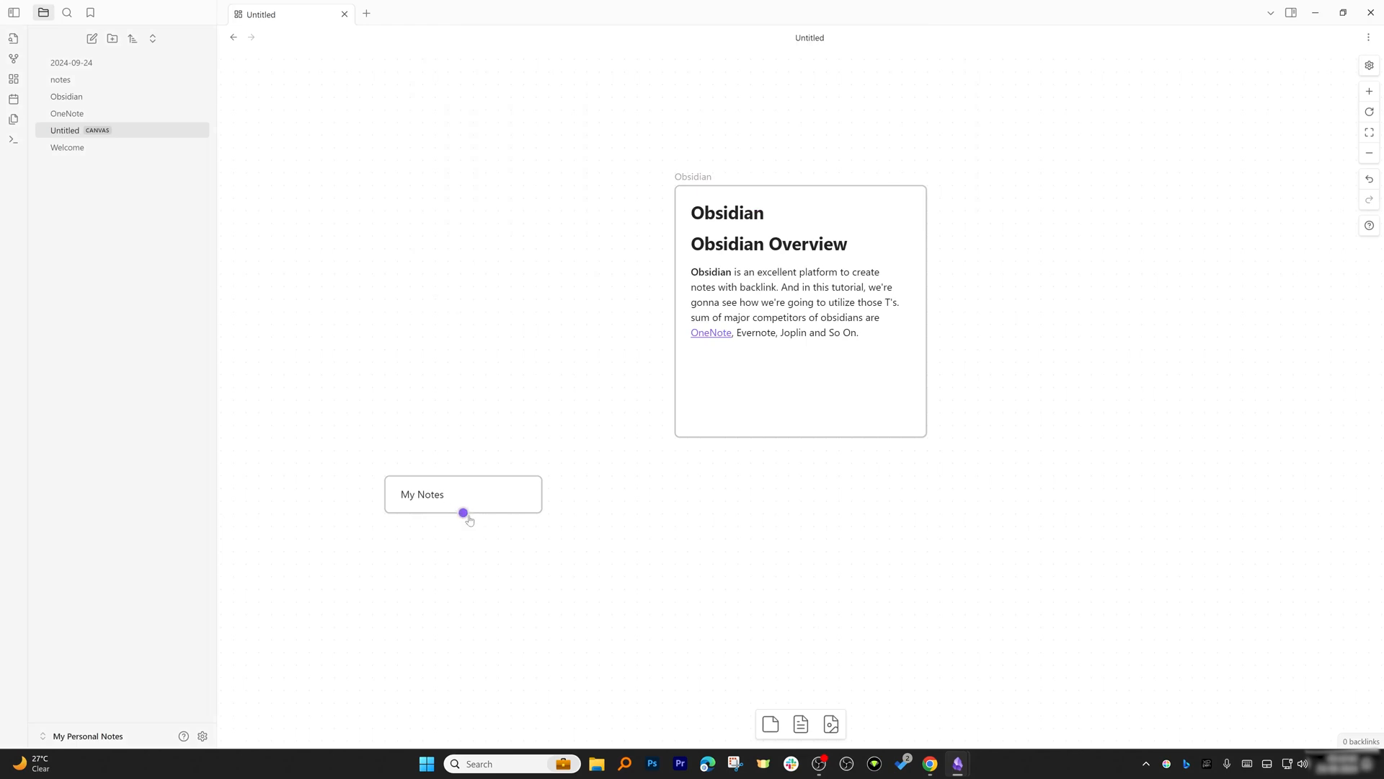
drag(464, 512, 691, 300)
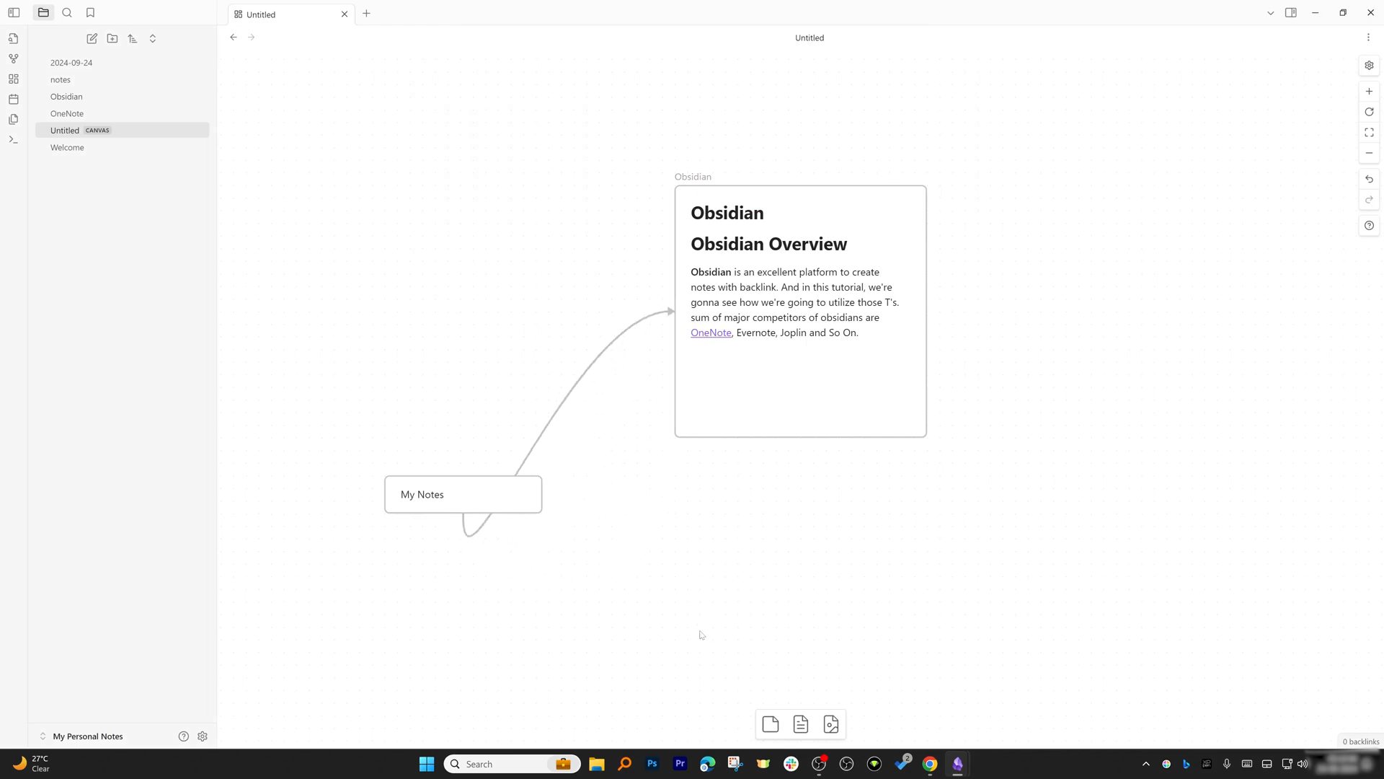
drag(463, 493, 437, 129)
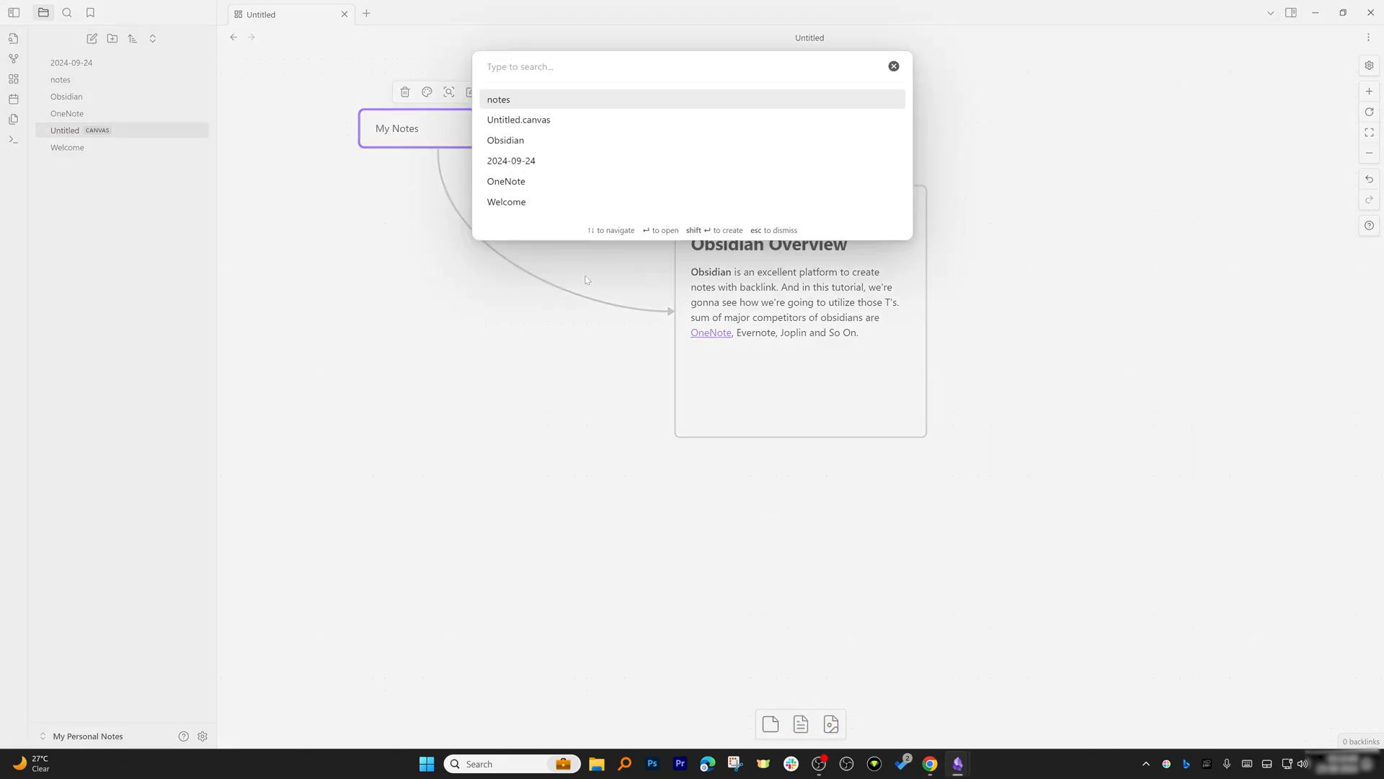
mouse_move(544, 192)
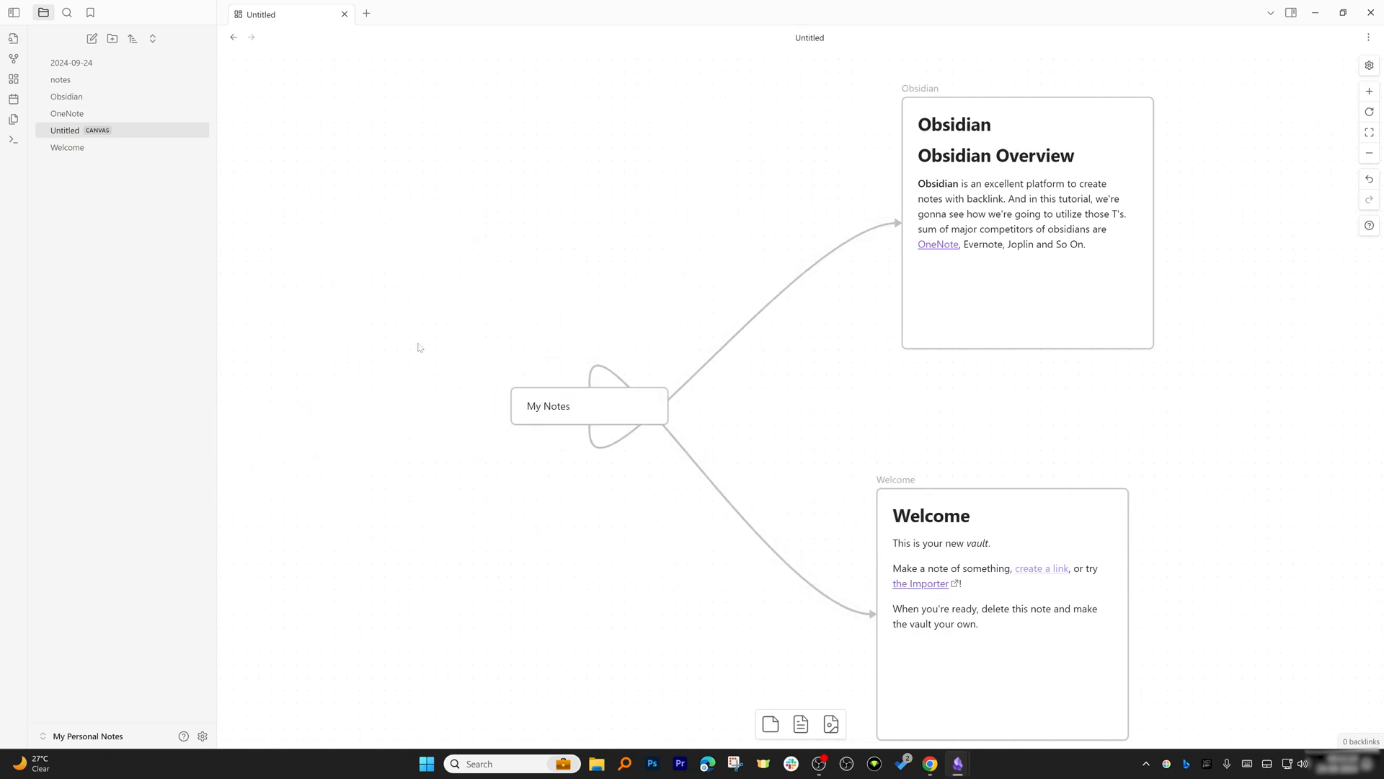
mouse_move(799, 723)
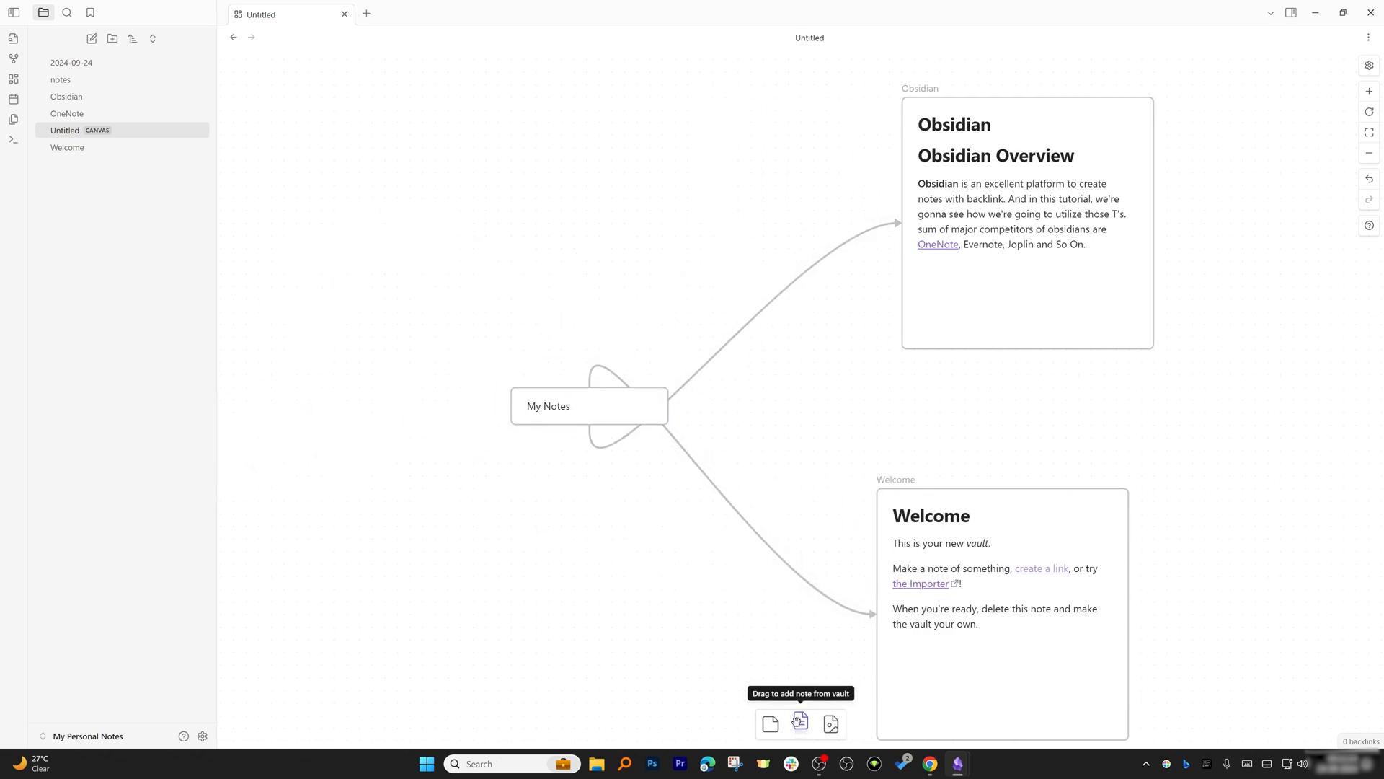
click(798, 723)
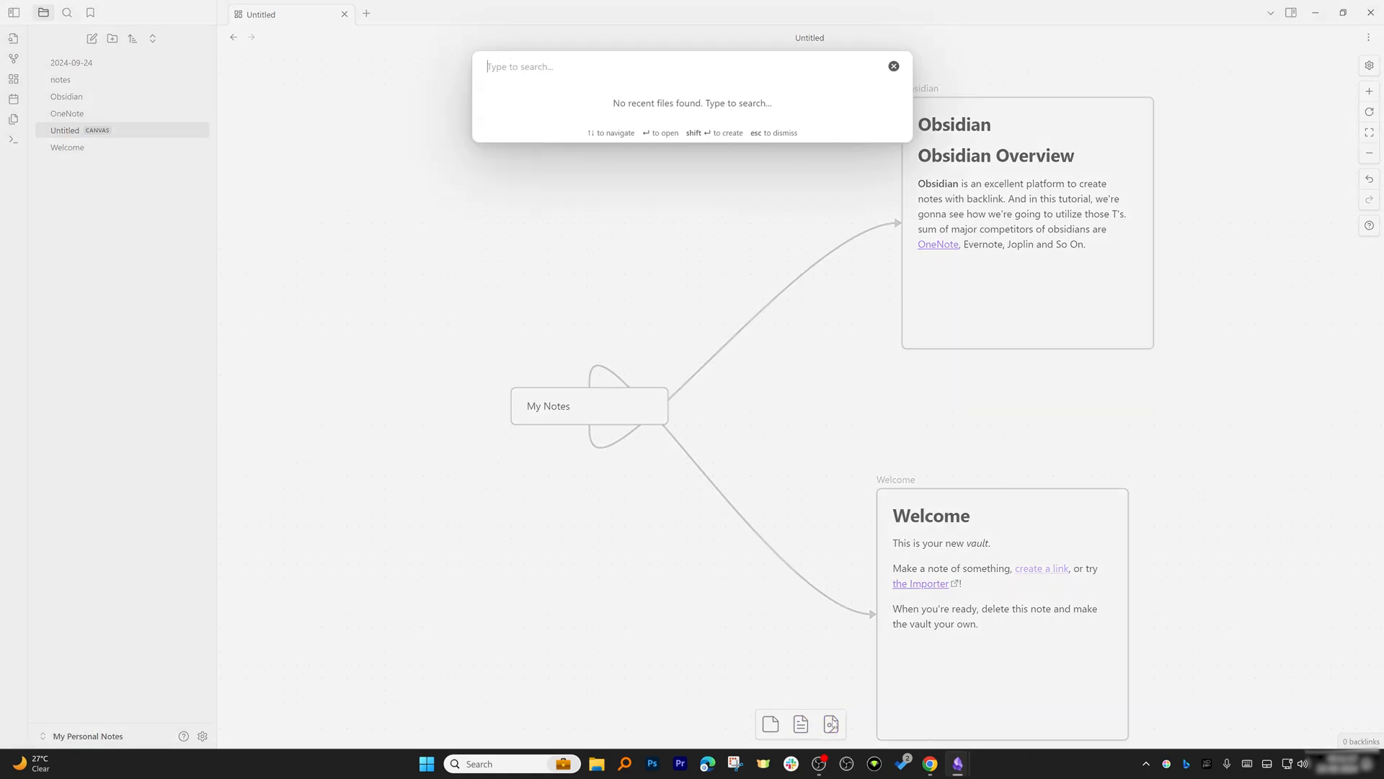
key(Escape)
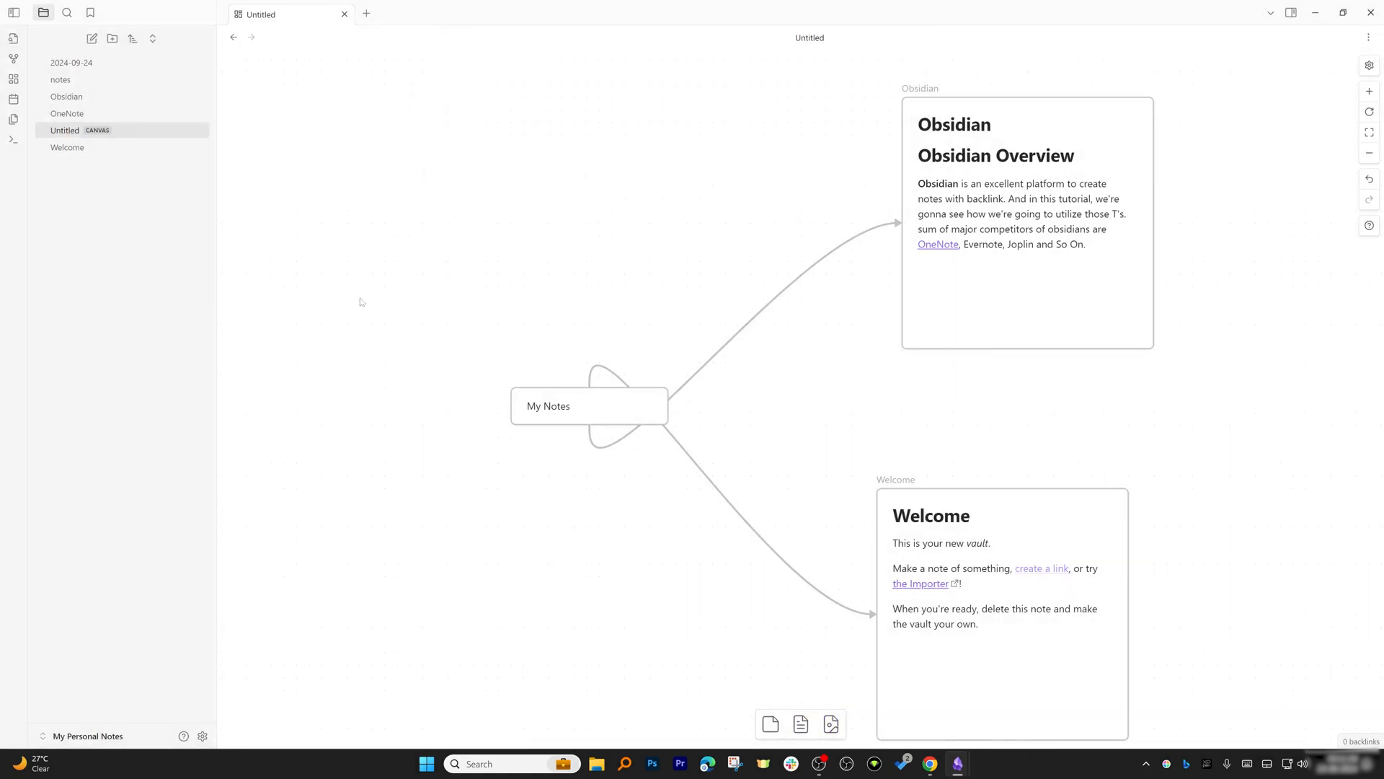
key(ctrl+o)
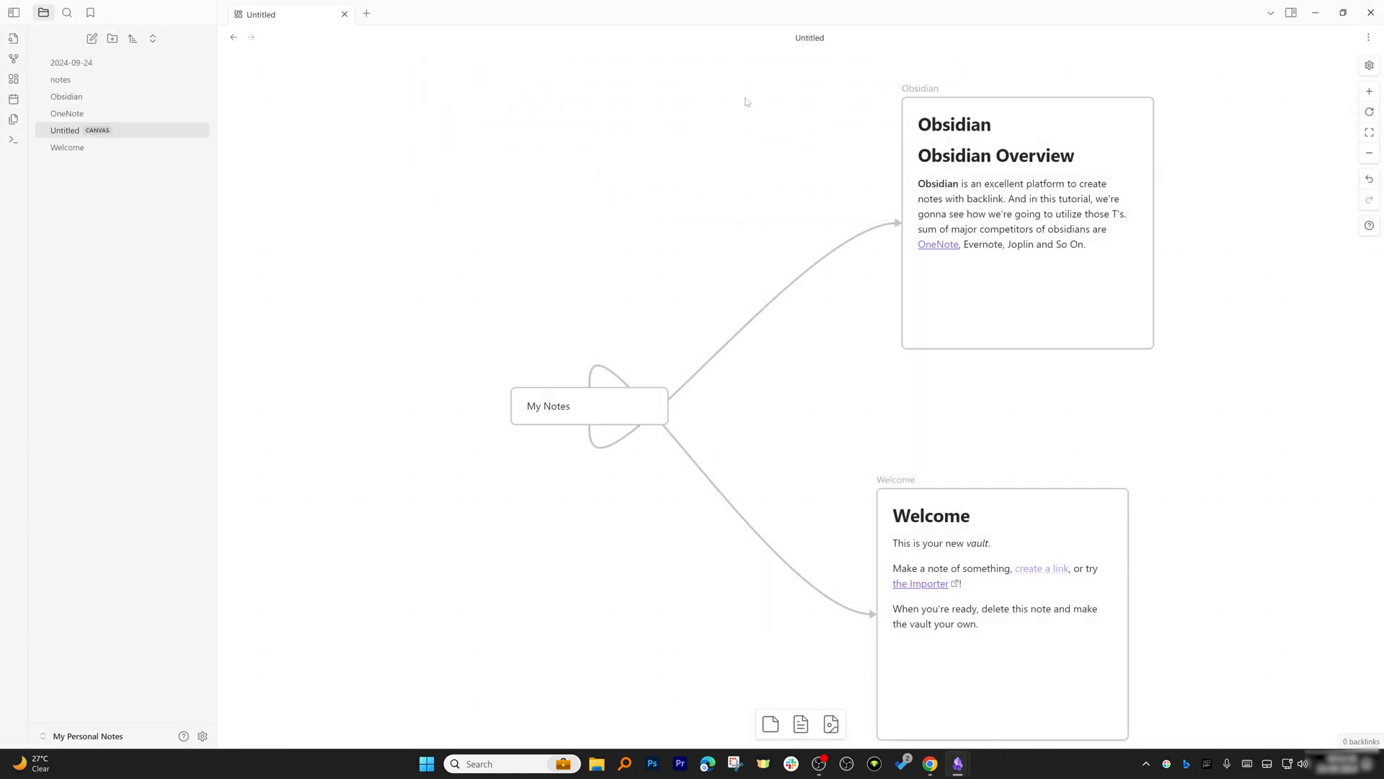
mouse_move(457, 312)
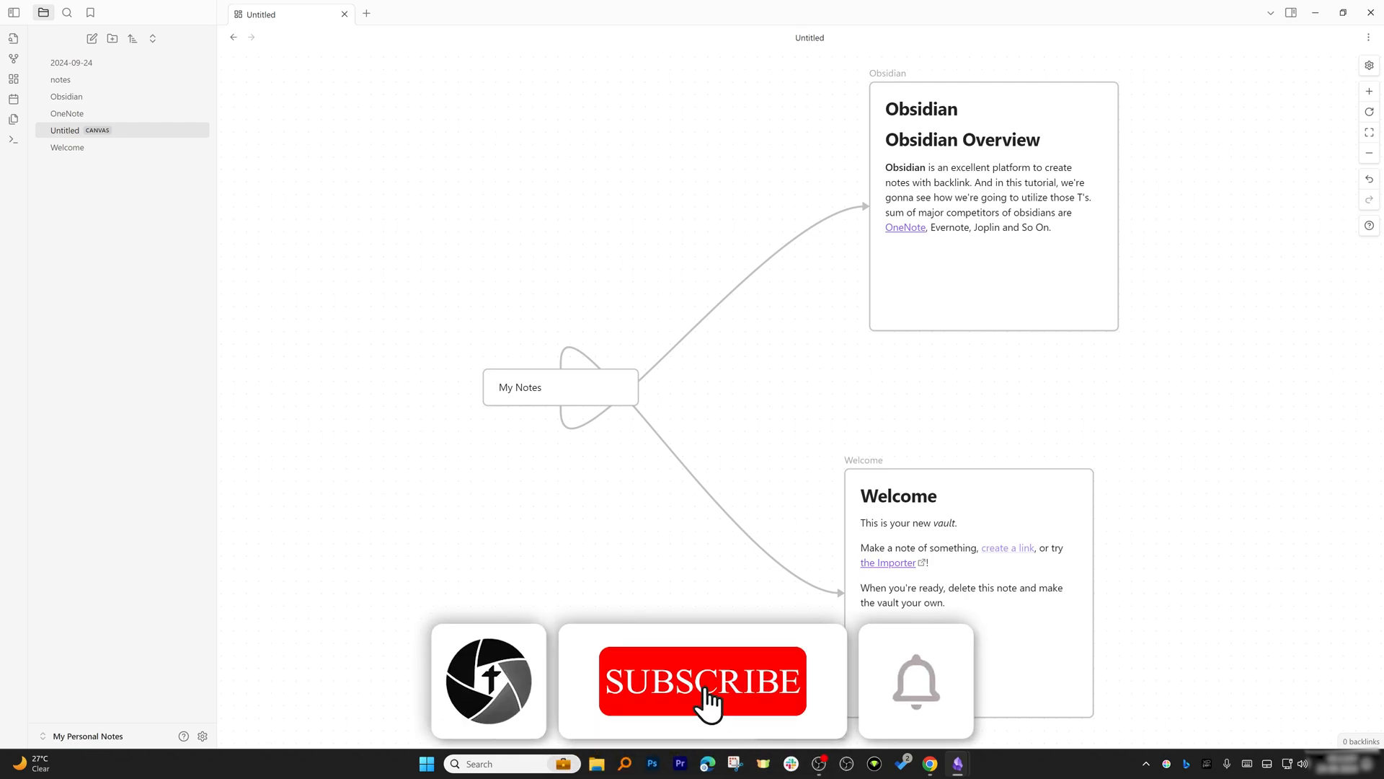
click(702, 680)
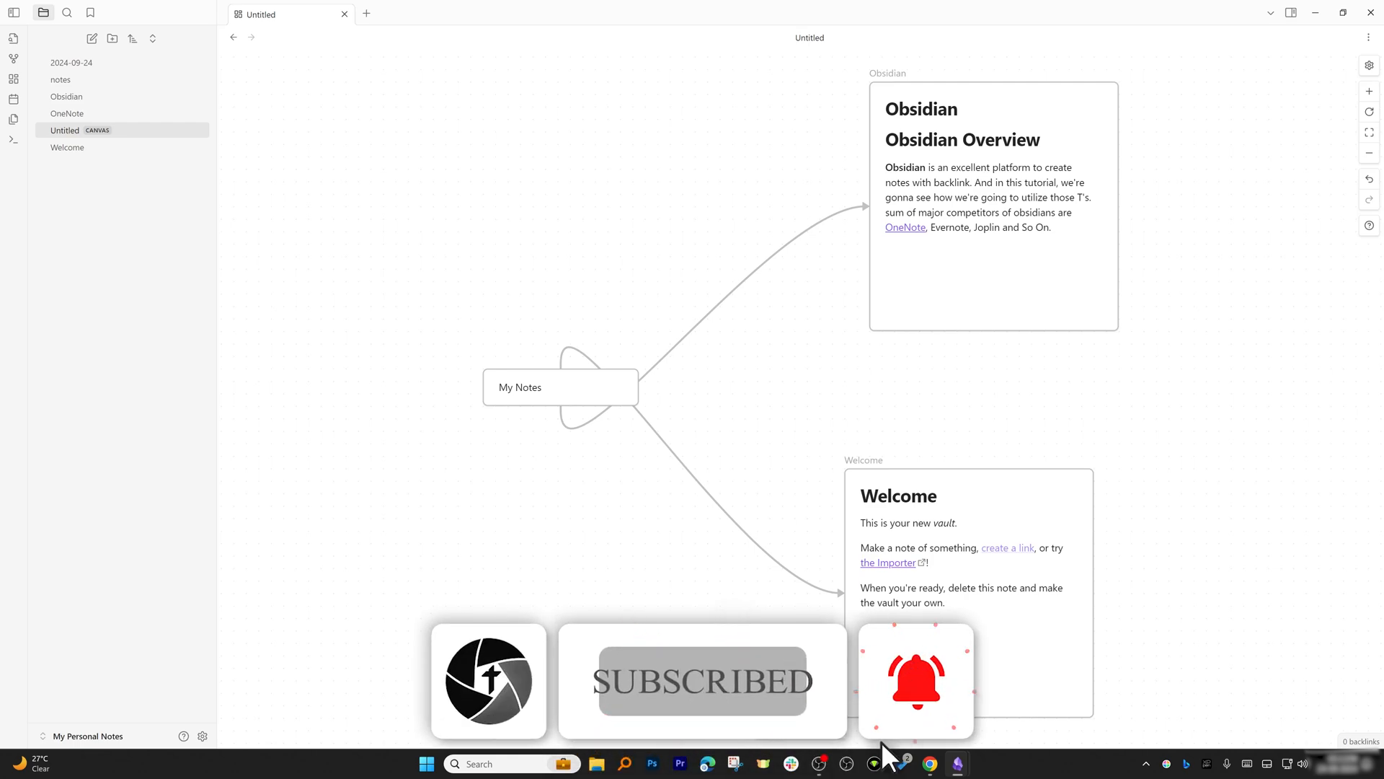